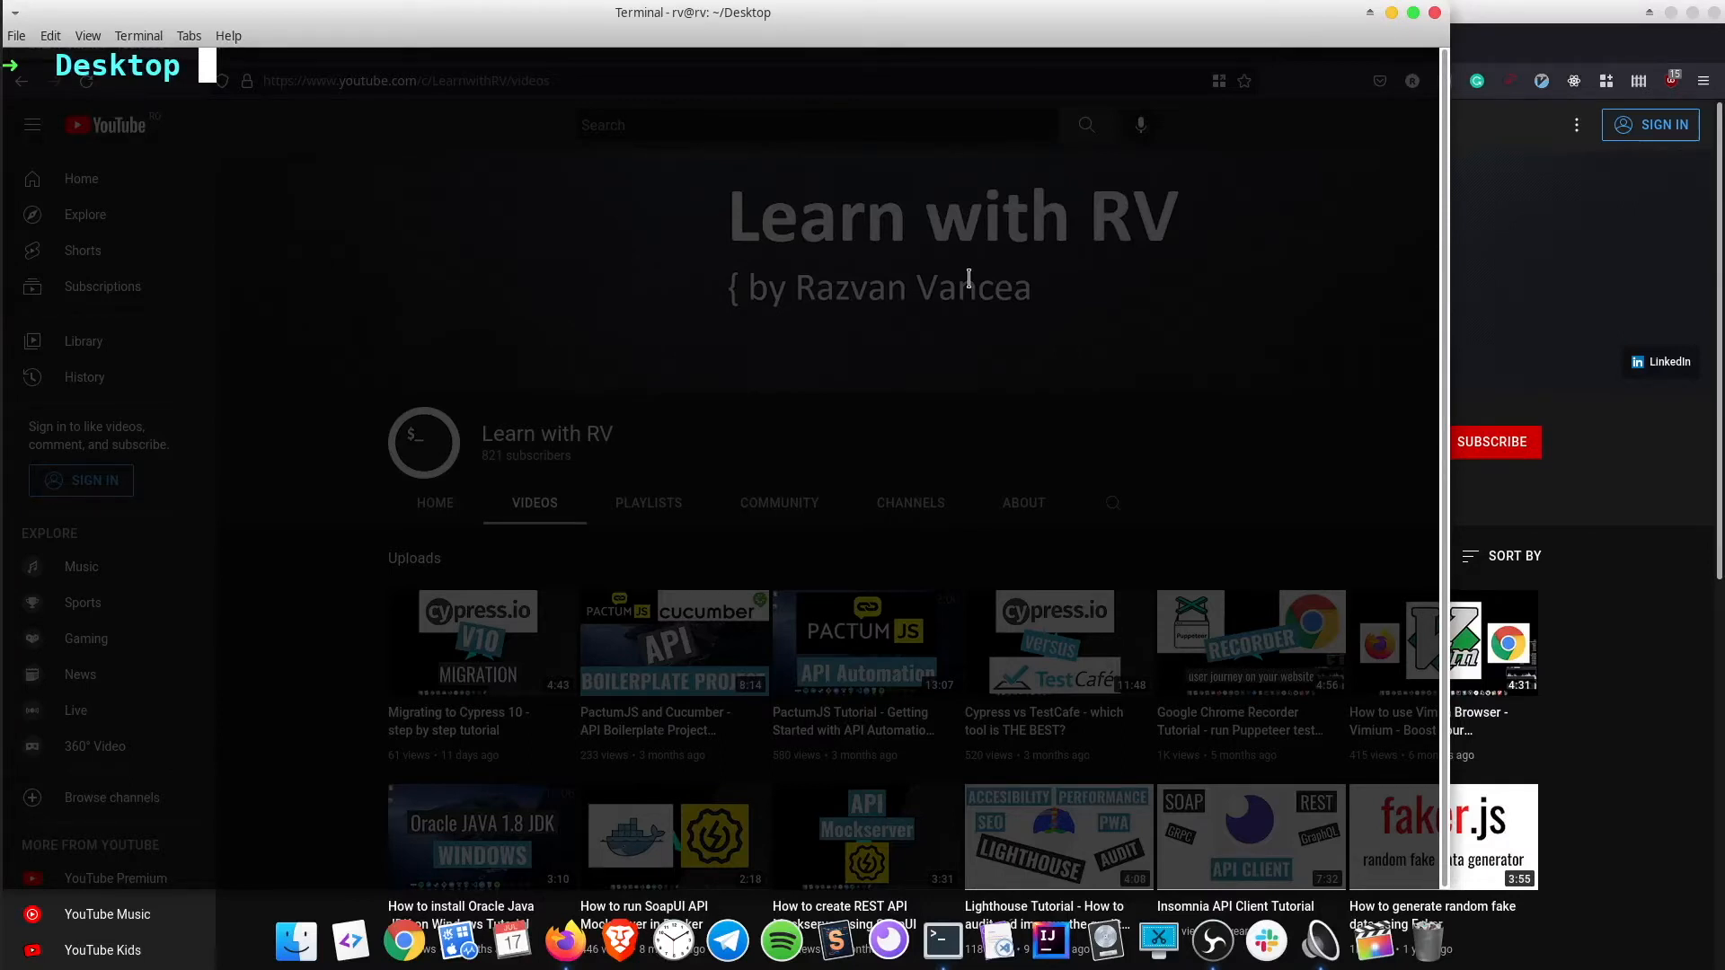
mouse_move(912, 415)
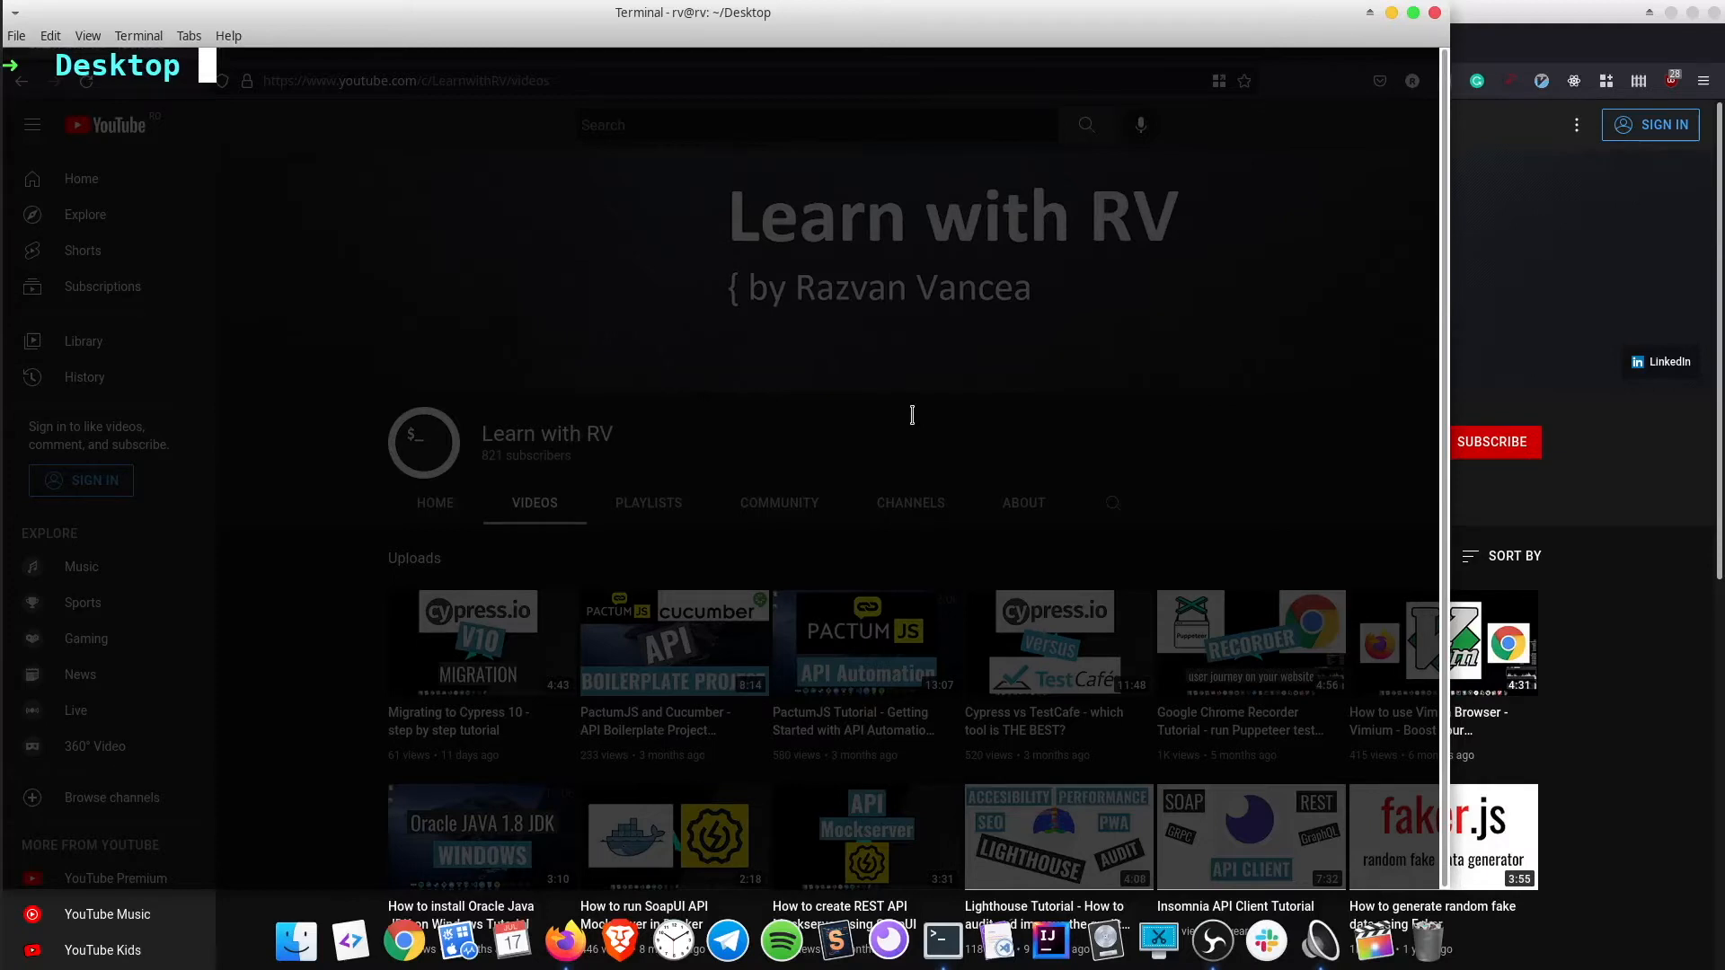
Create the rv-api folder and initialise it with npm init, accepting default settings.
text(mkdir rv-api)
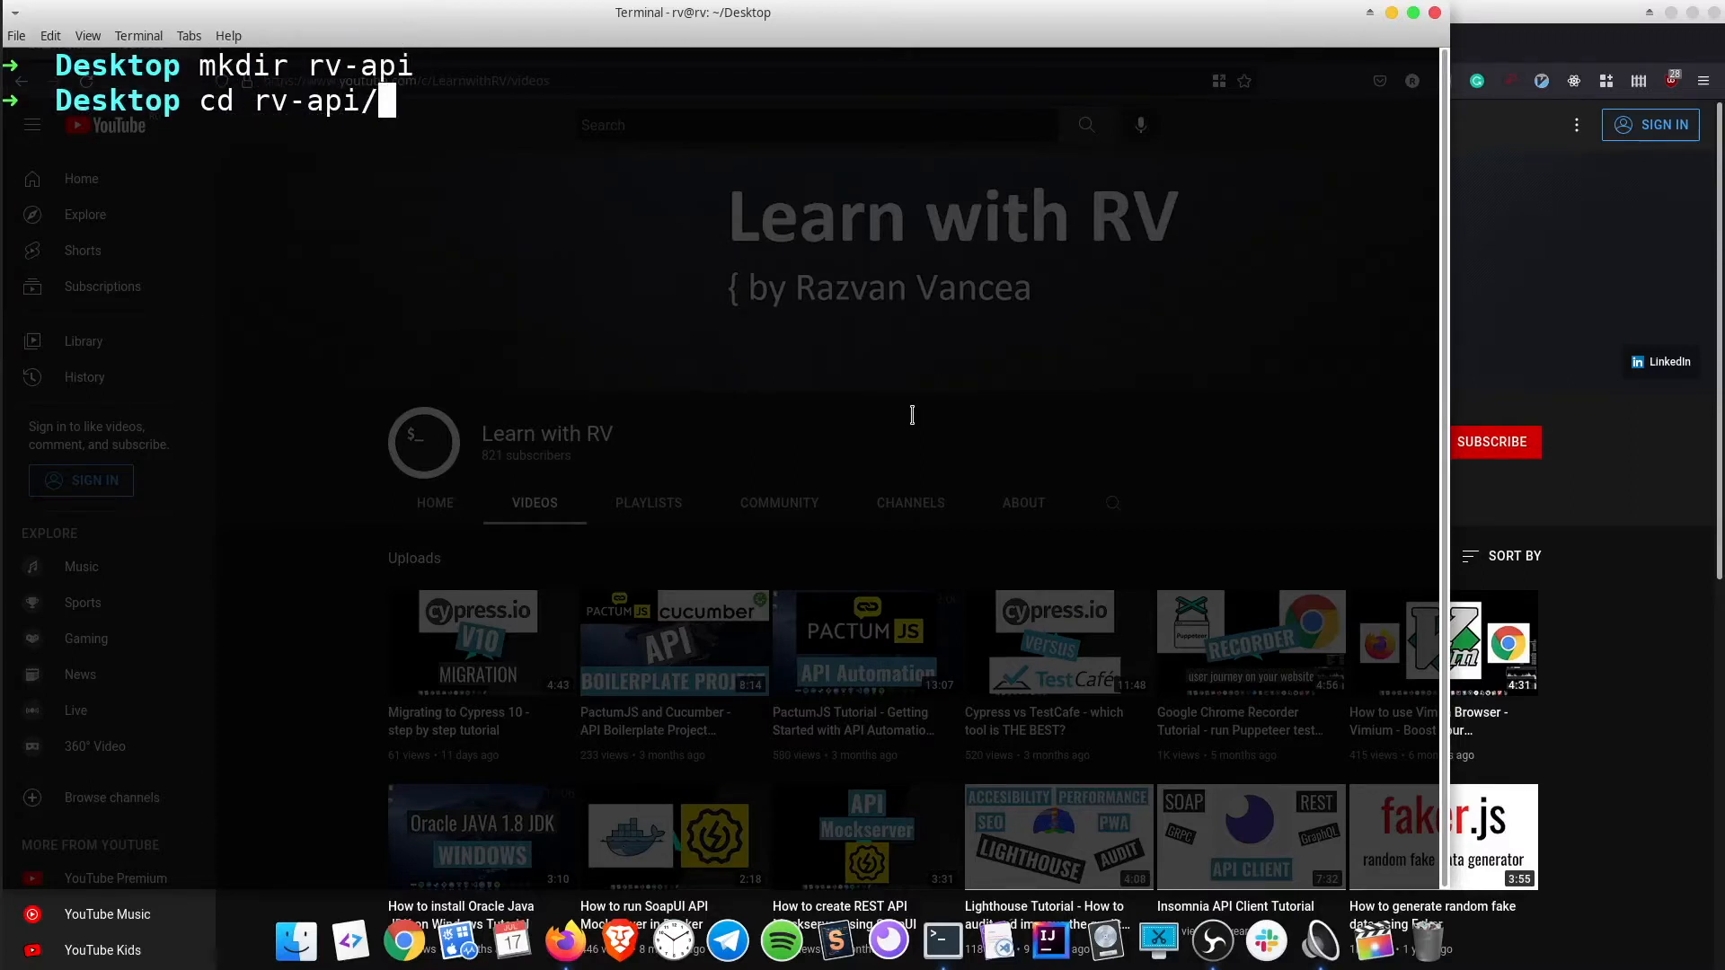
text(npm init)
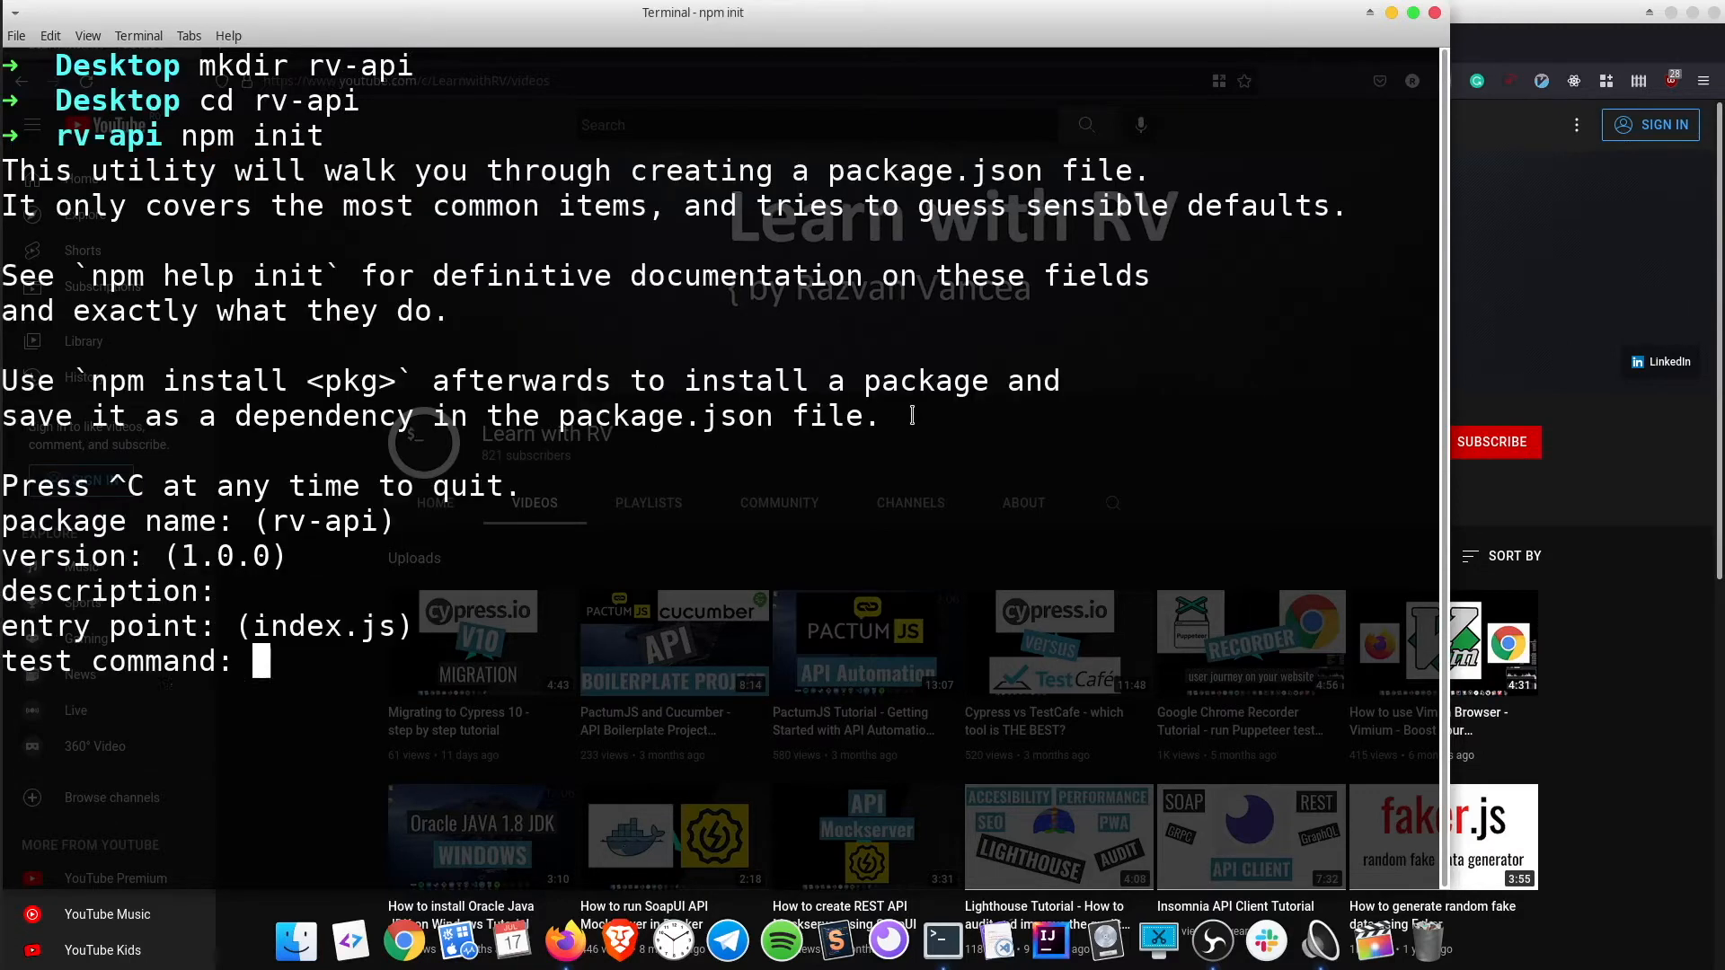
key(Enter)
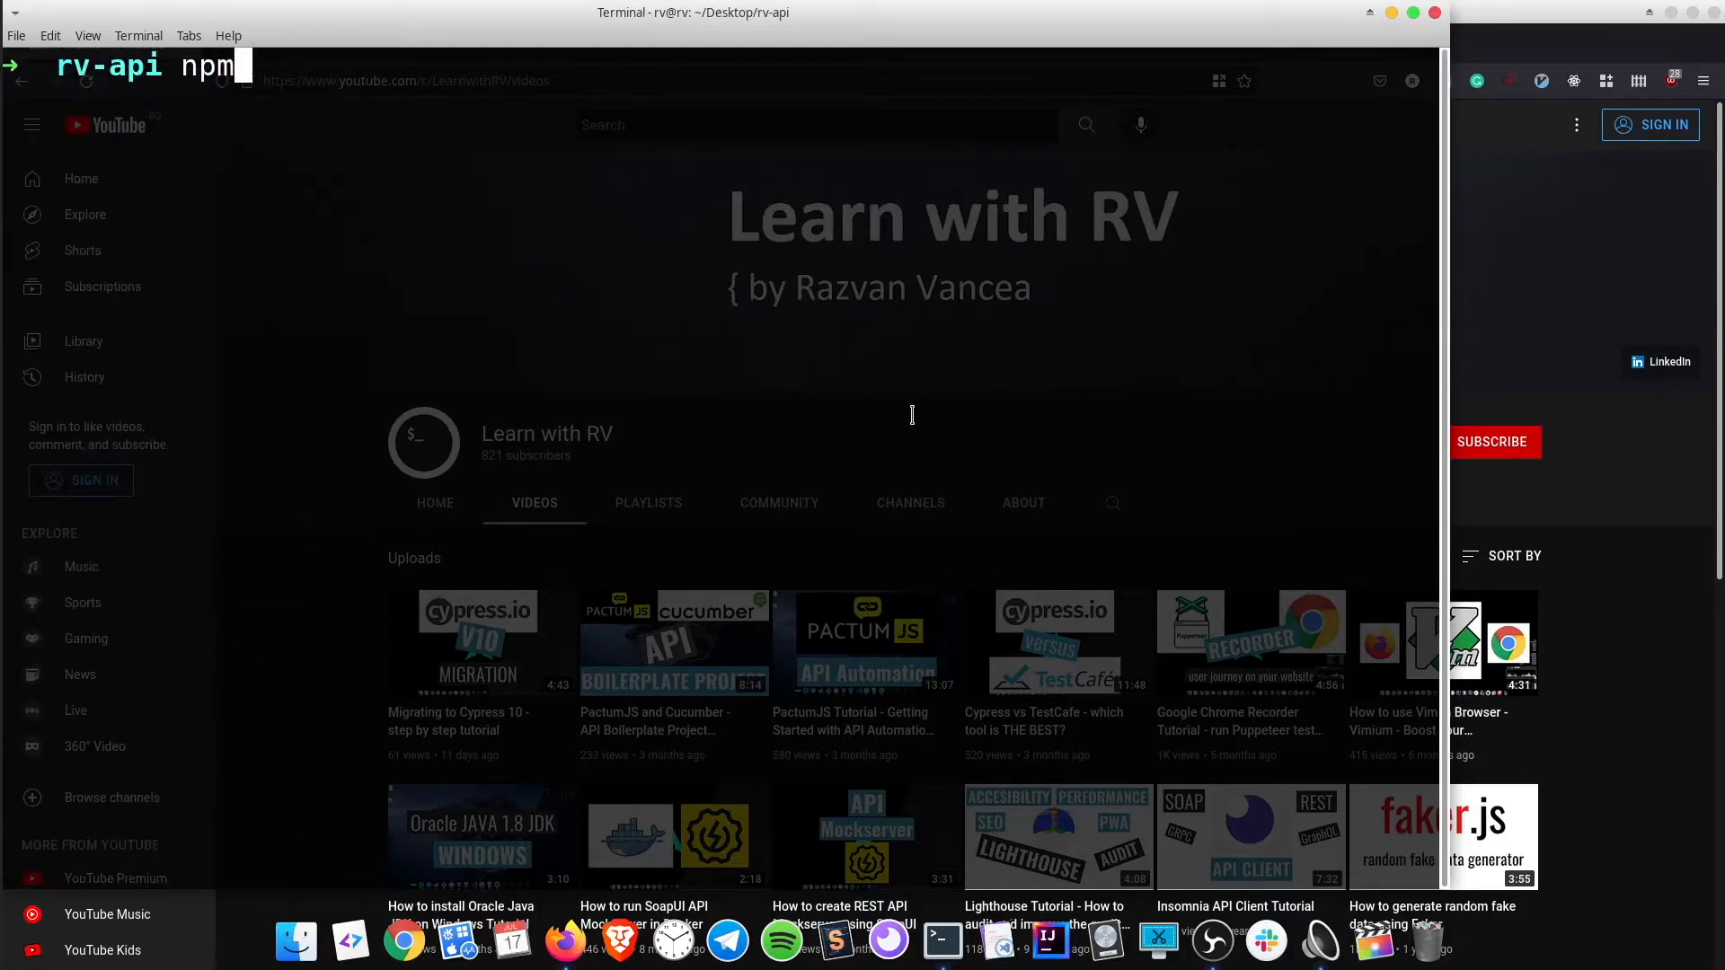
Install Cypress as a dev dependency with npm install --save-dev cypress.
text(install --save)
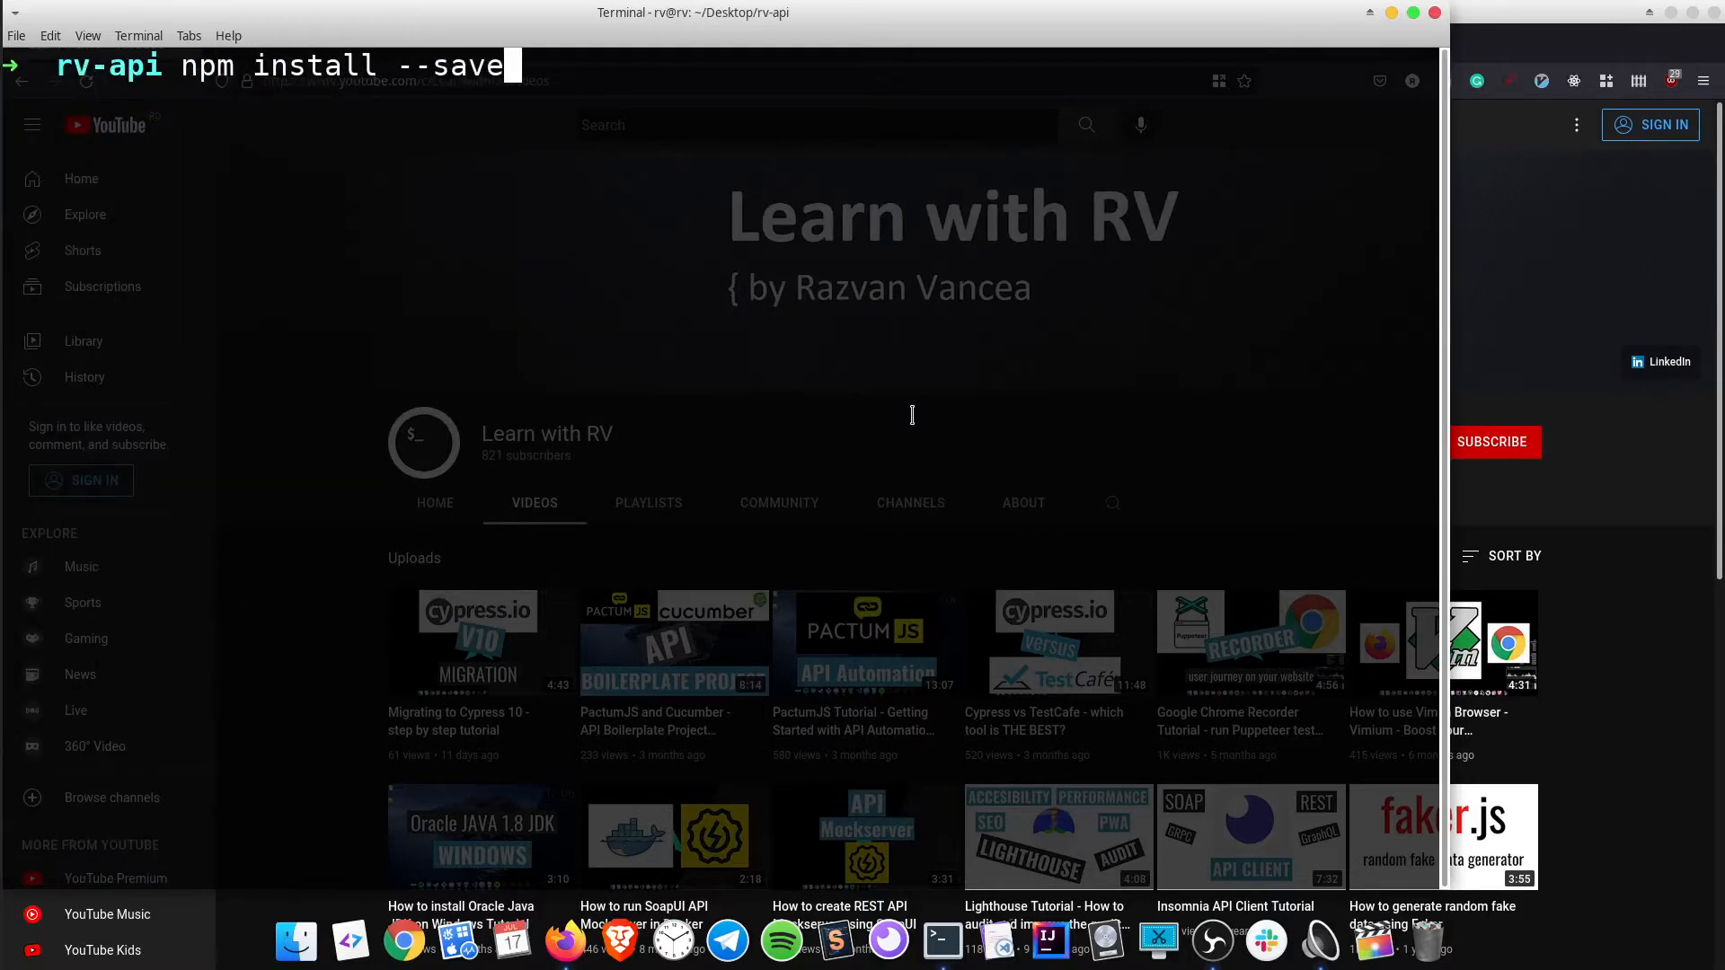
text(-dev cypress)
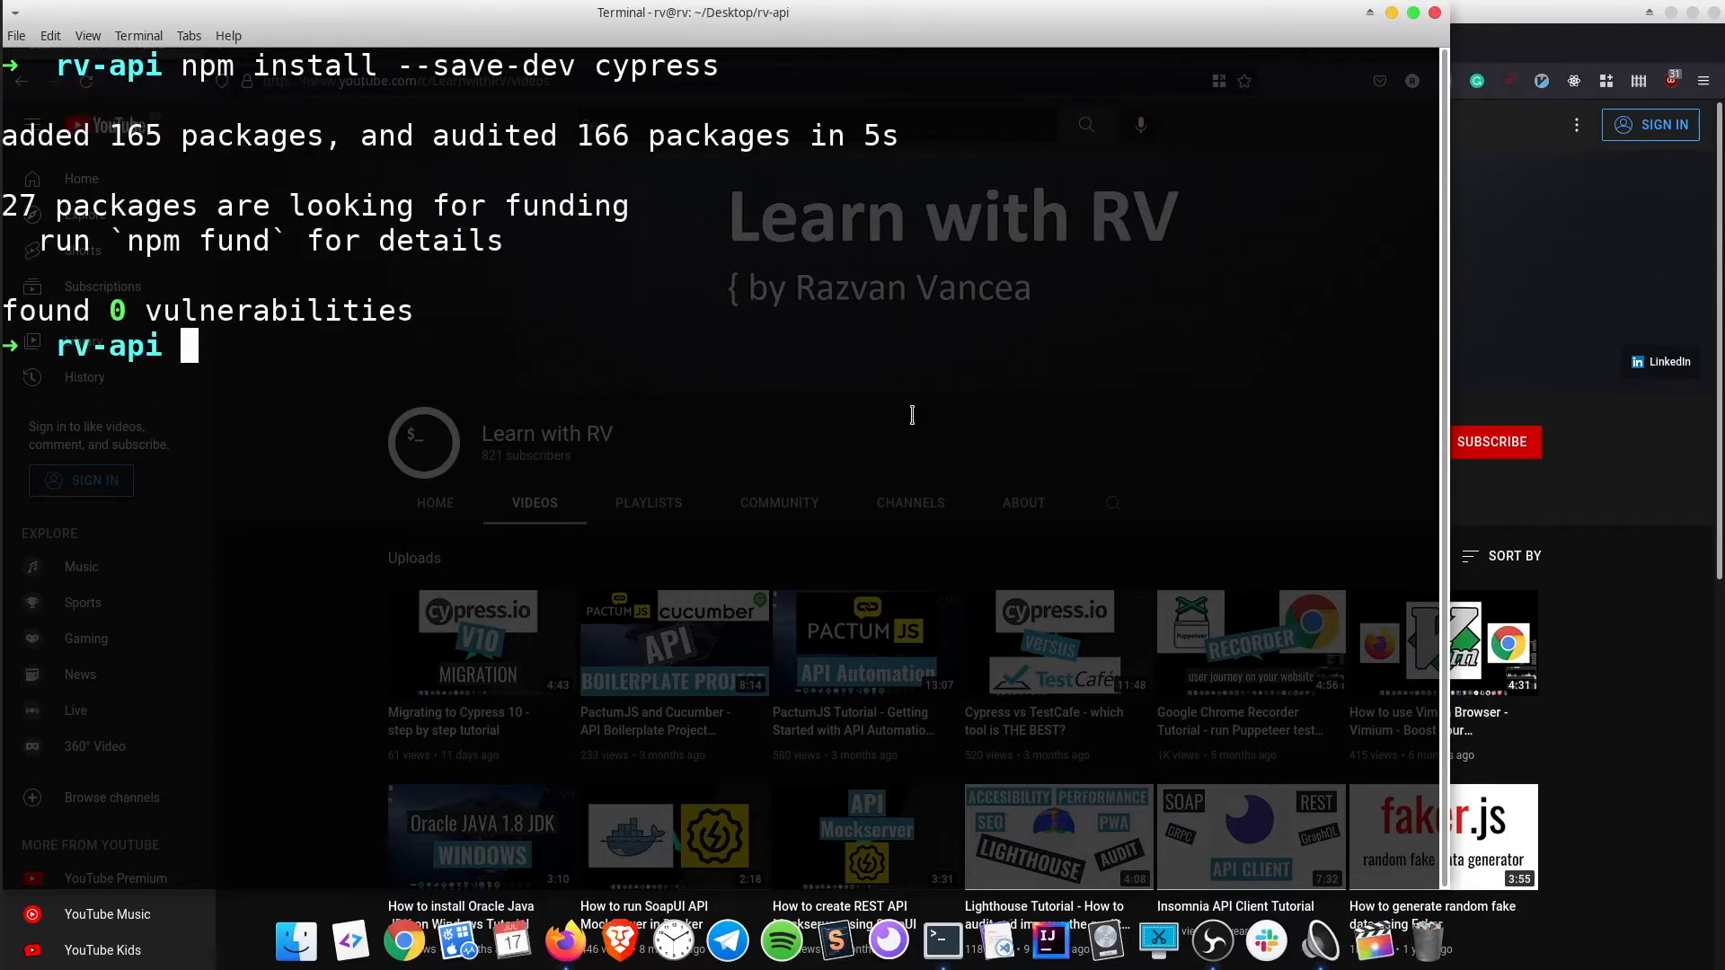
text(./no)
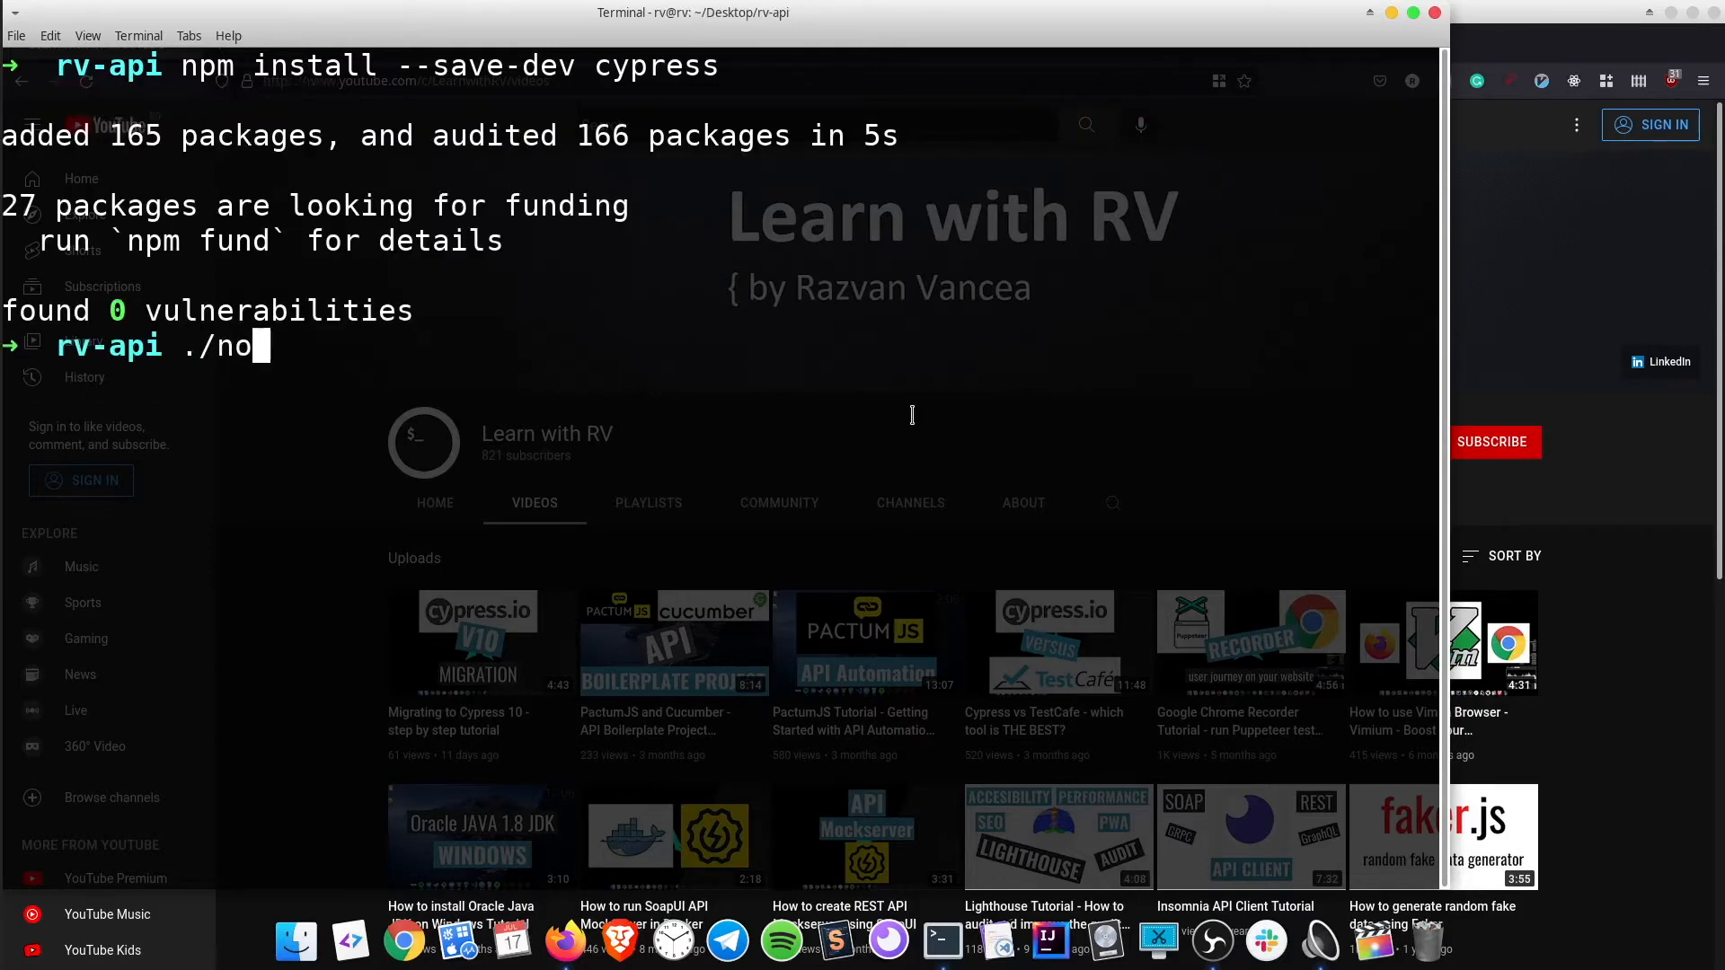
Launch Cypress via ./node_modules/.bin/cypress open, choose E2E Testing, and run in Firefox.
text(de_modules/.bin/cypress open)
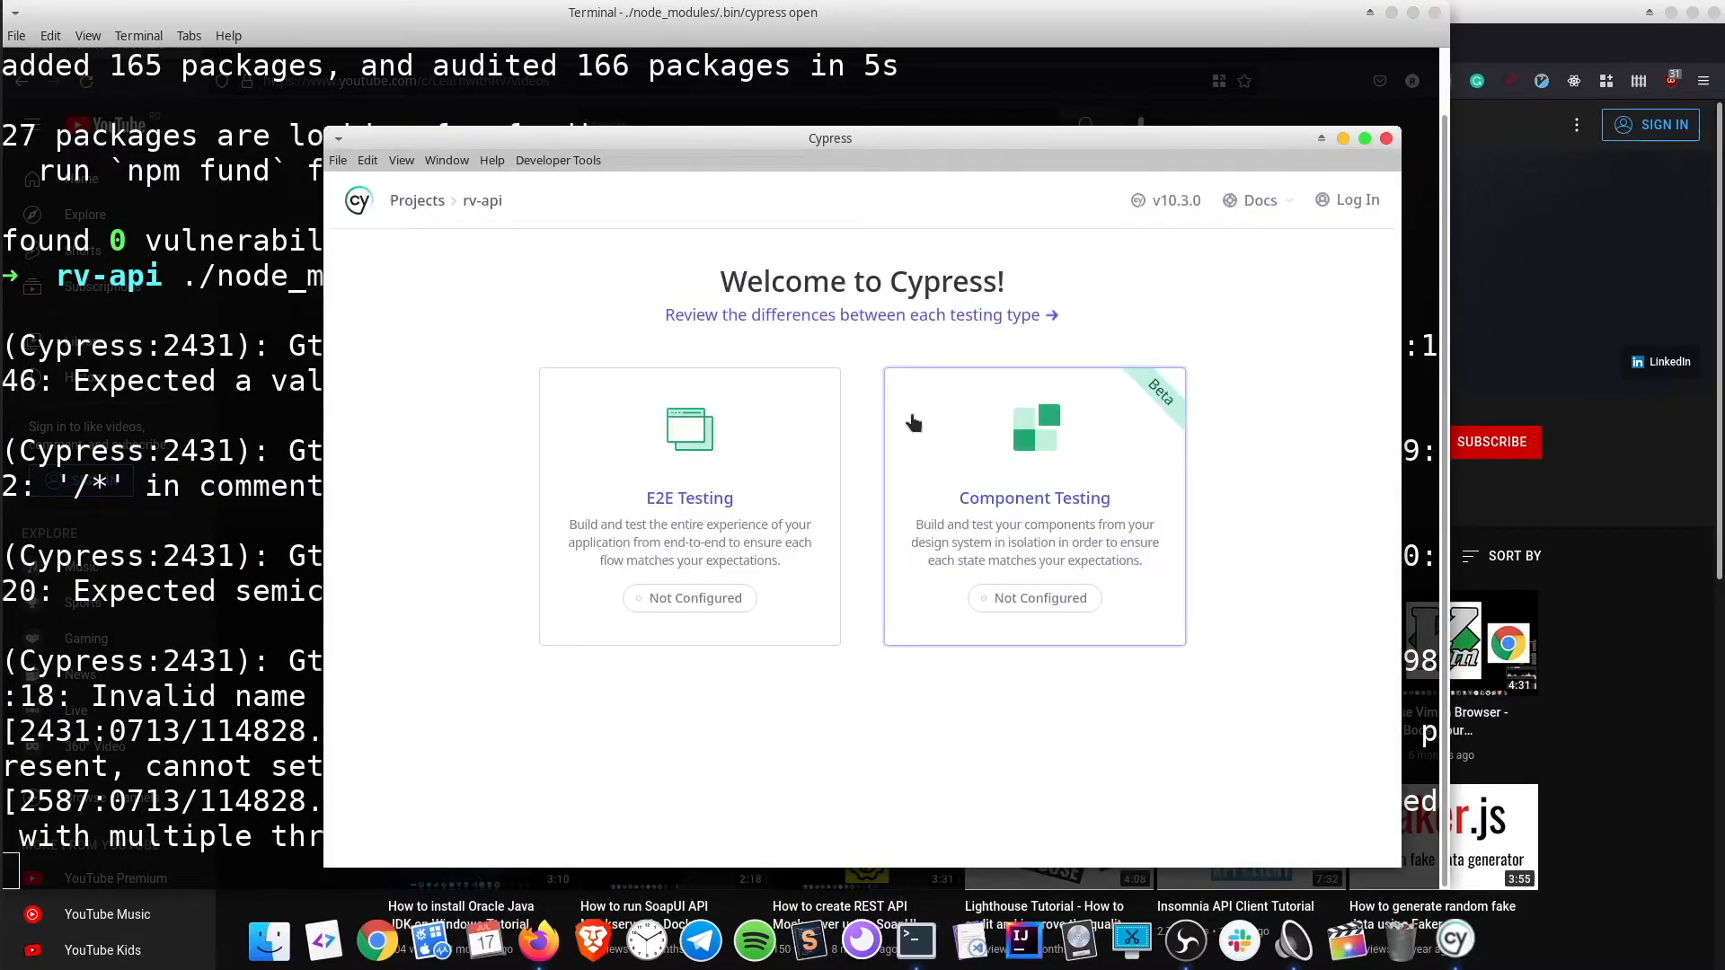
mouse_move(713, 493)
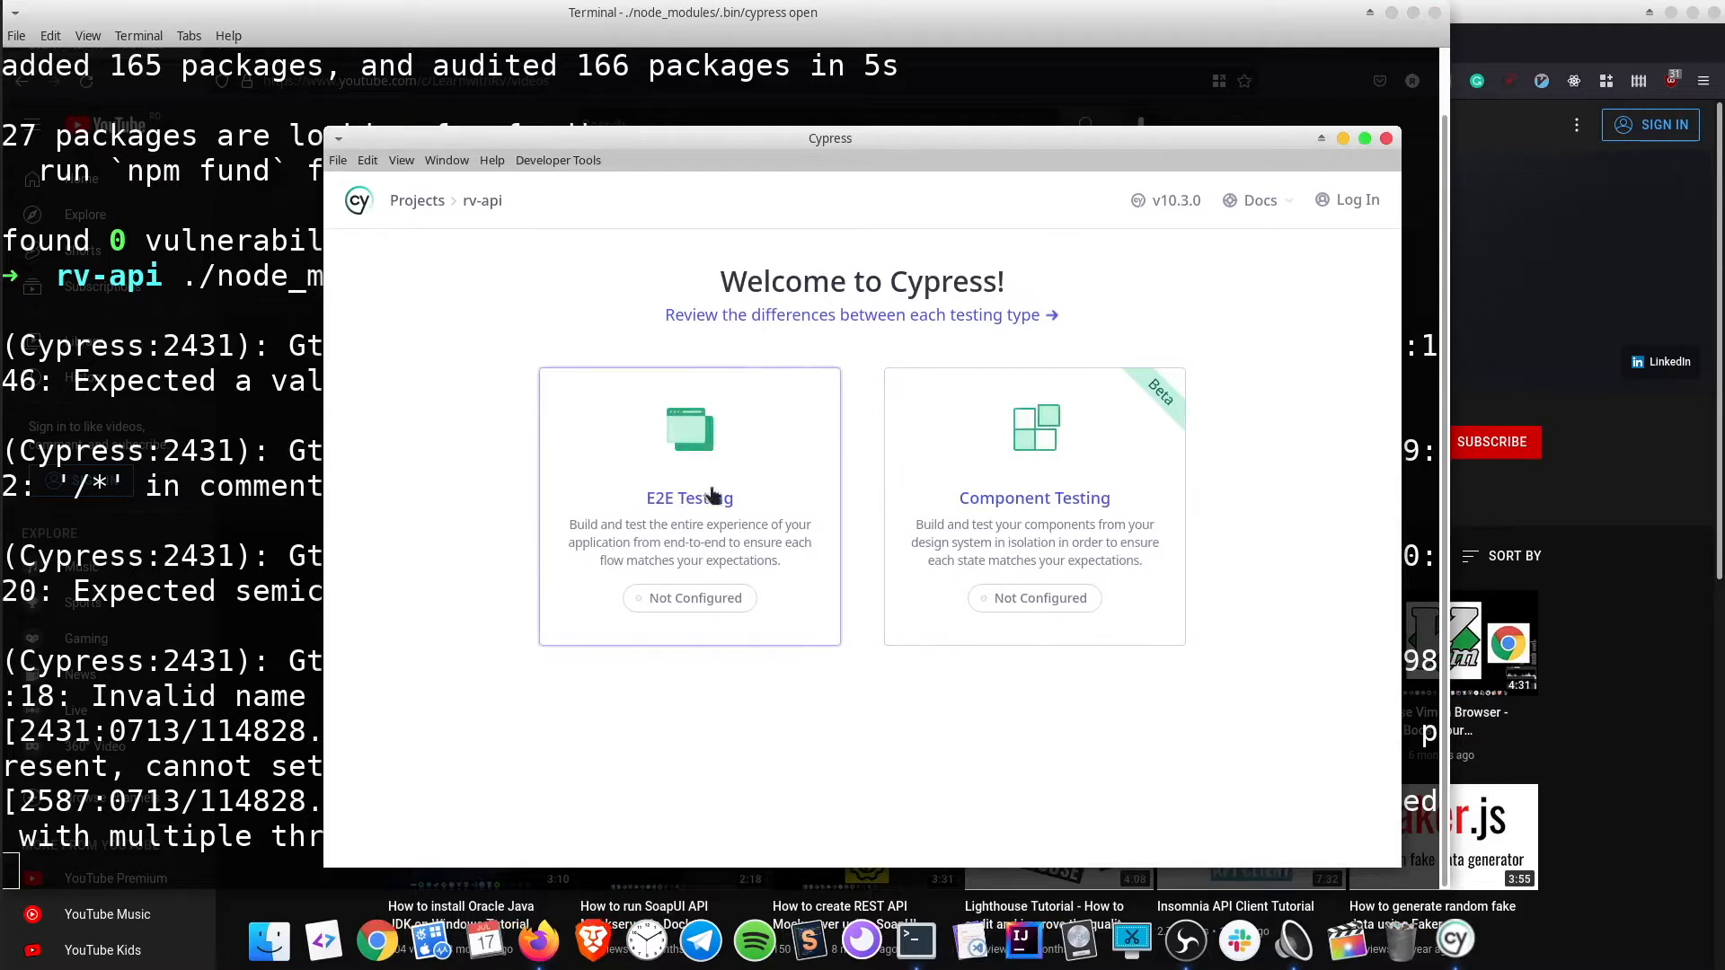
mouse_move(695, 519)
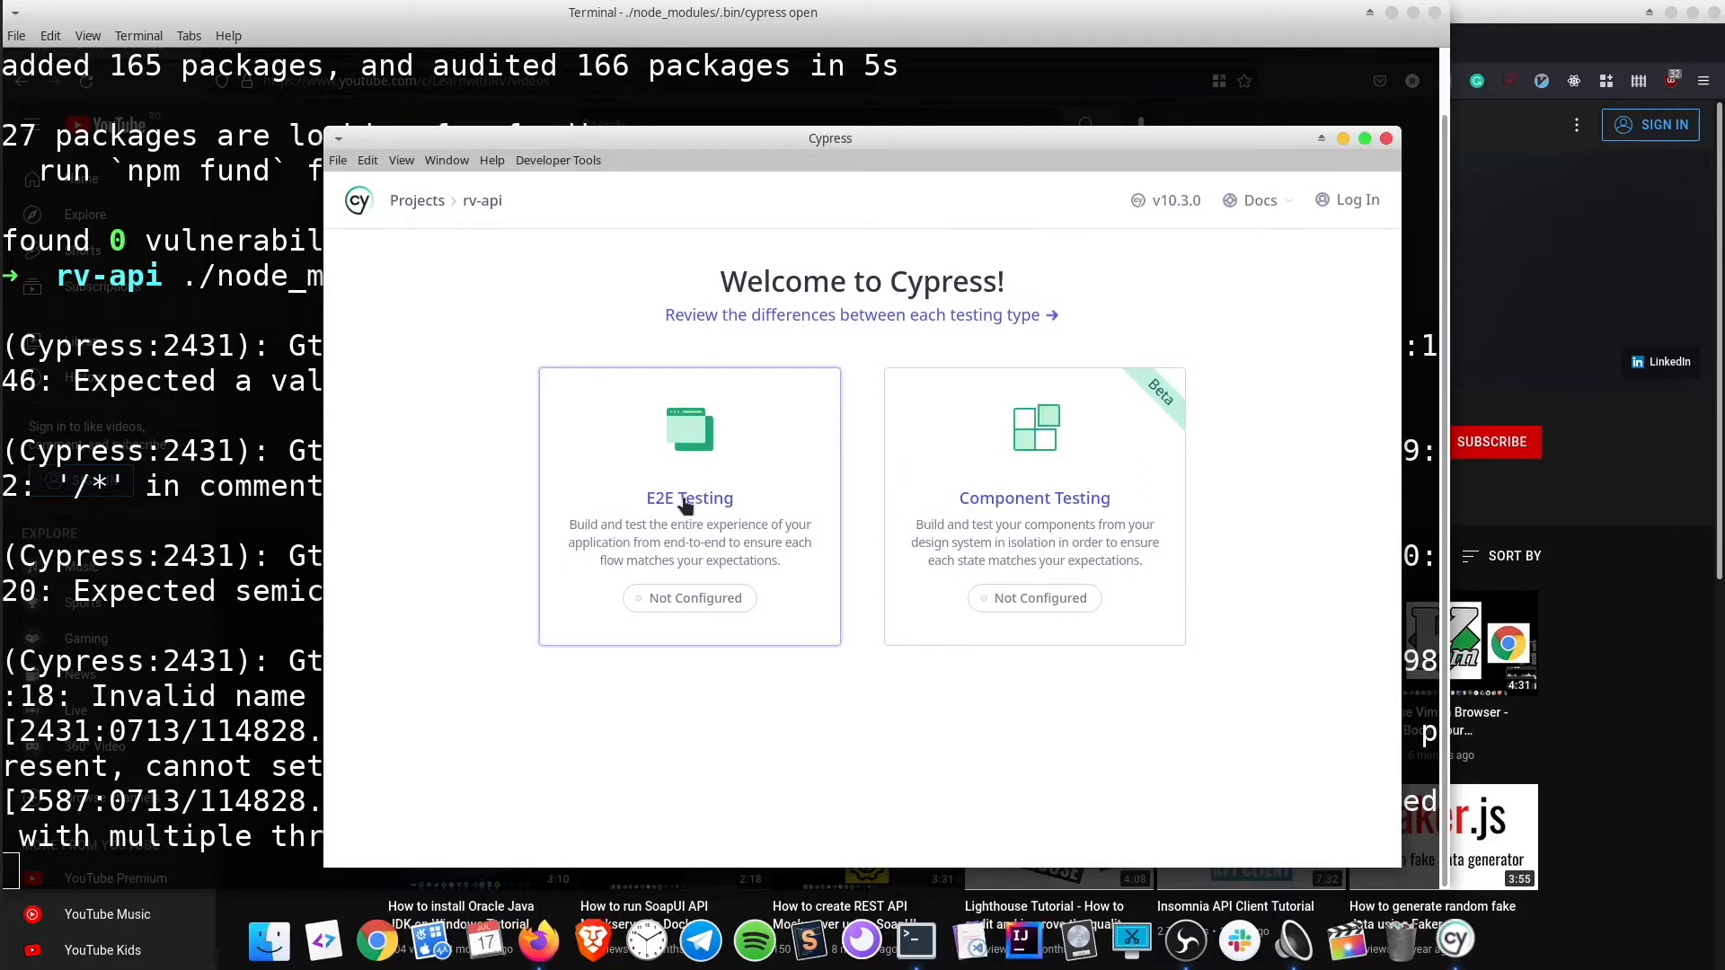
click(689, 498)
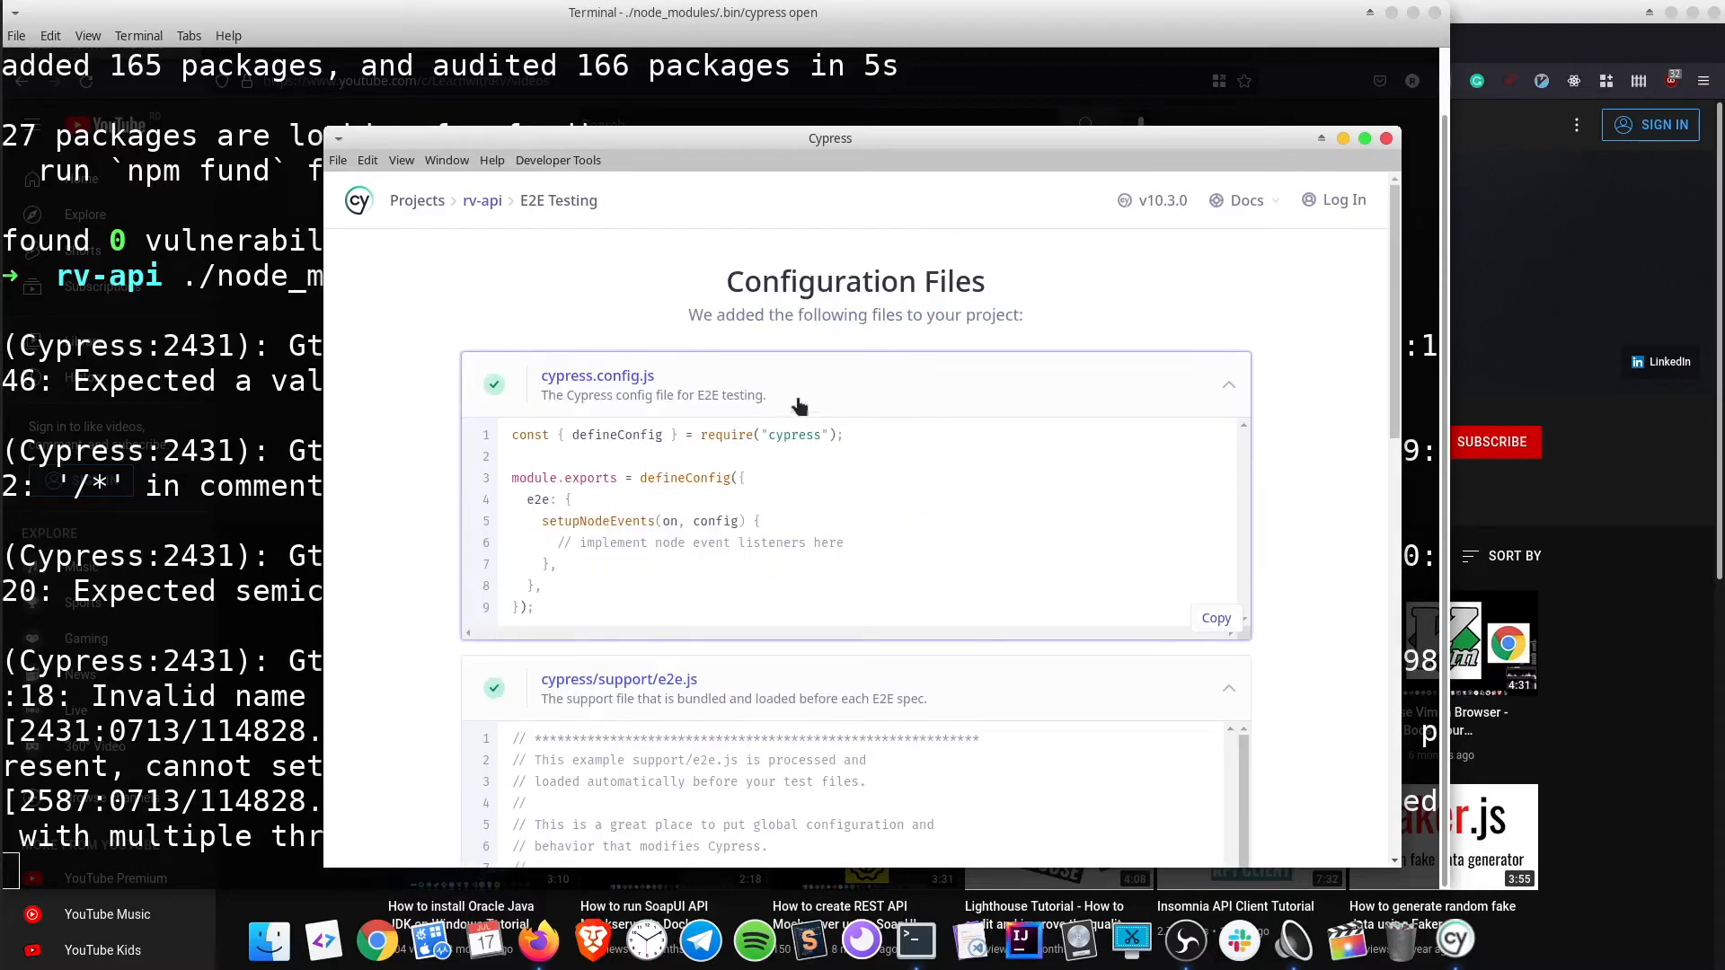
scroll(down, 3)
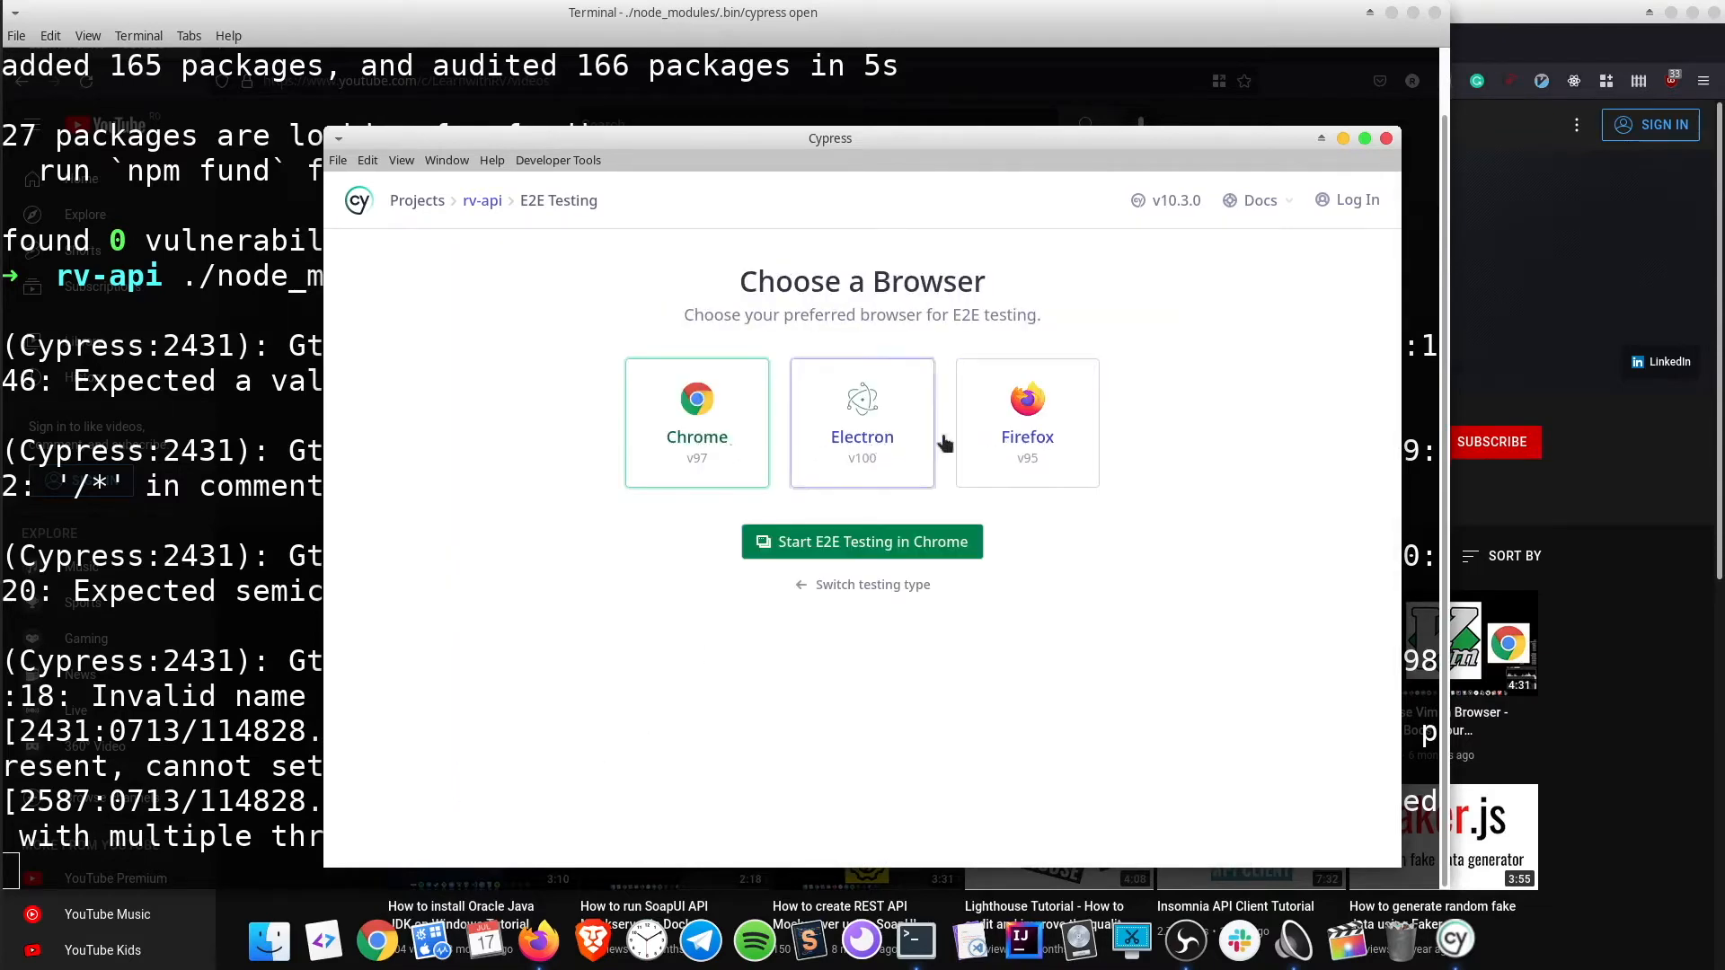
click(1027, 422)
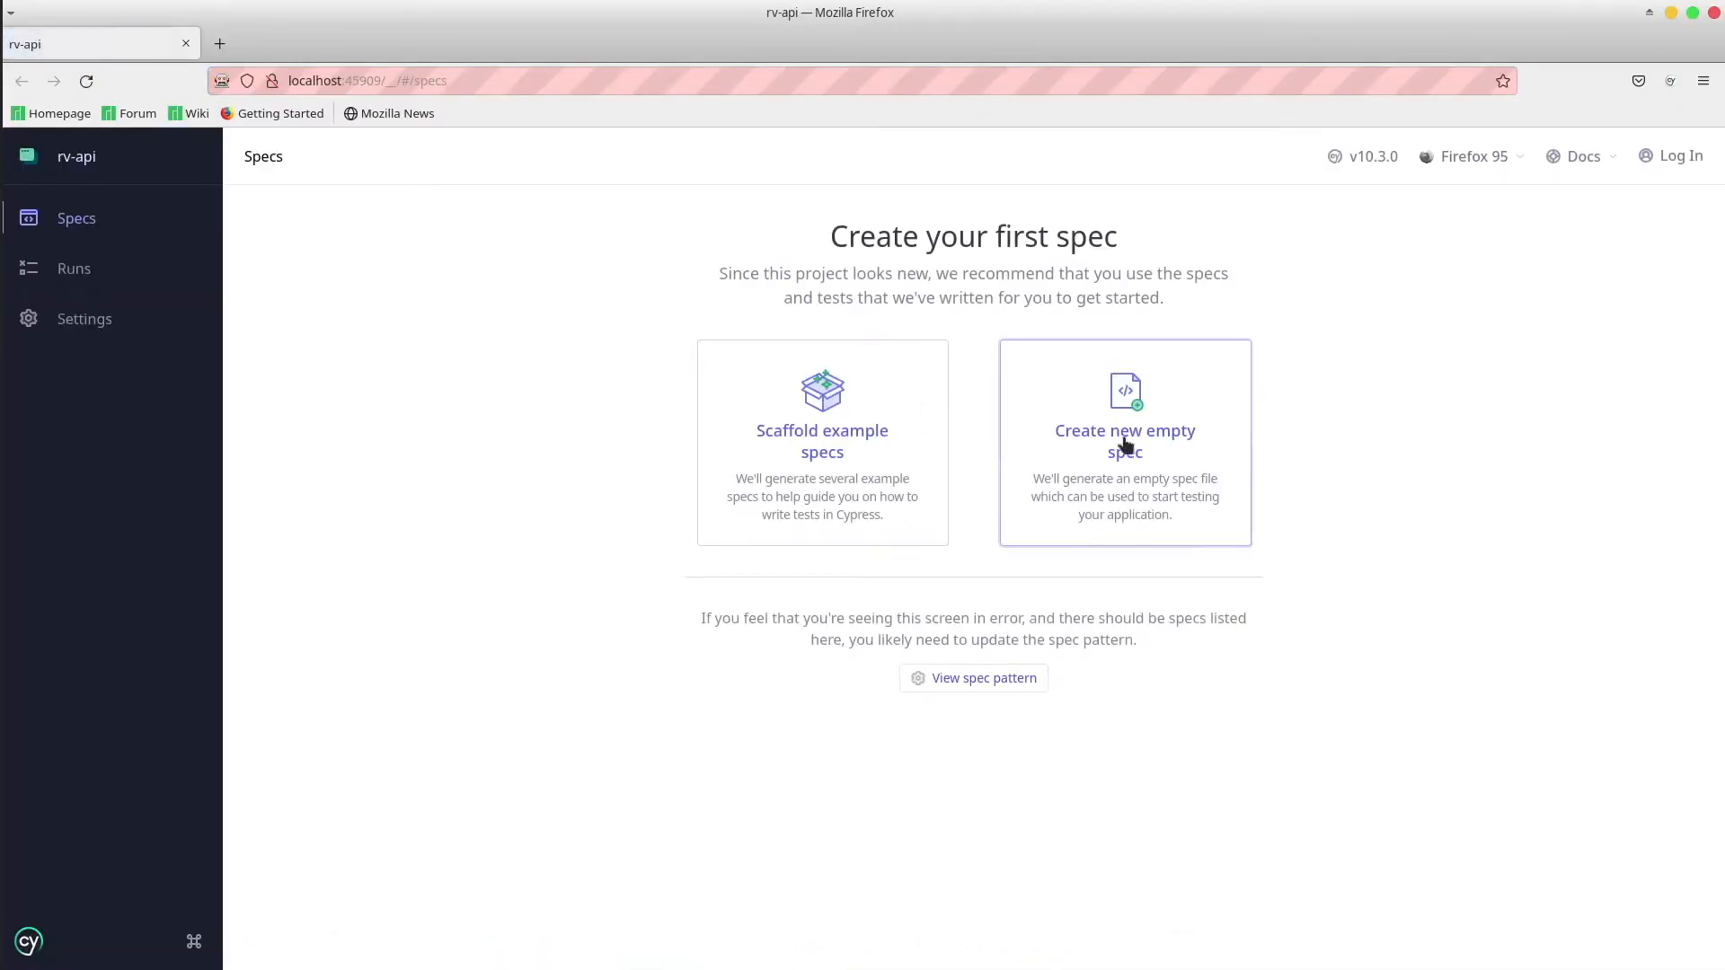
Create the empty spec spec.cy.js at the default path and run it.
click(1125, 440)
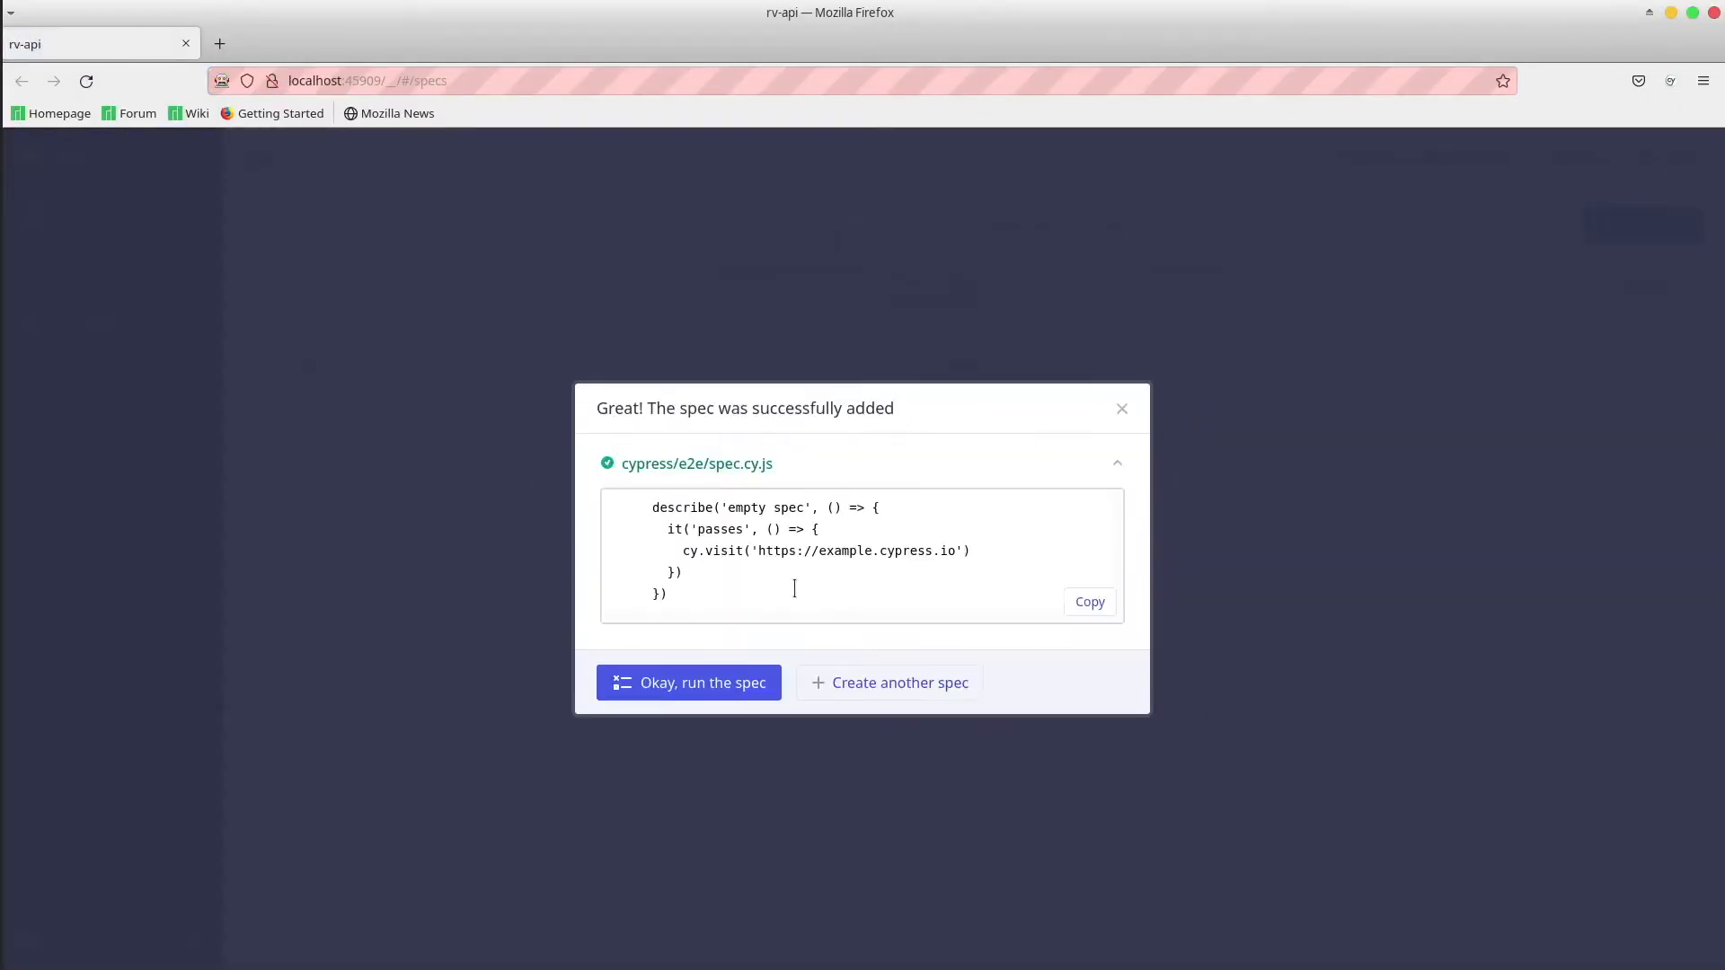
click(690, 682)
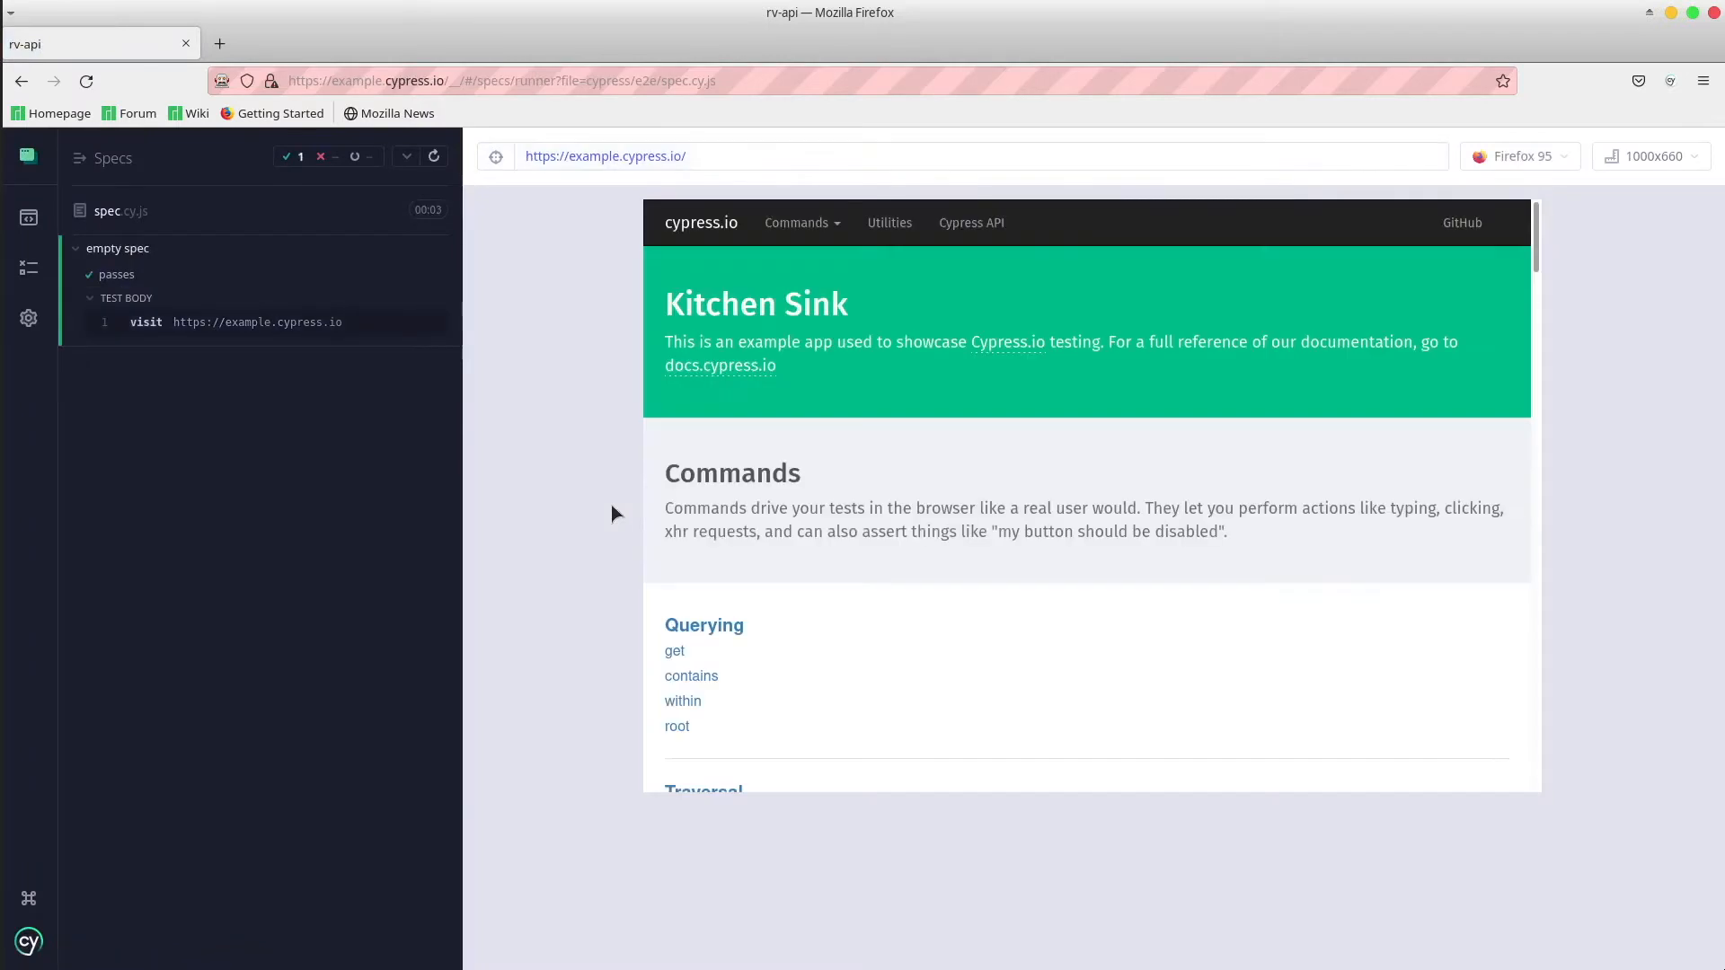
mouse_move(583, 498)
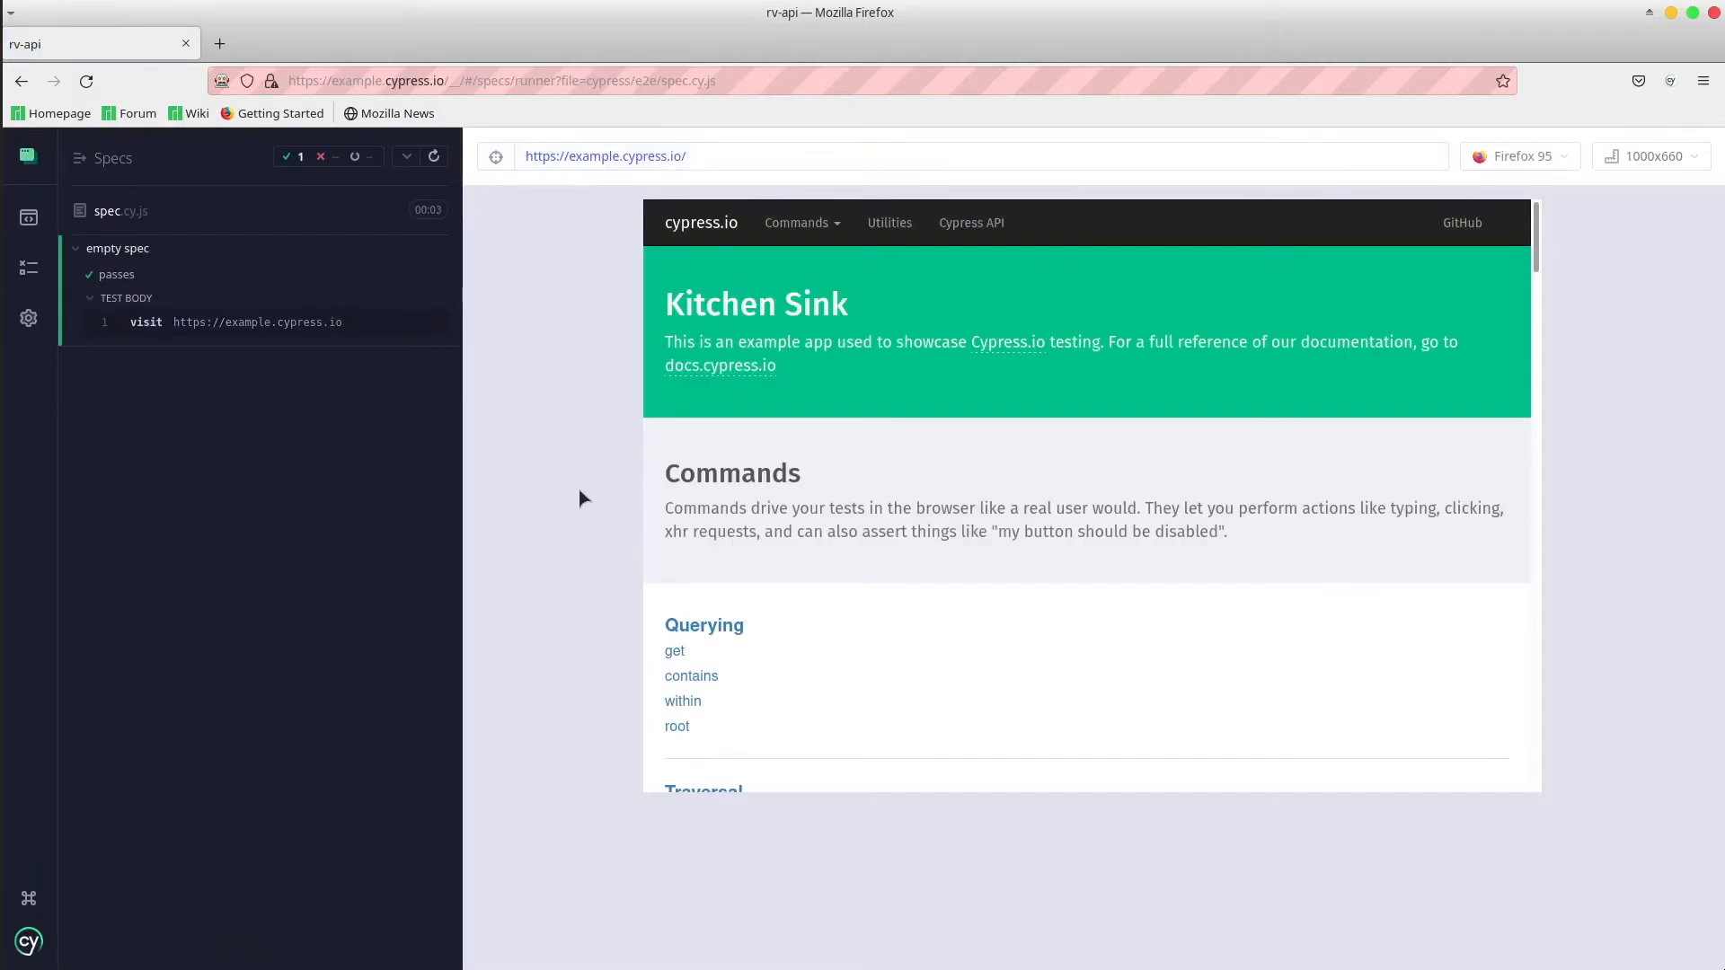
mouse_move(550, 468)
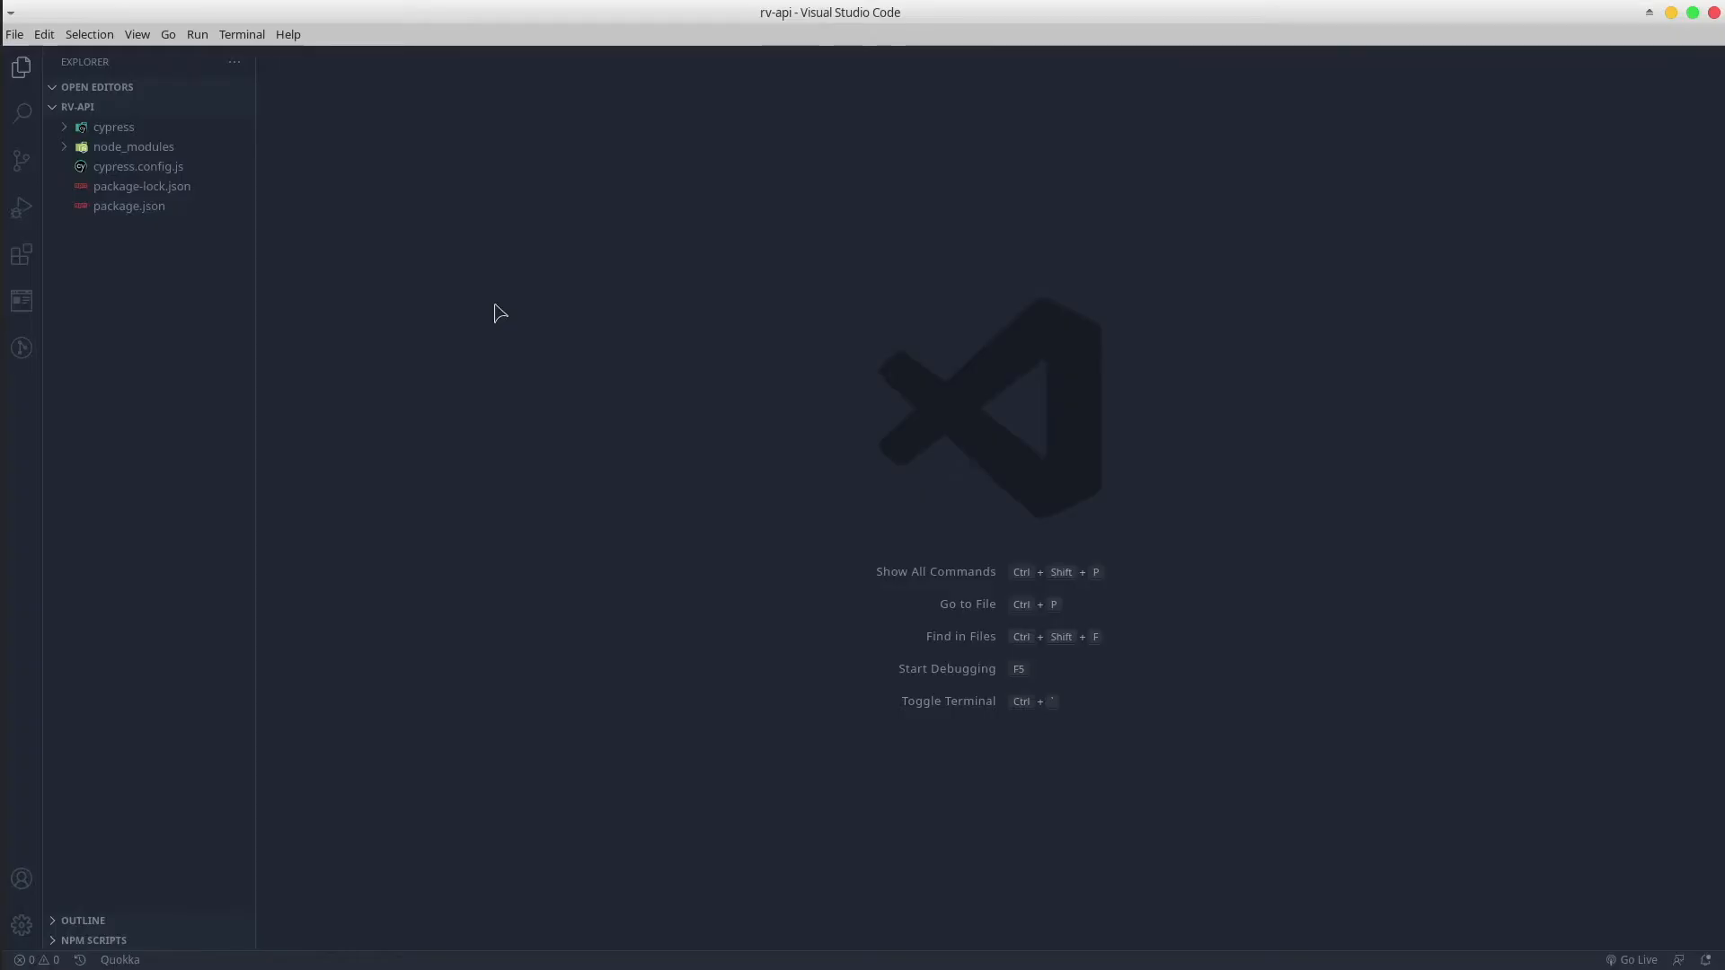
Expand cypress > e2e in the Explorer and view spec.cy.js's describe and it blocks.
click(113, 127)
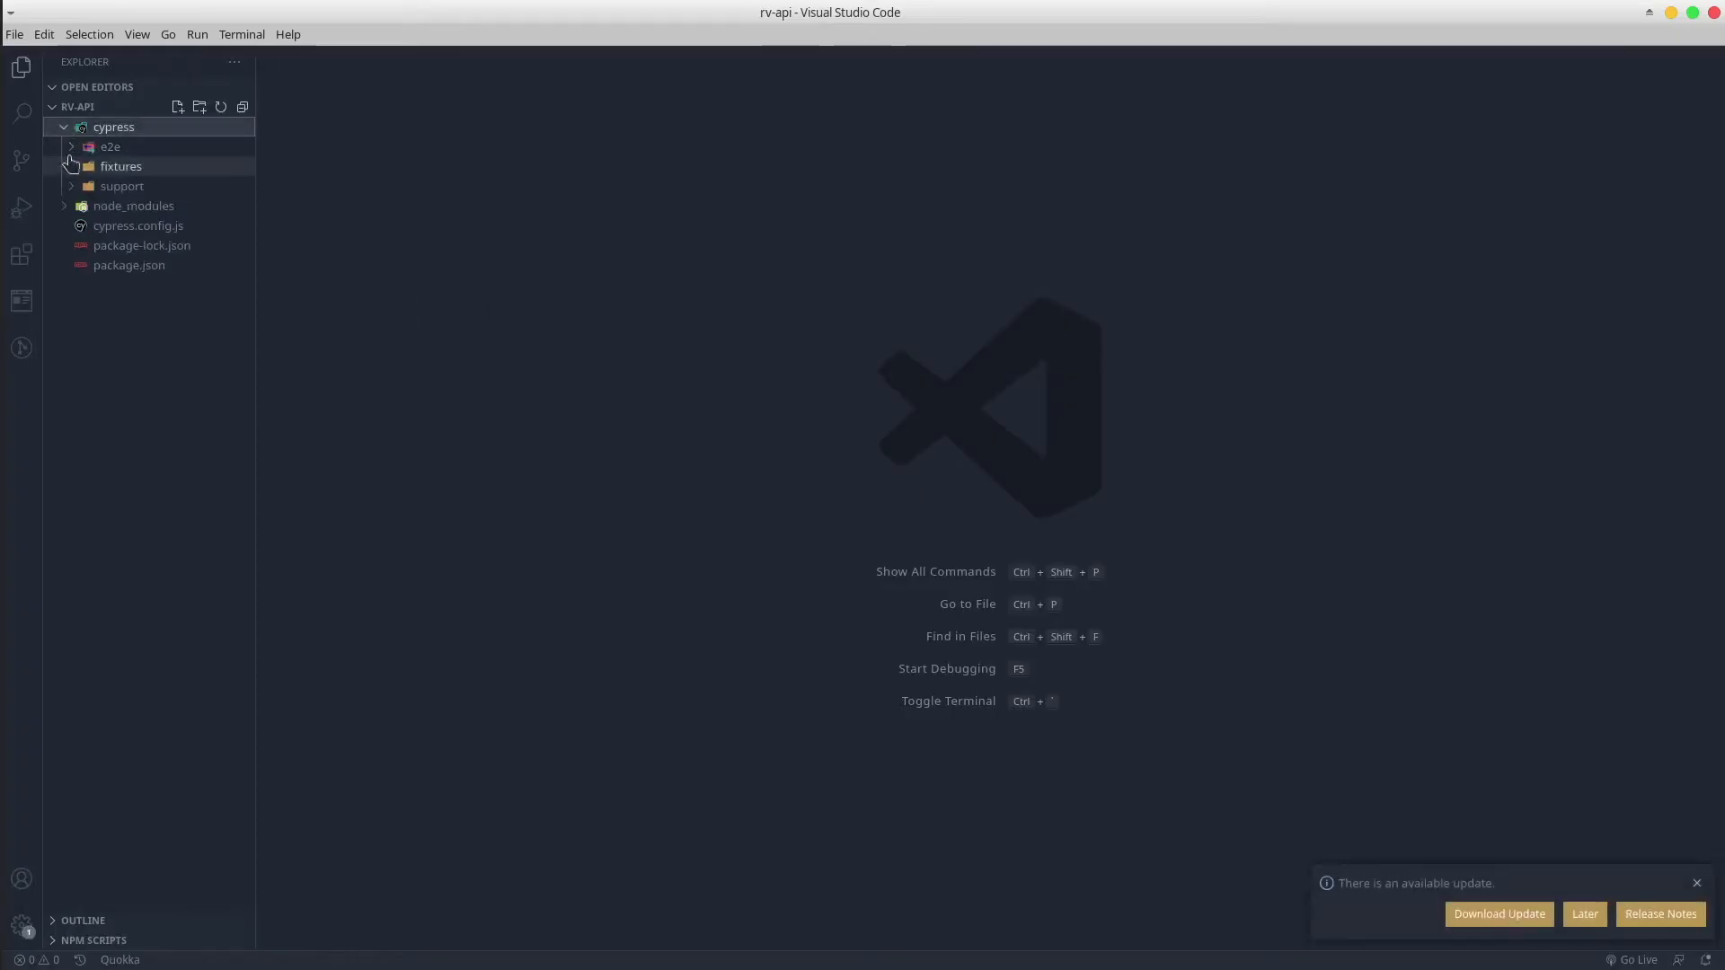
double_click(110, 146)
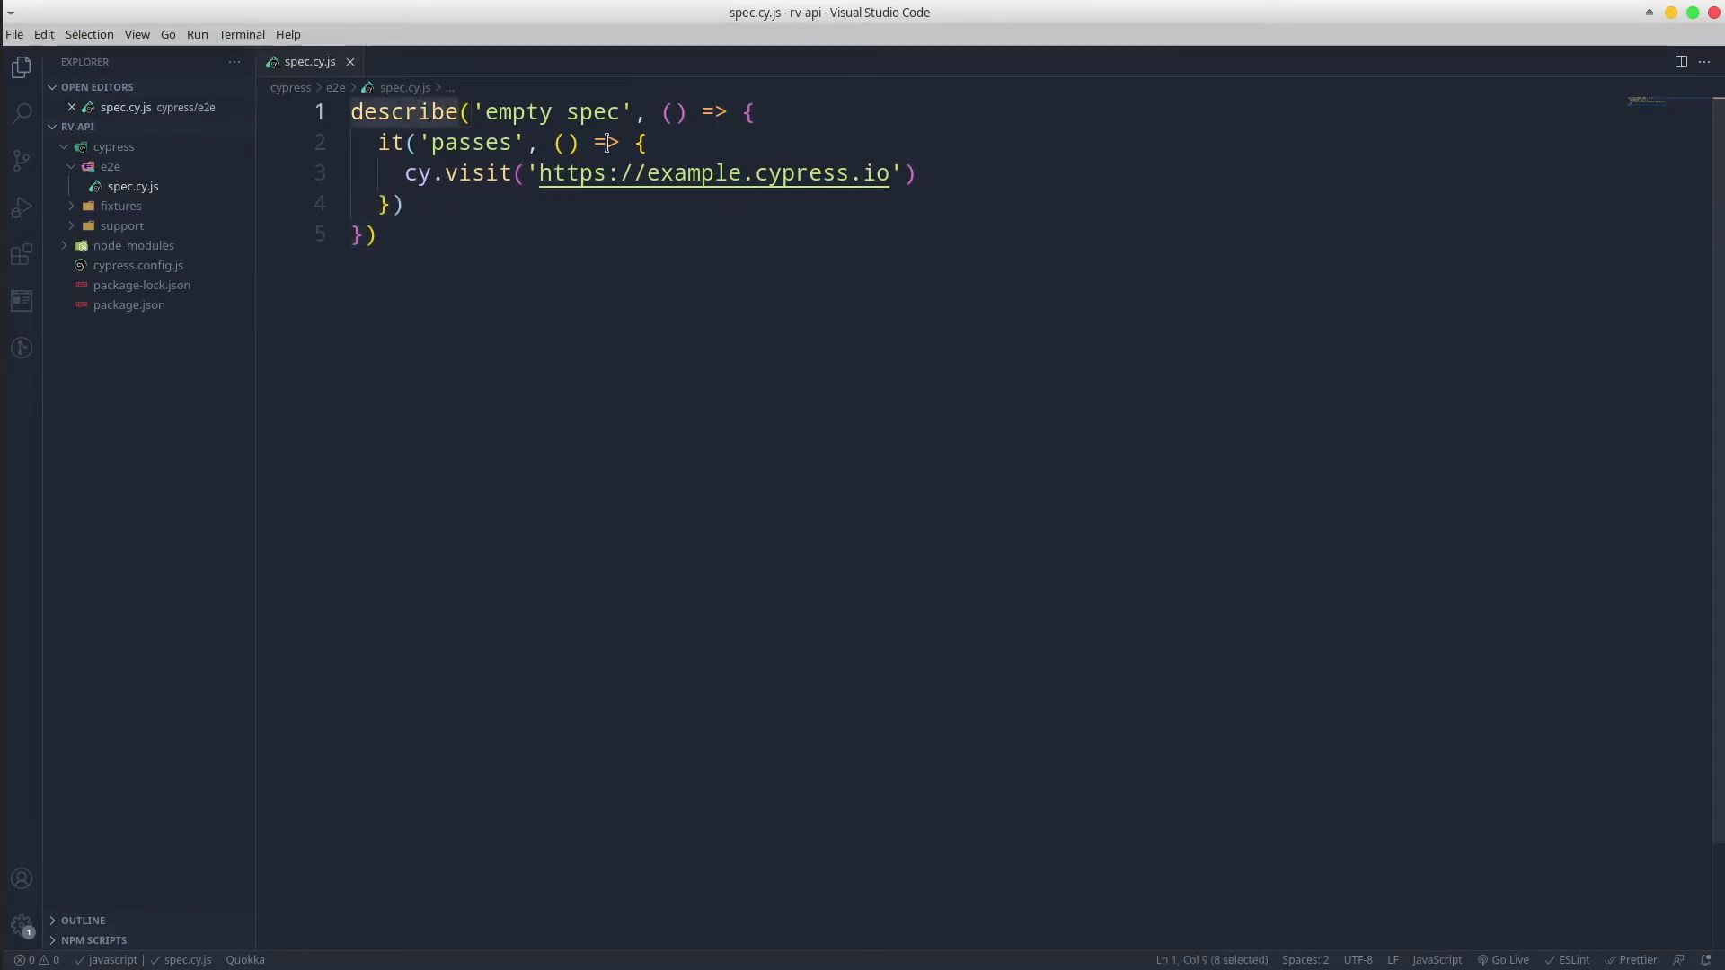
click(656, 112)
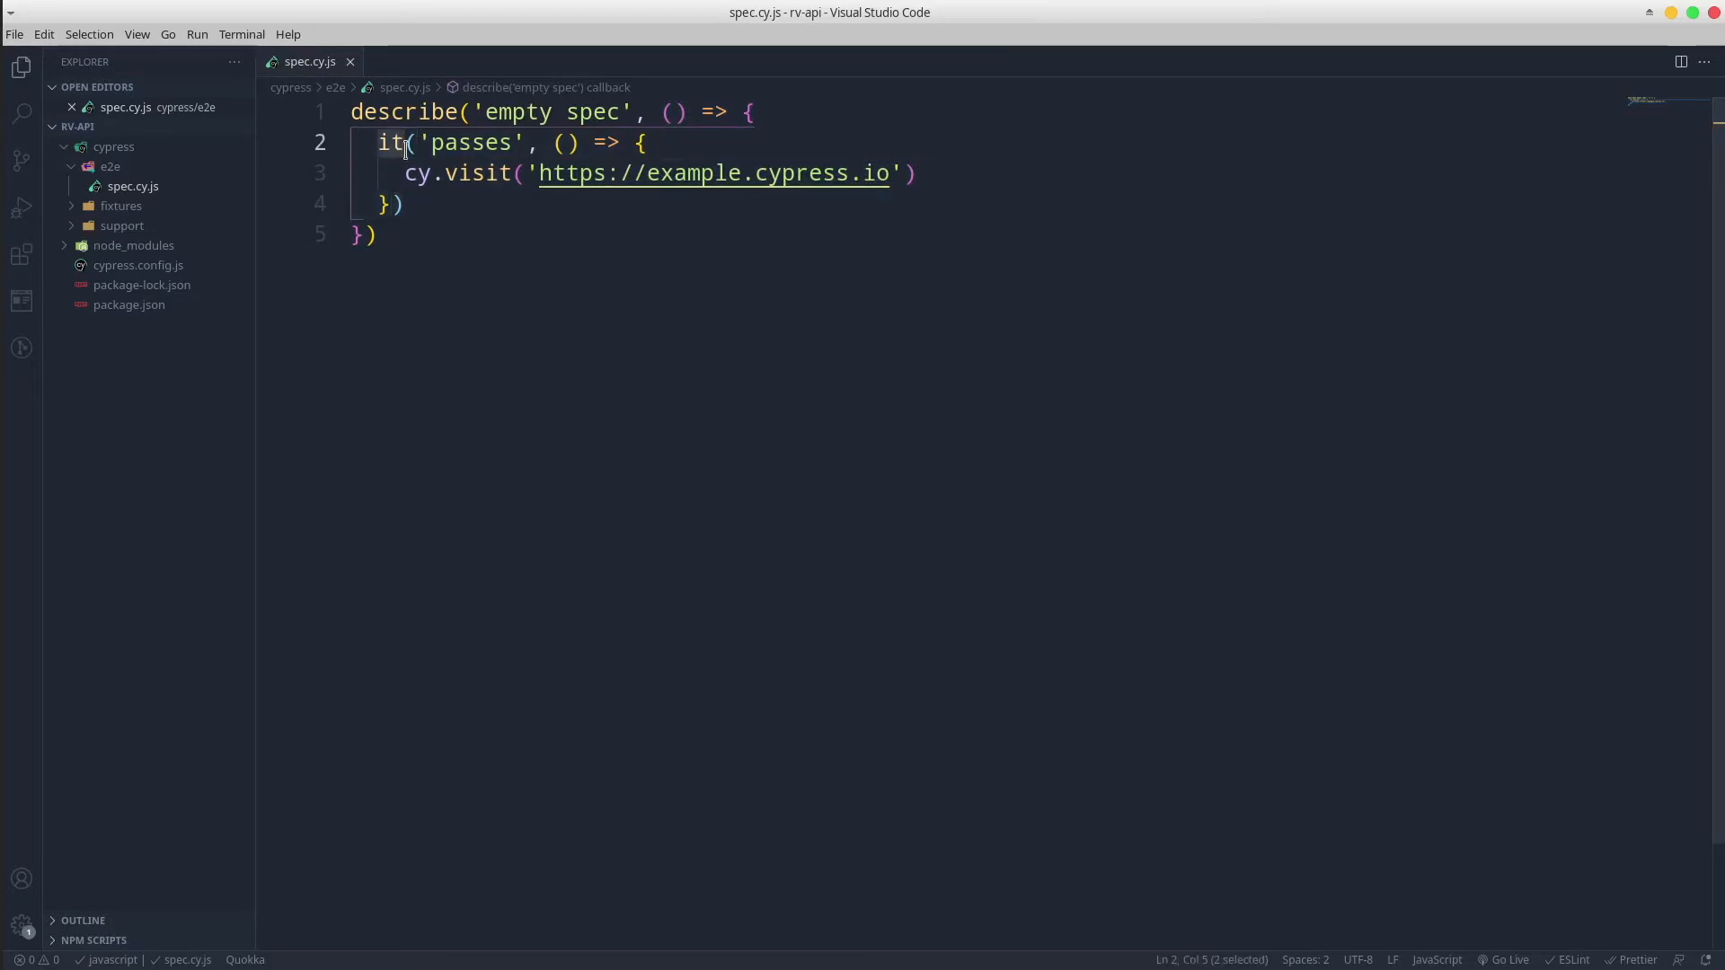
click(432, 143)
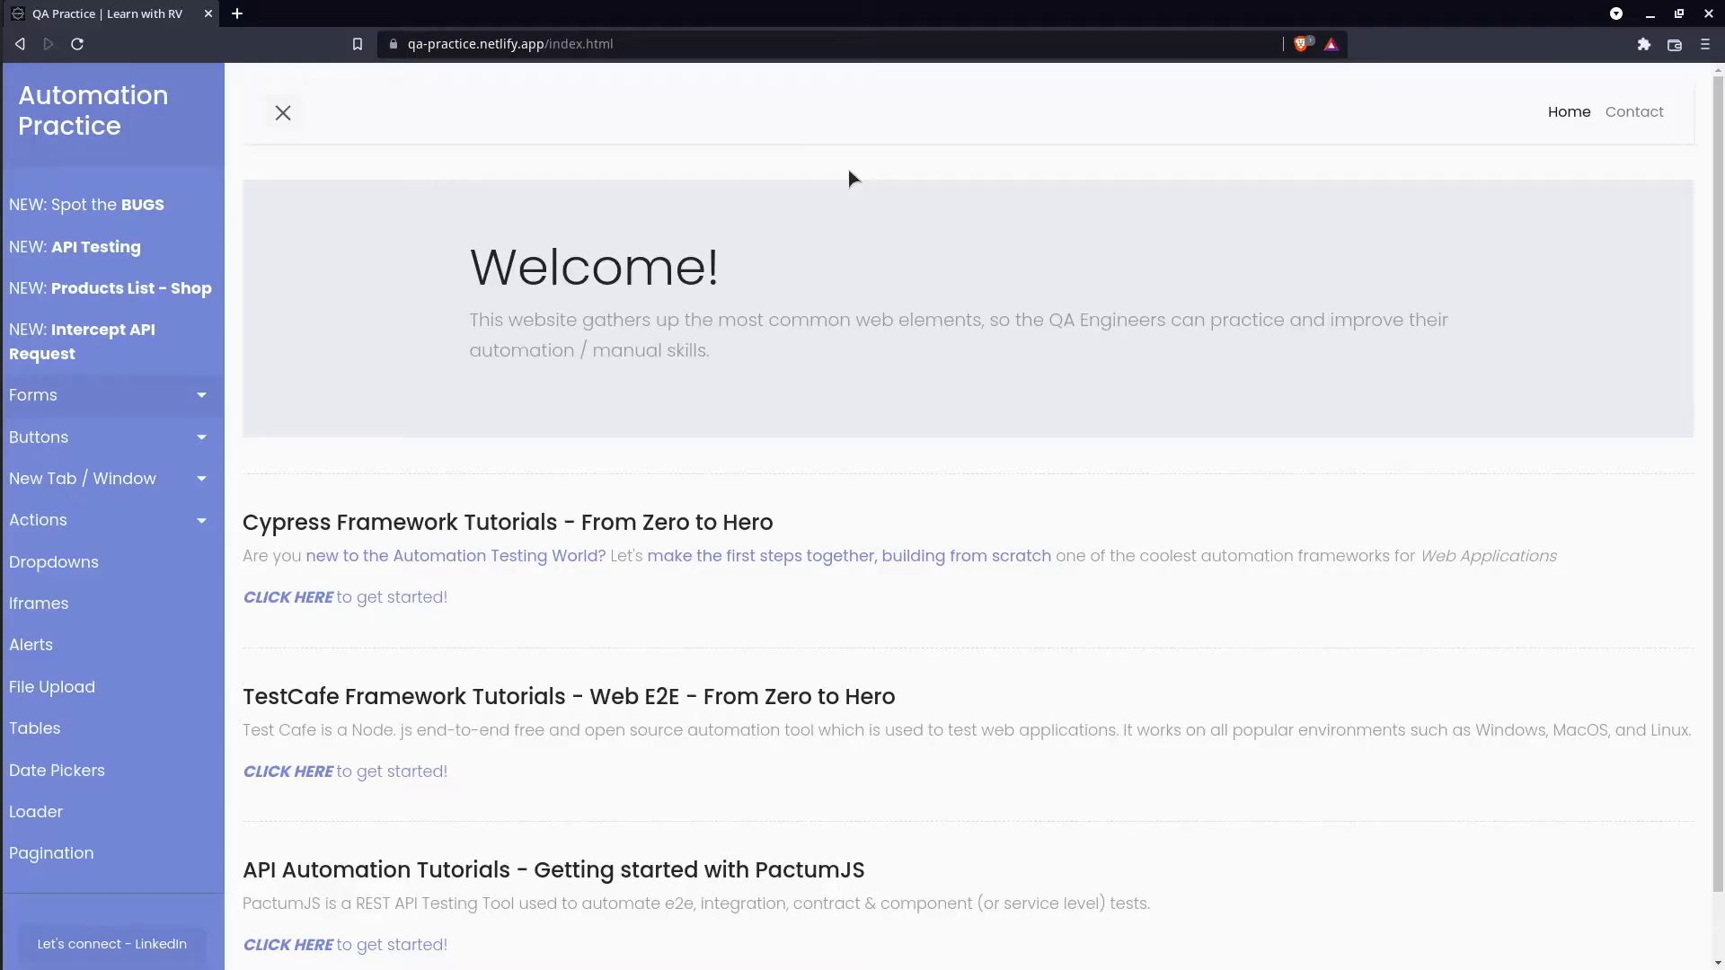
mouse_move(882, 152)
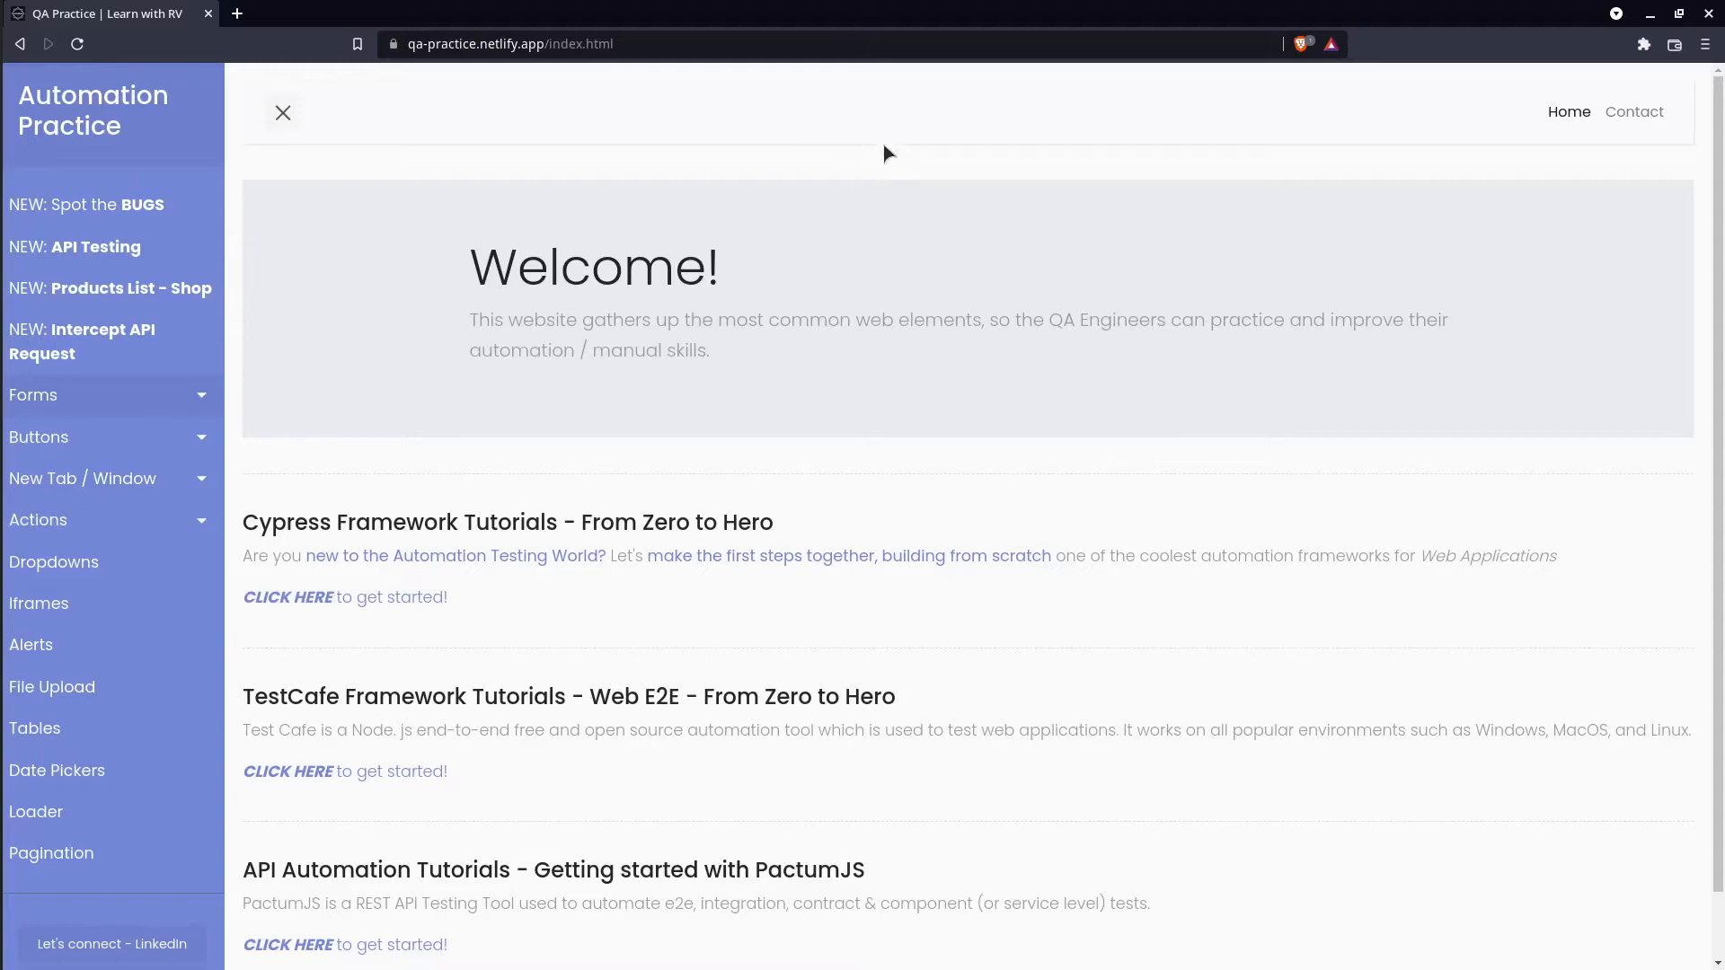
mouse_move(851, 157)
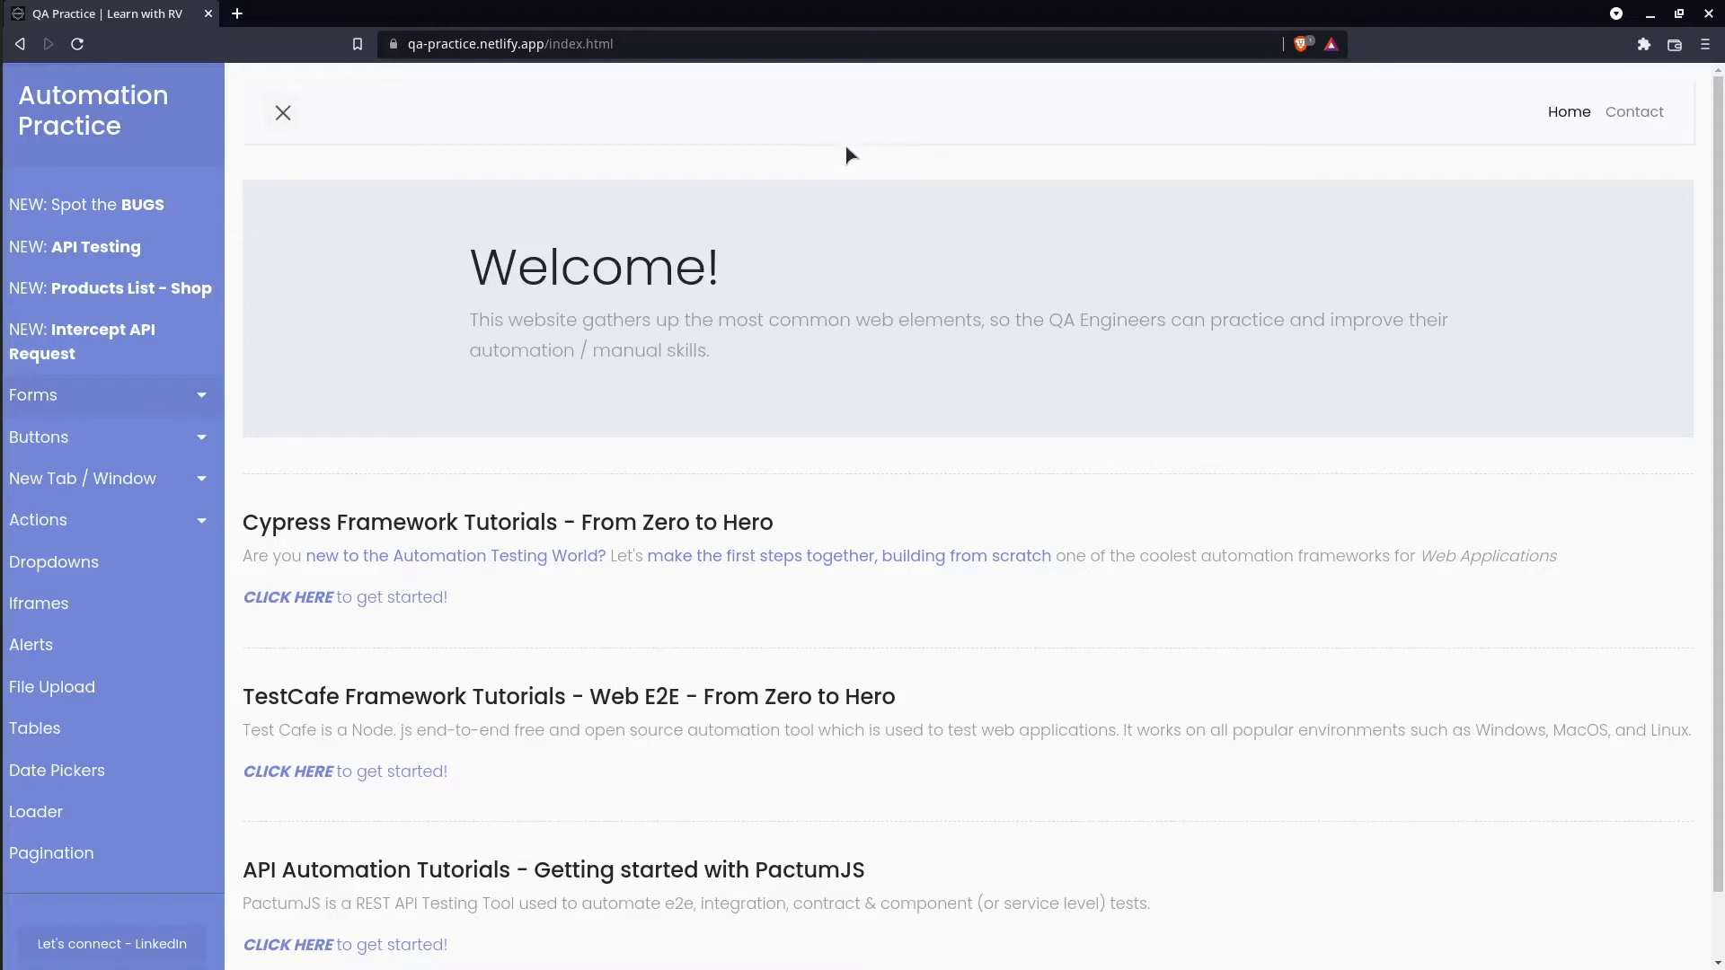
Open the API Testing page's Swagger docs listing the employee-controller endpoints.
click(95, 246)
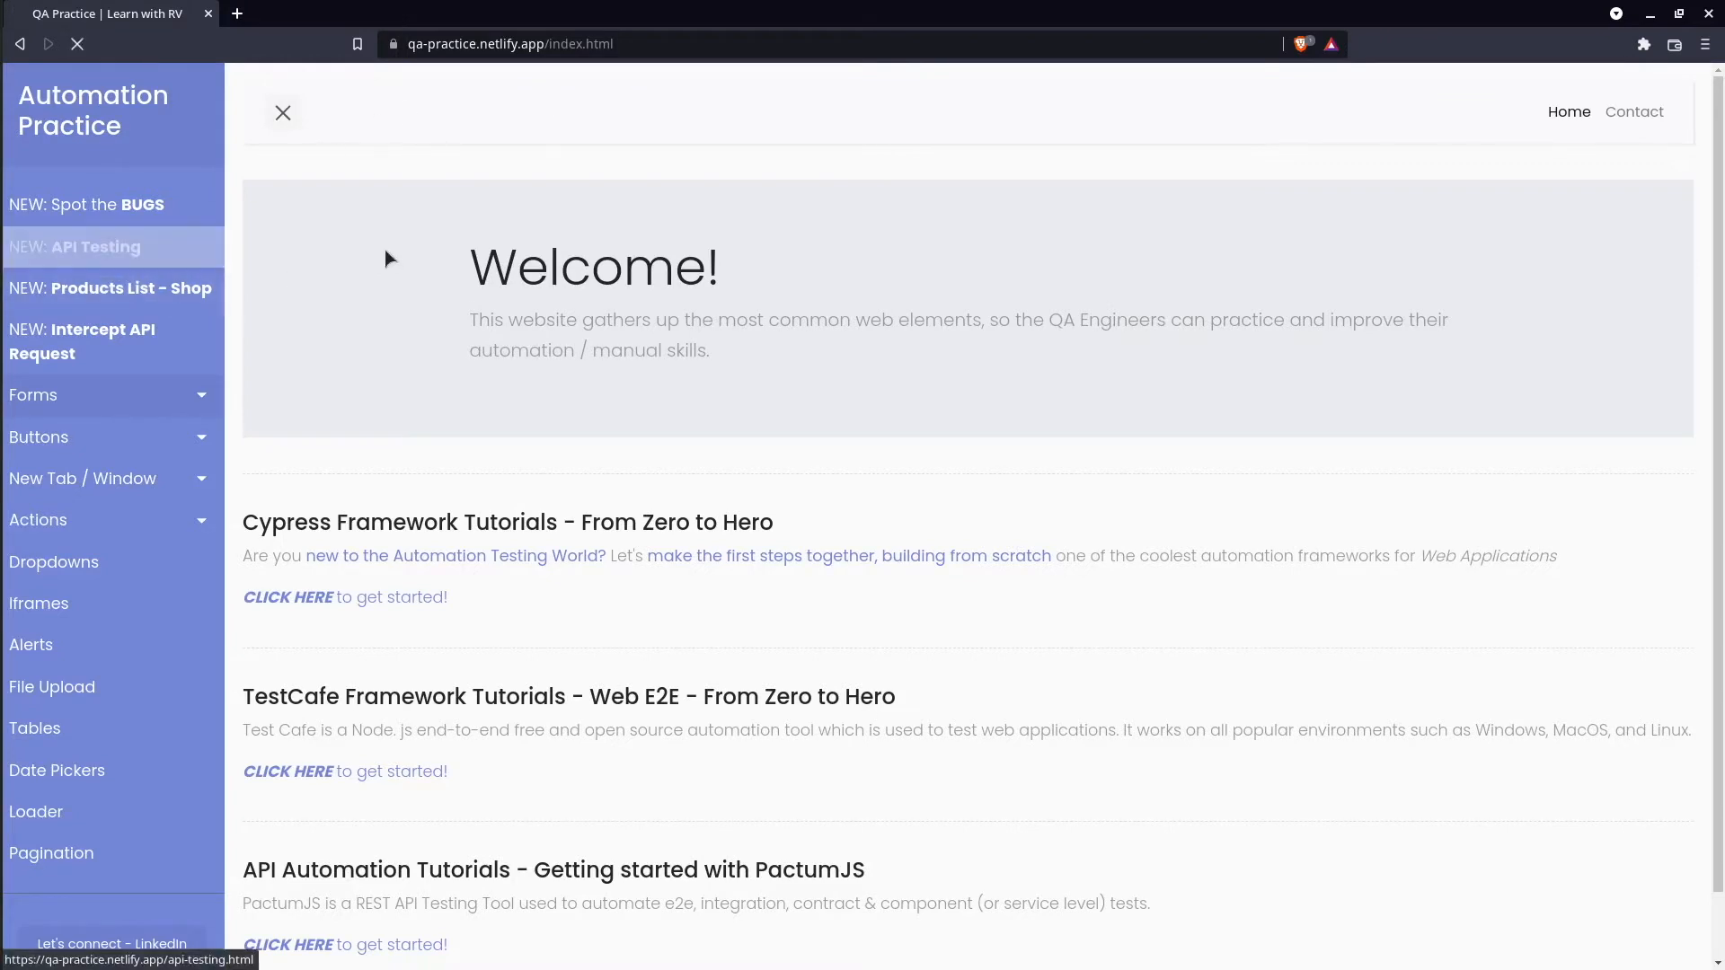
click(95, 246)
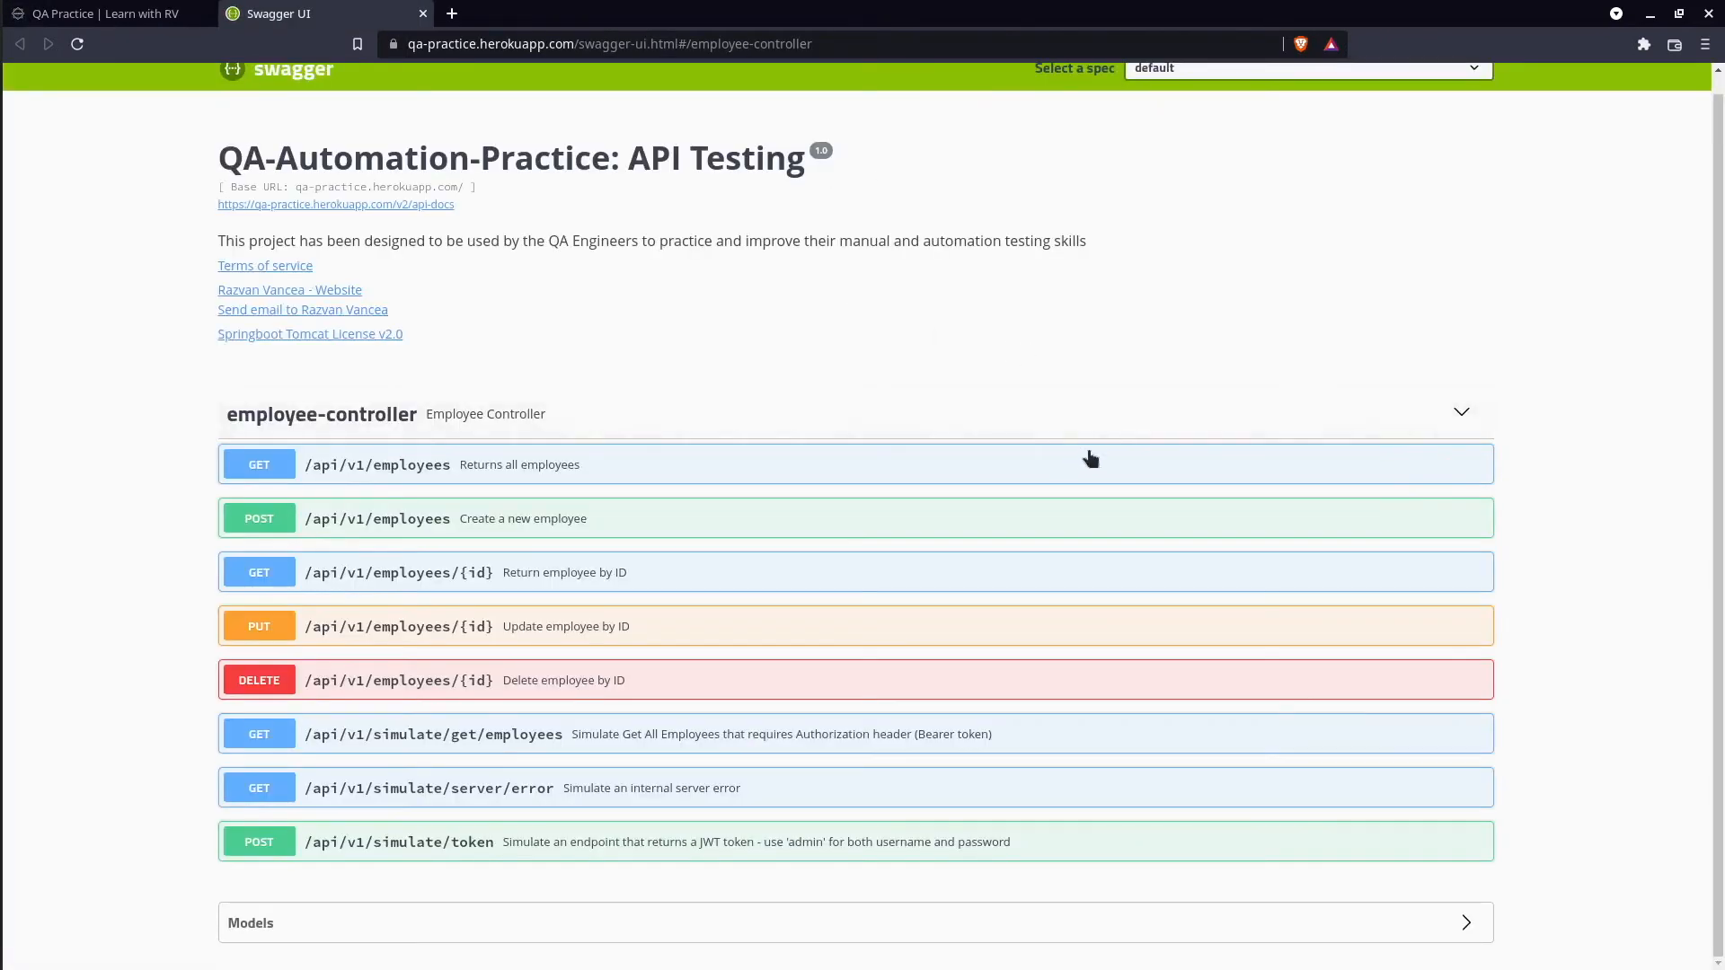
mouse_move(309, 490)
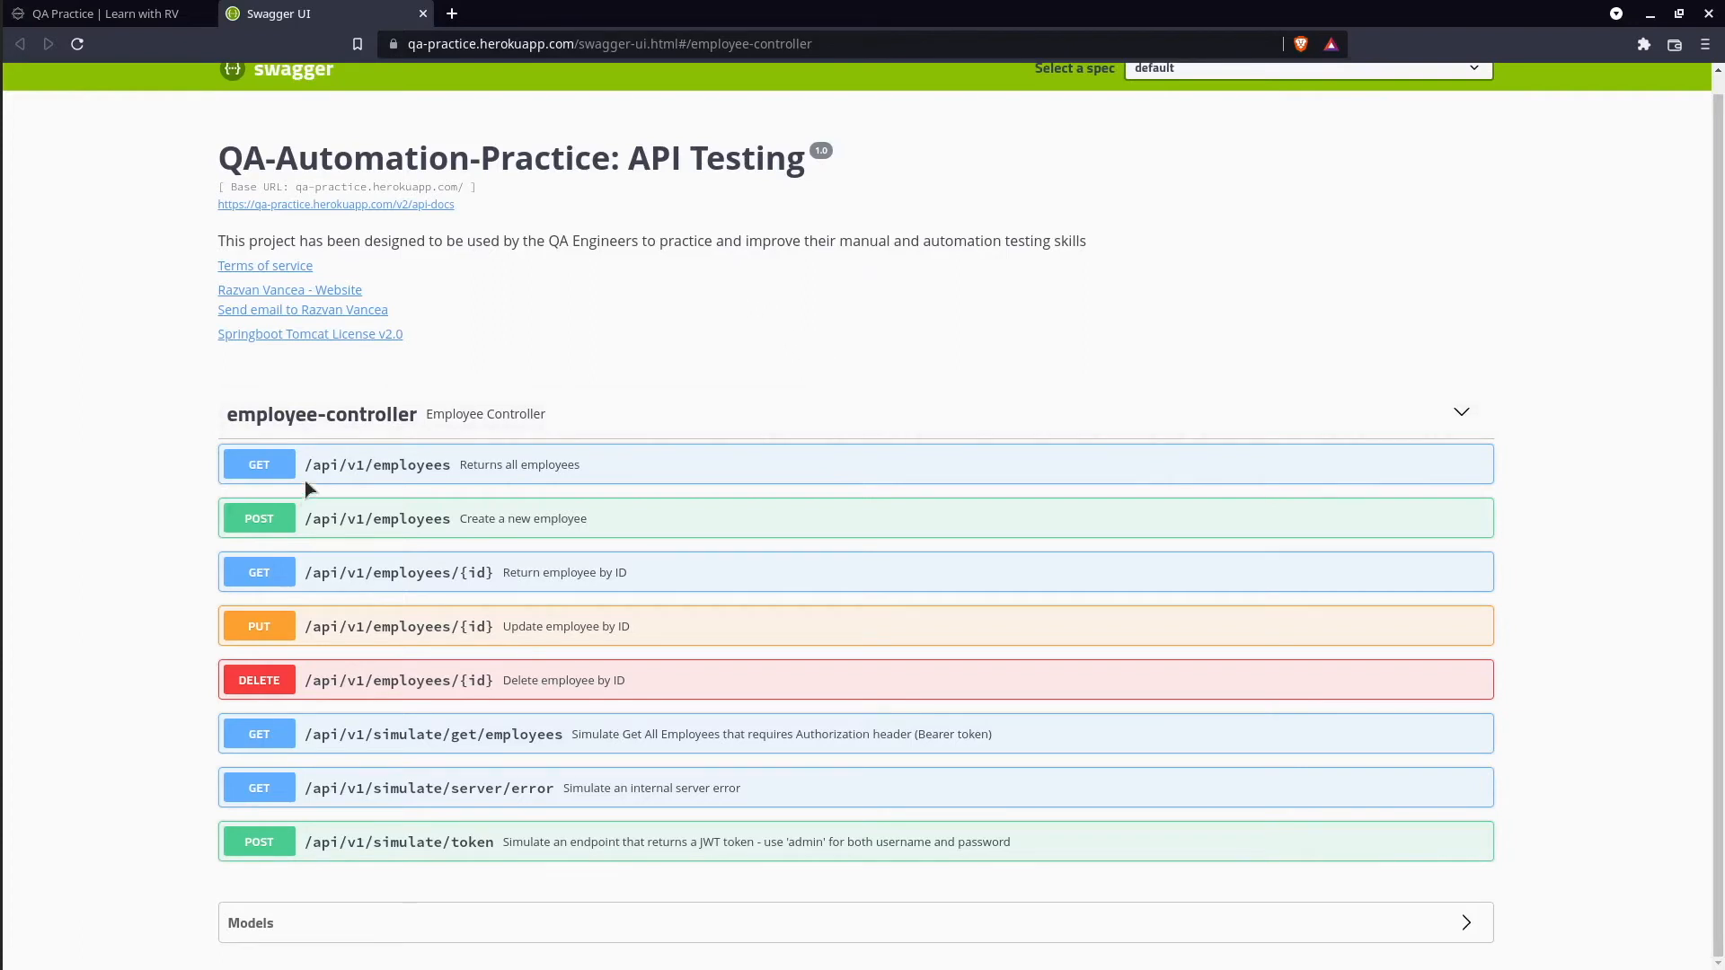
mouse_move(395, 485)
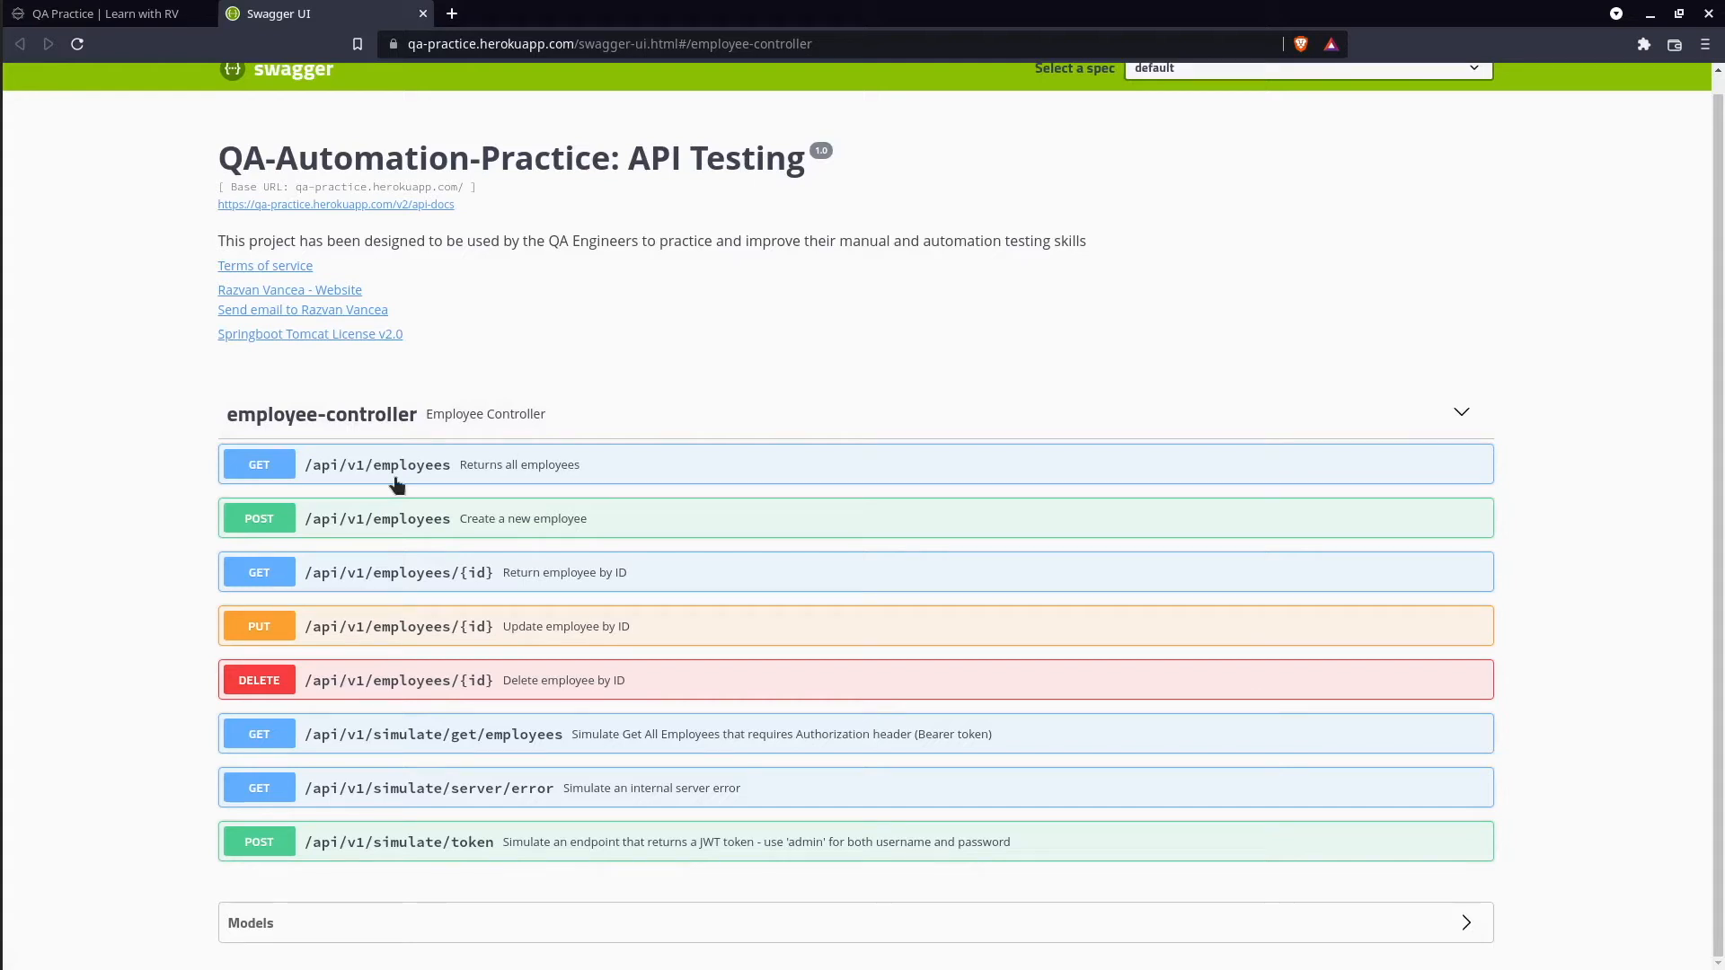
mouse_move(607, 473)
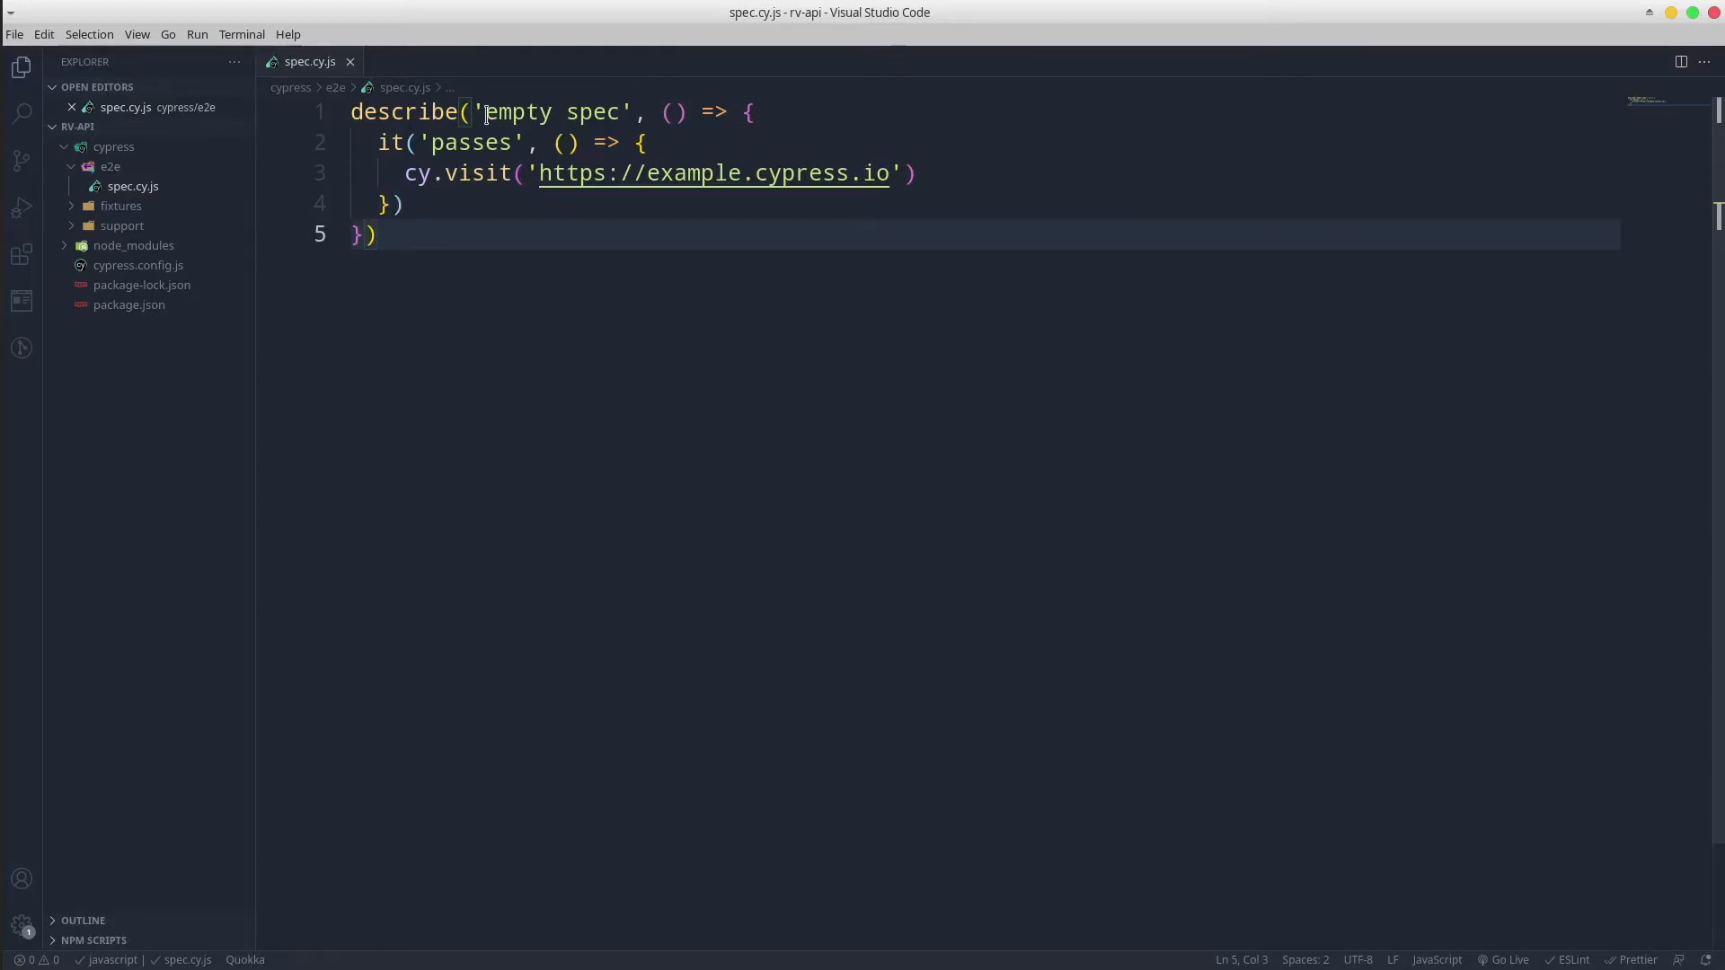
Rename the describe suite to 'API Automation Test Suite'.
text(A)
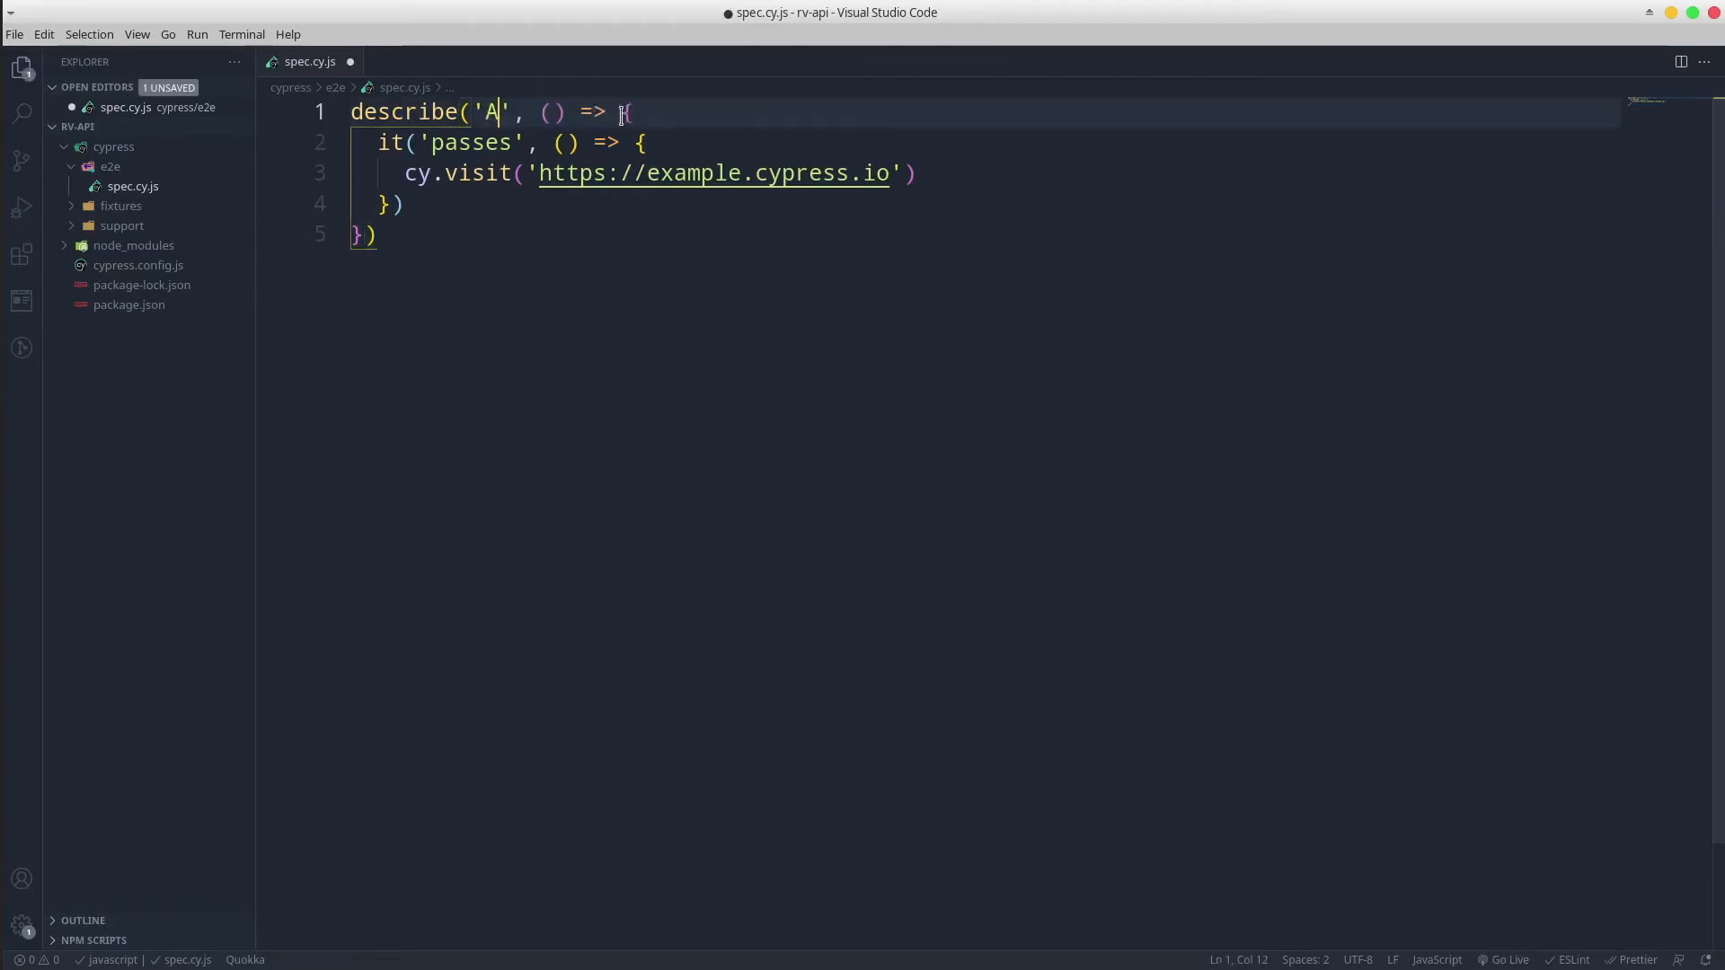
text(PI Automation)
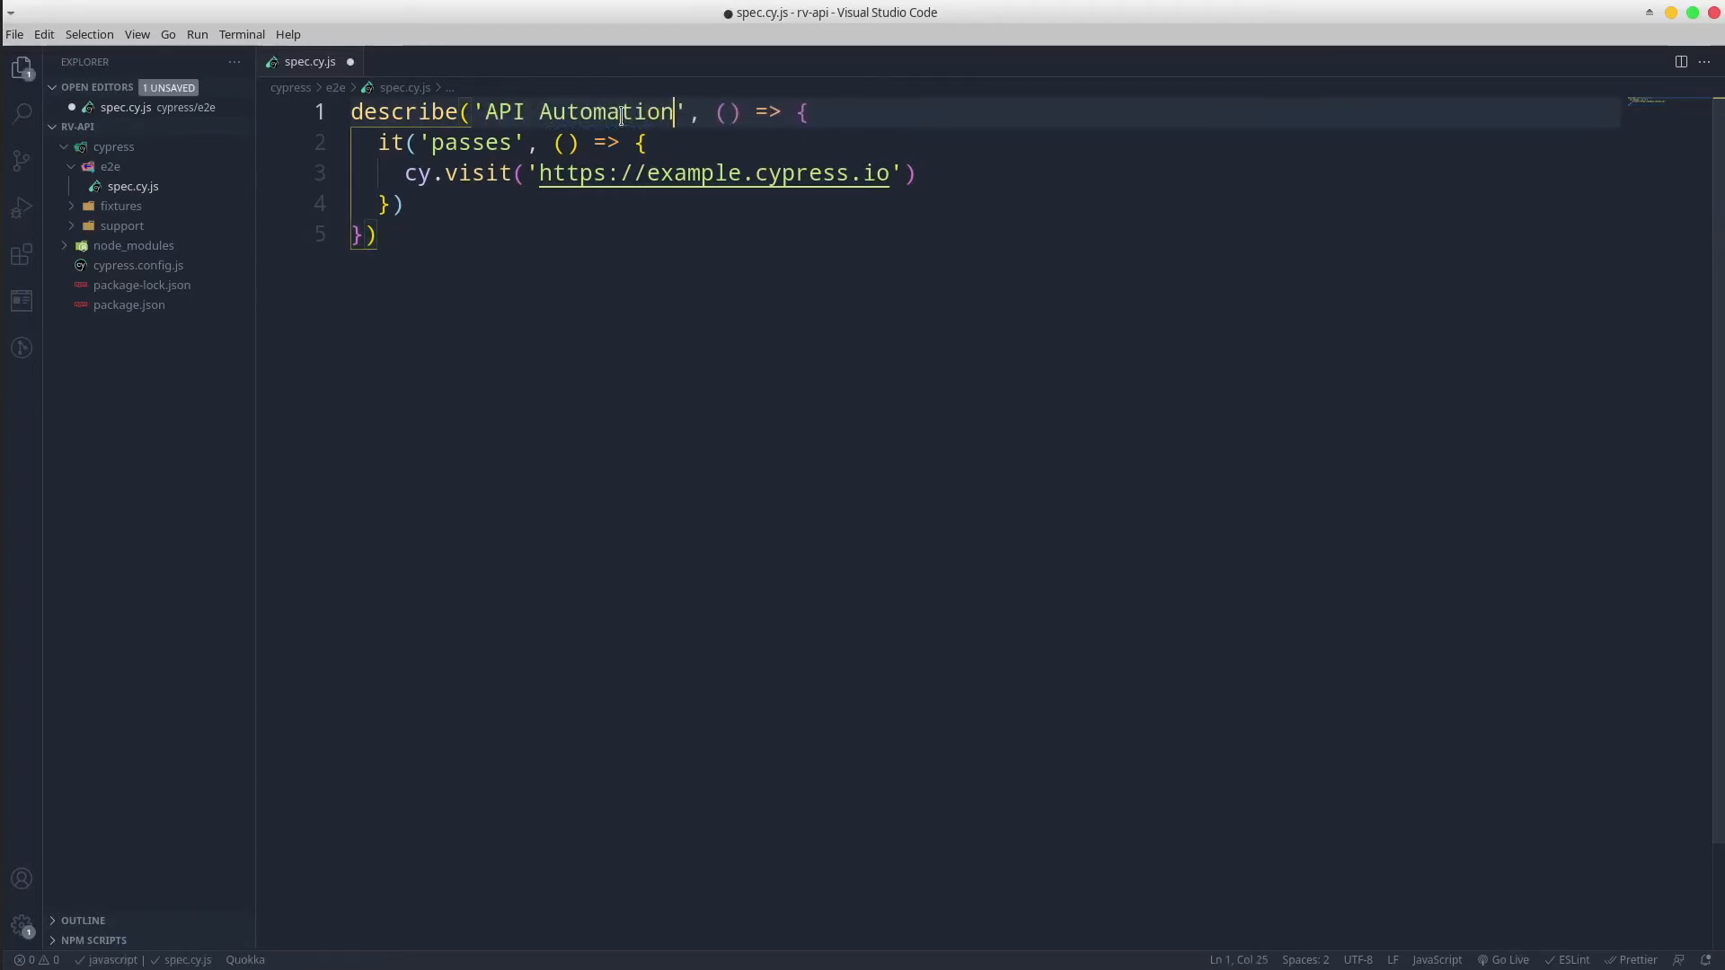
text(" ")
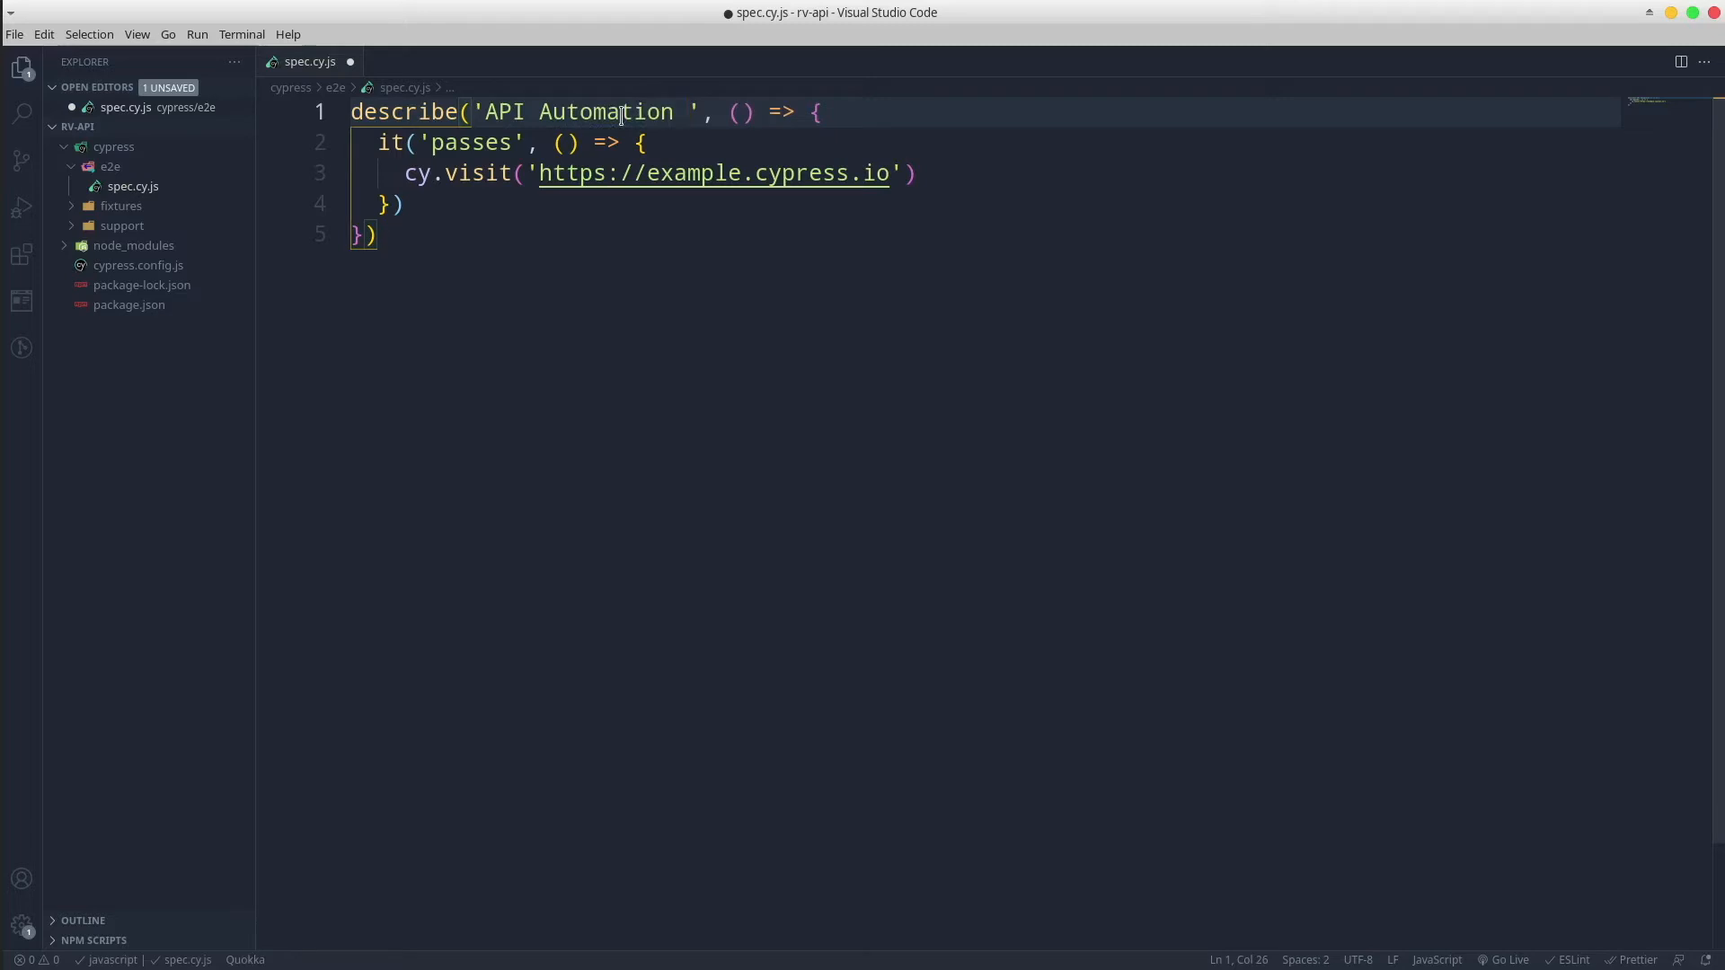
text(Test Suite)
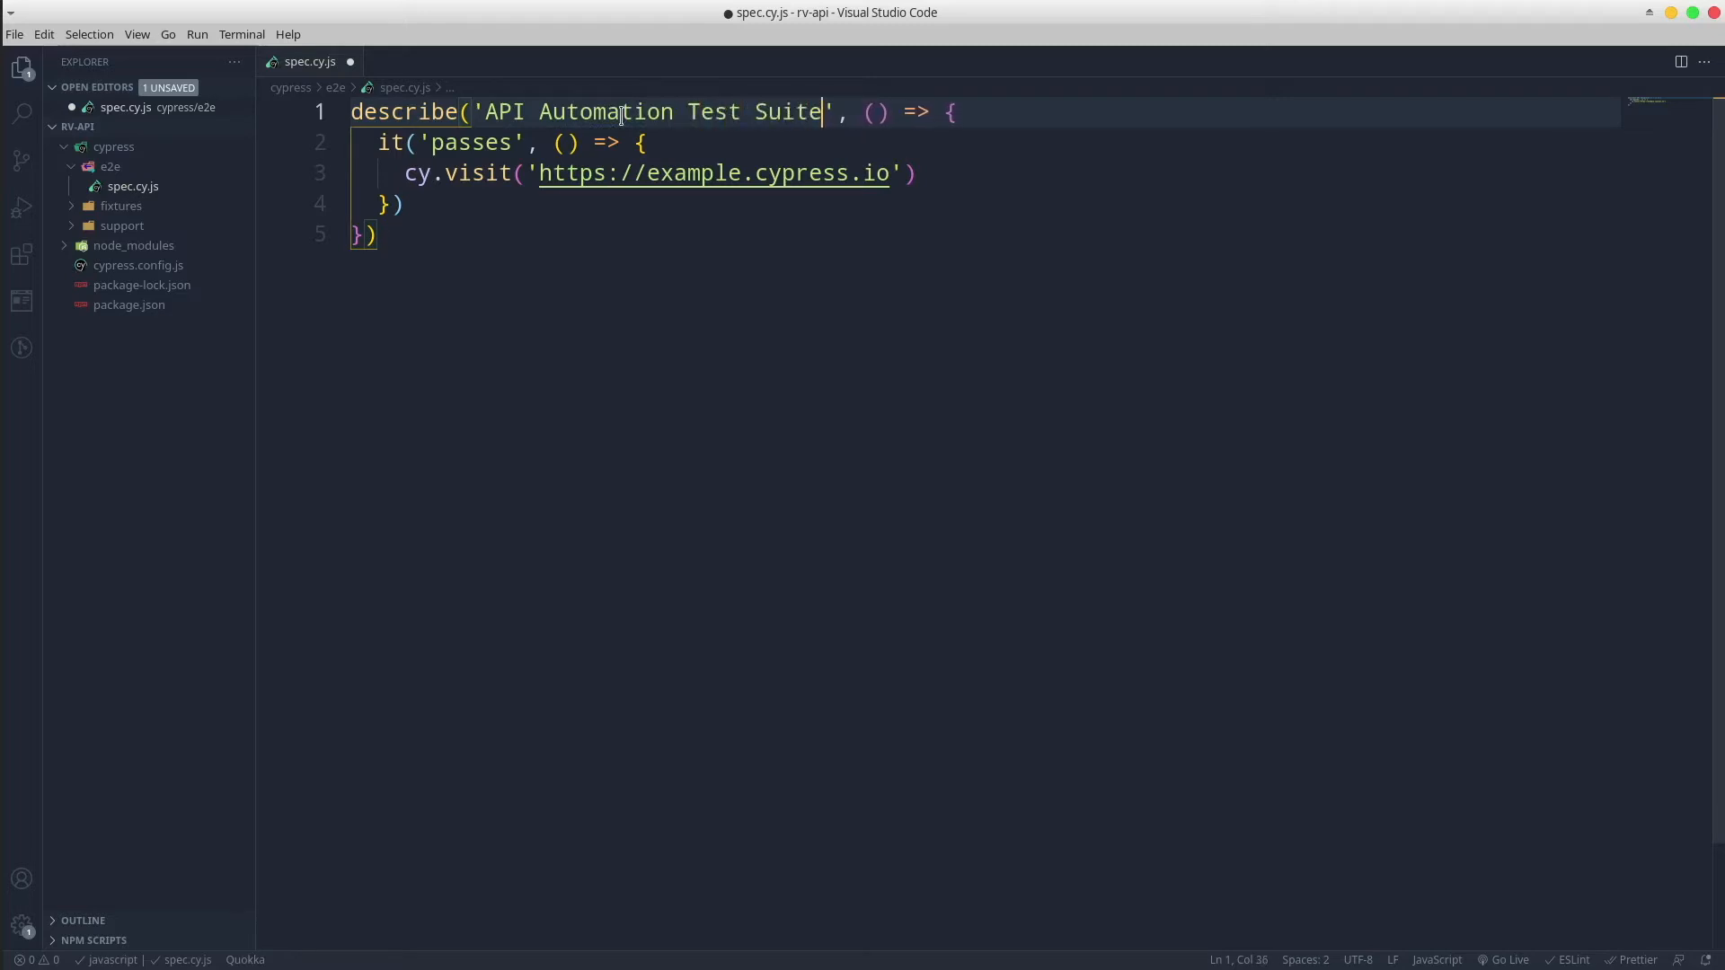
Rename the test to 'GET all employees test', save, and remove the cy.visit line.
double_click(470, 143)
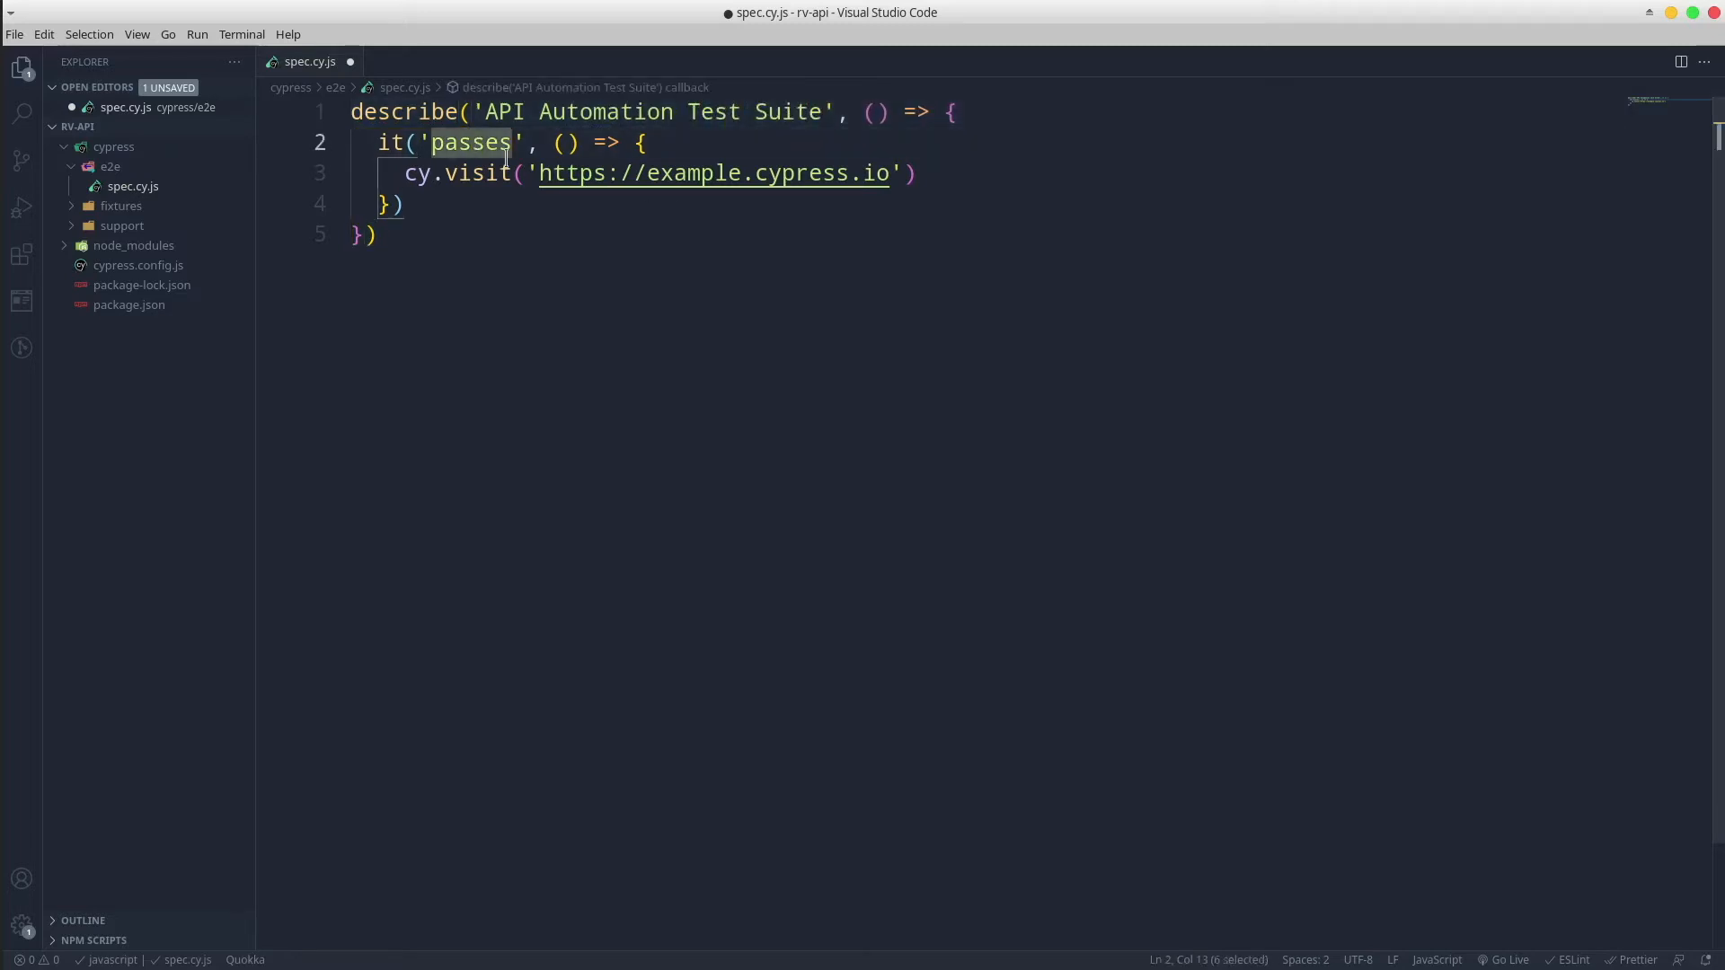
text(GET all em)
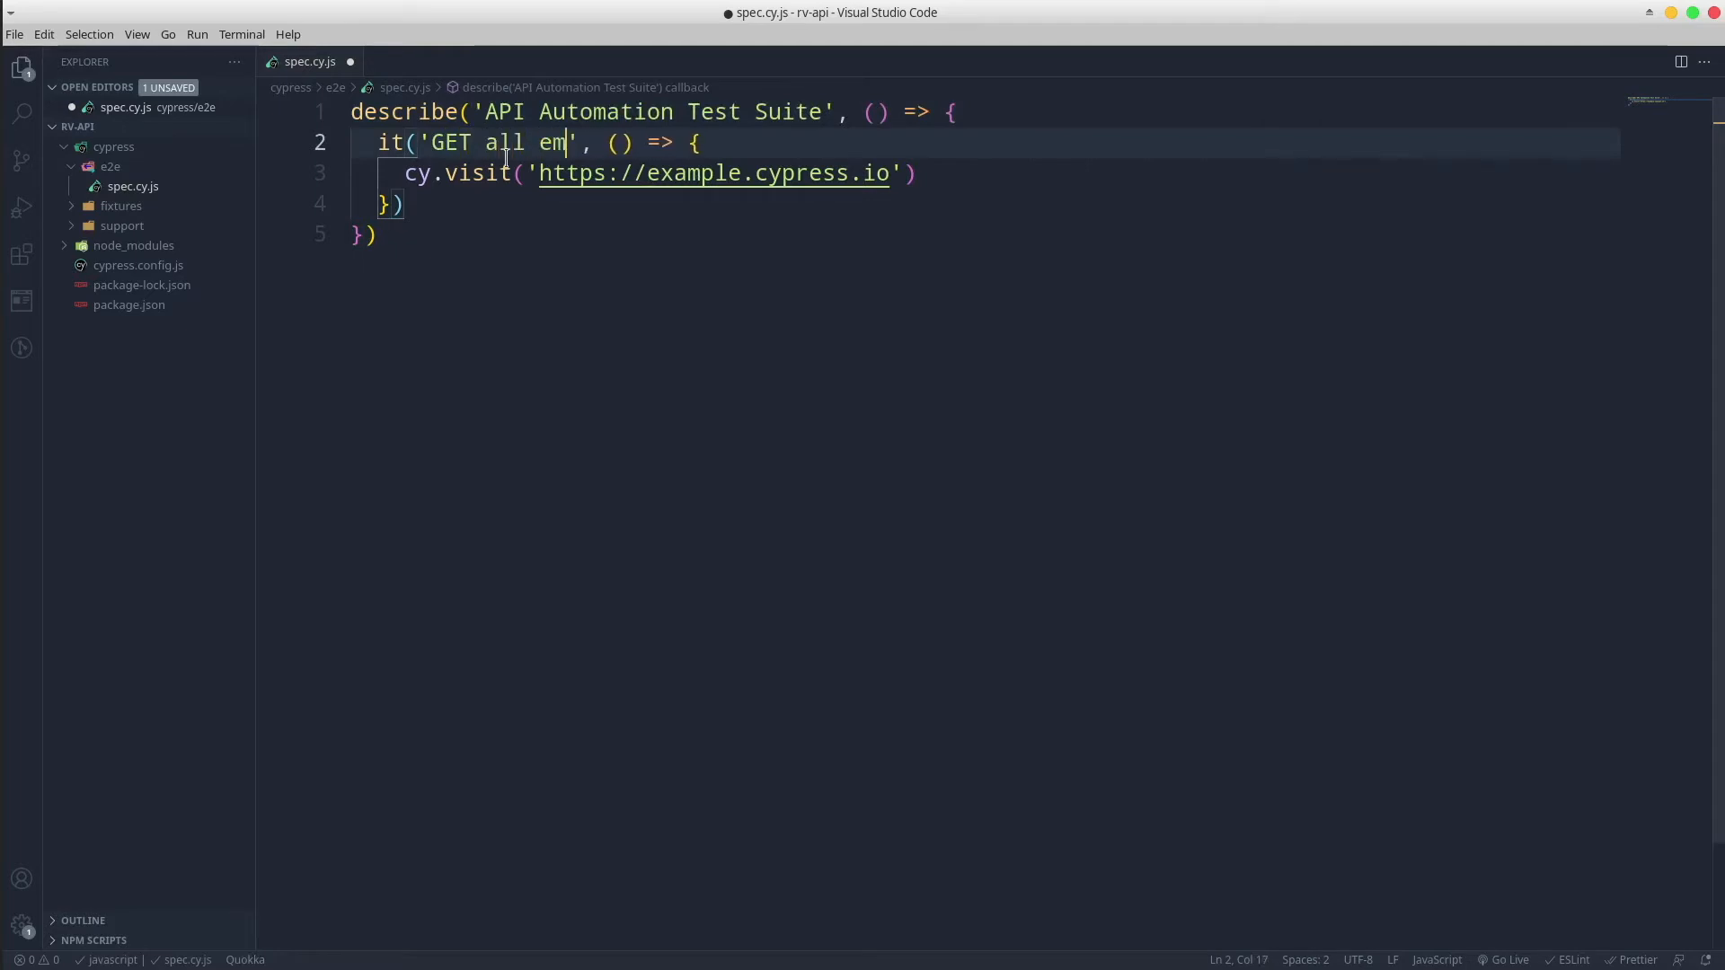
text(ployees test)
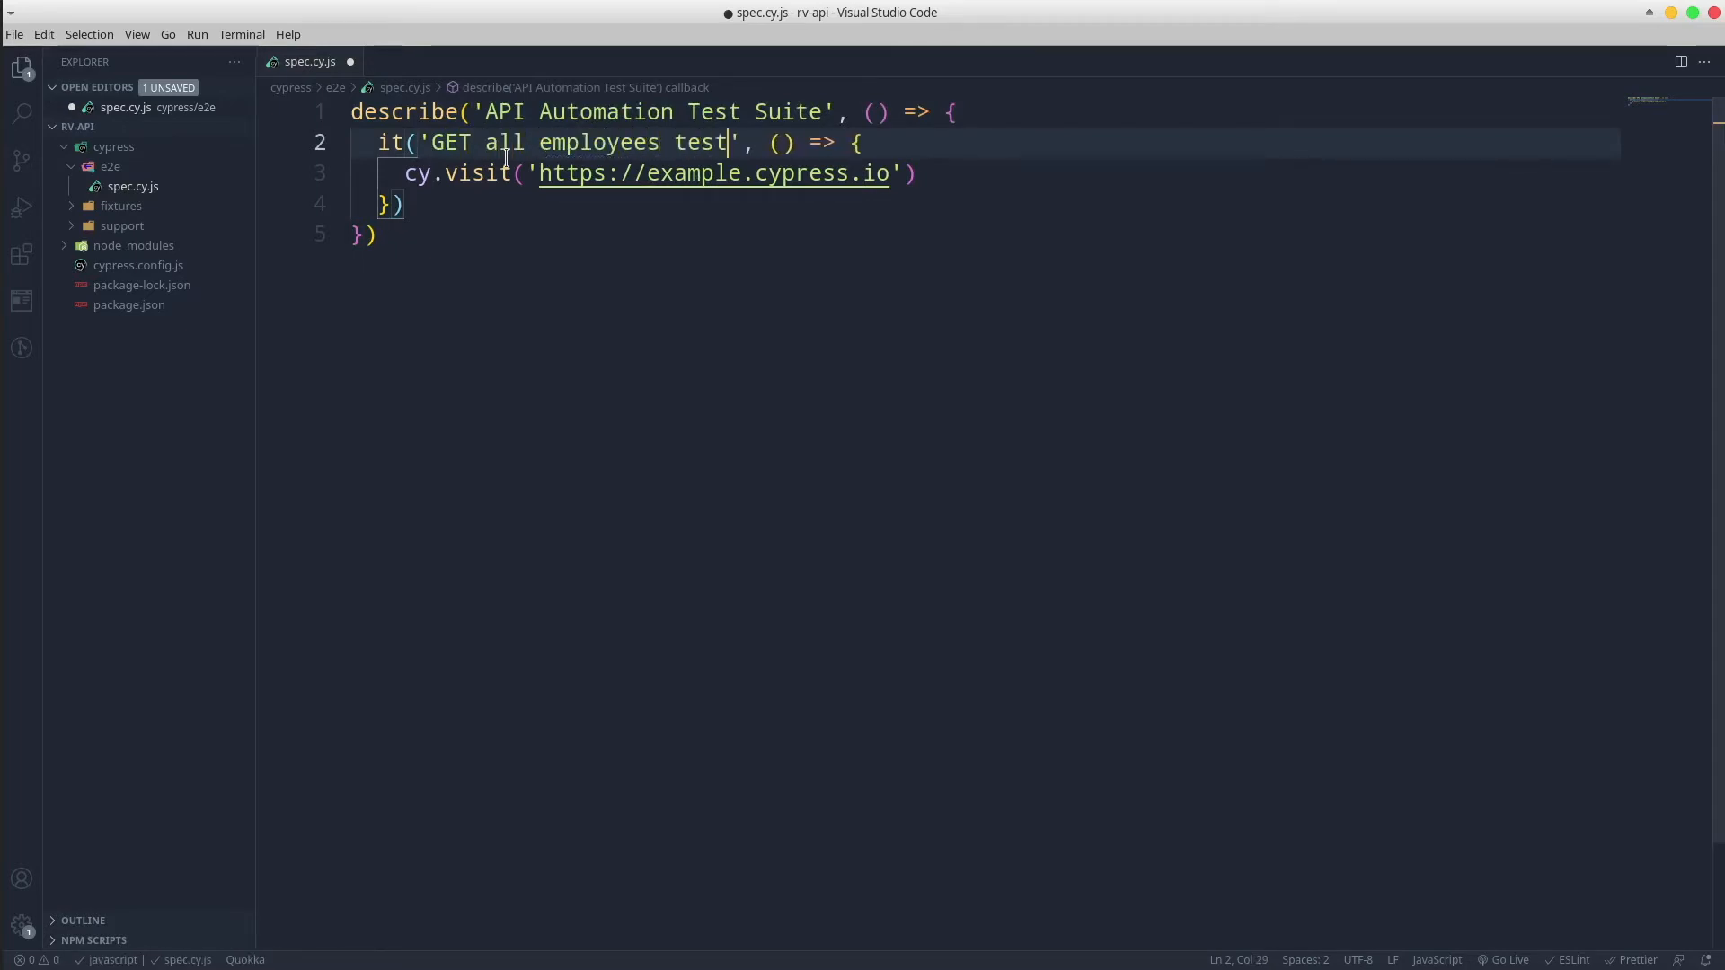
key(ctrl+s)
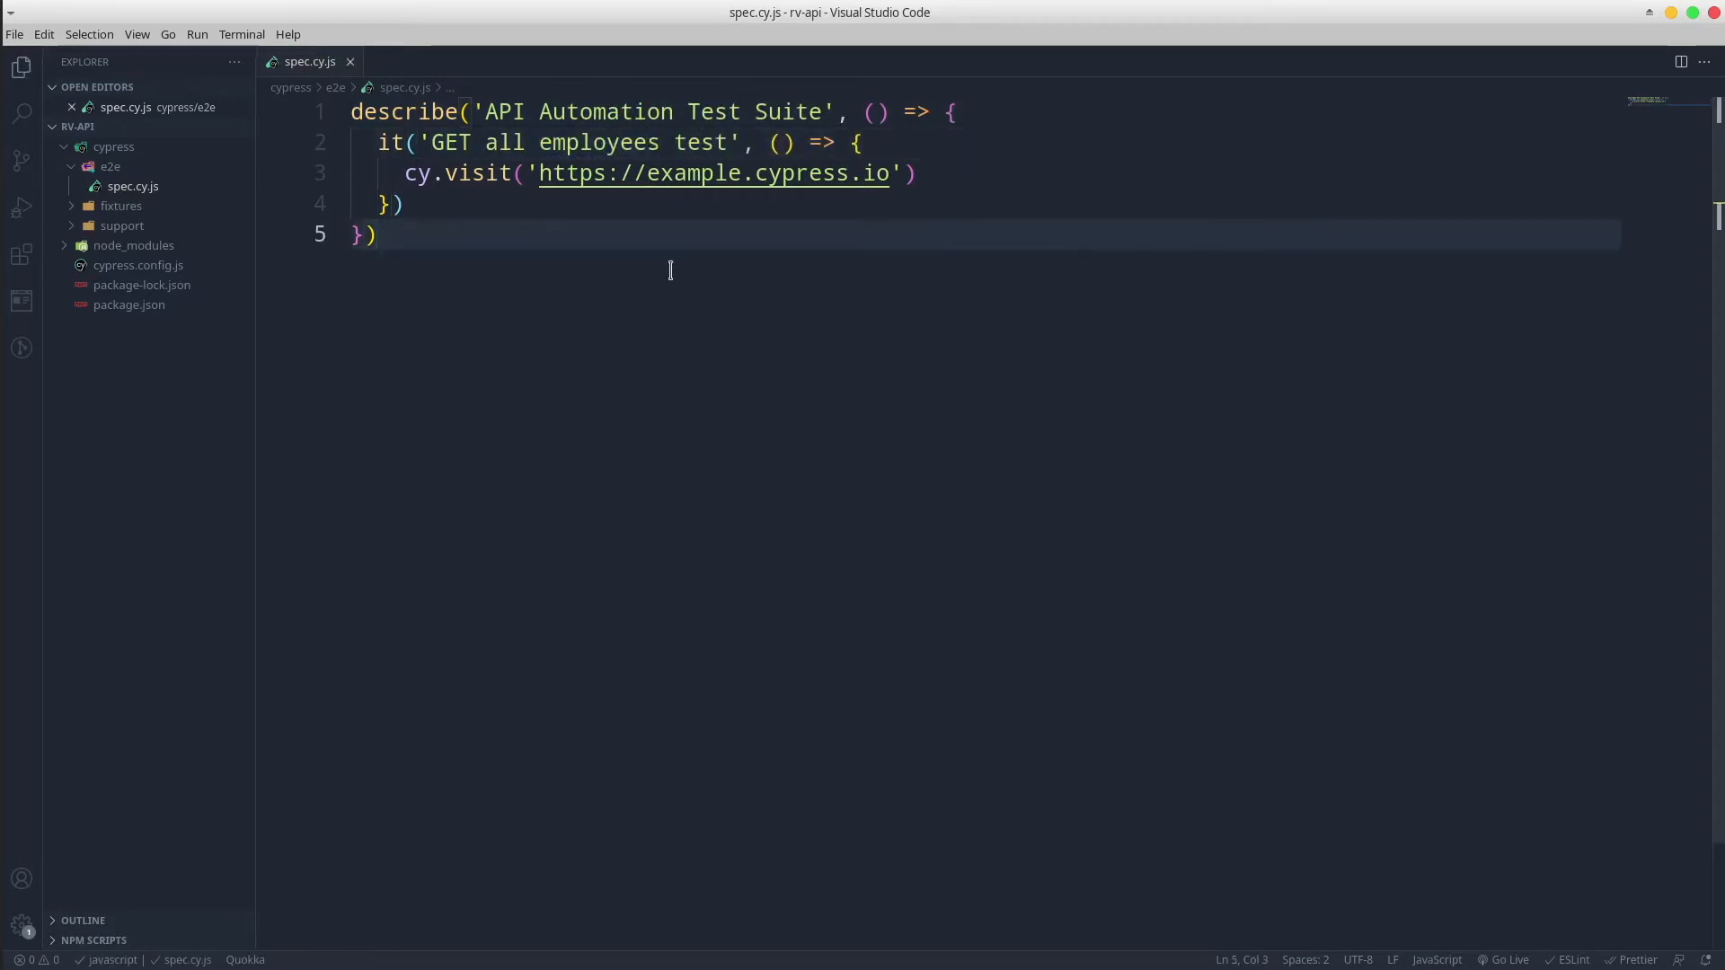
key(F2)
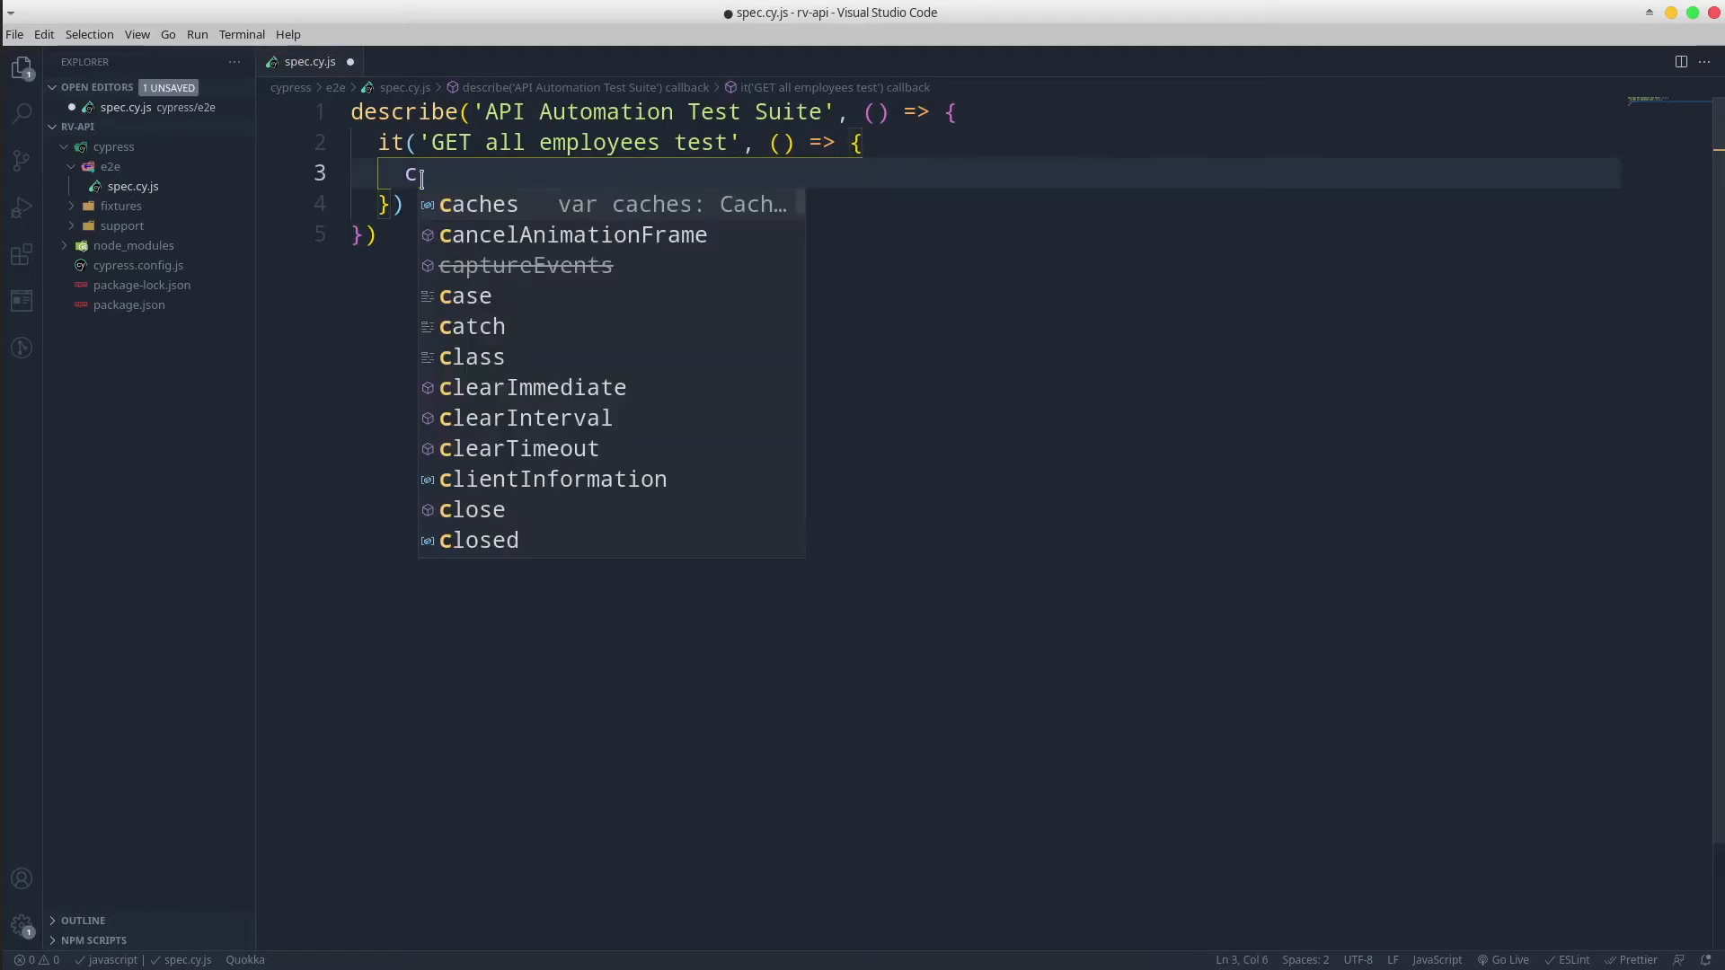
Add cy.request with method "GET" and an empty url: "" entry on the next line.
text(y.)
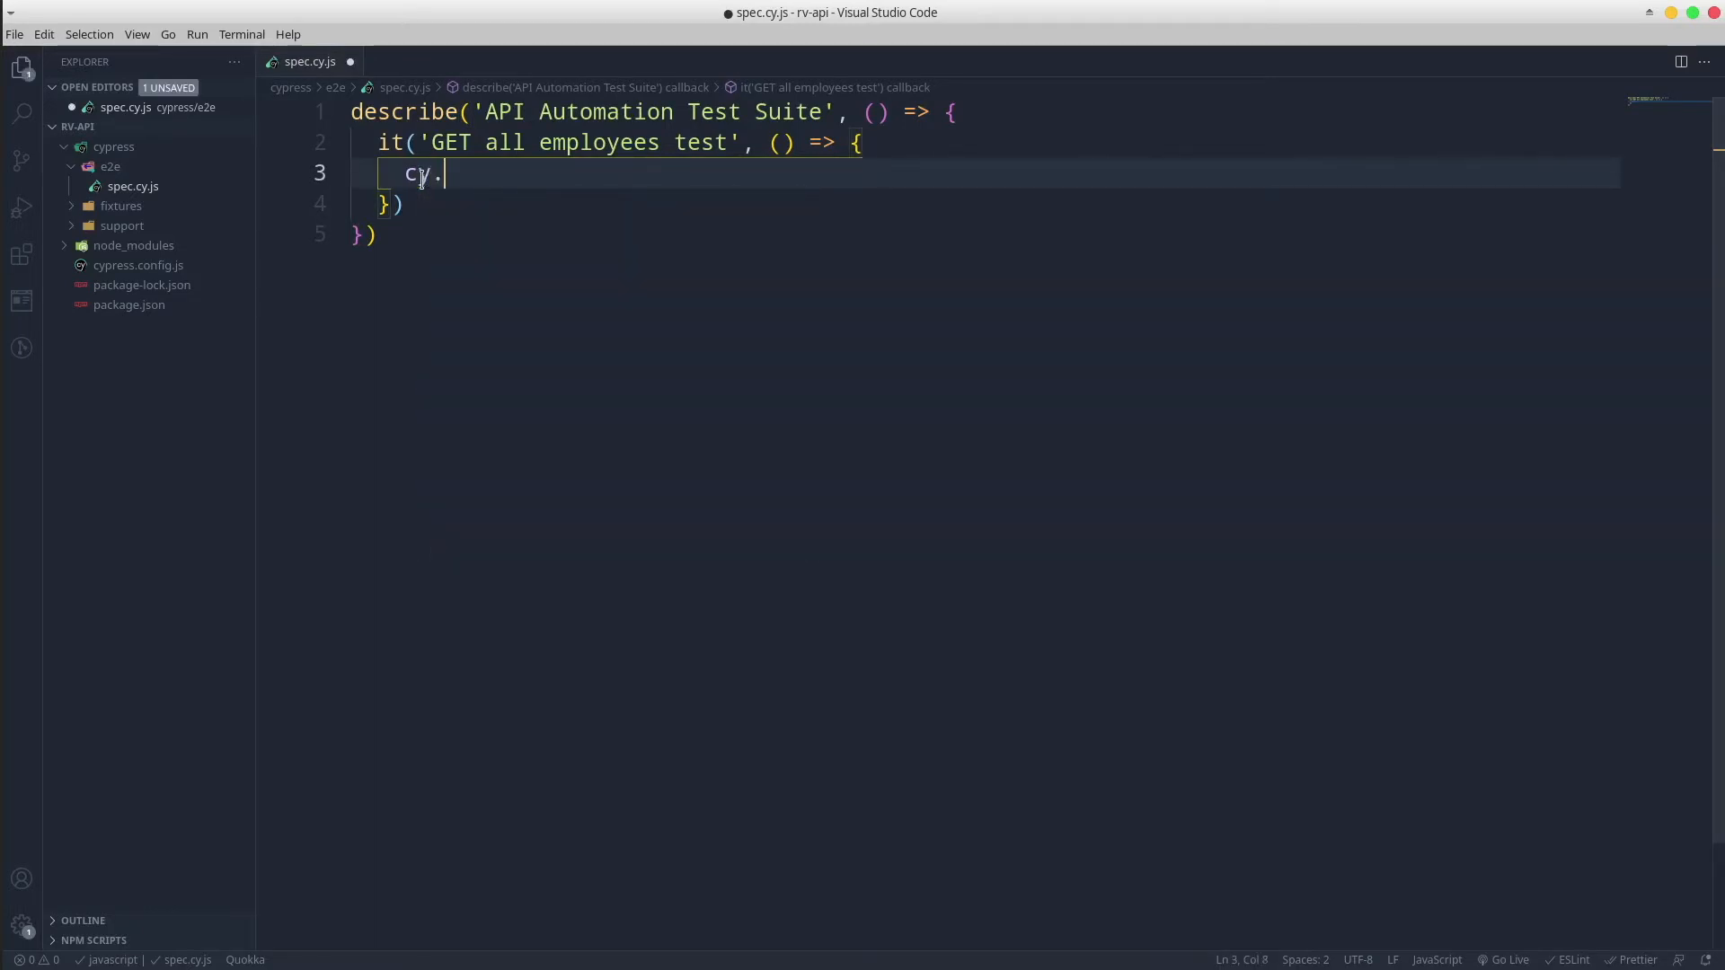
text(request())
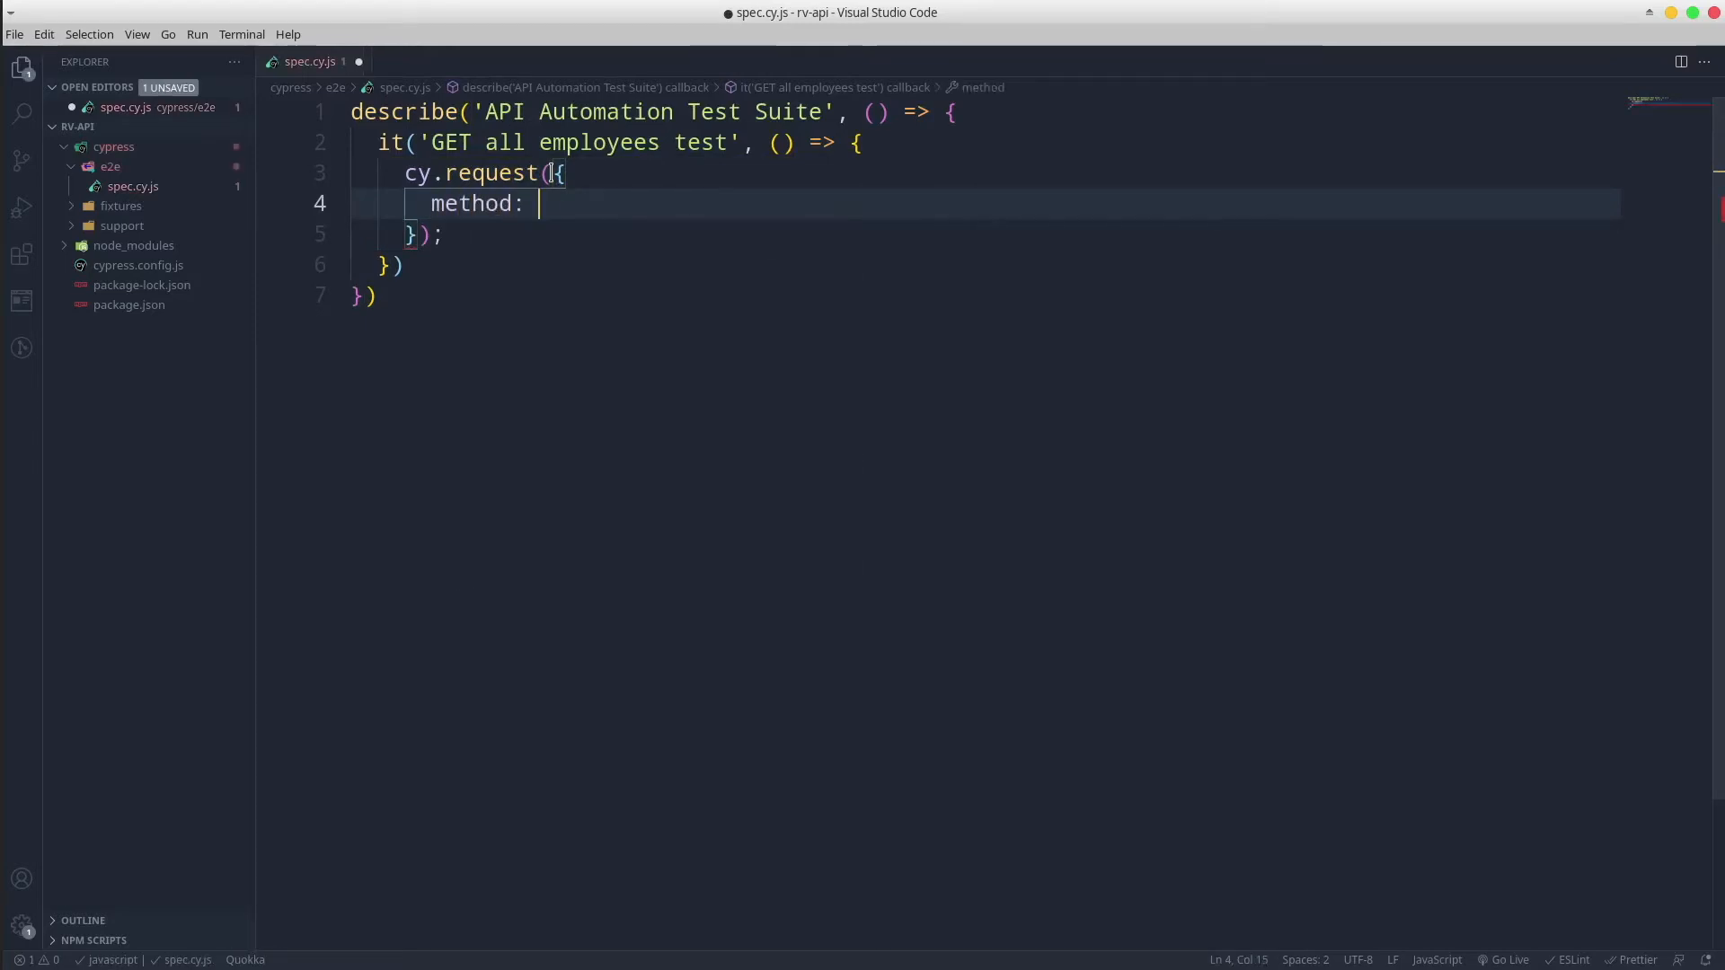
text(")
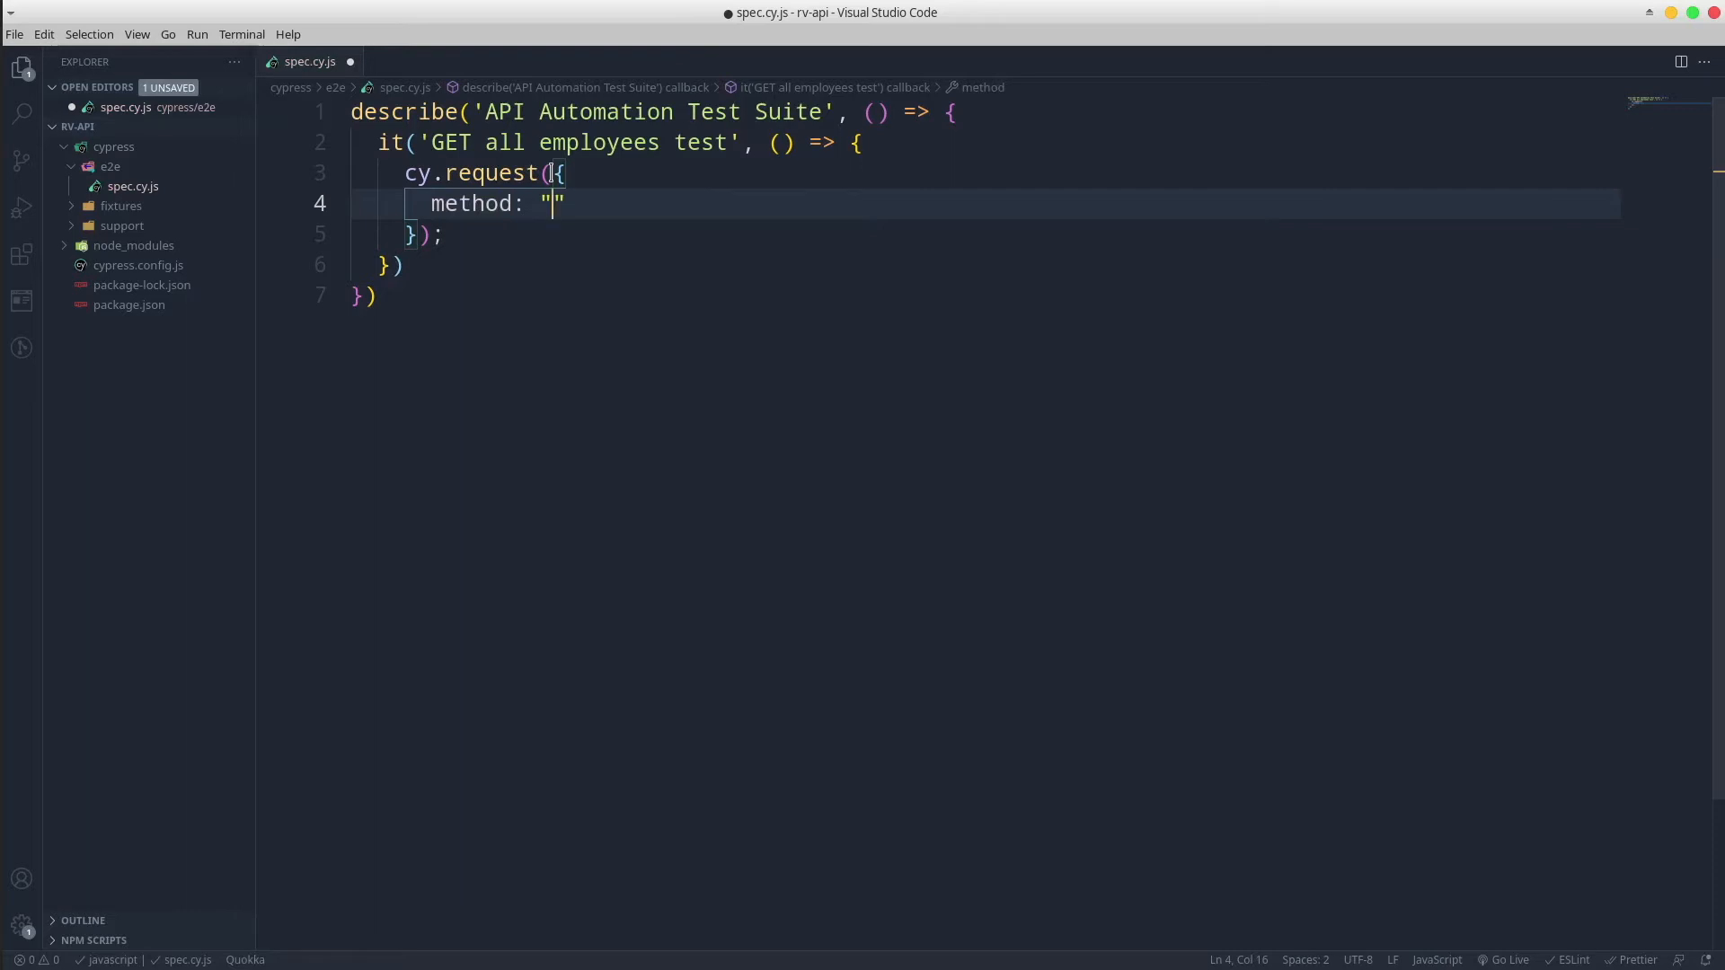
text(GET",)
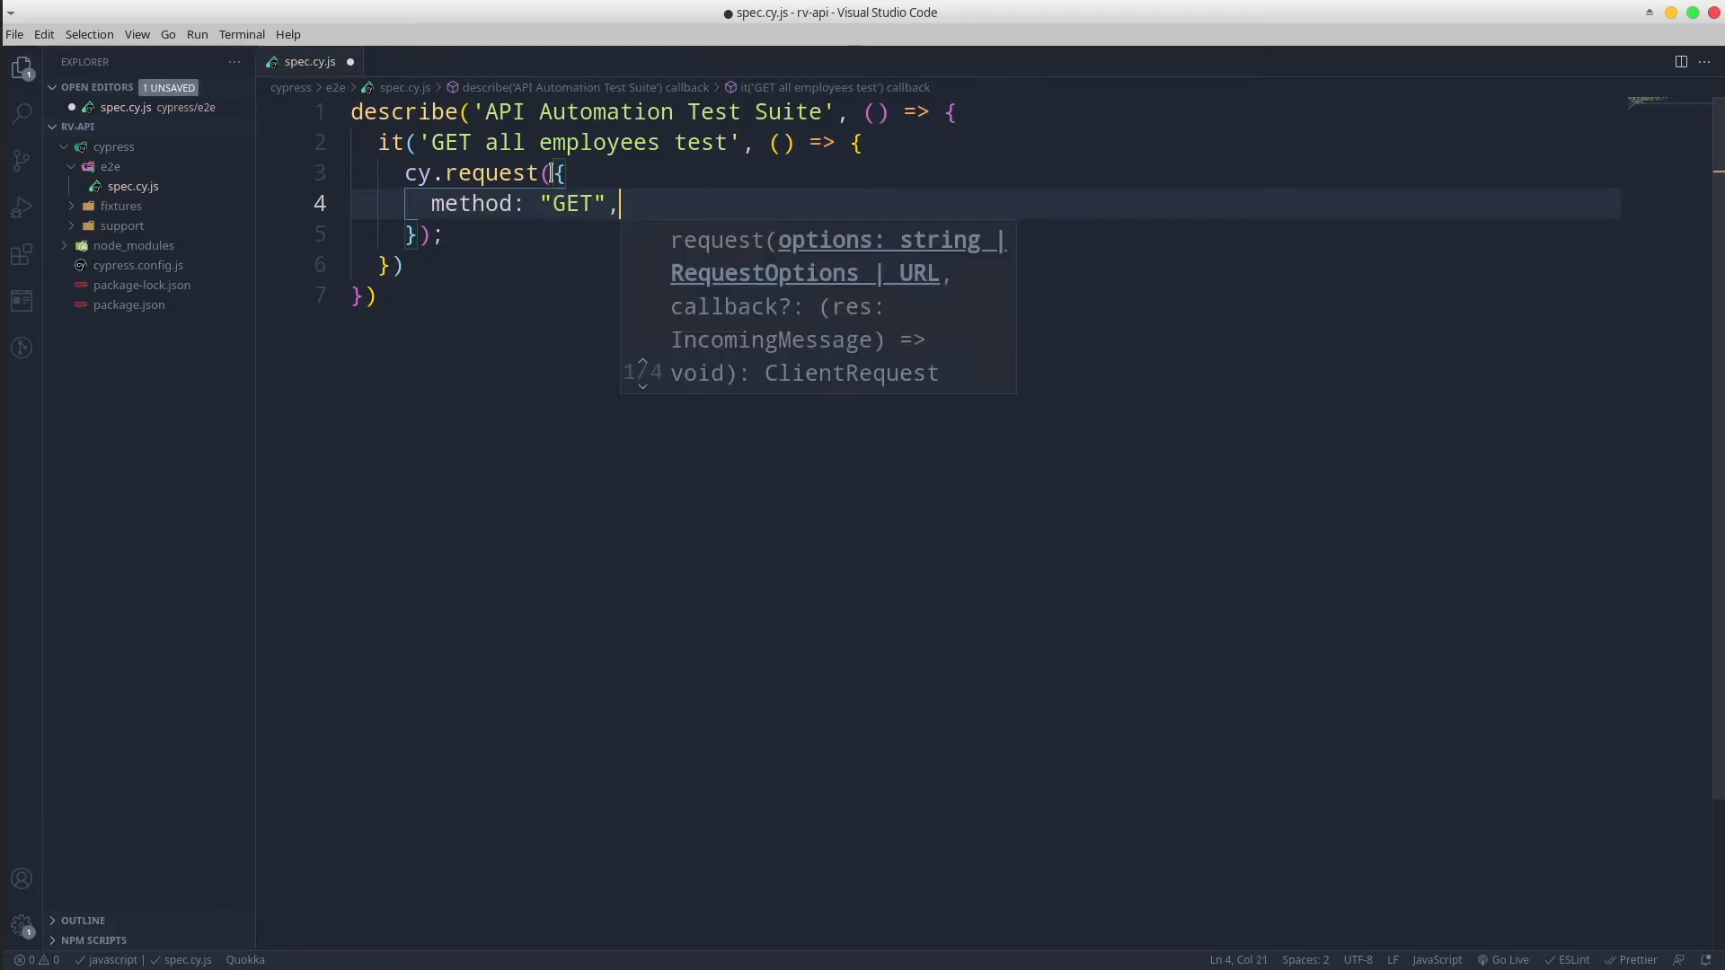
key(Enter)
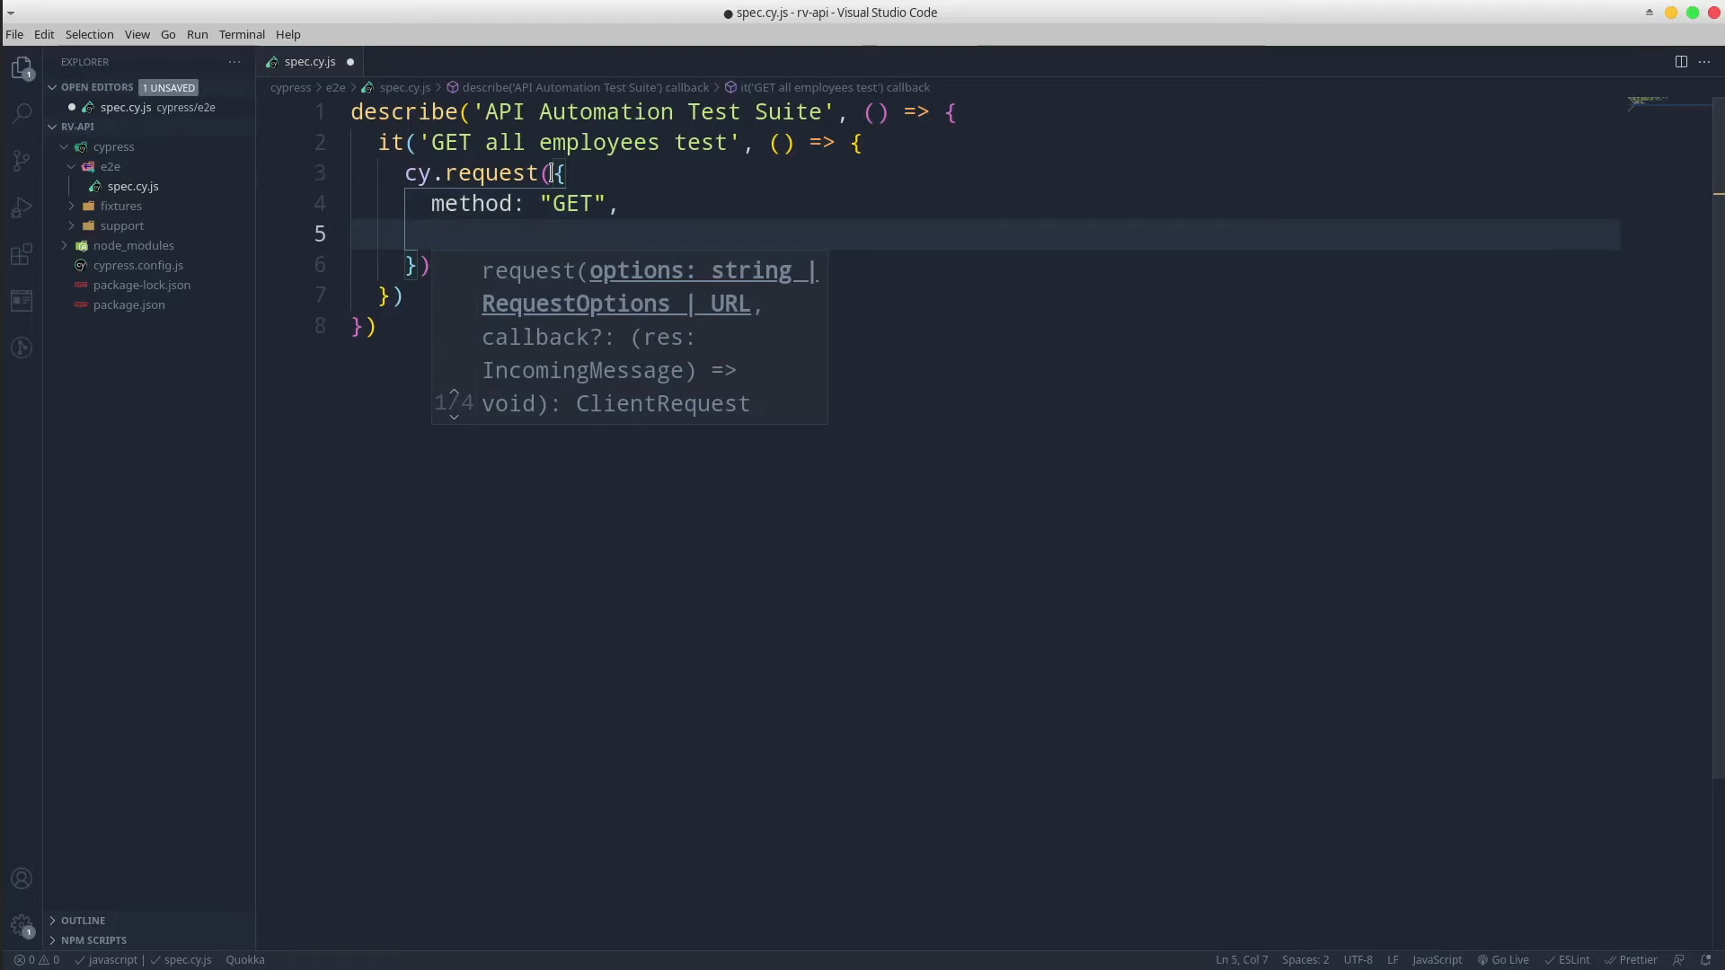
text(url:)
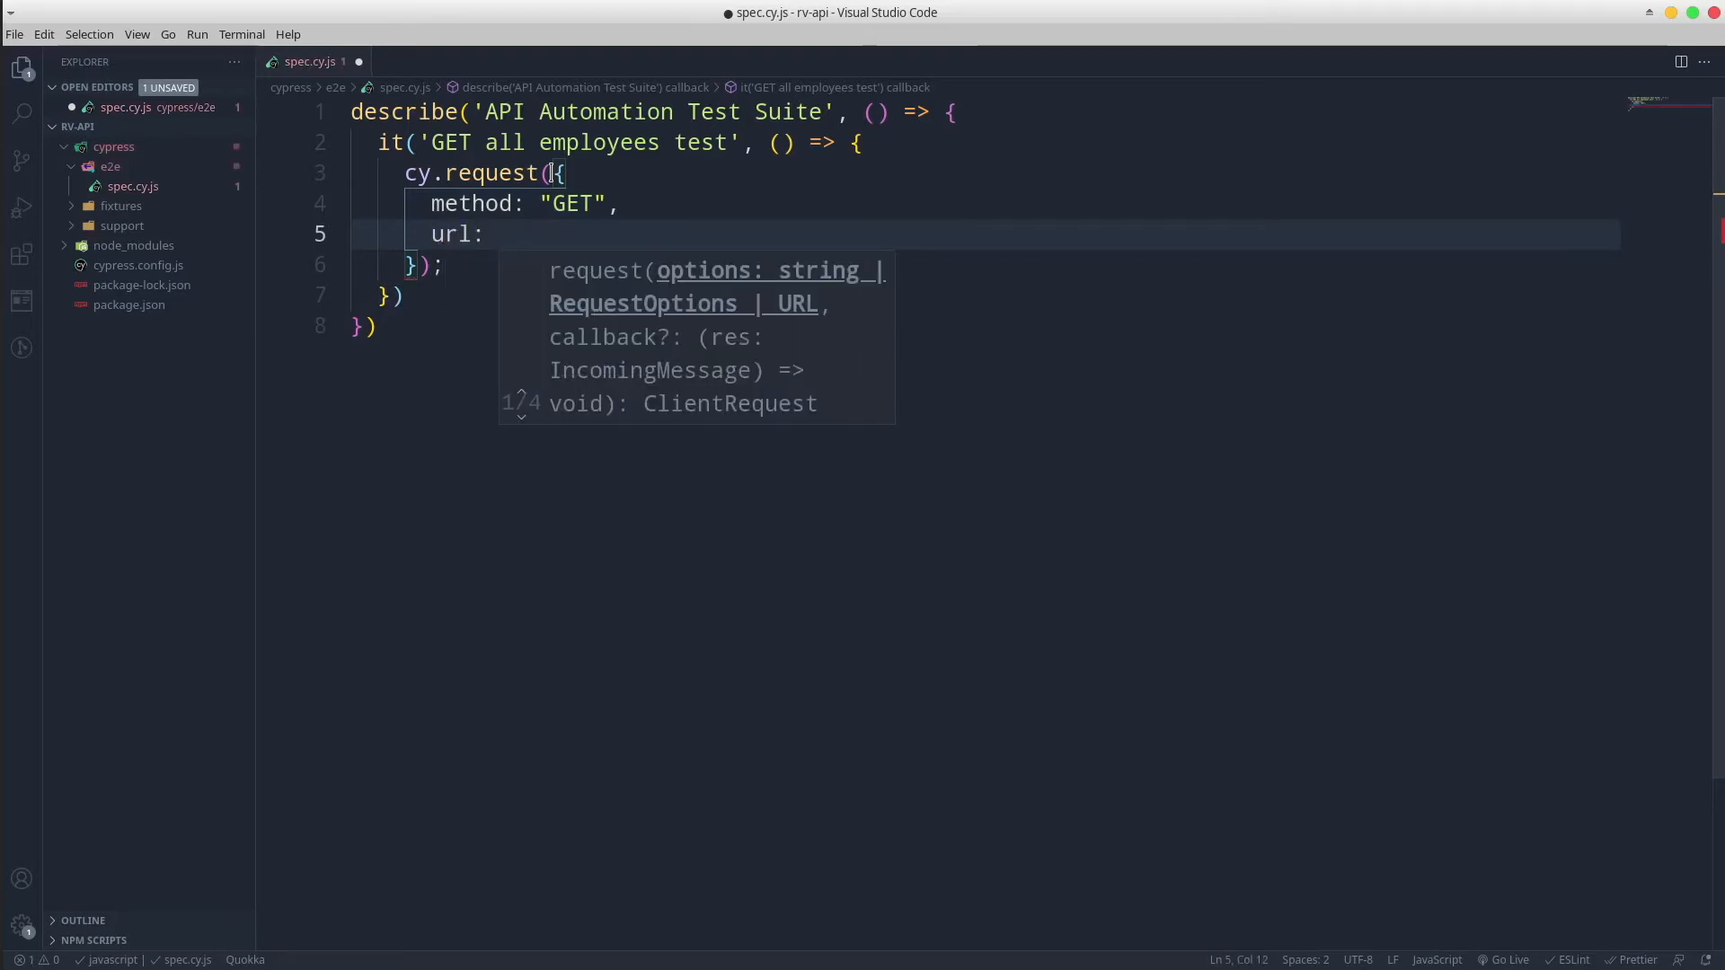
text("")
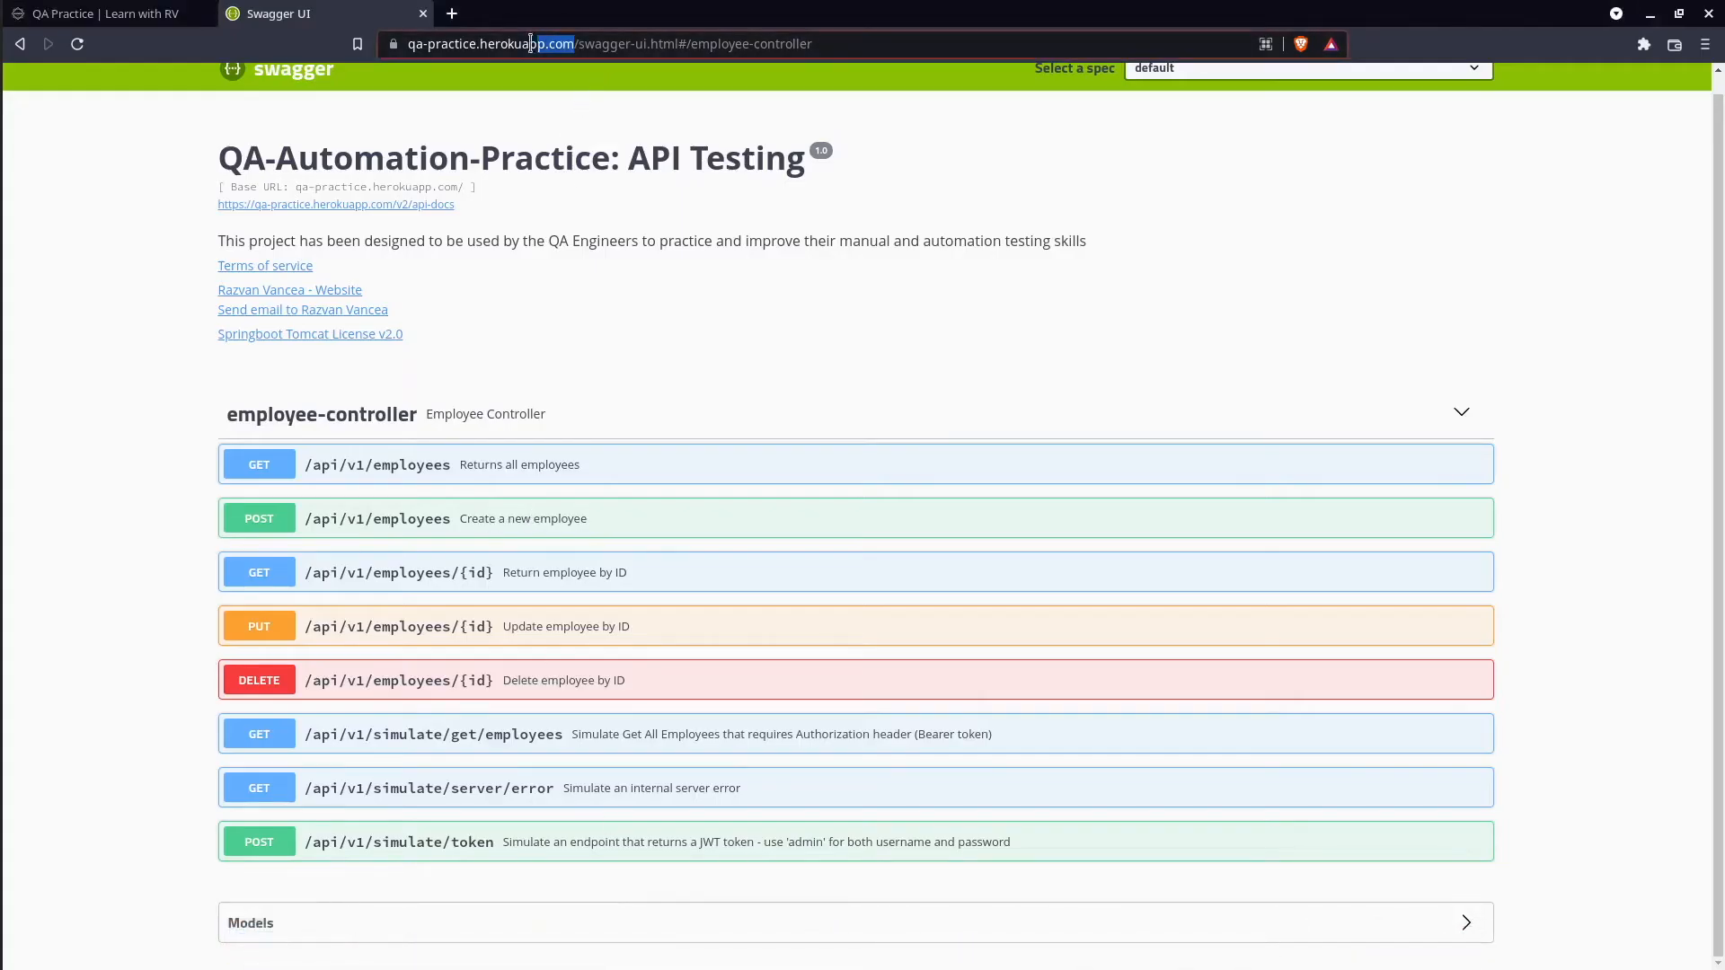
click(388, 44)
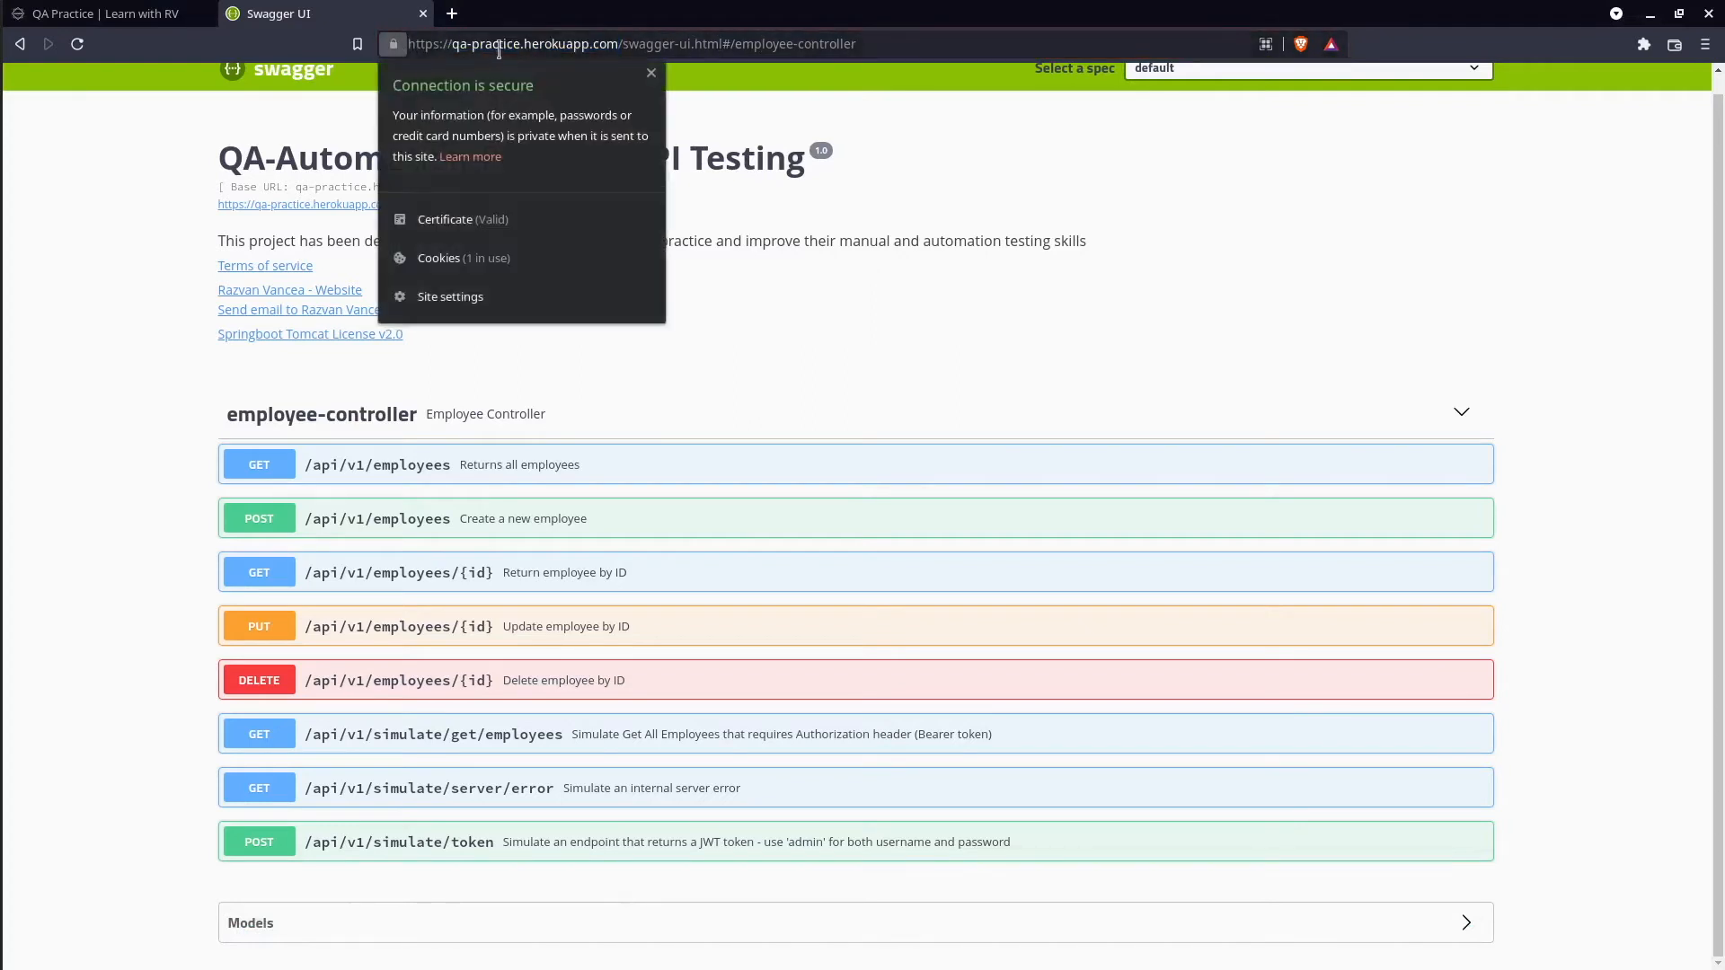
click(513, 43)
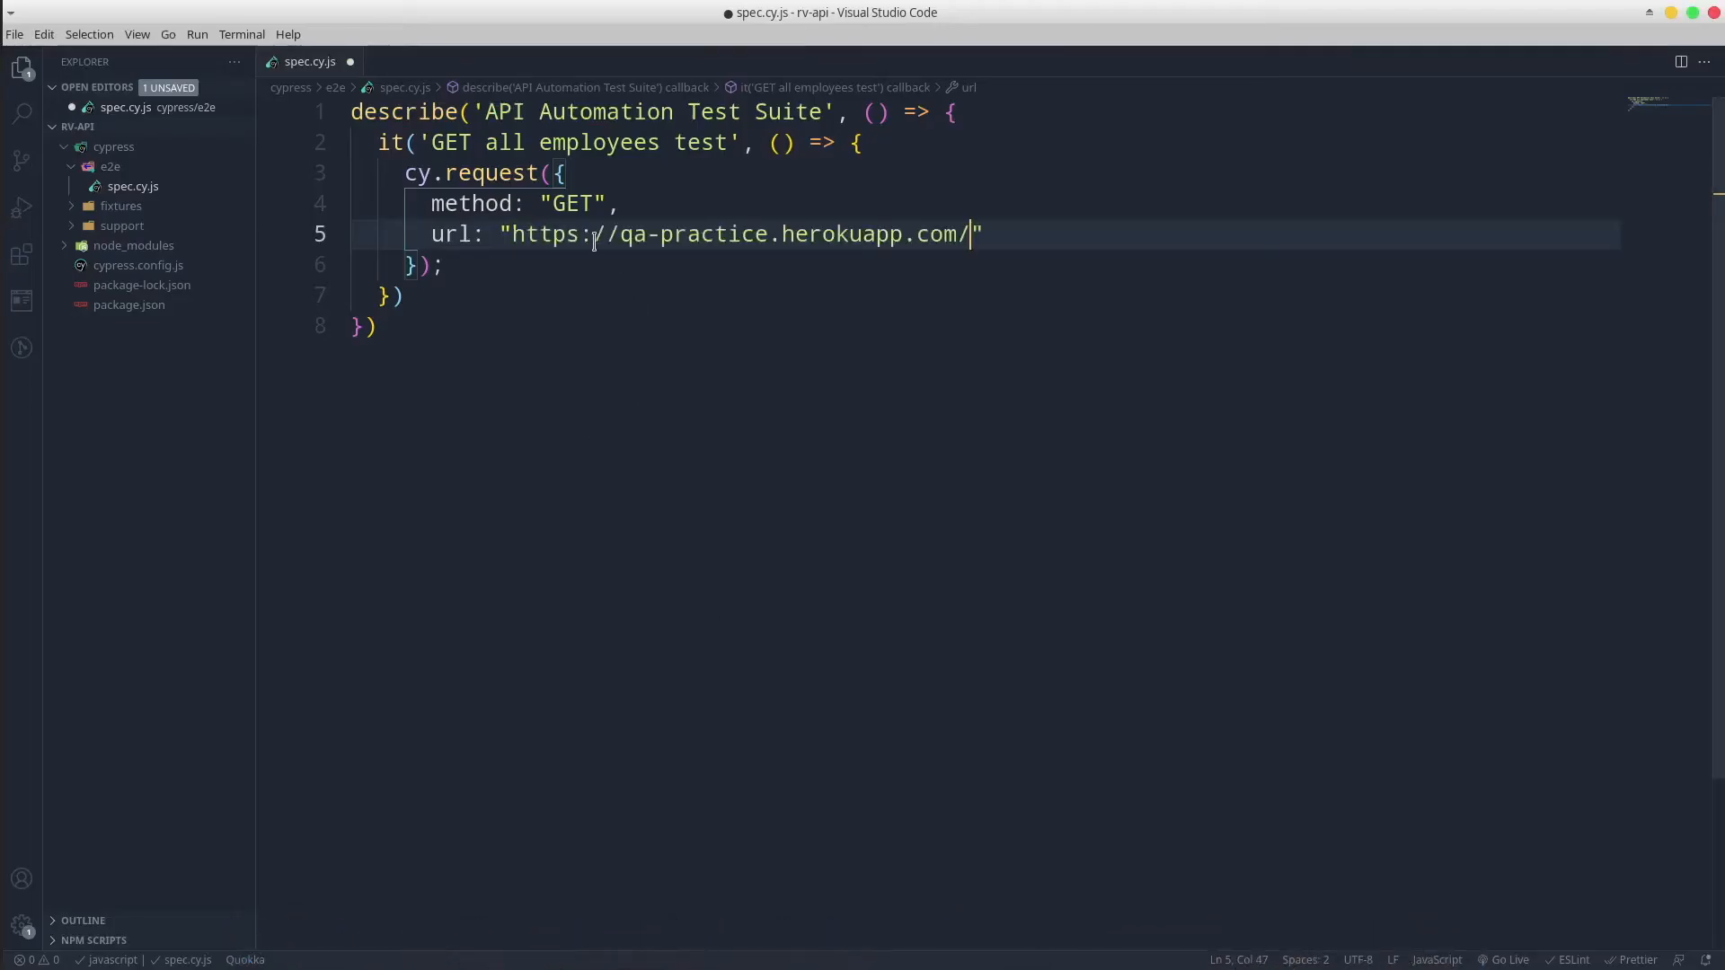
mouse_move(591, 937)
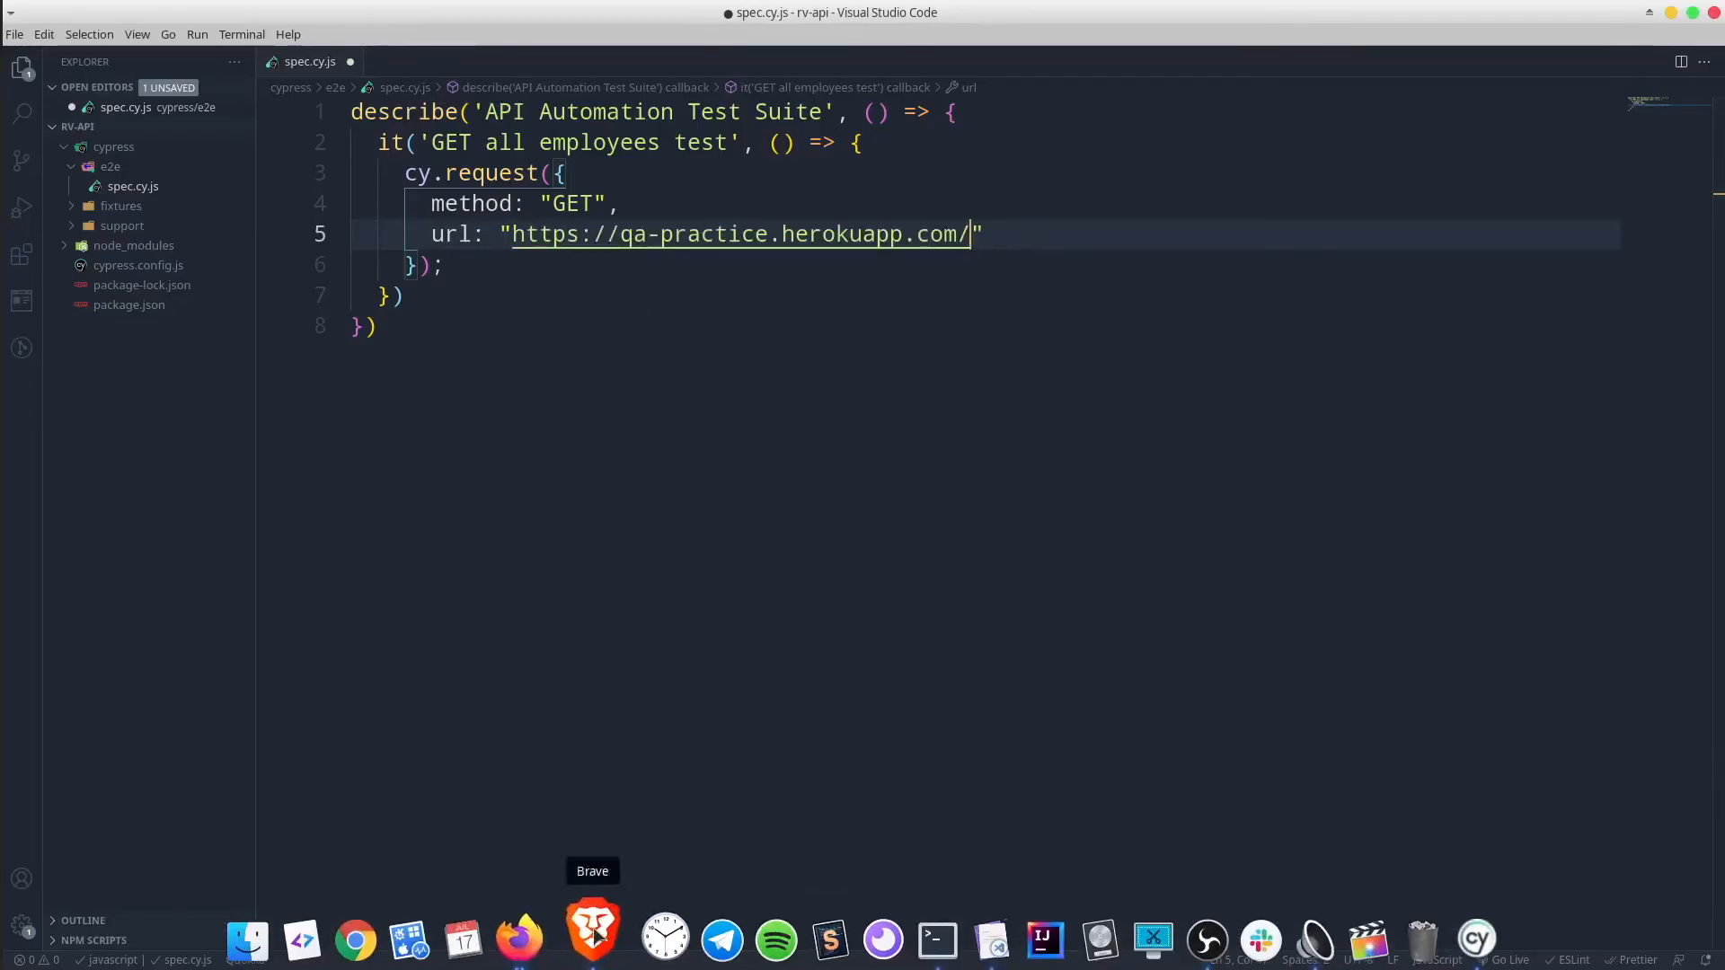
click(591, 938)
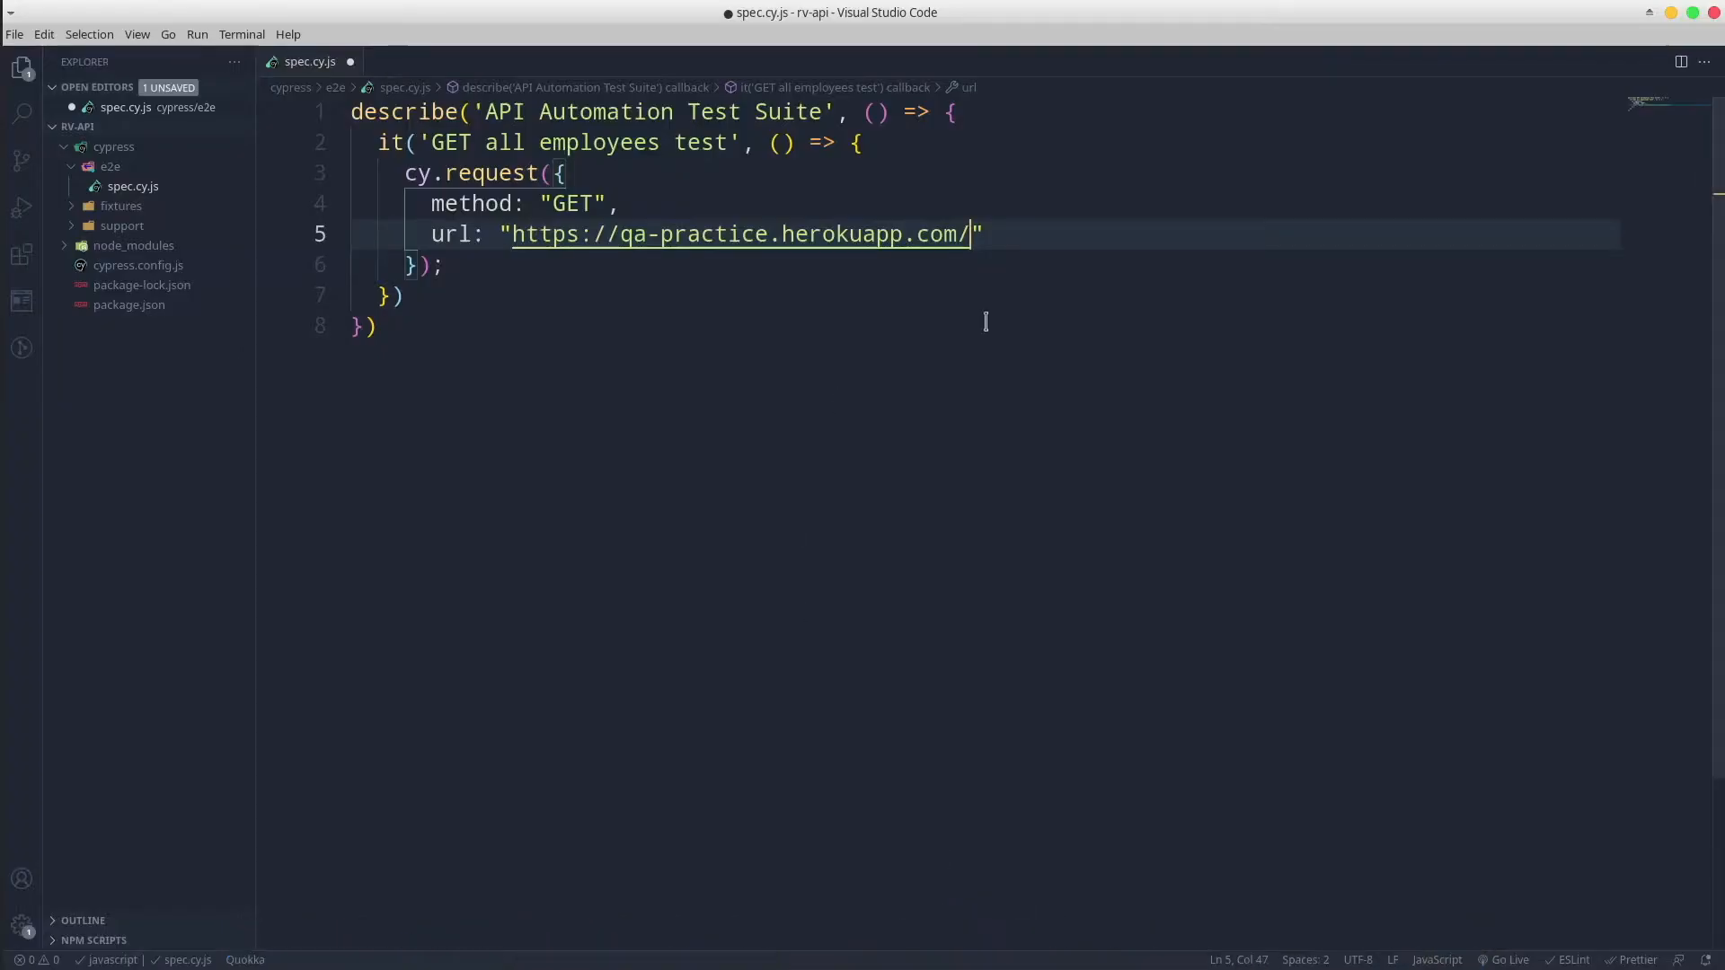
text(api/v1/employees)
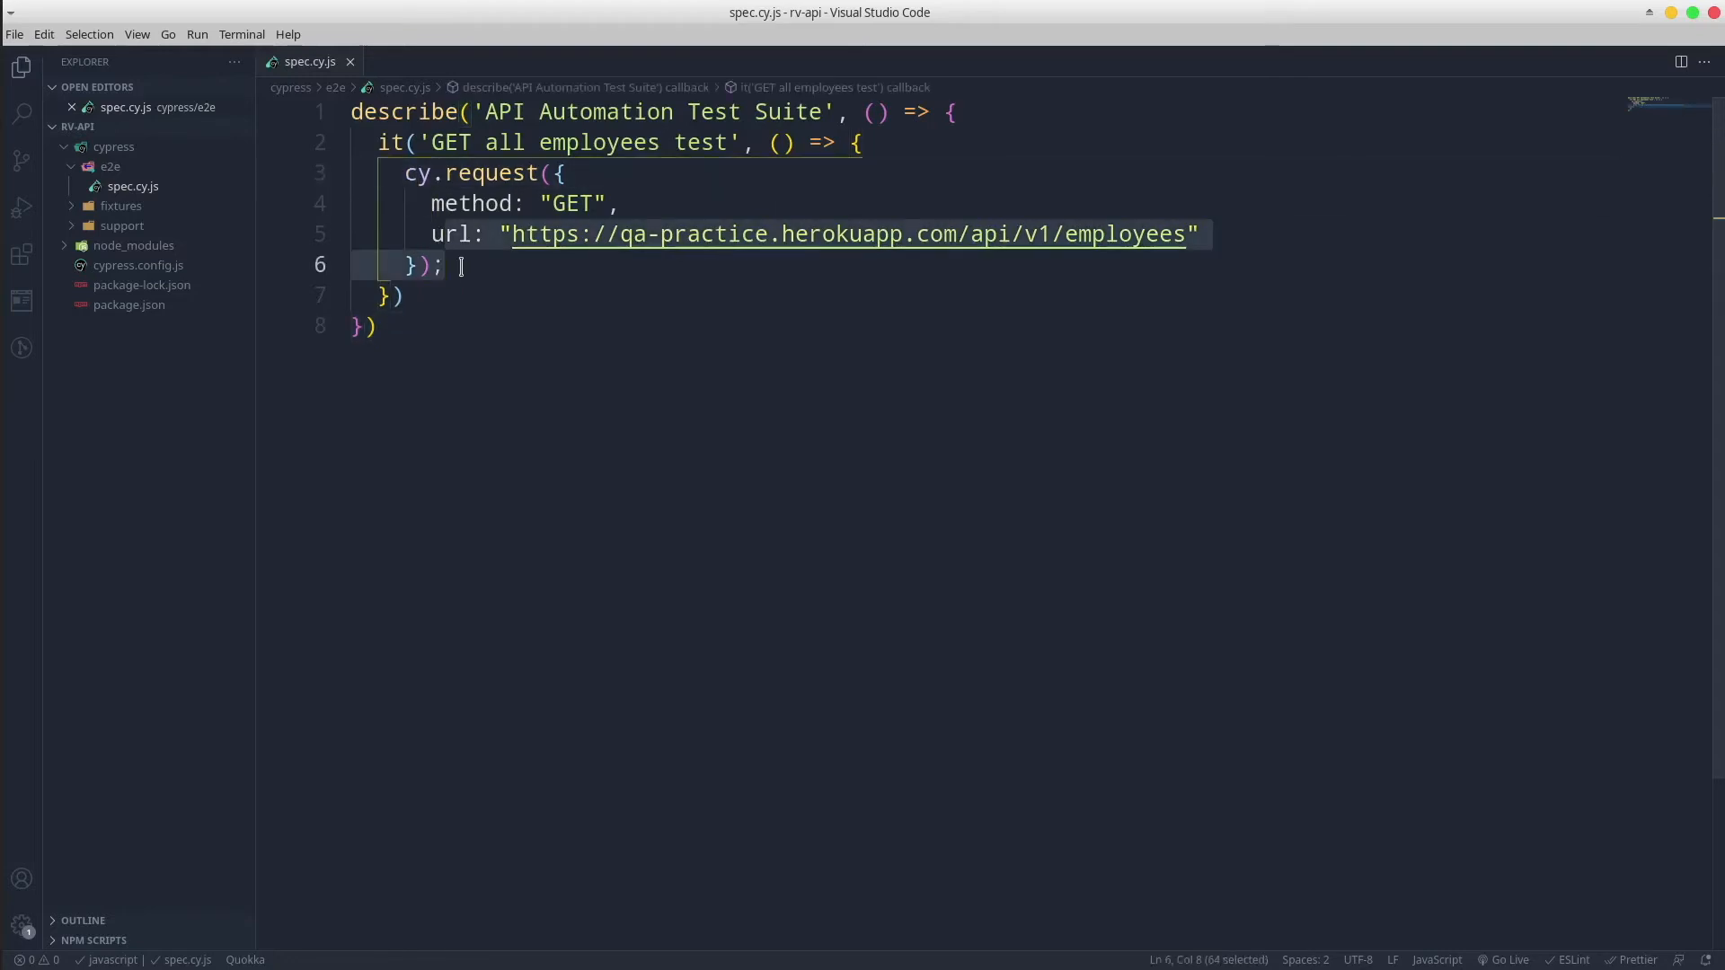
click(480, 266)
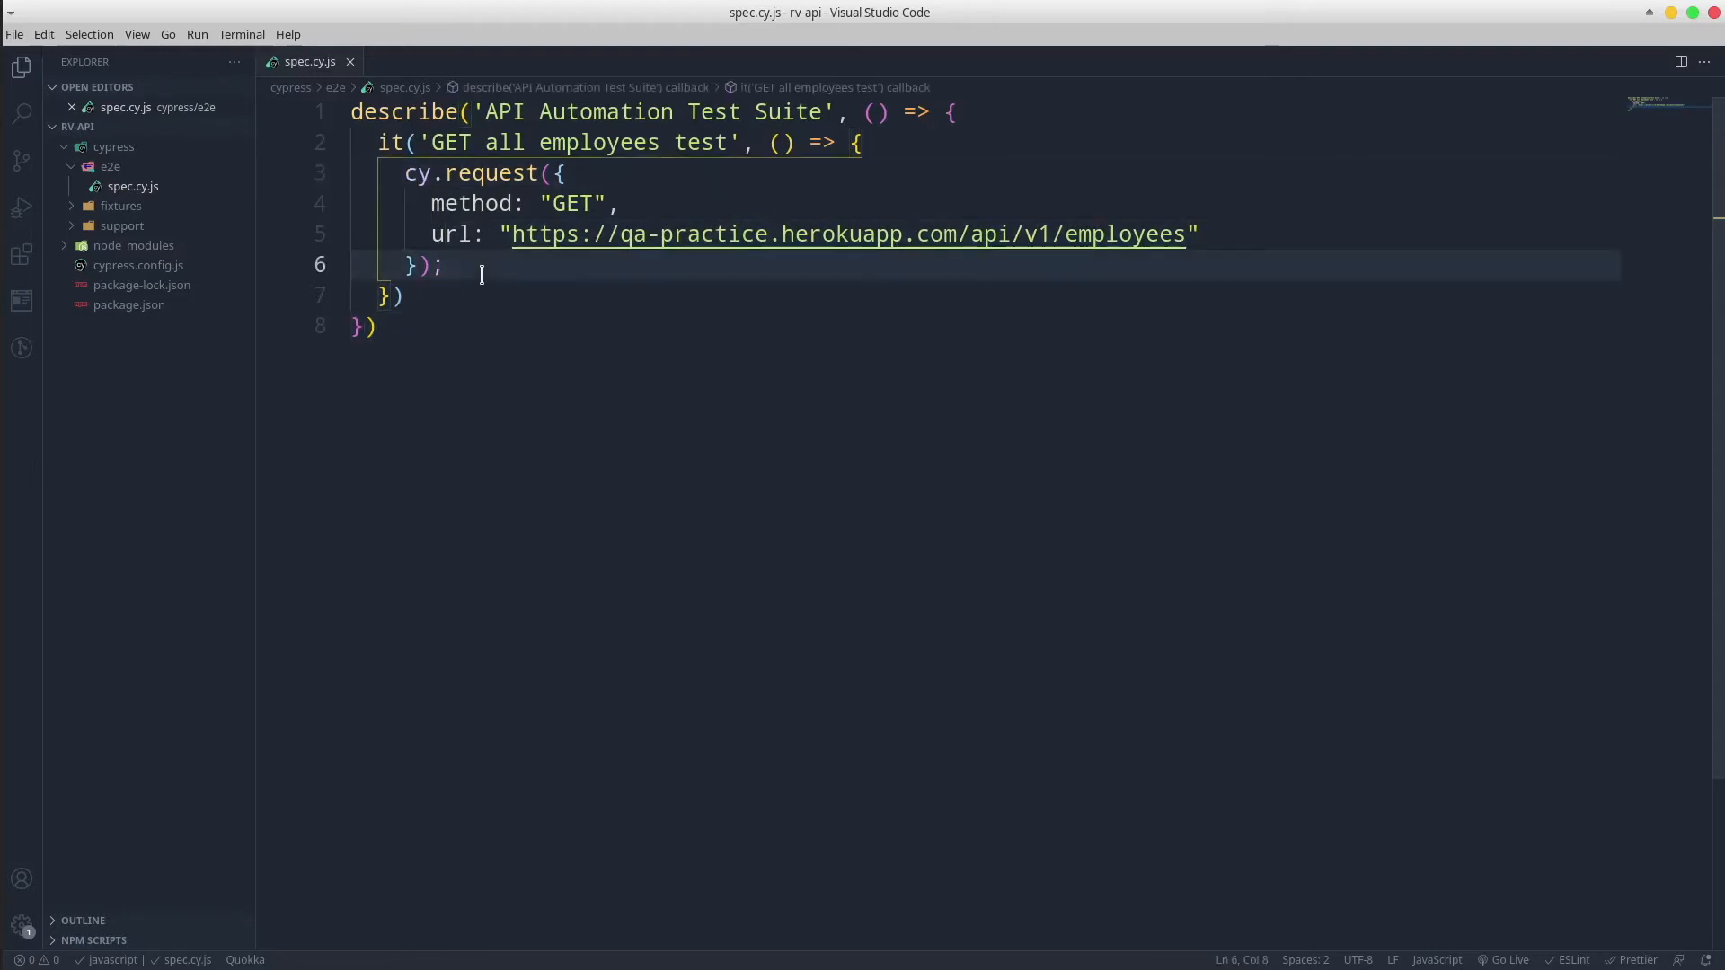
text(.as()
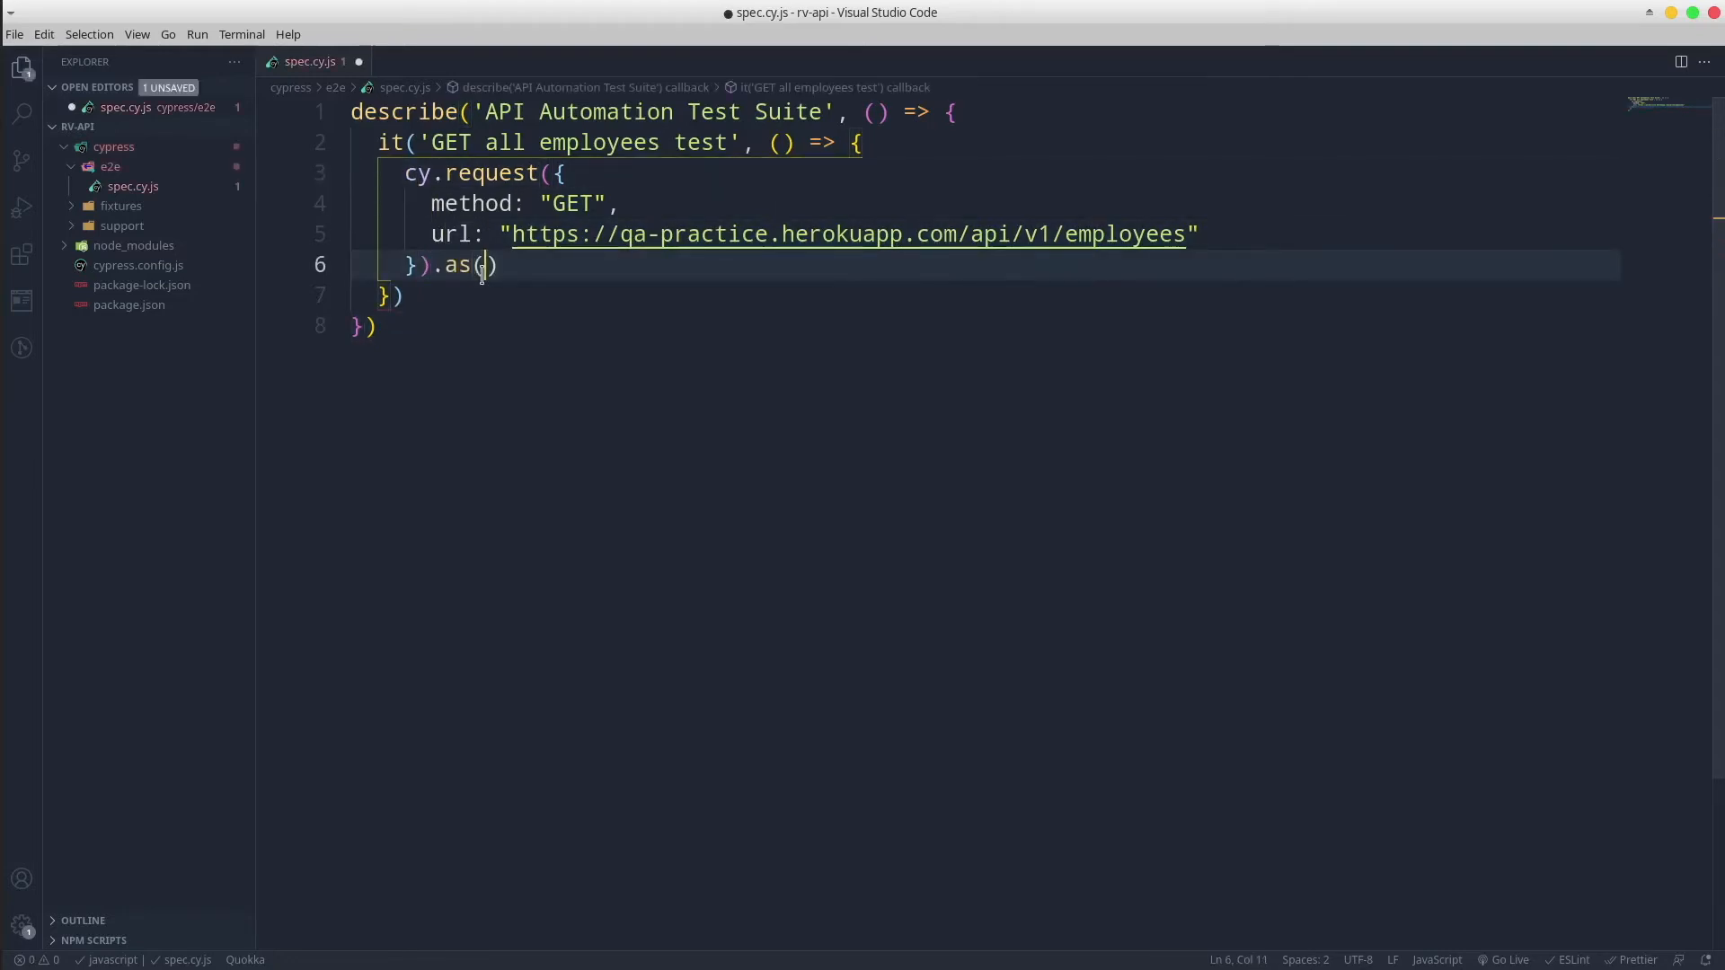
text('get')
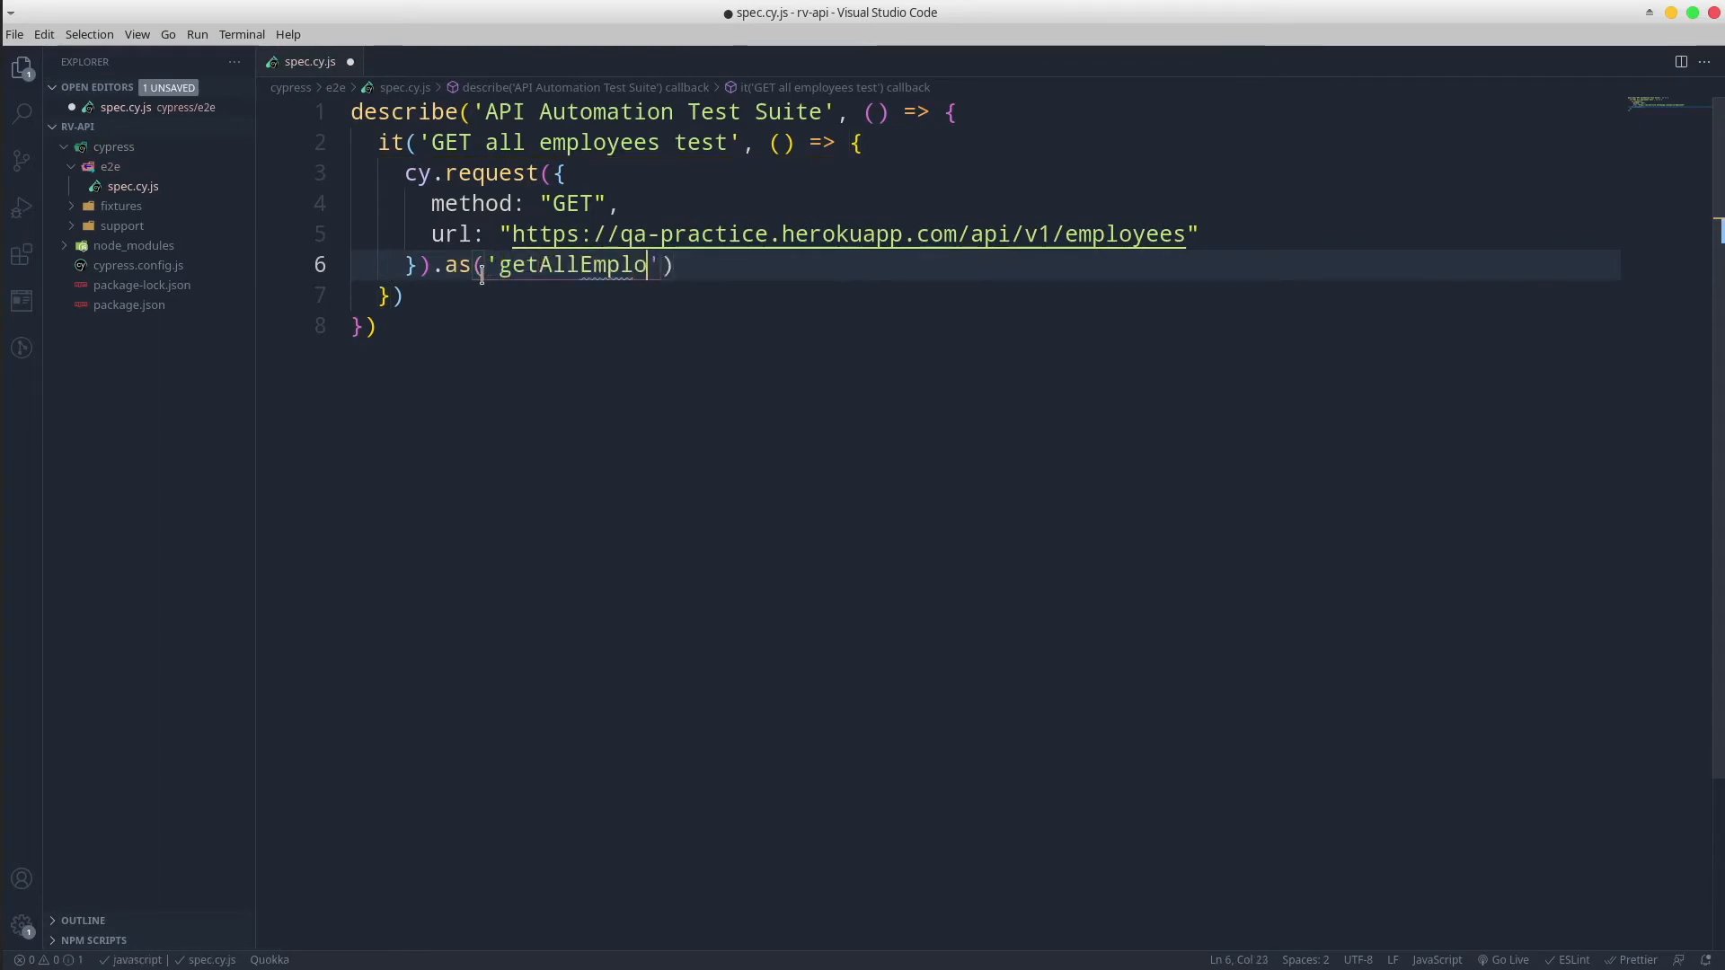
text(yeesRequest)
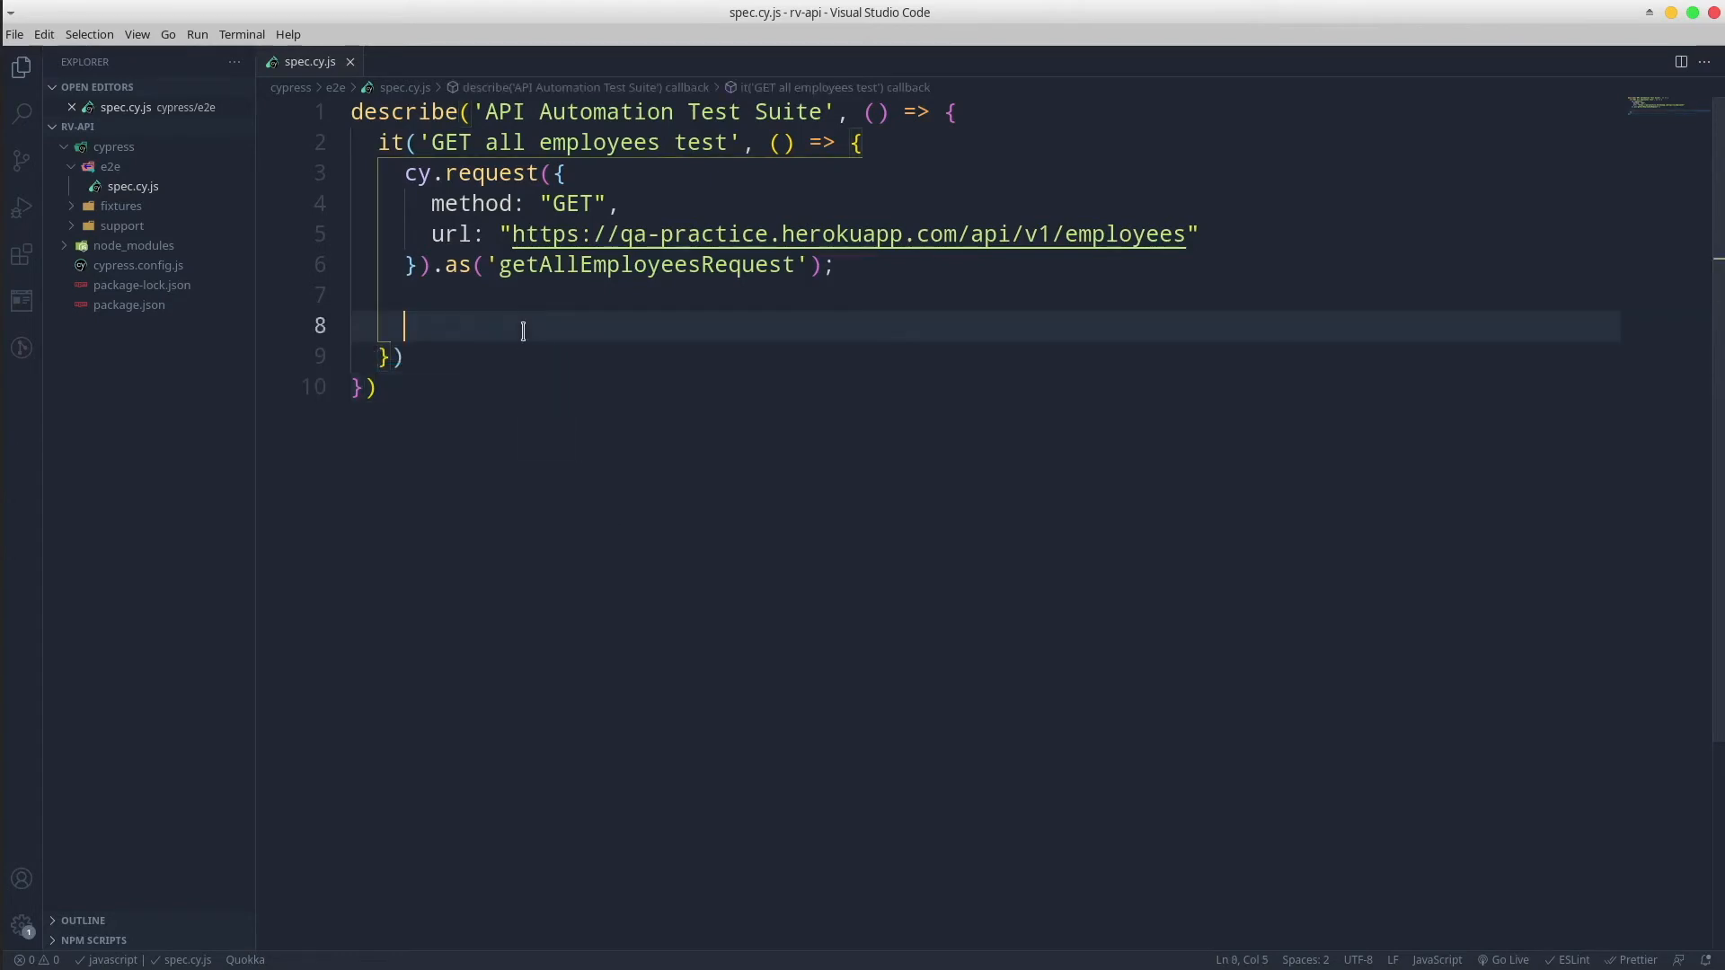
text(cy.get(''))
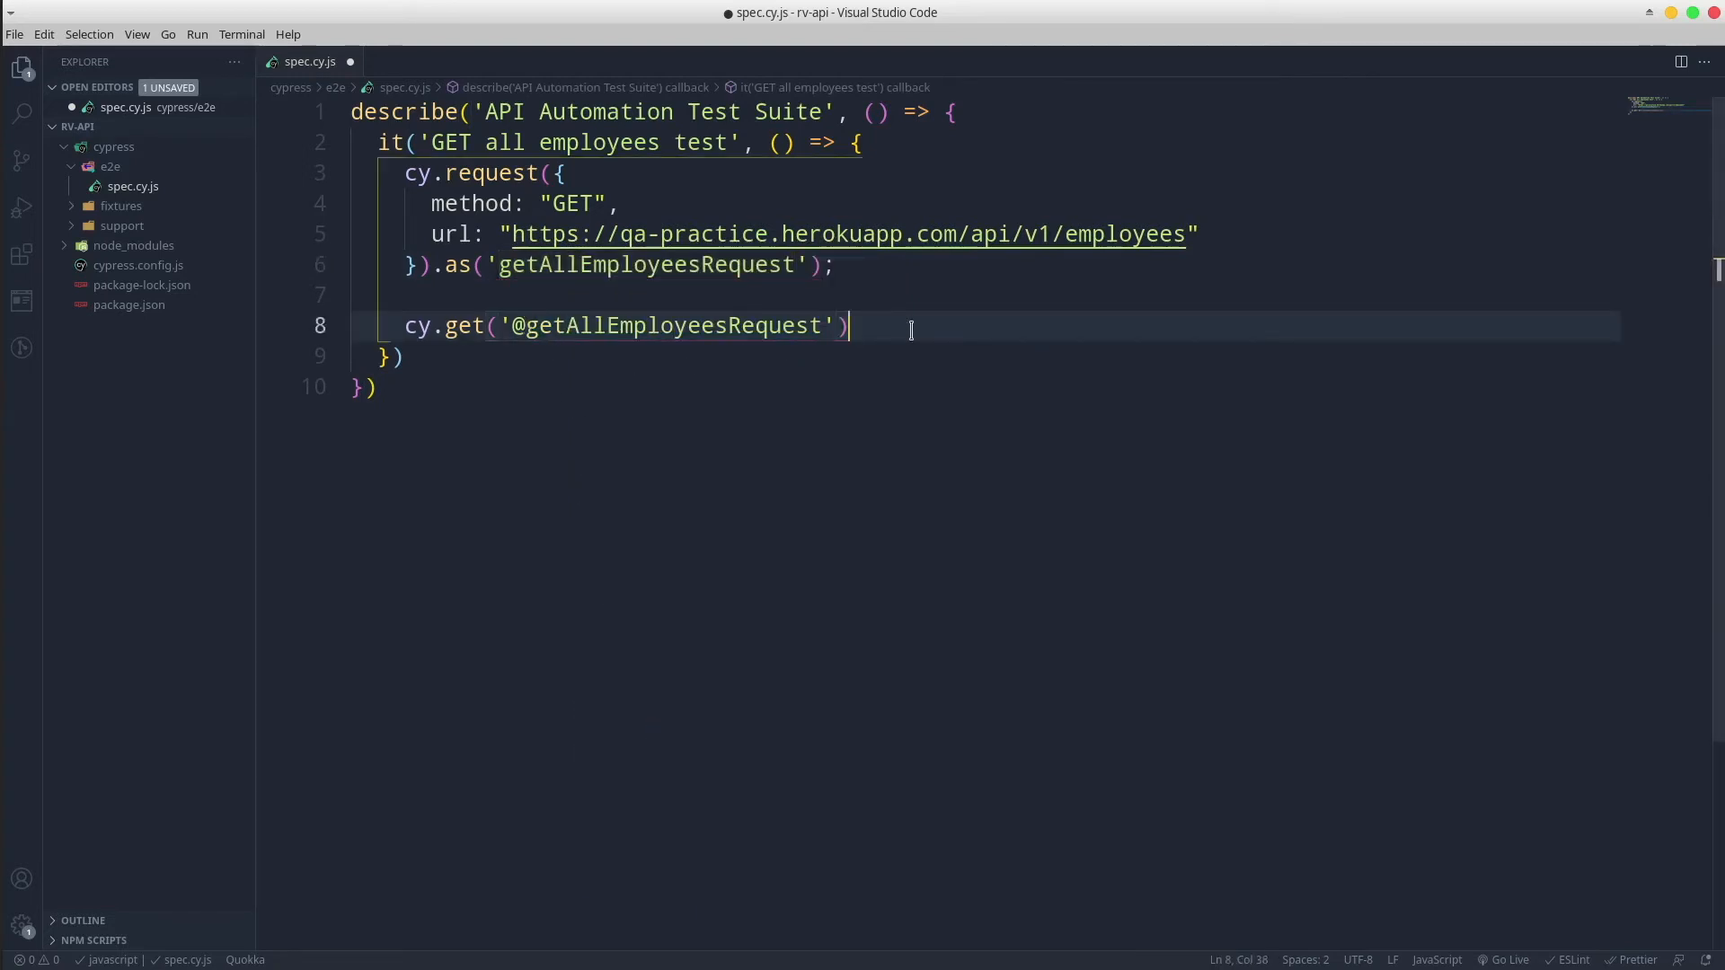
Chain .then(response => ...) onto cy.get asserting expect(response.status).to.eq(200).
text(.then)
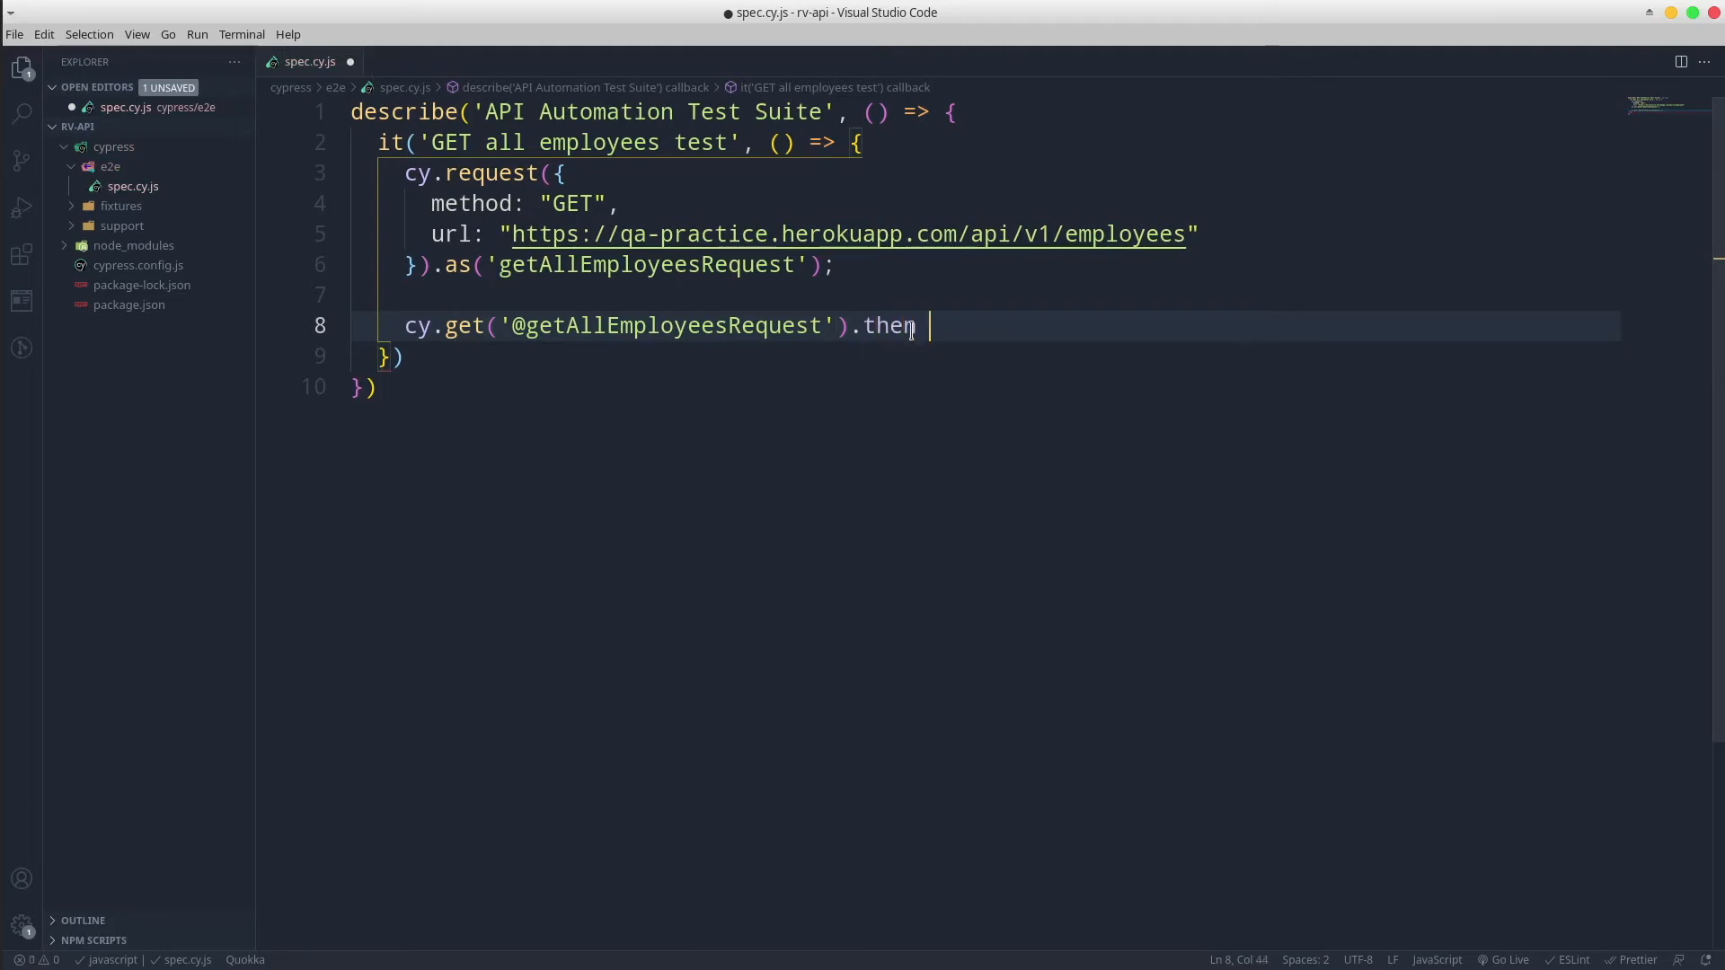
text(()
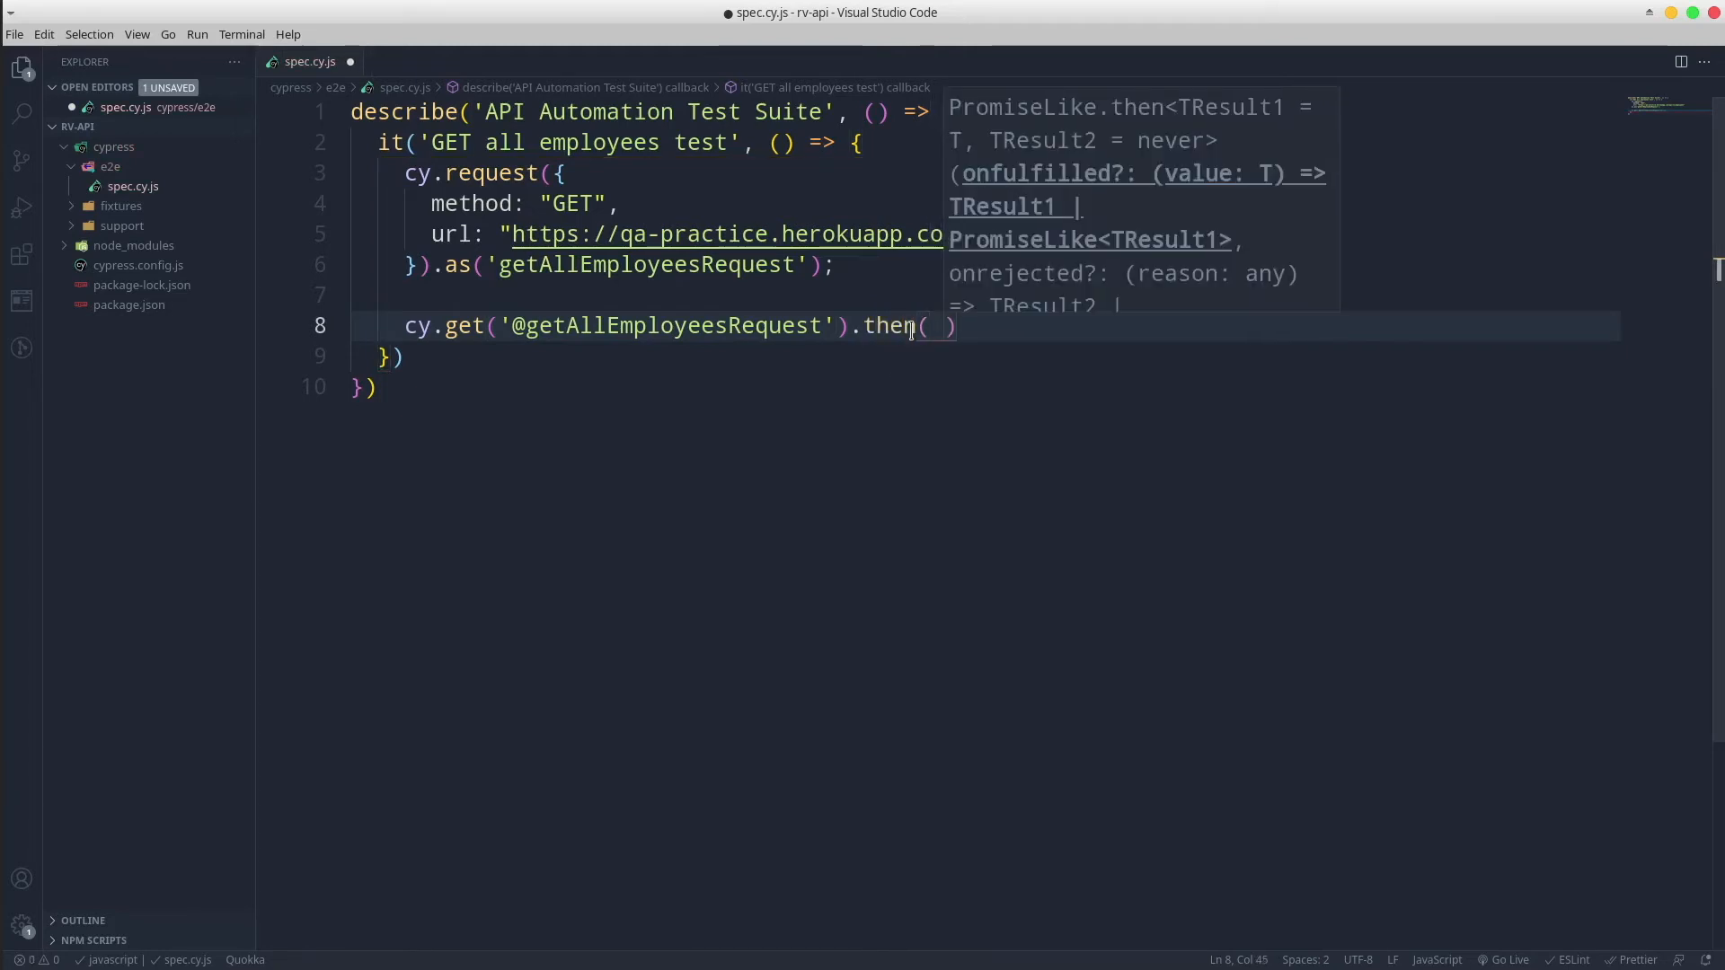
text(response => {)
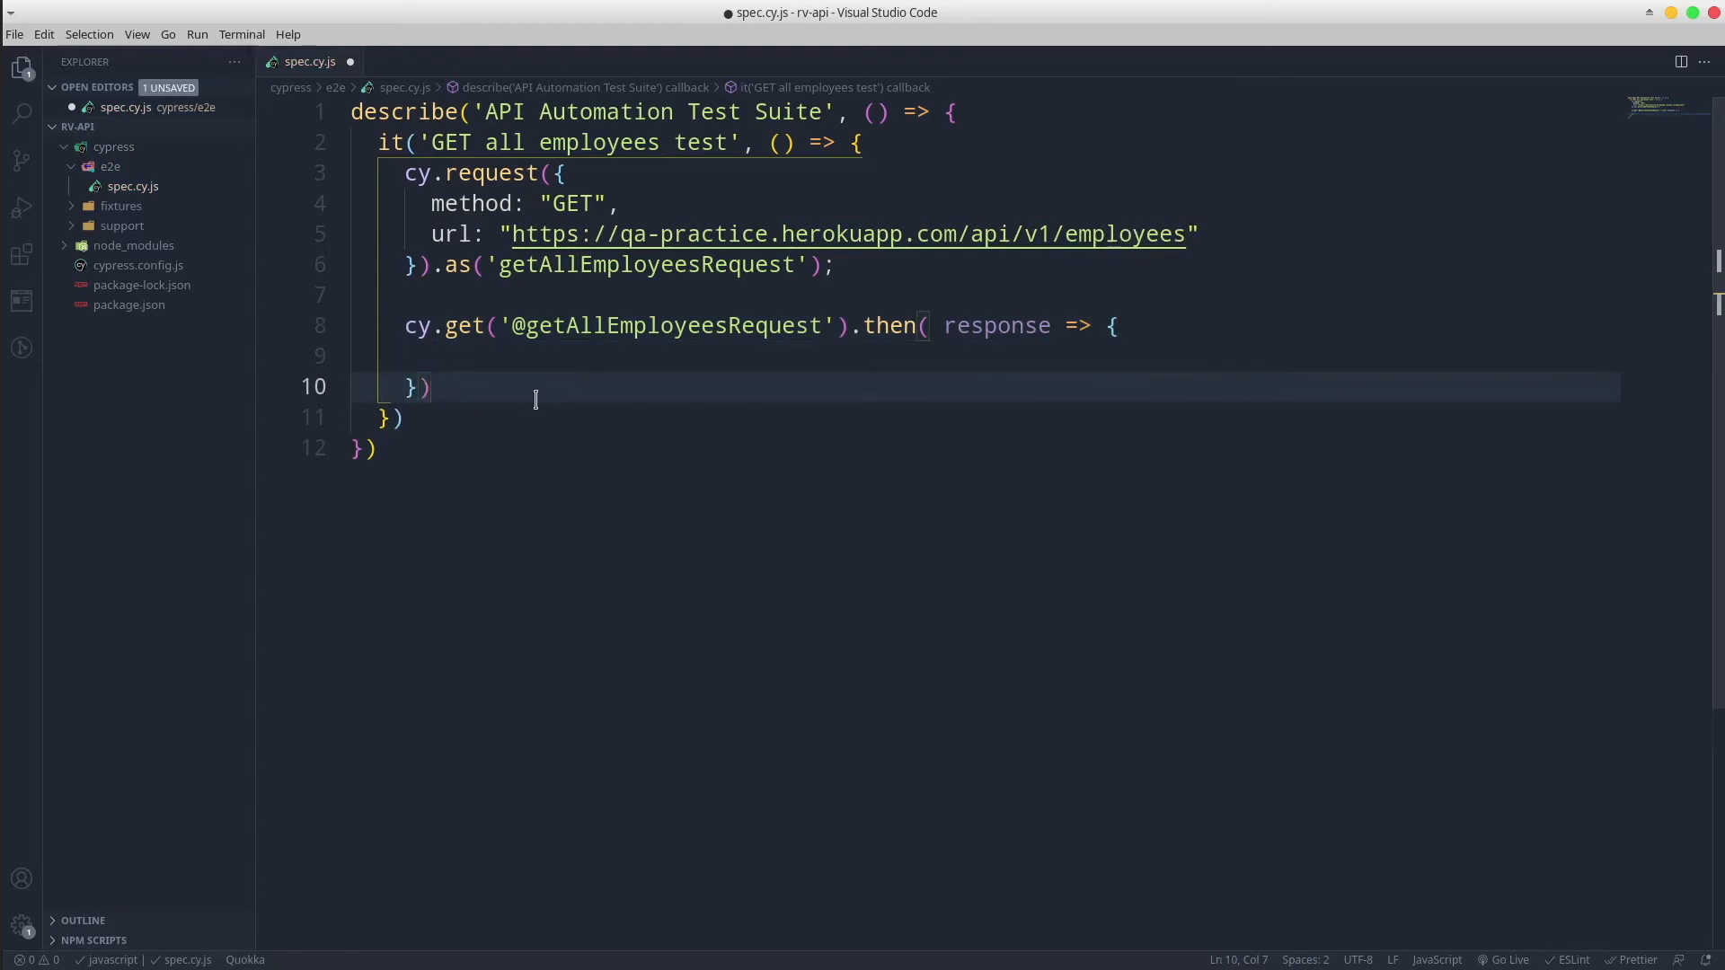
text(;)
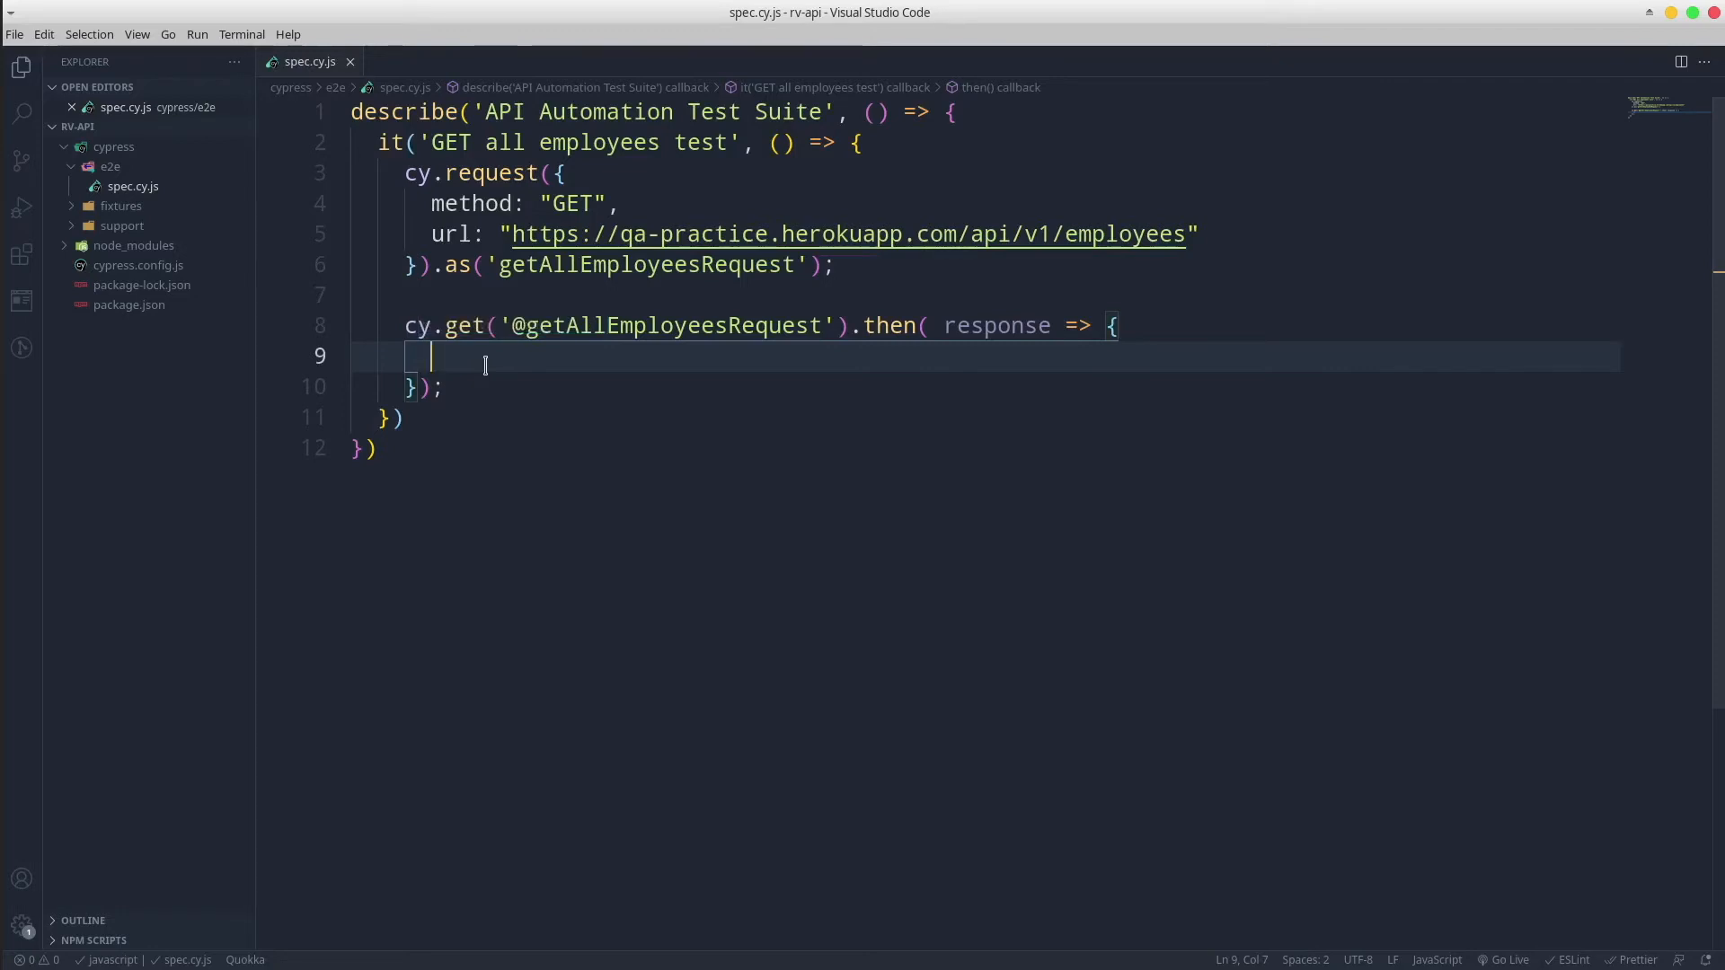
text(expect)
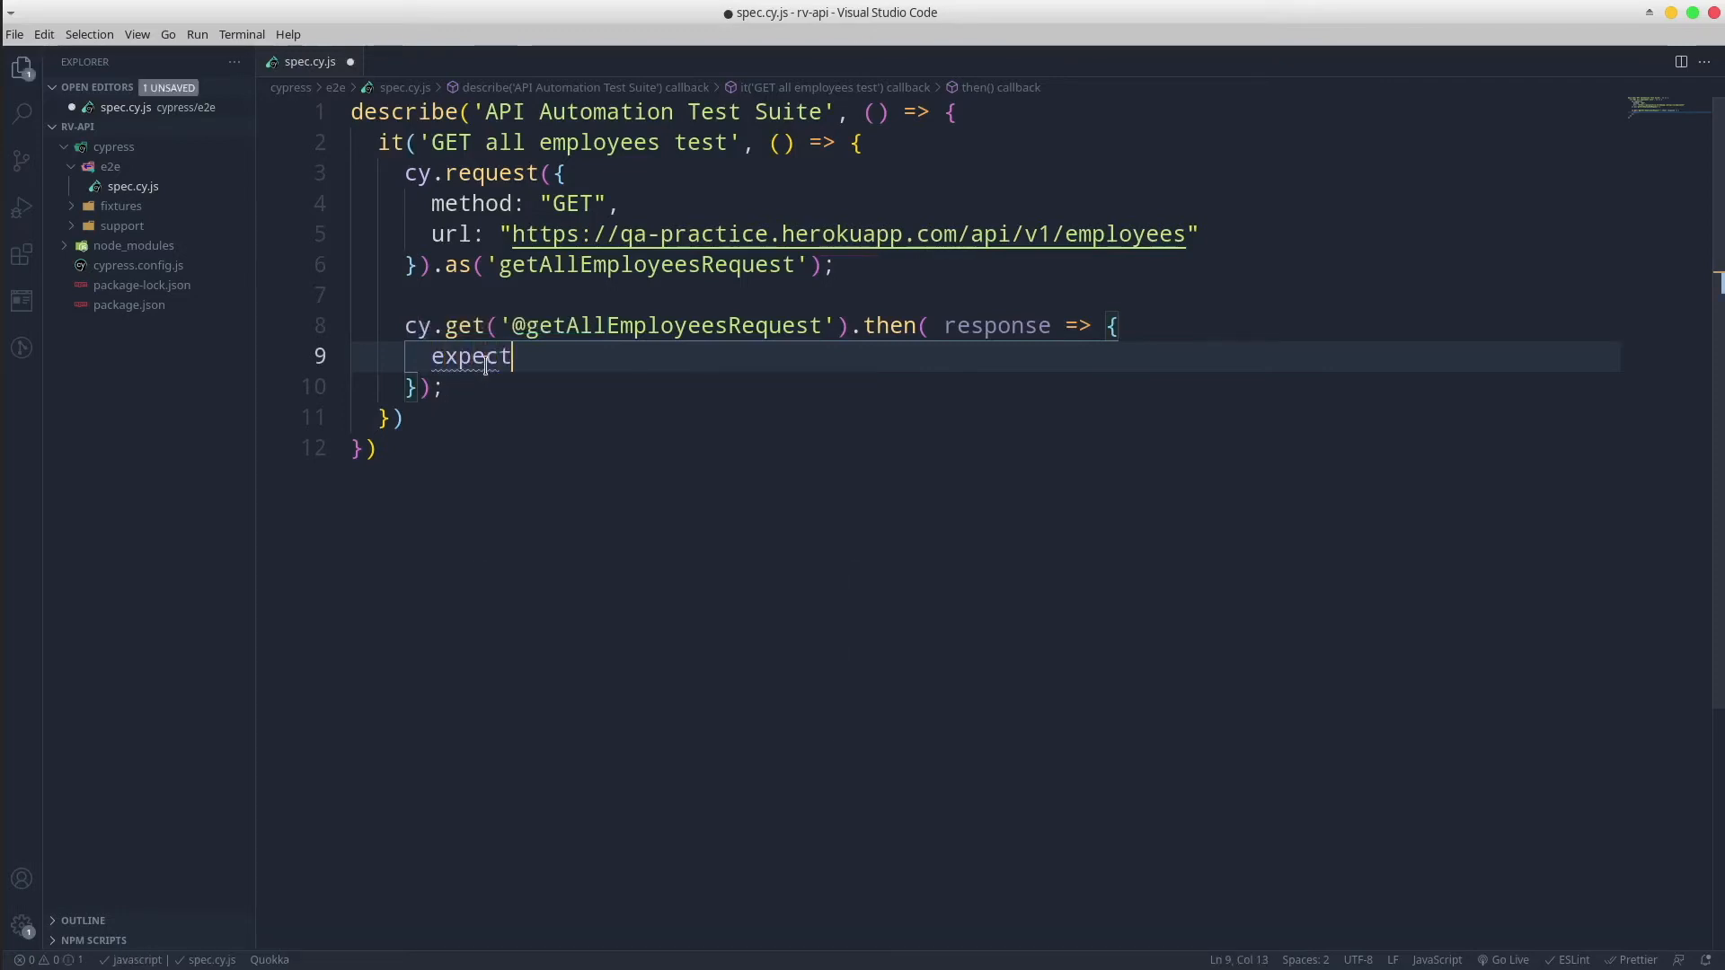
text(())
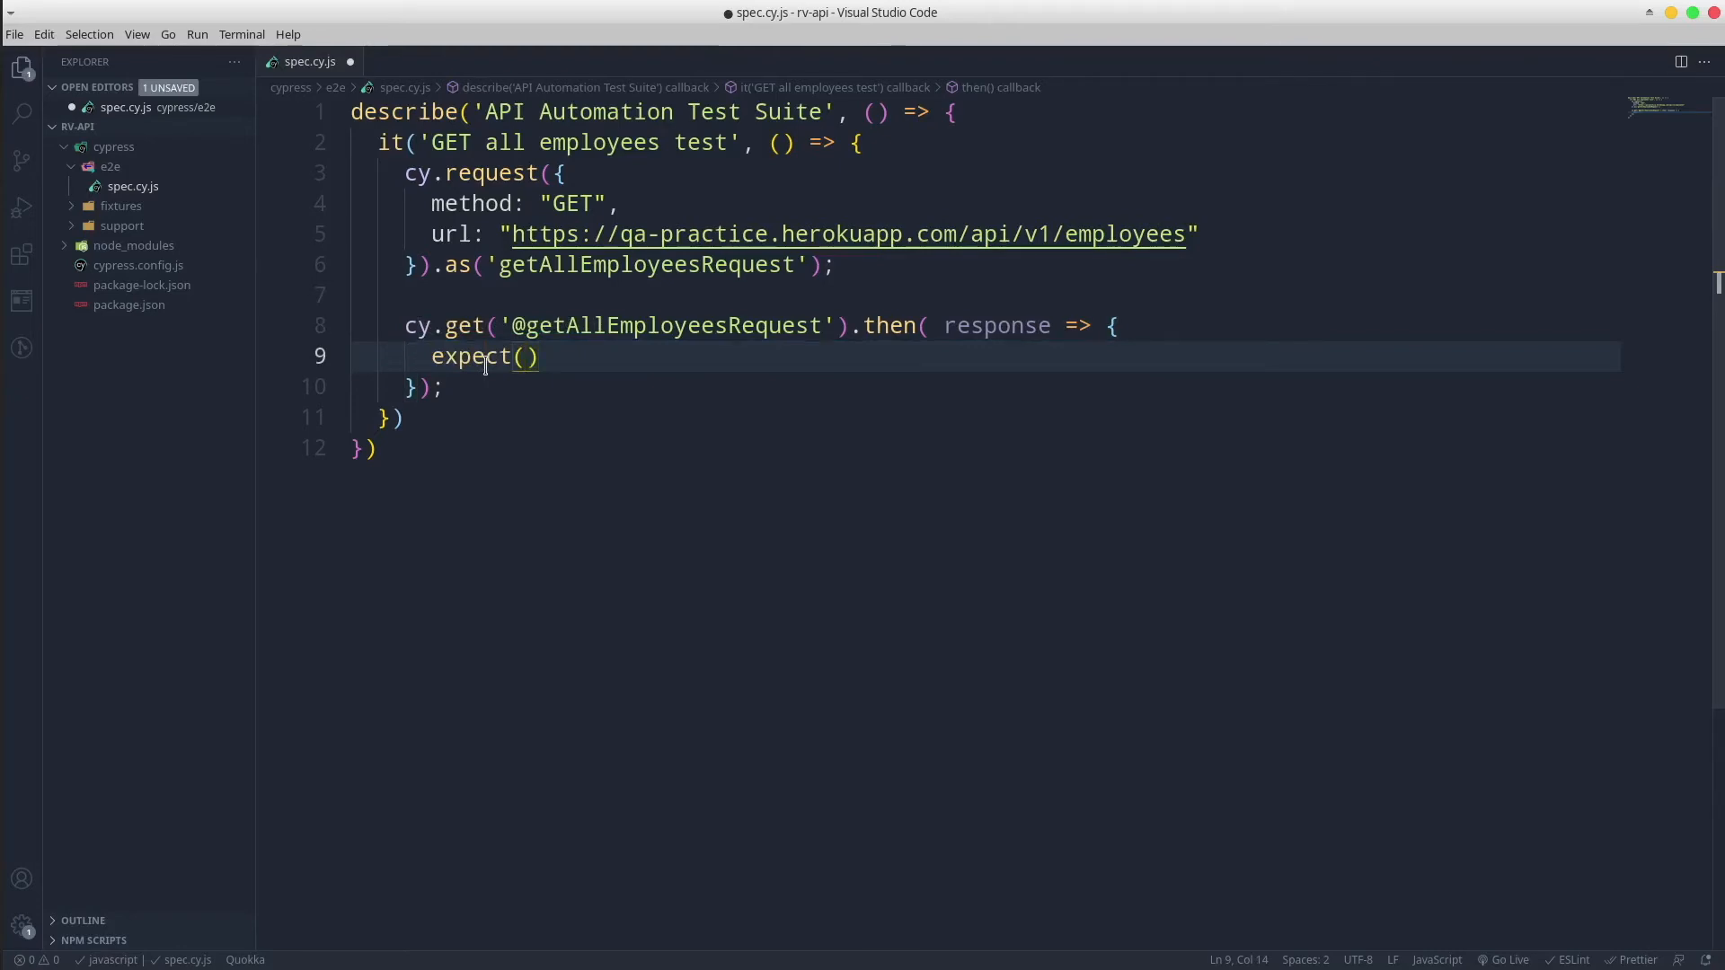
text(response.status)
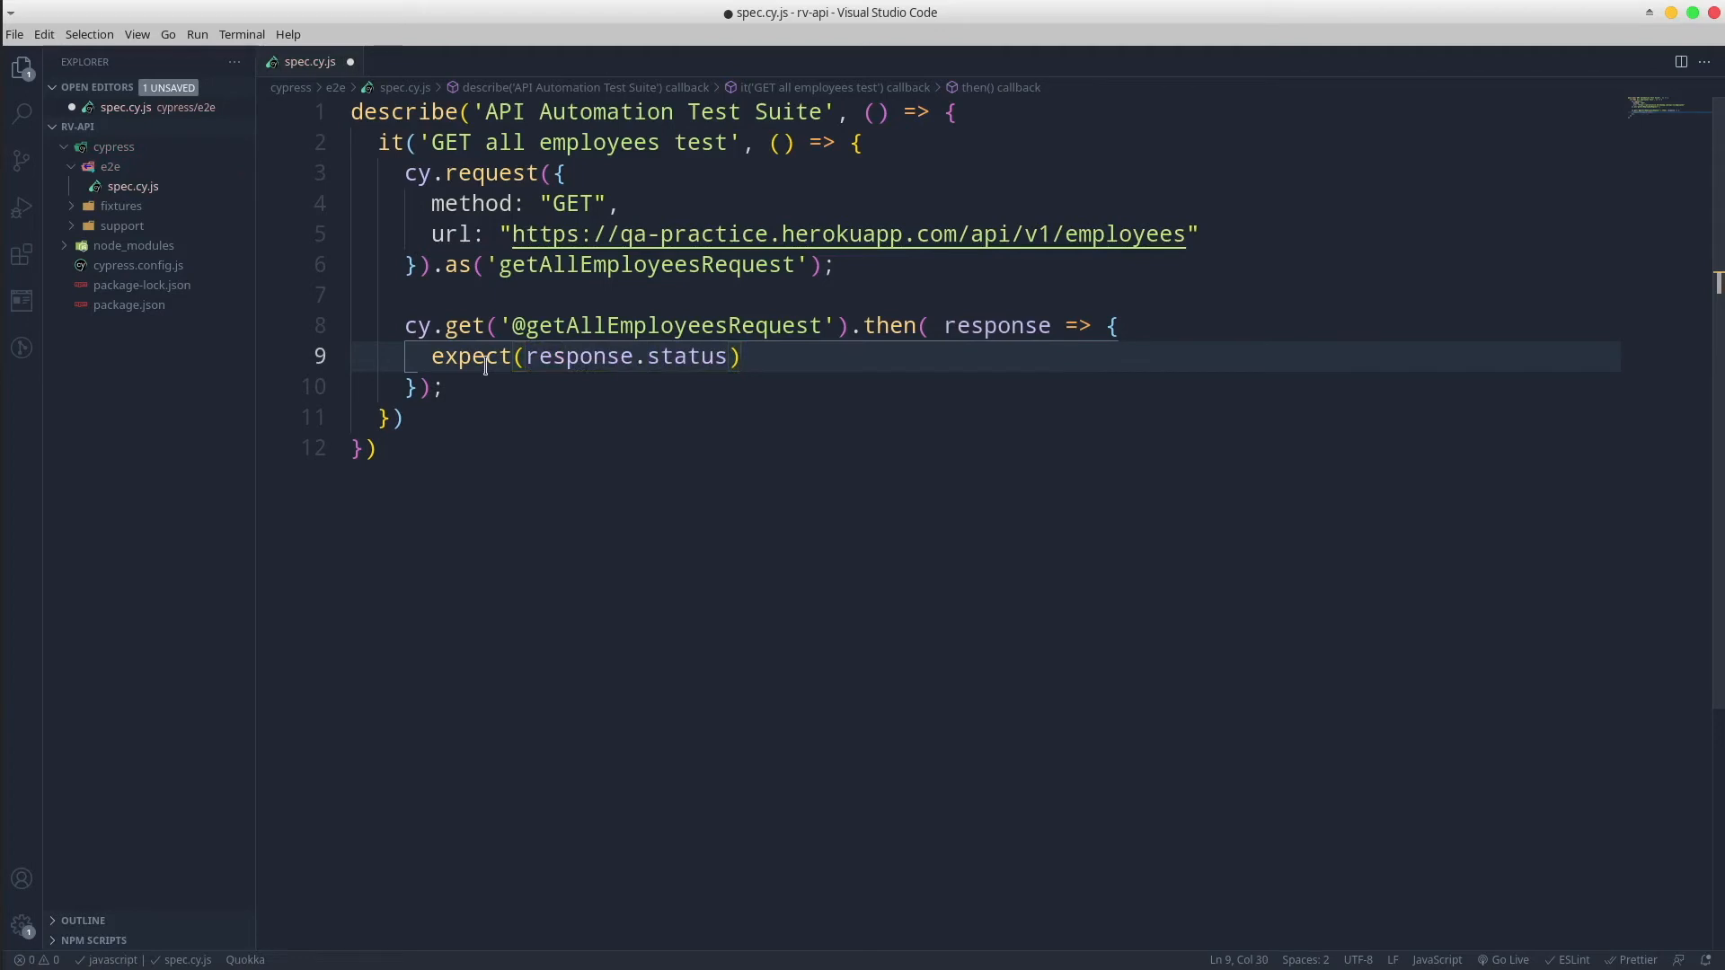
text(.to.eq(200);)
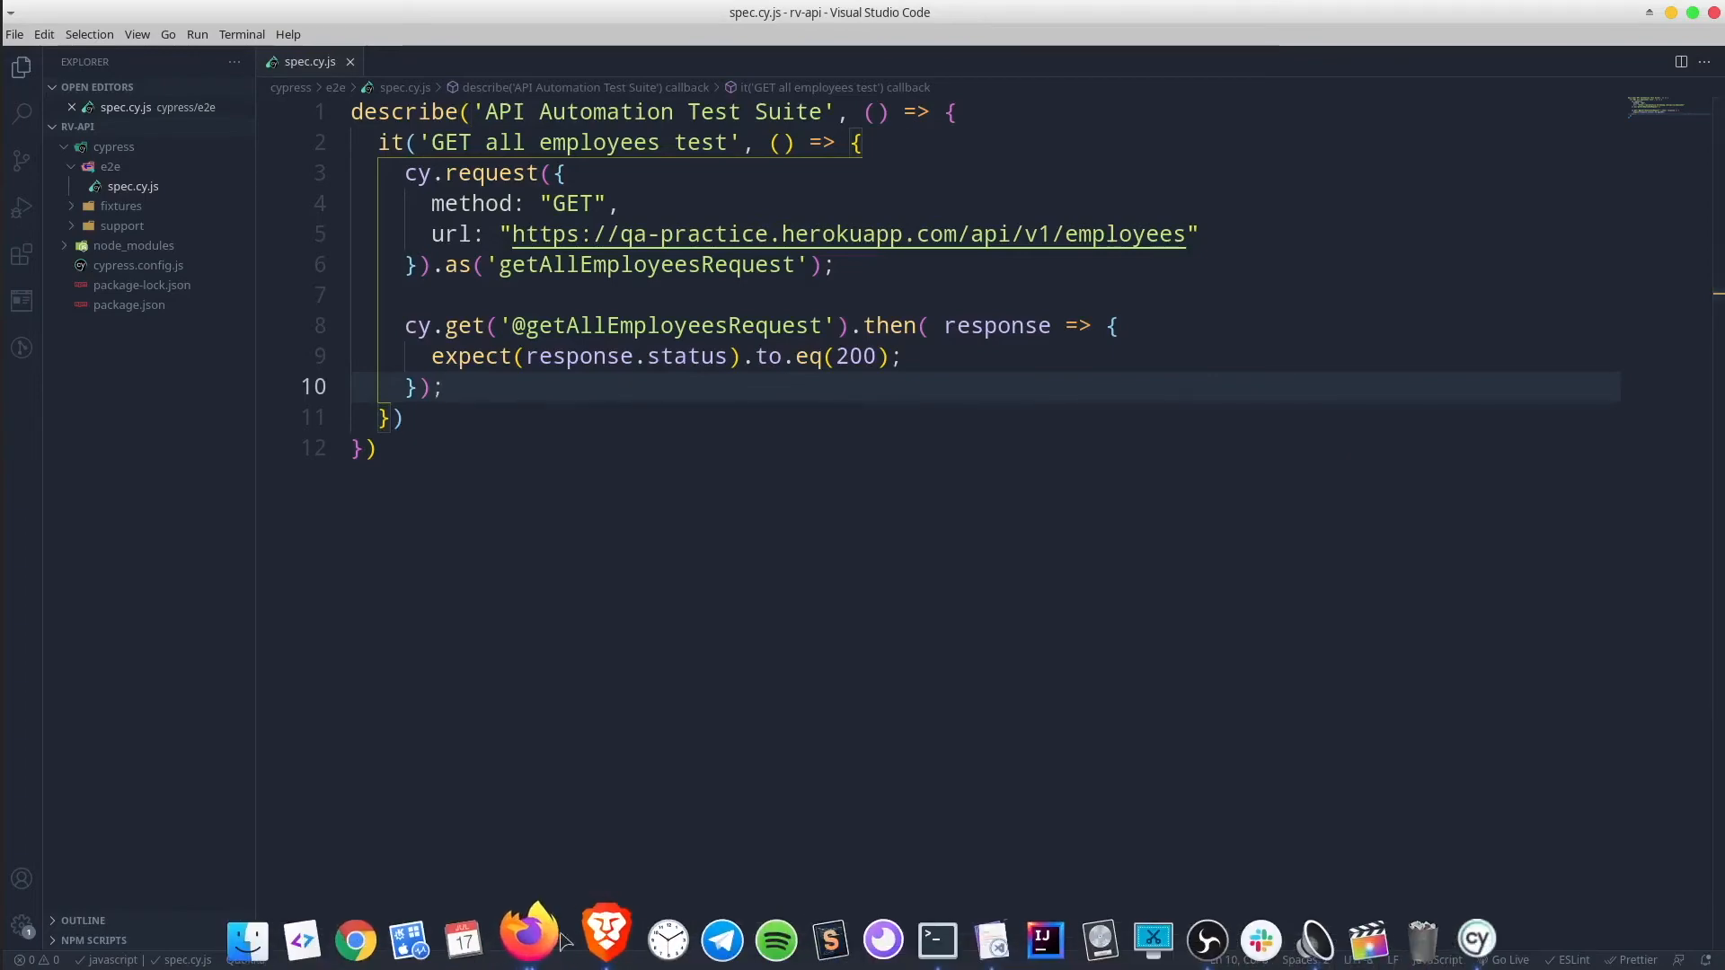
Check the Cypress runner shows the request returning 200 and 'expected 200 to equal 200' passing.
click(529, 942)
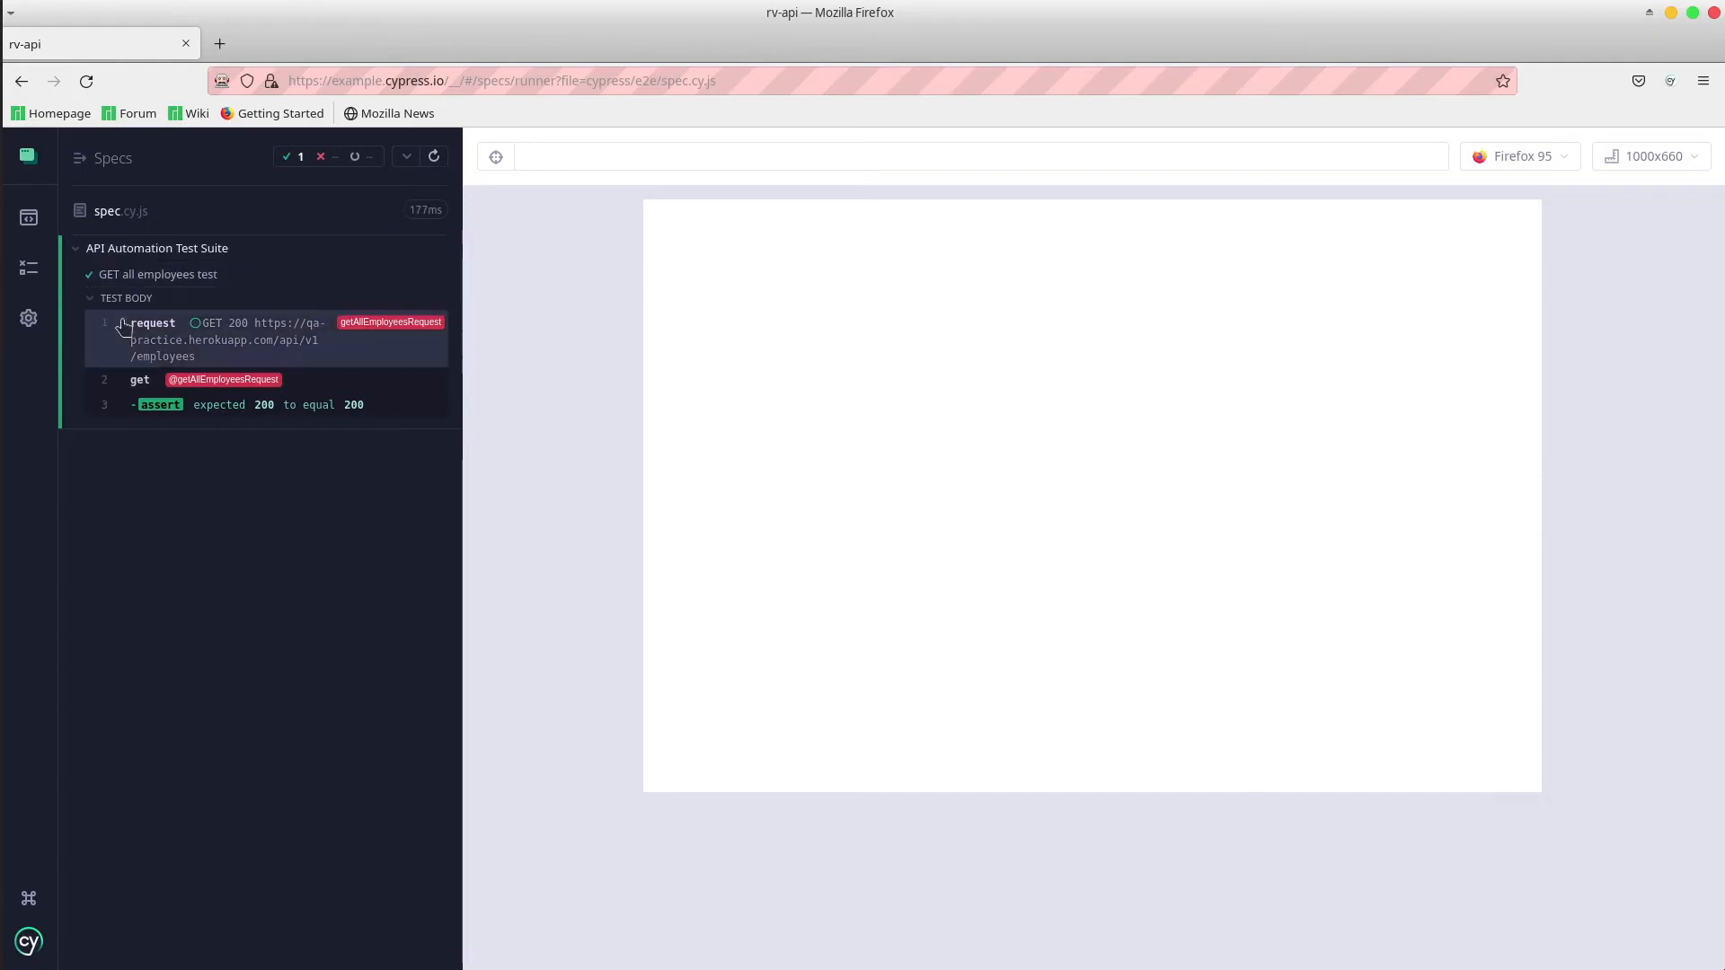
mouse_move(388, 415)
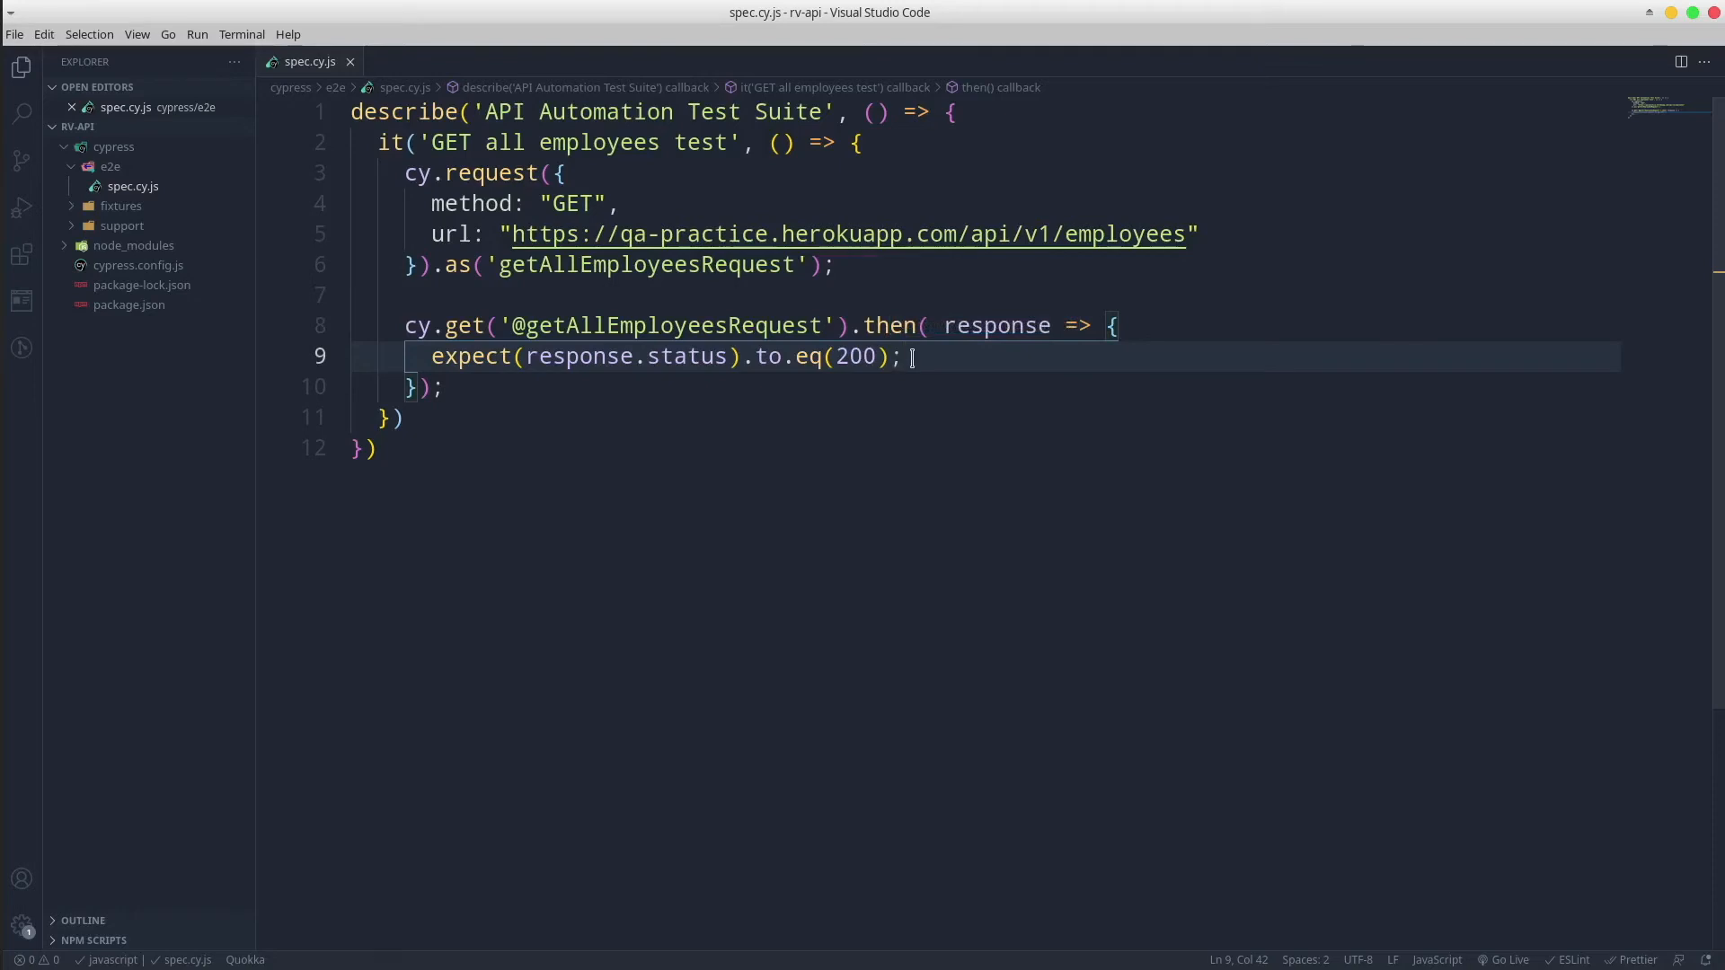
Add cy.log(JSON.stringify(response.body)) below the status assertion and save the spec.
key(Enter)
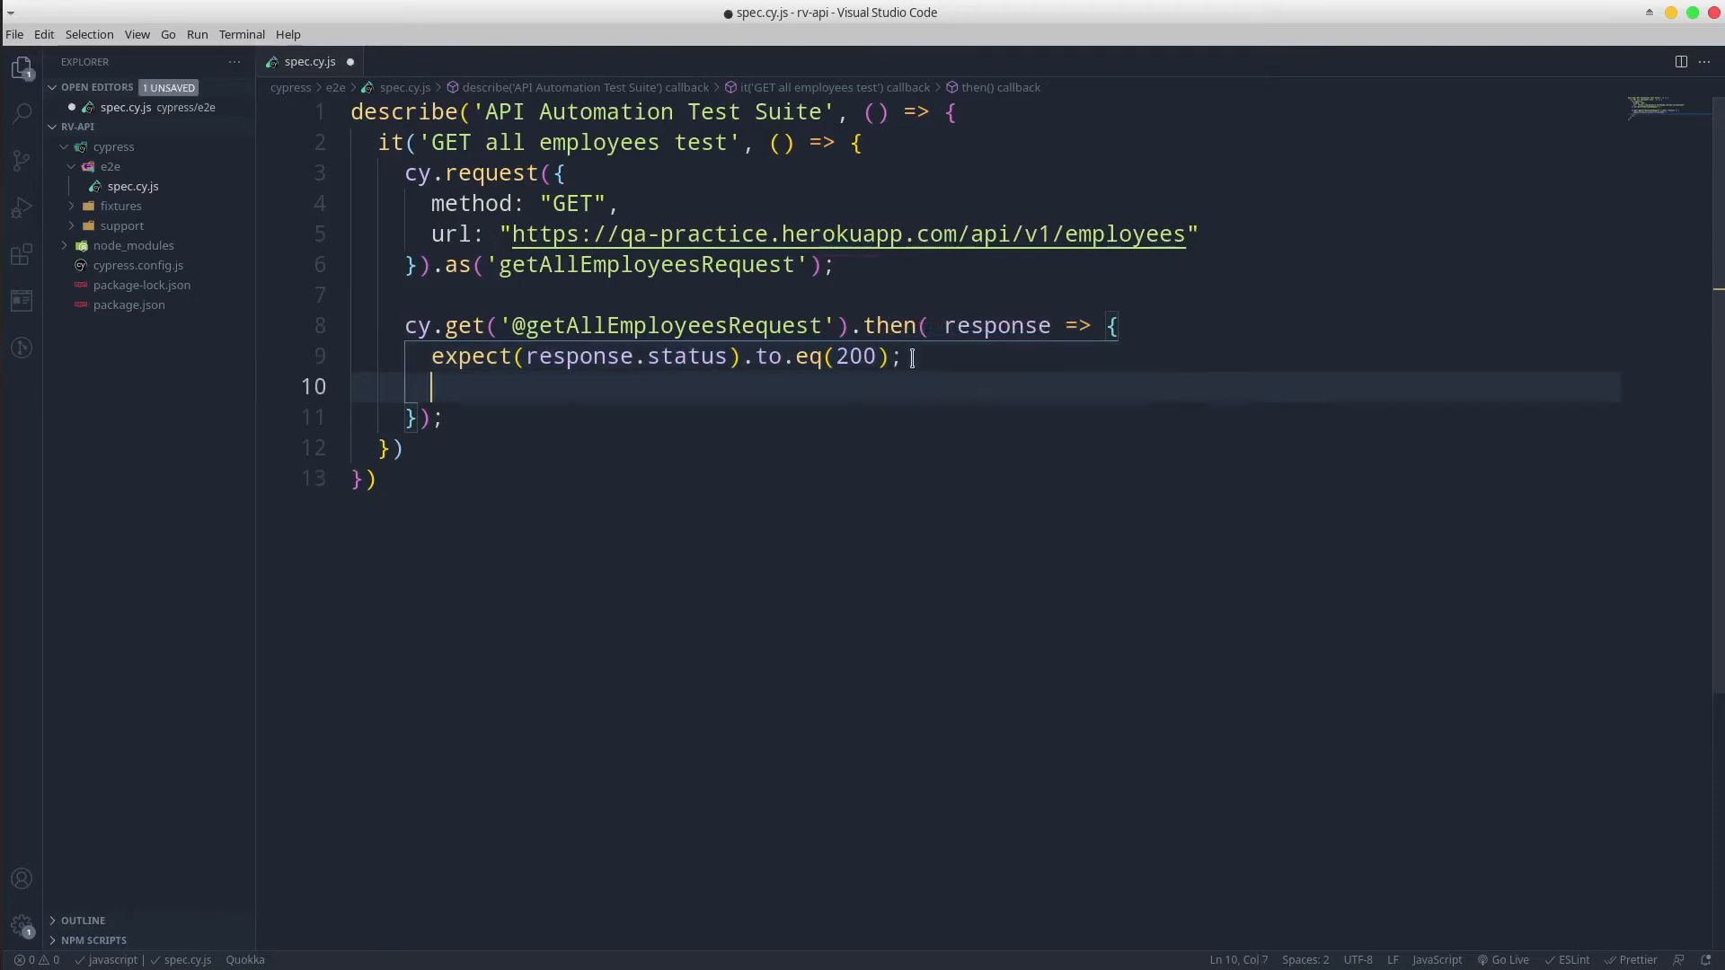
text(cy.log(JSON.)
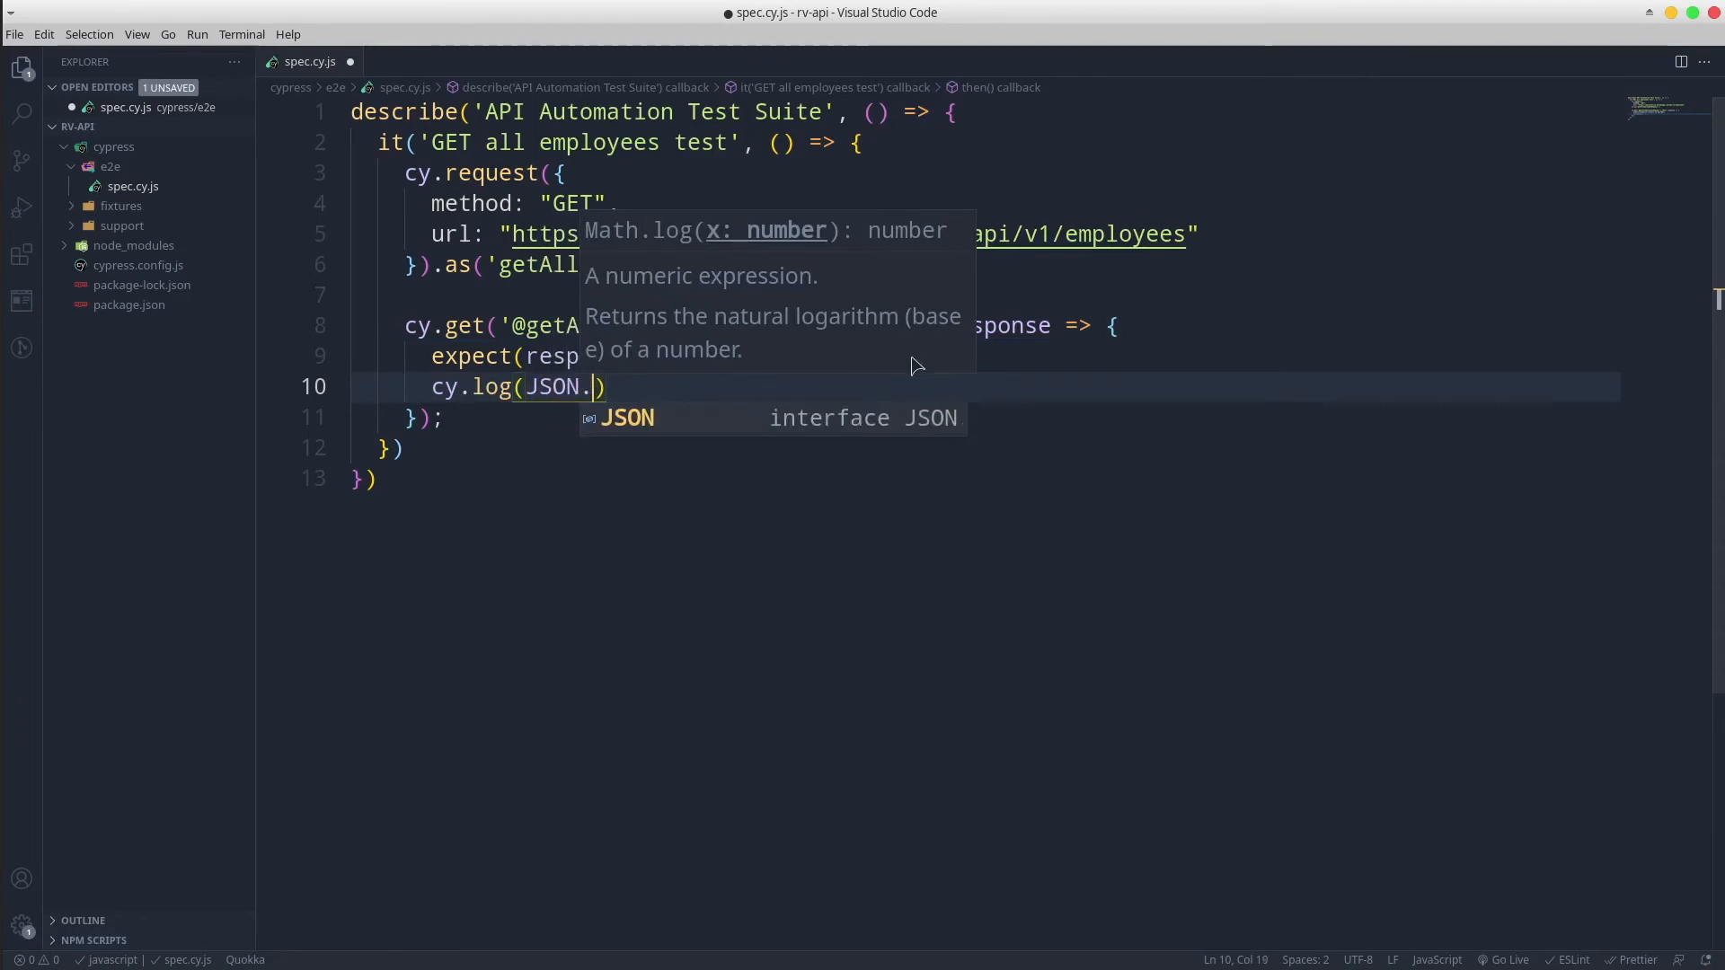
text(stringify)
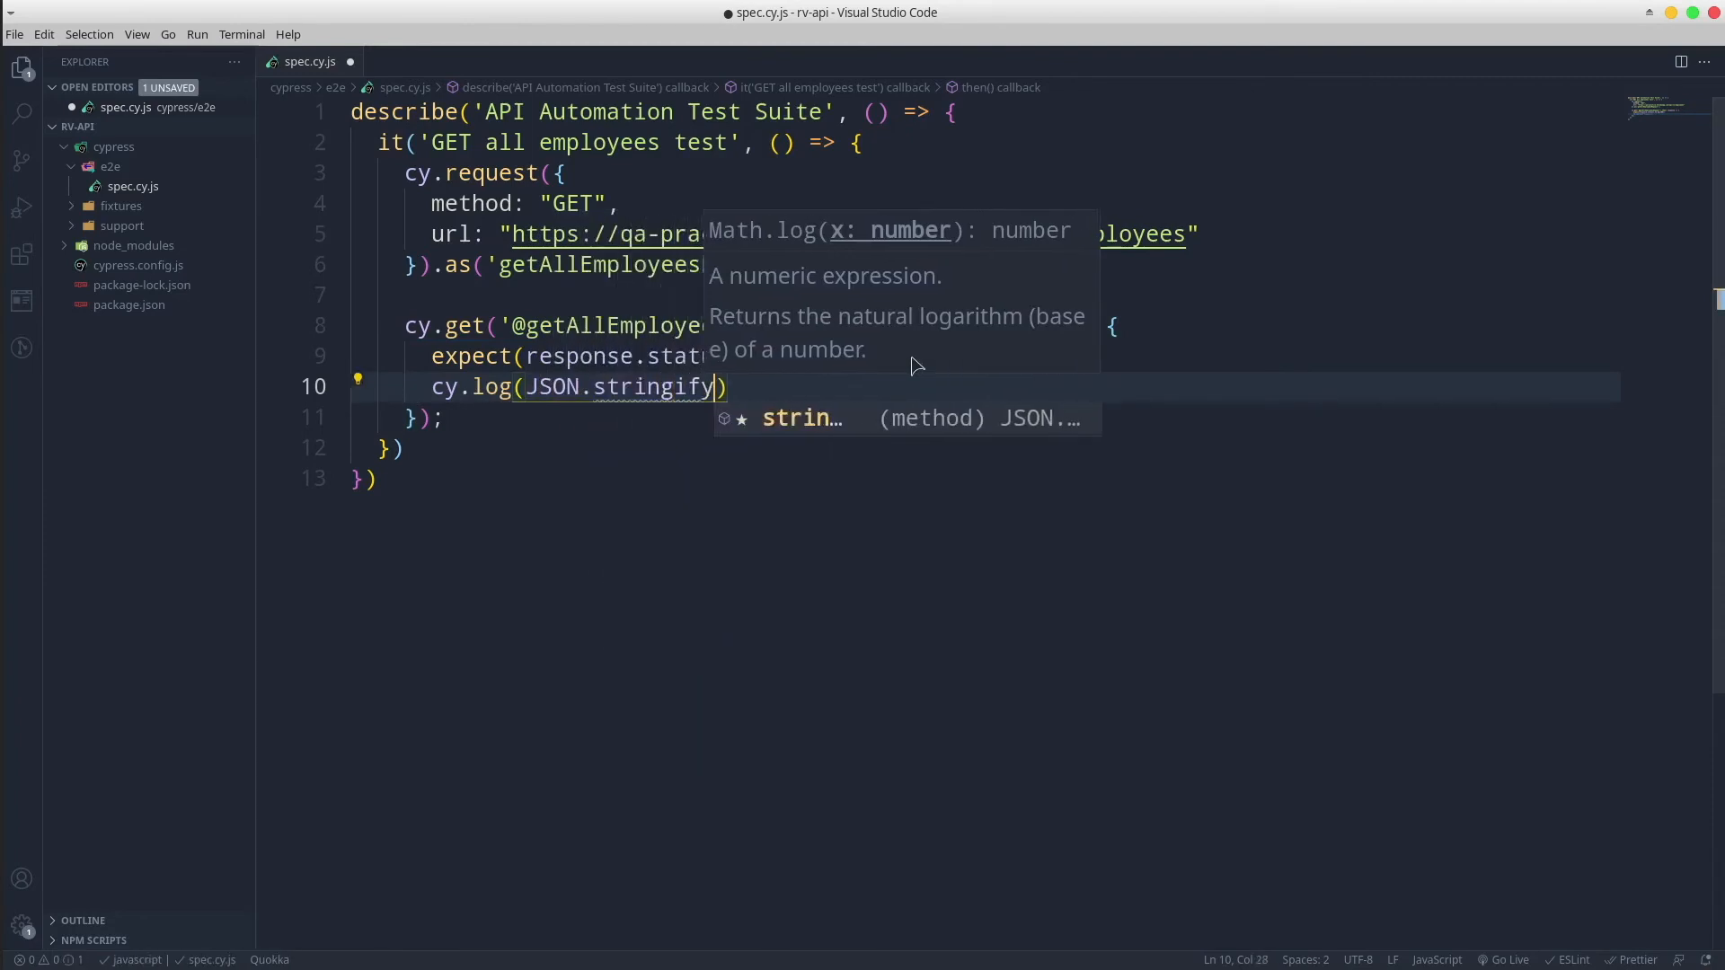
text((response.body)
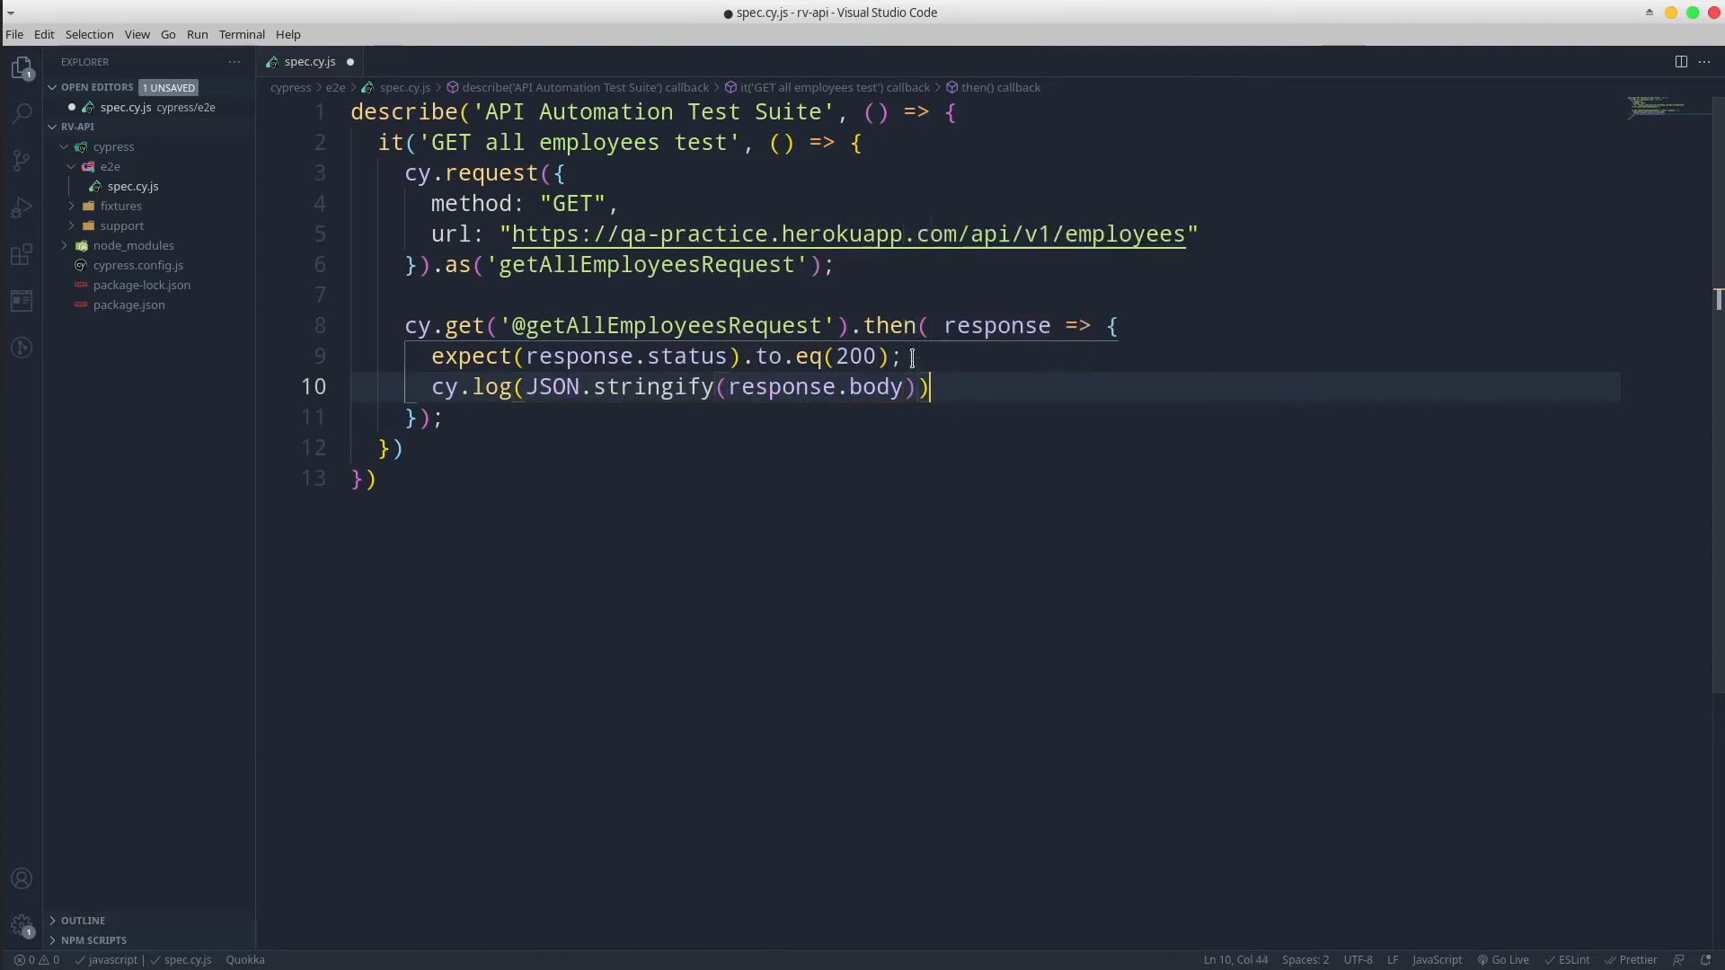
key(Ctrl+s)
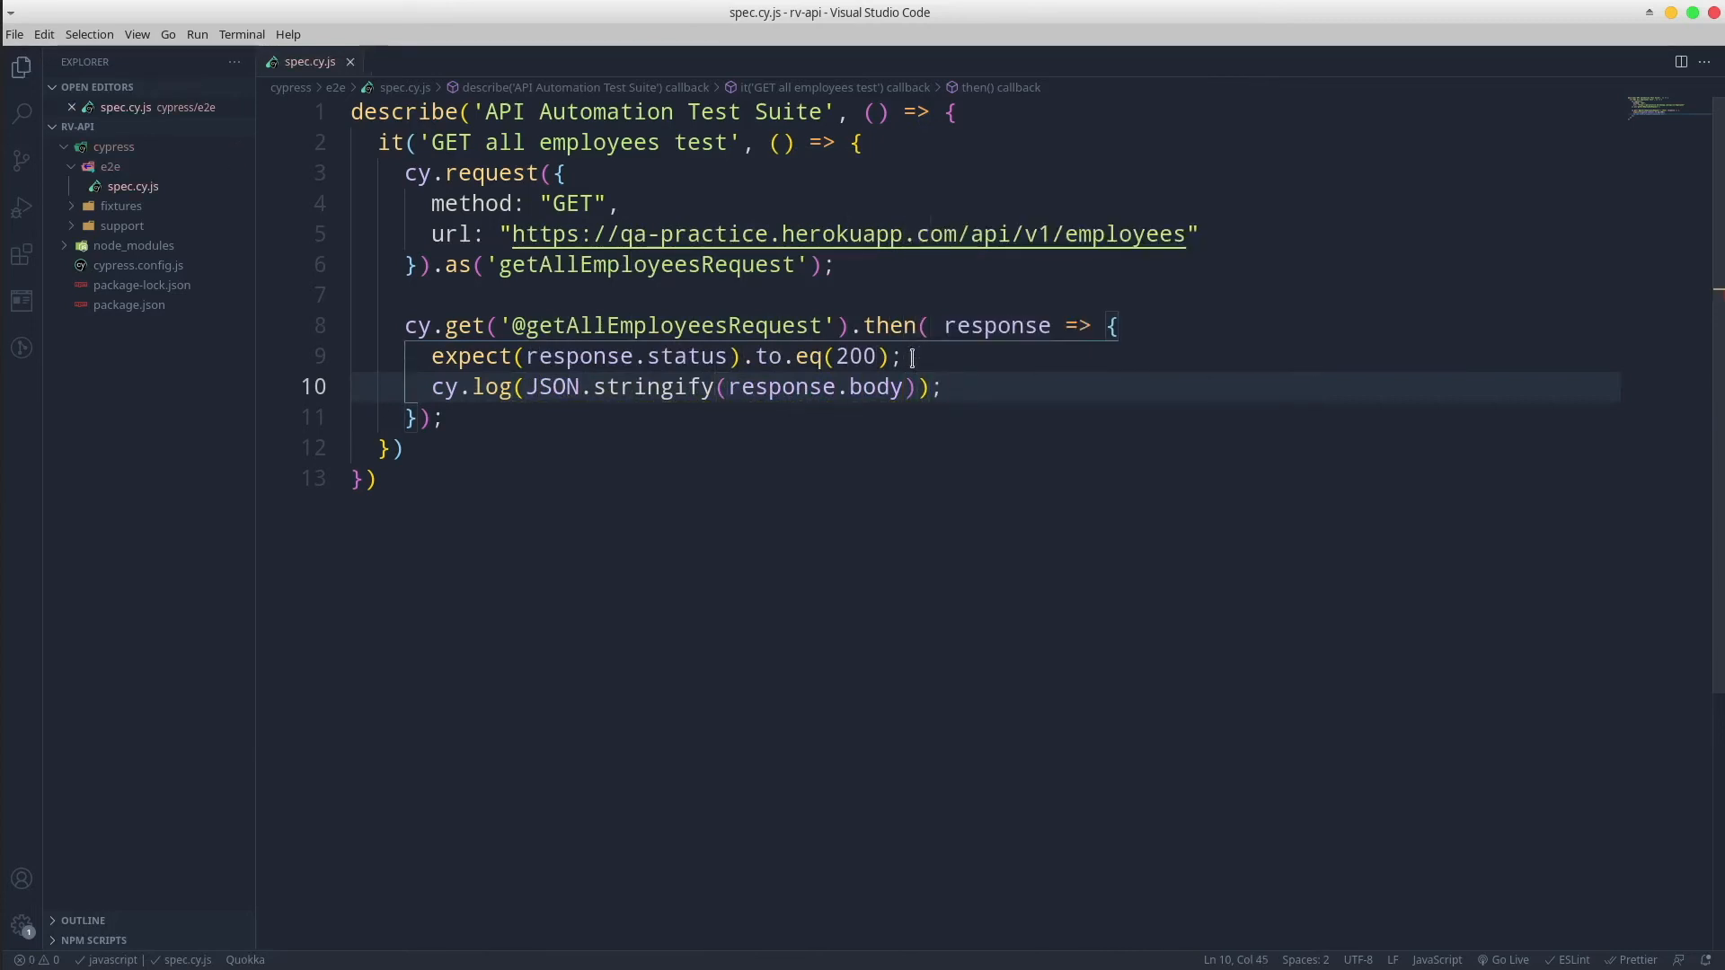
mouse_move(539, 940)
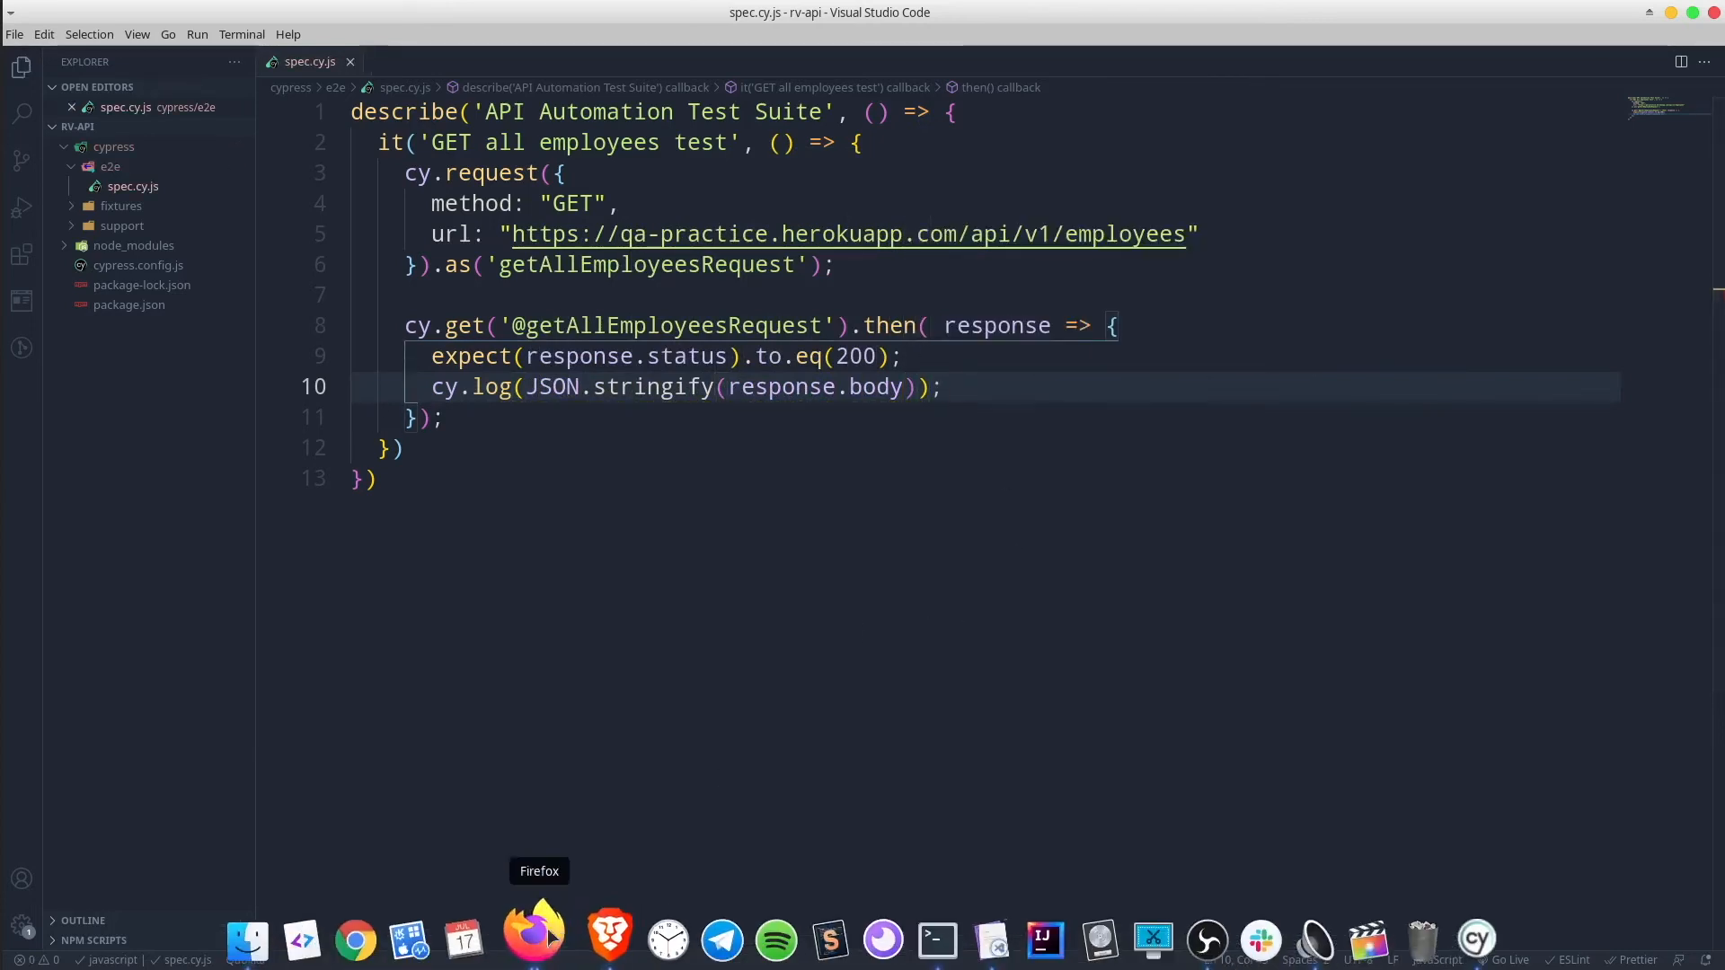
Open the developer console on the rerun and print the get, log and request details.
click(533, 938)
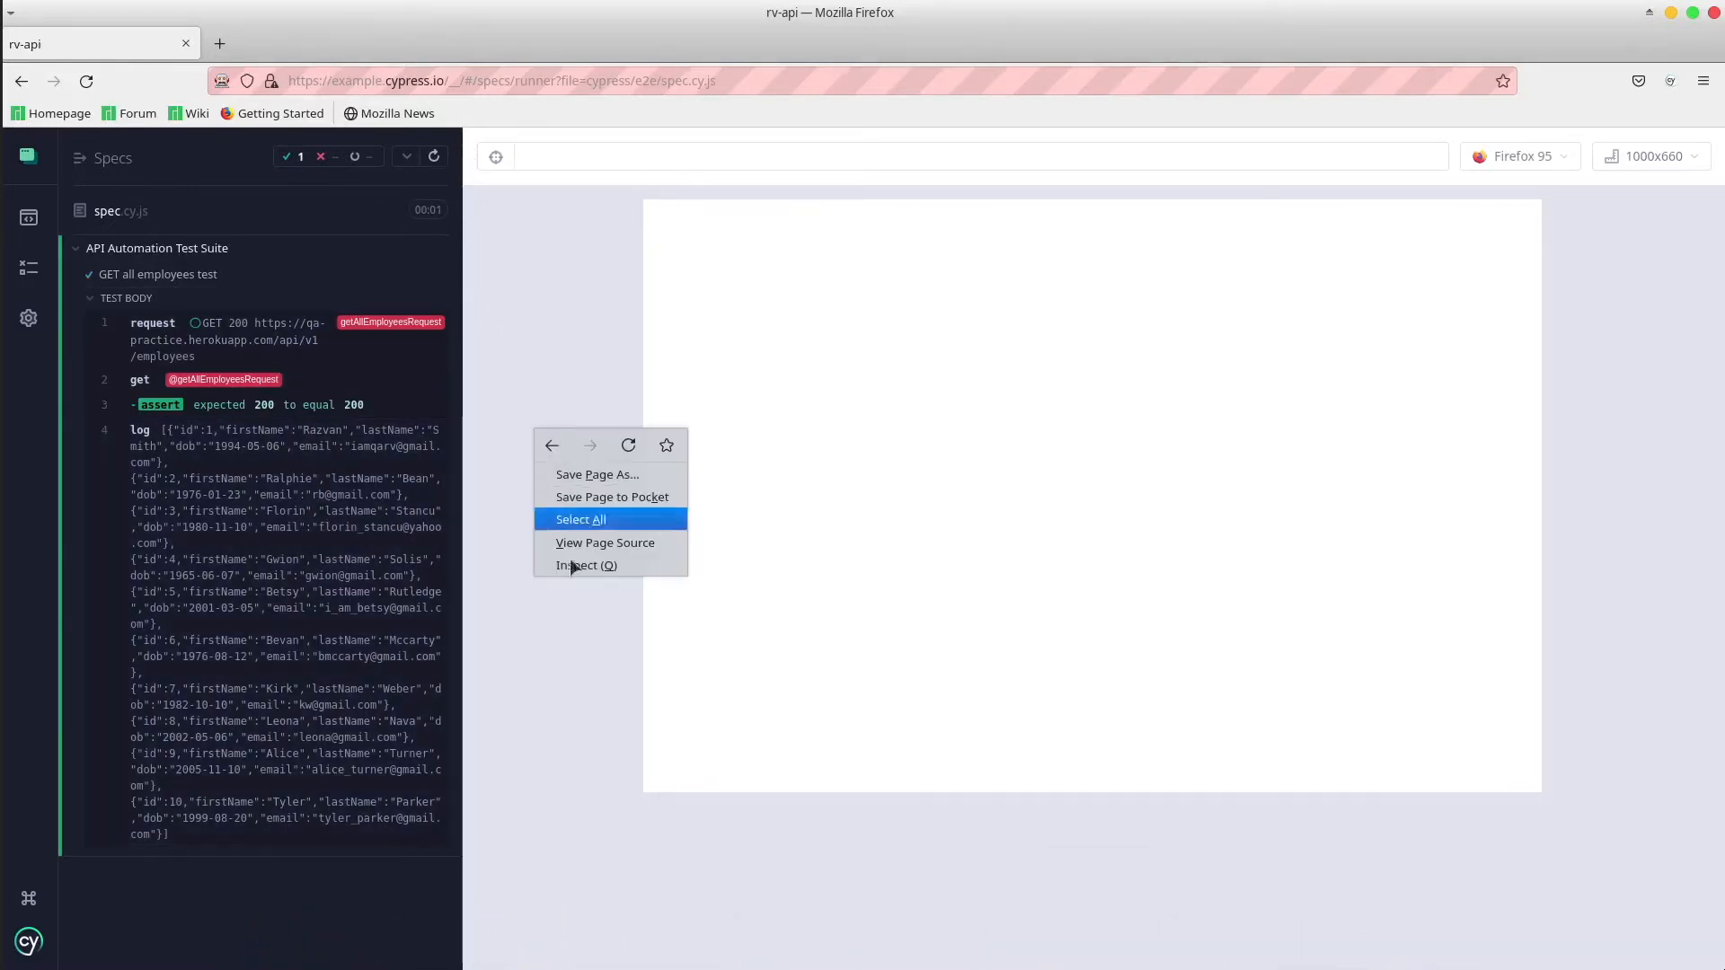
click(586, 566)
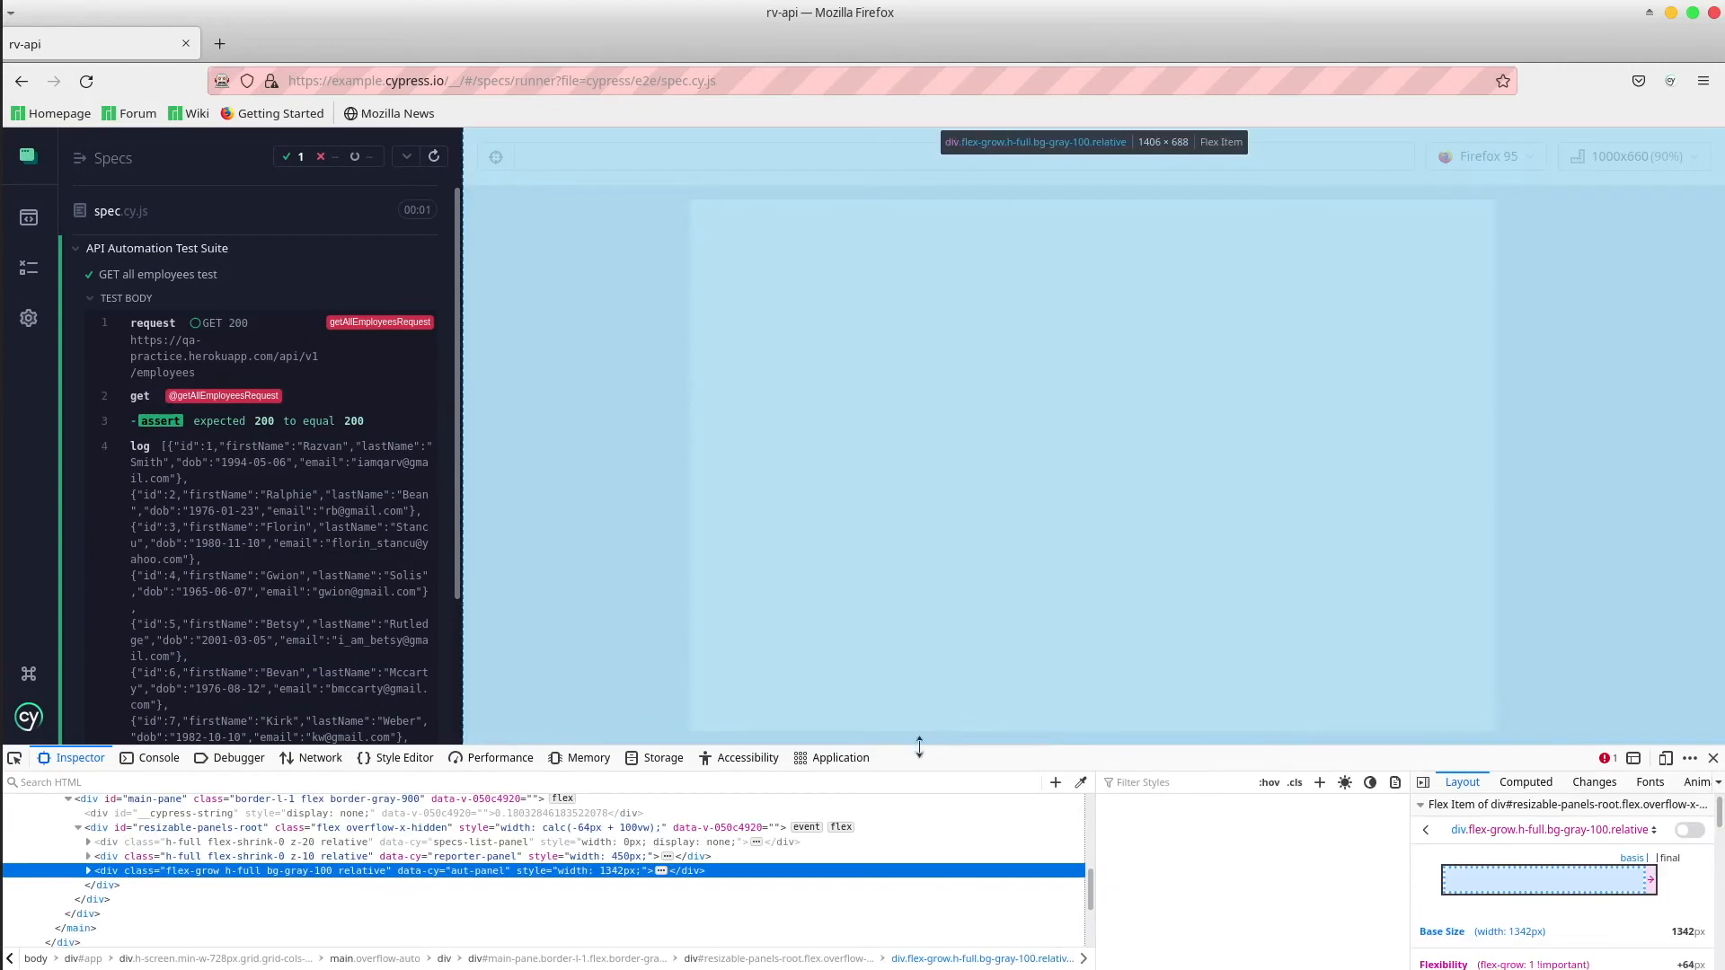
click(158, 758)
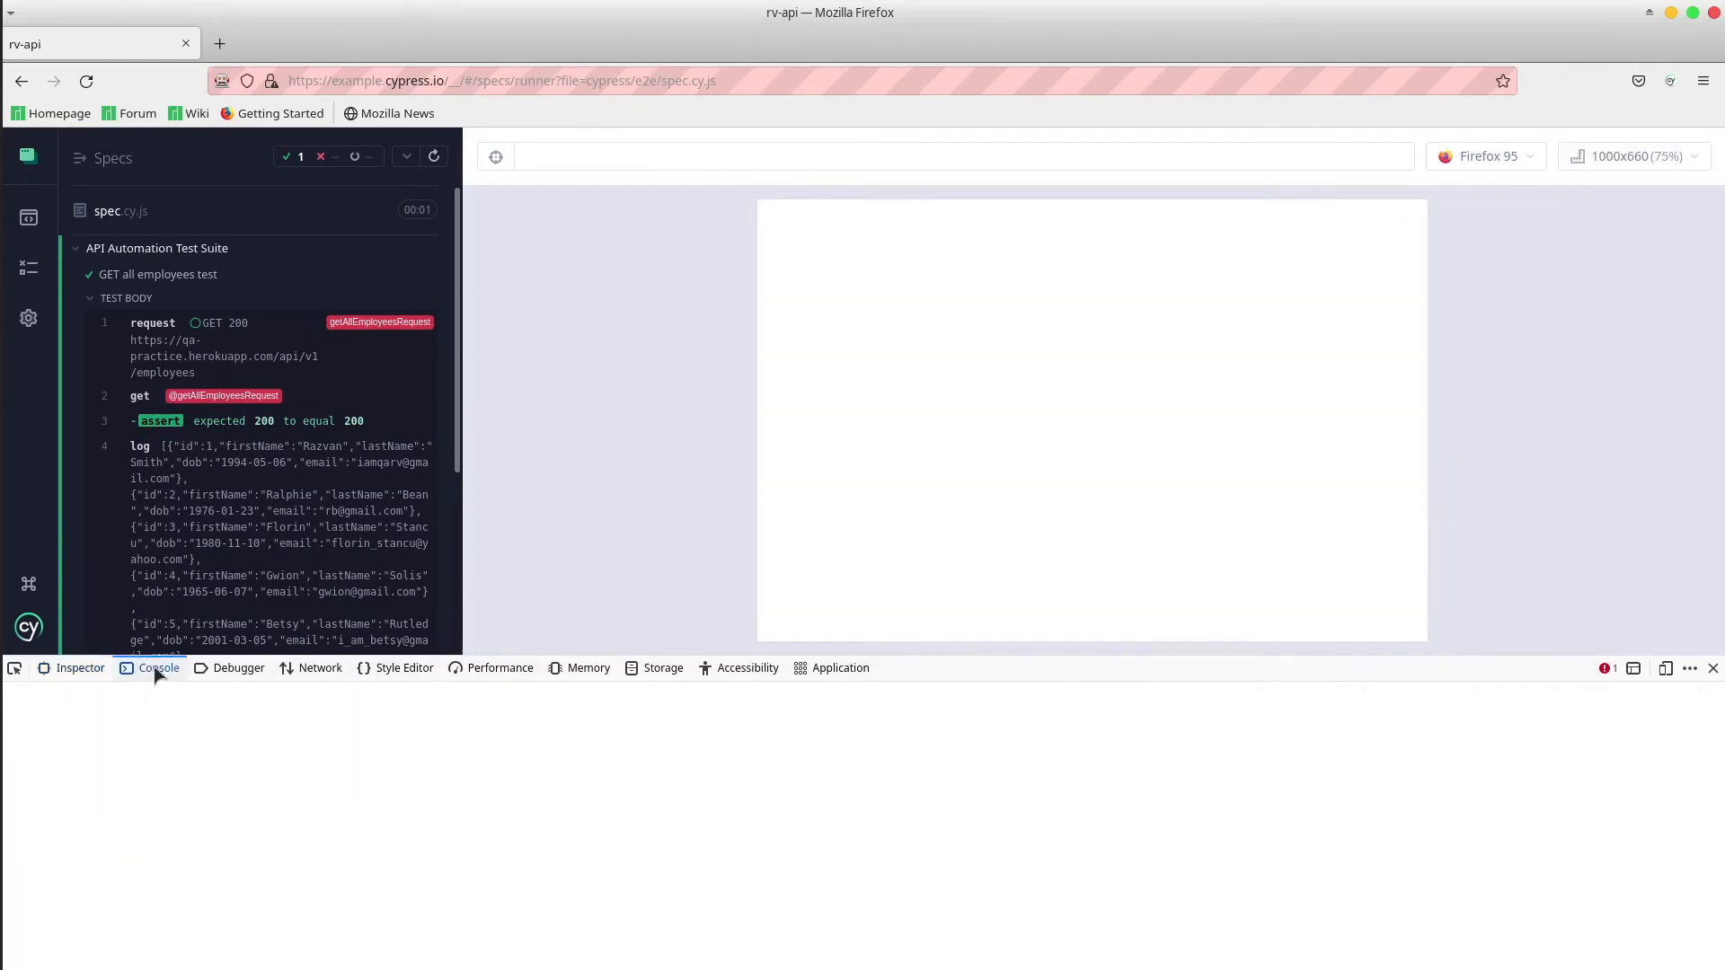
click(218, 420)
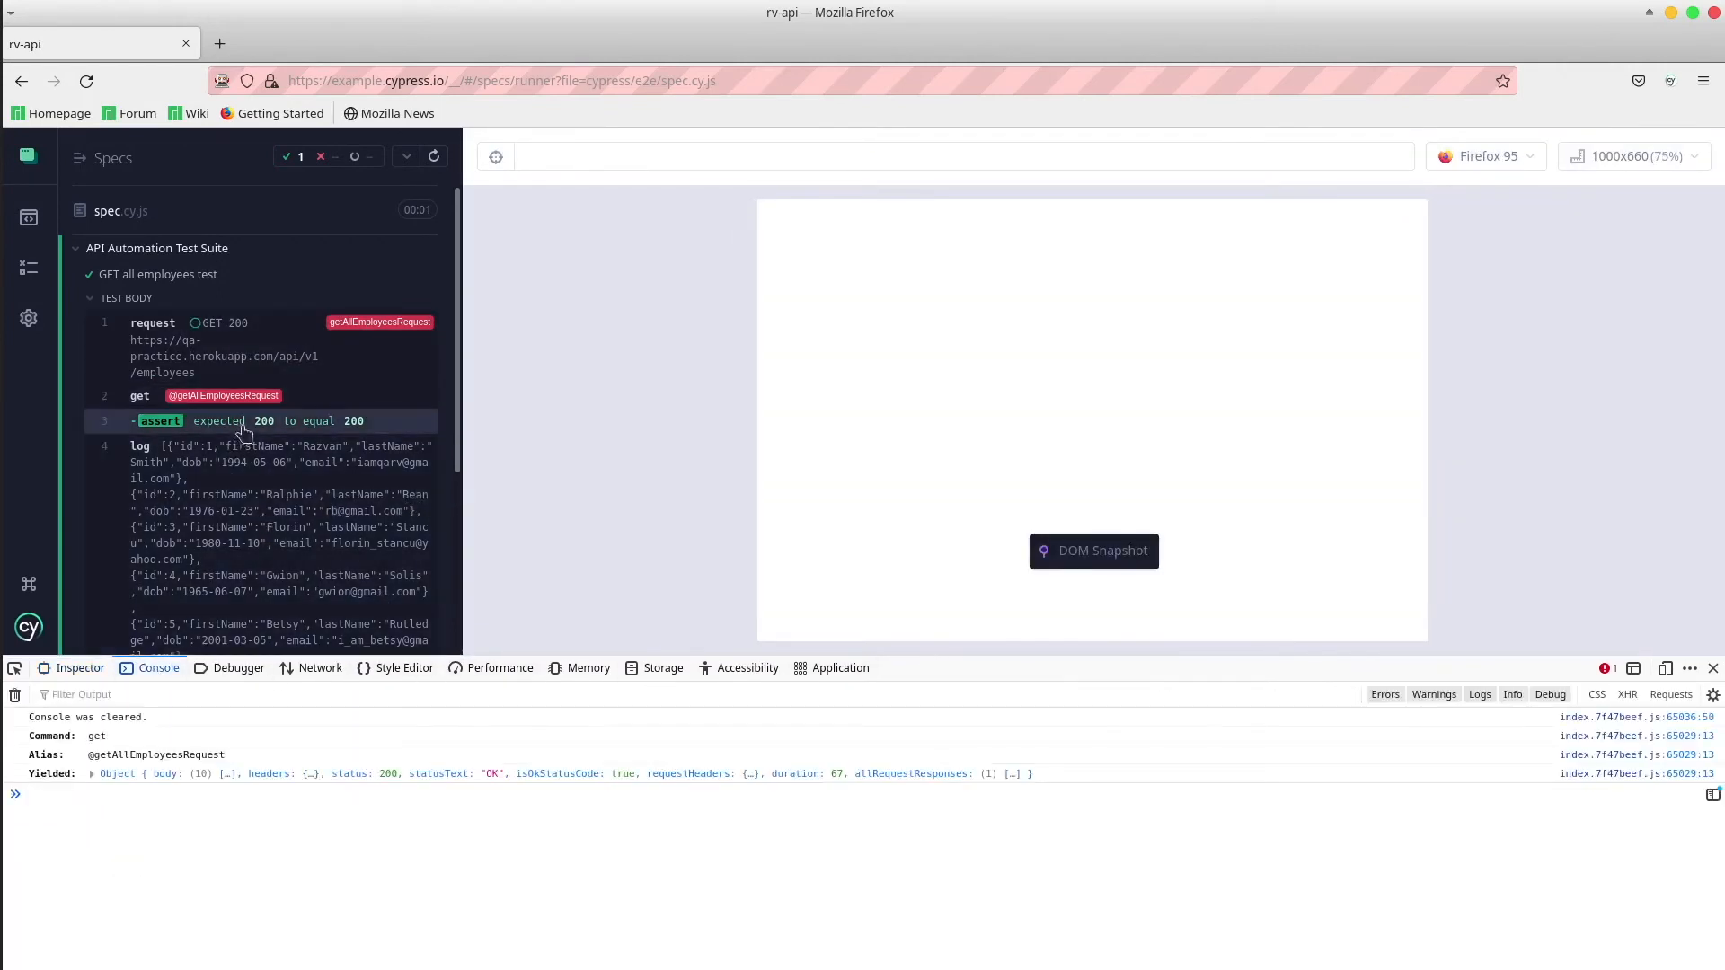
click(160, 421)
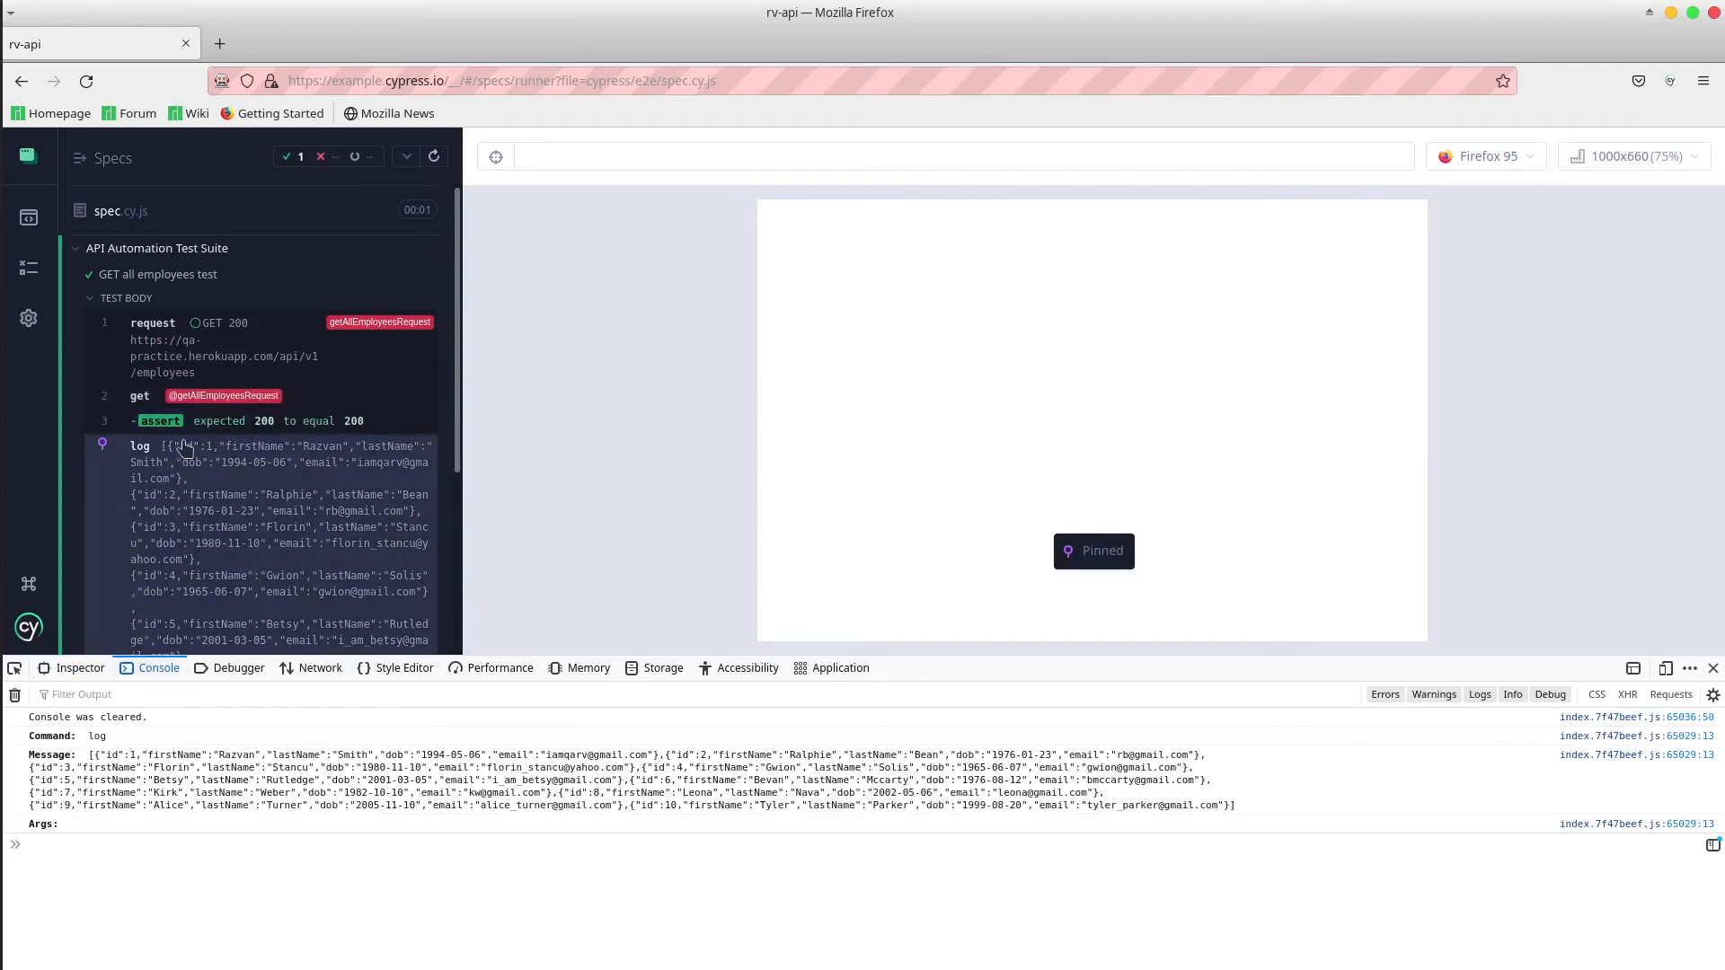
click(153, 323)
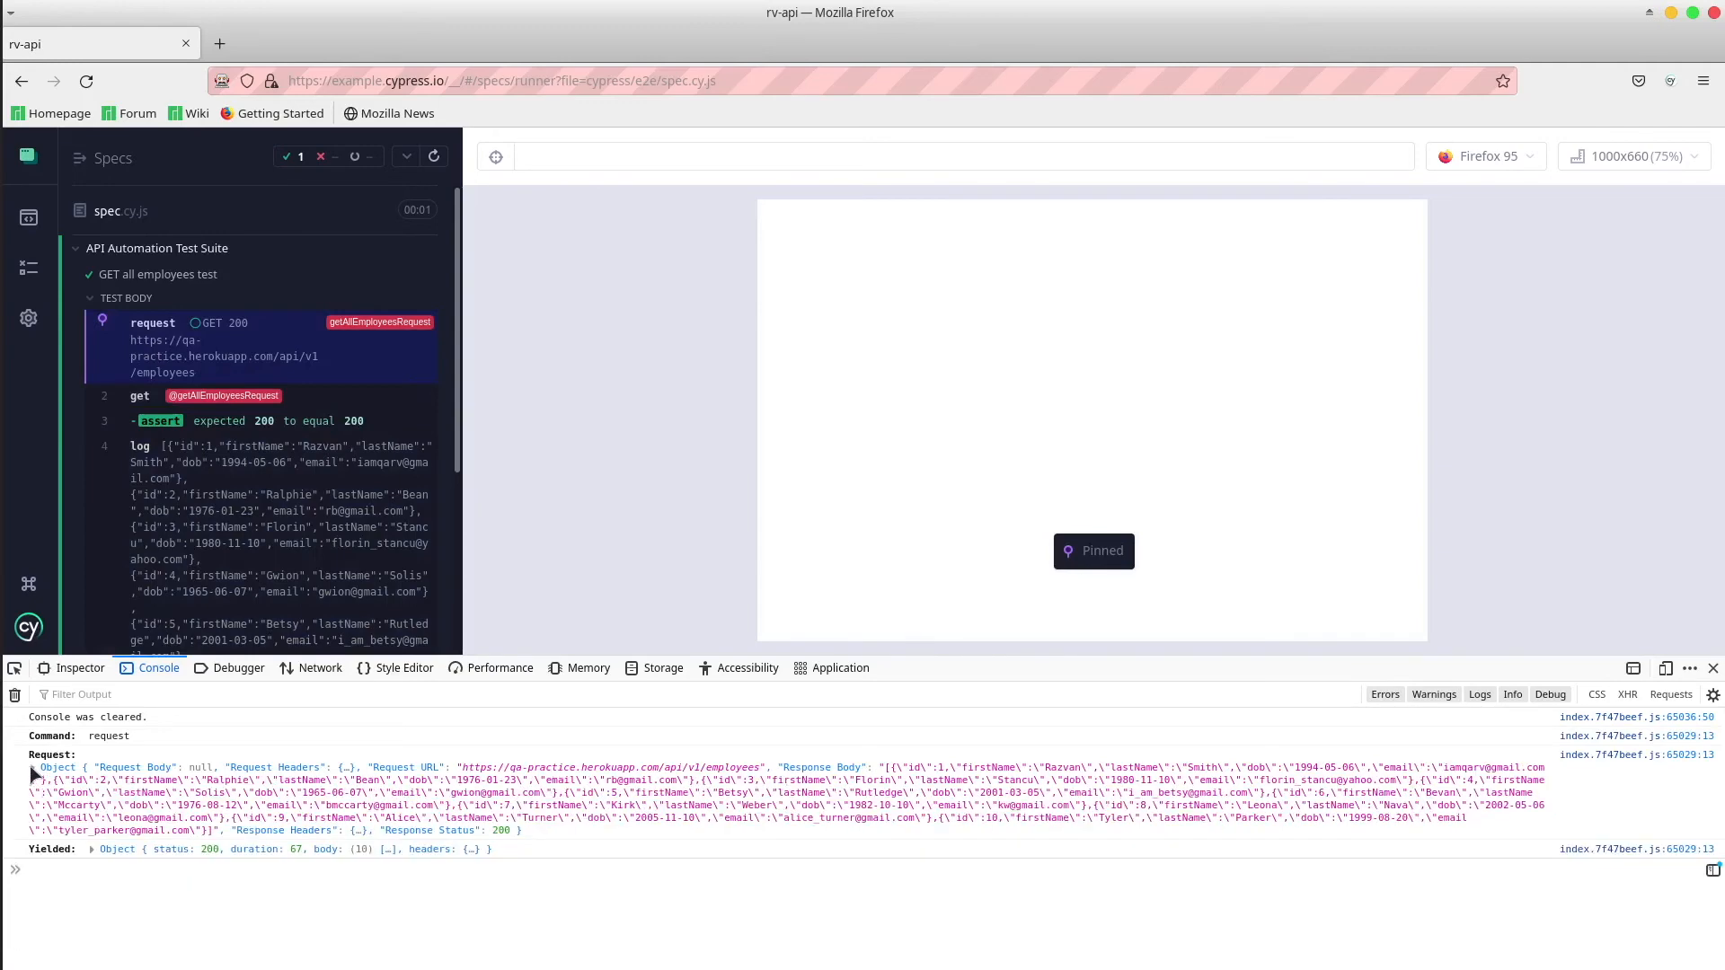
mouse_move(99, 856)
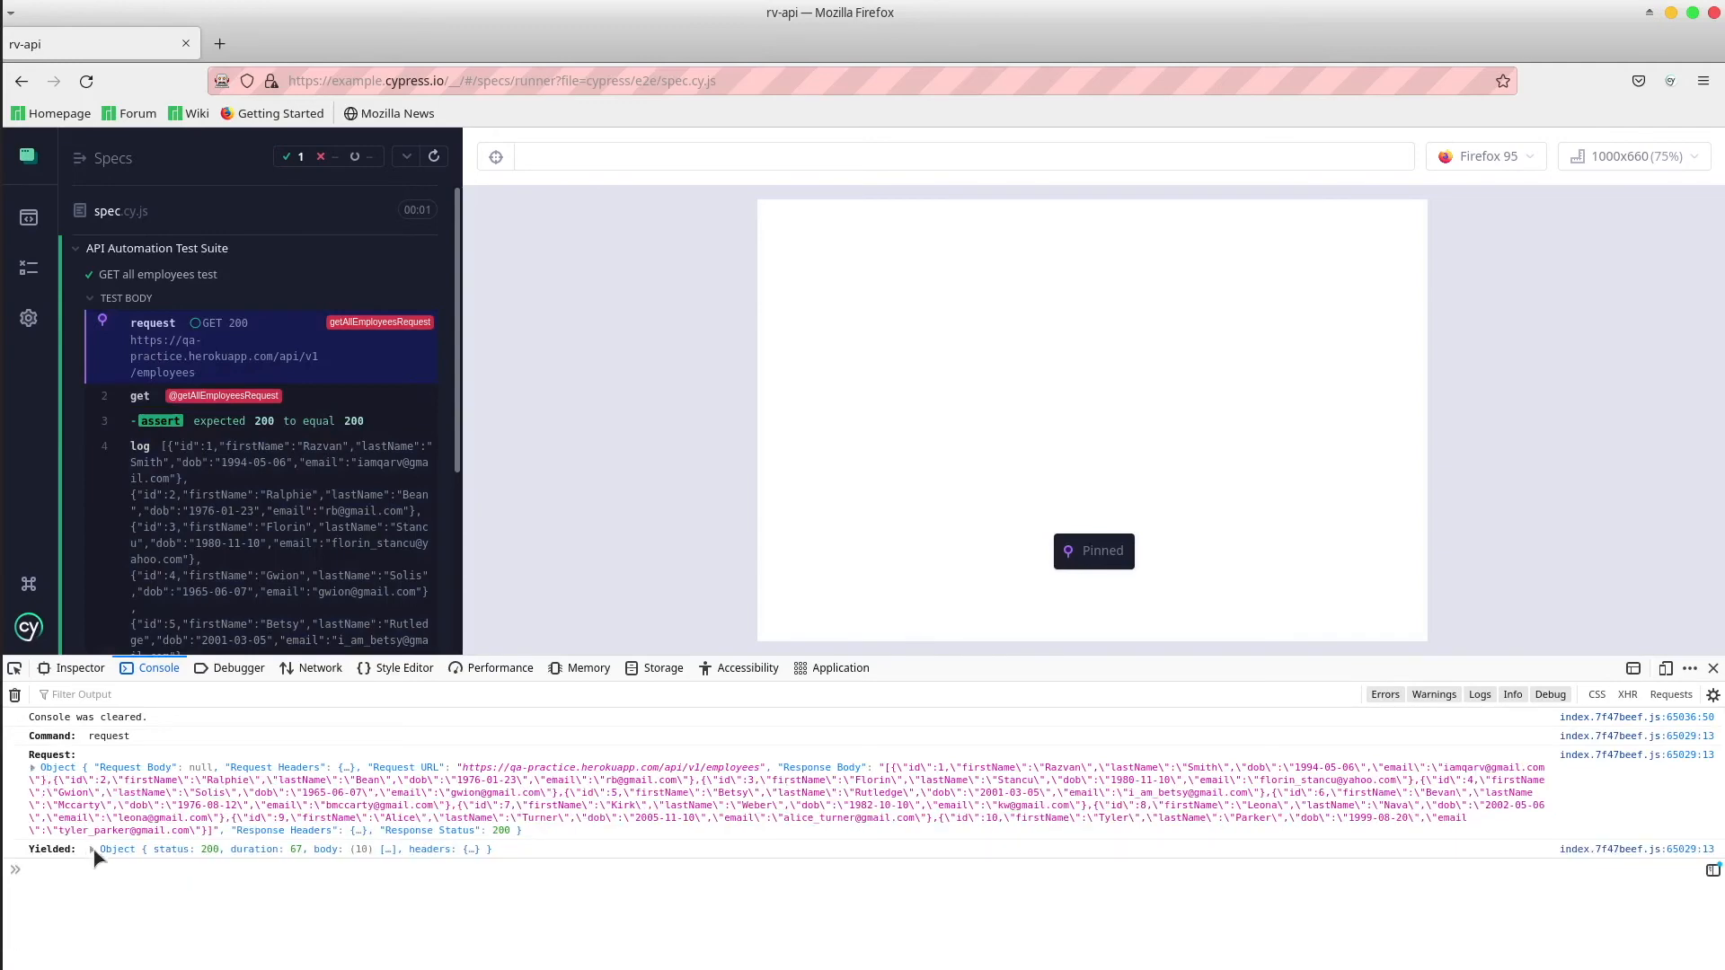
click(91, 849)
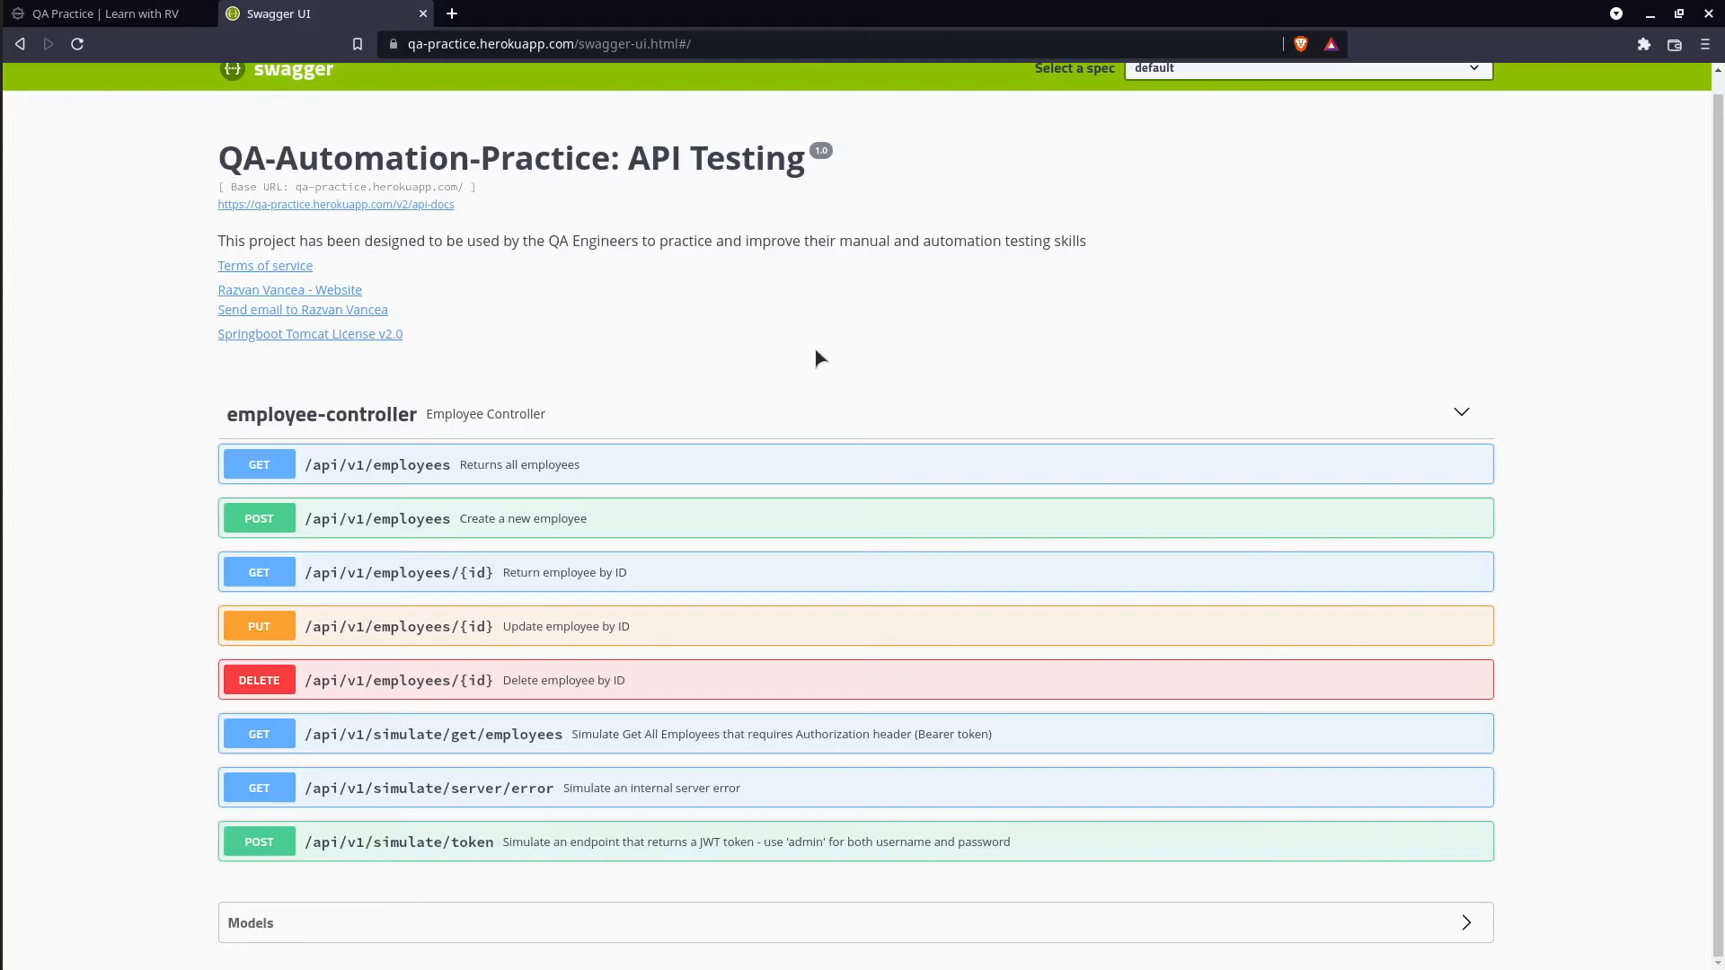
mouse_move(693, 372)
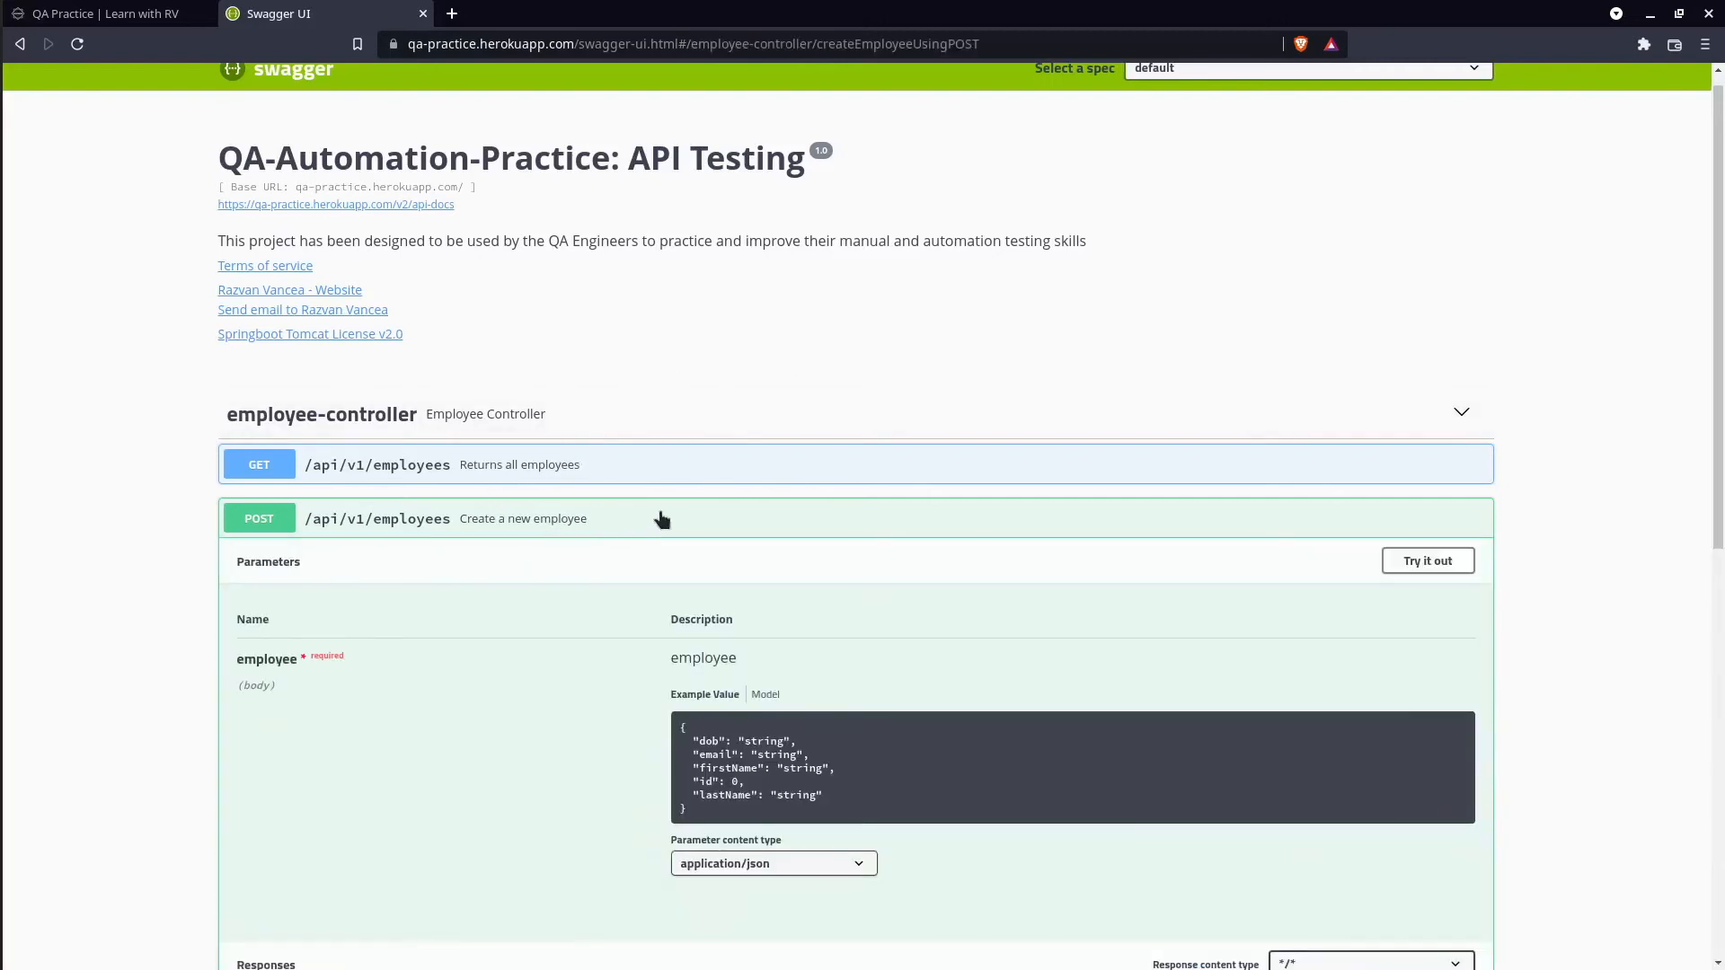
mouse_move(674, 518)
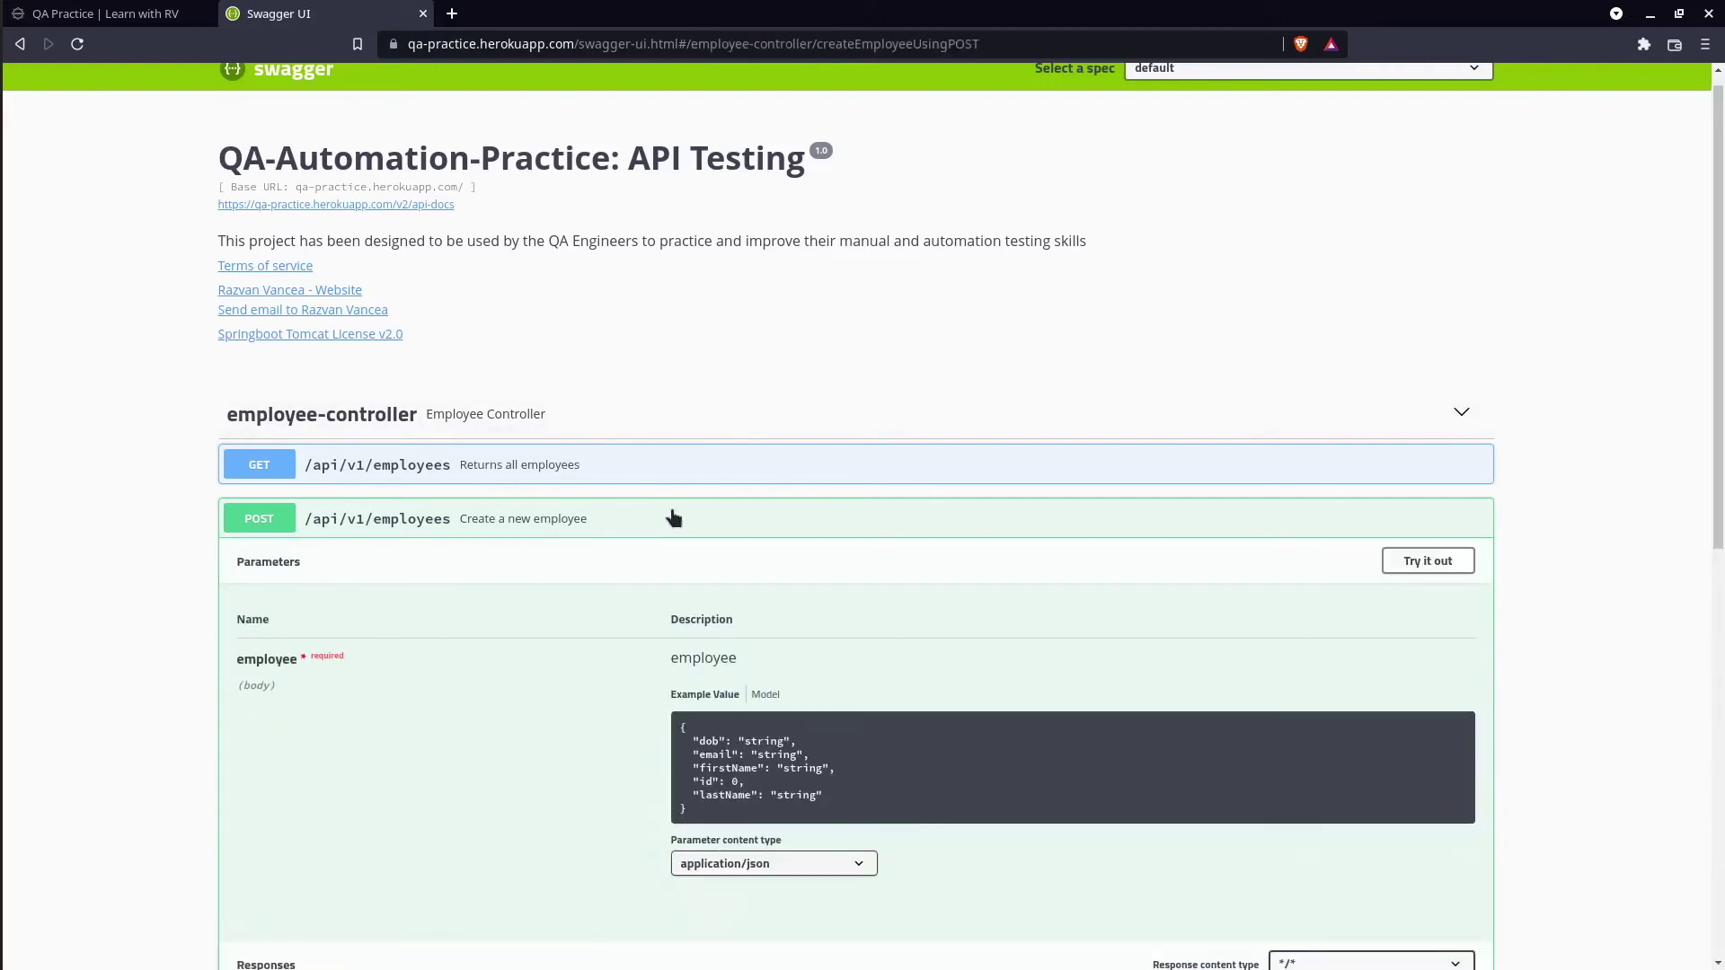
mouse_move(942, 659)
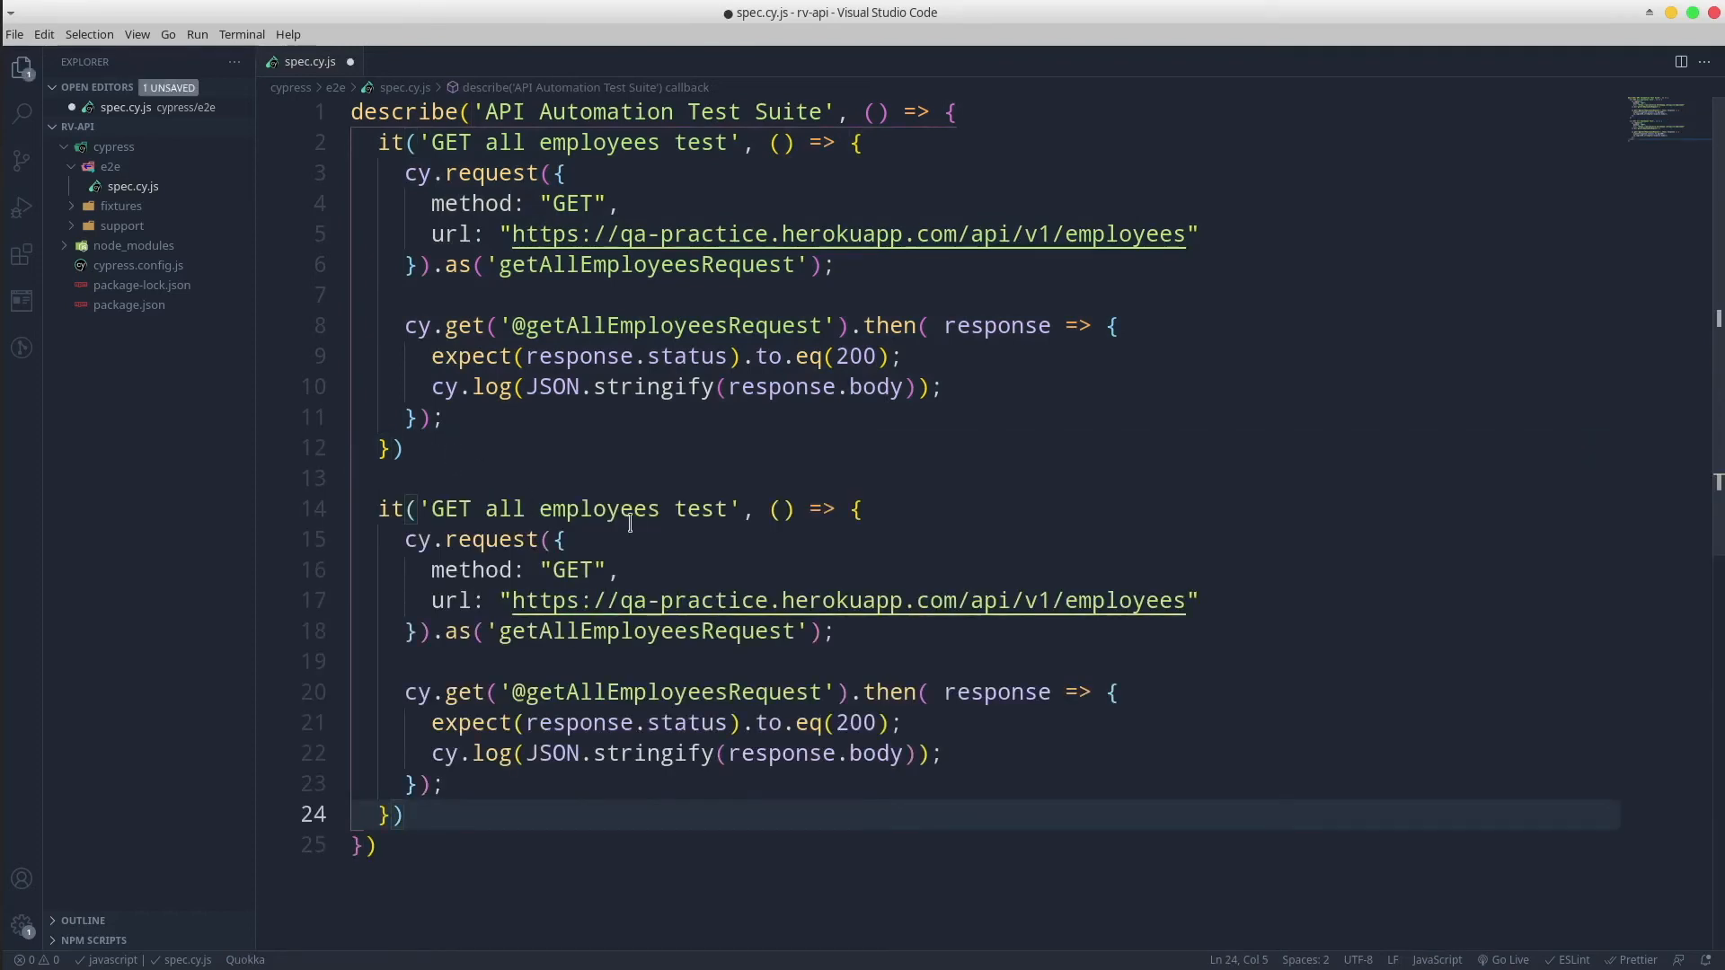
mouse_move(684, 517)
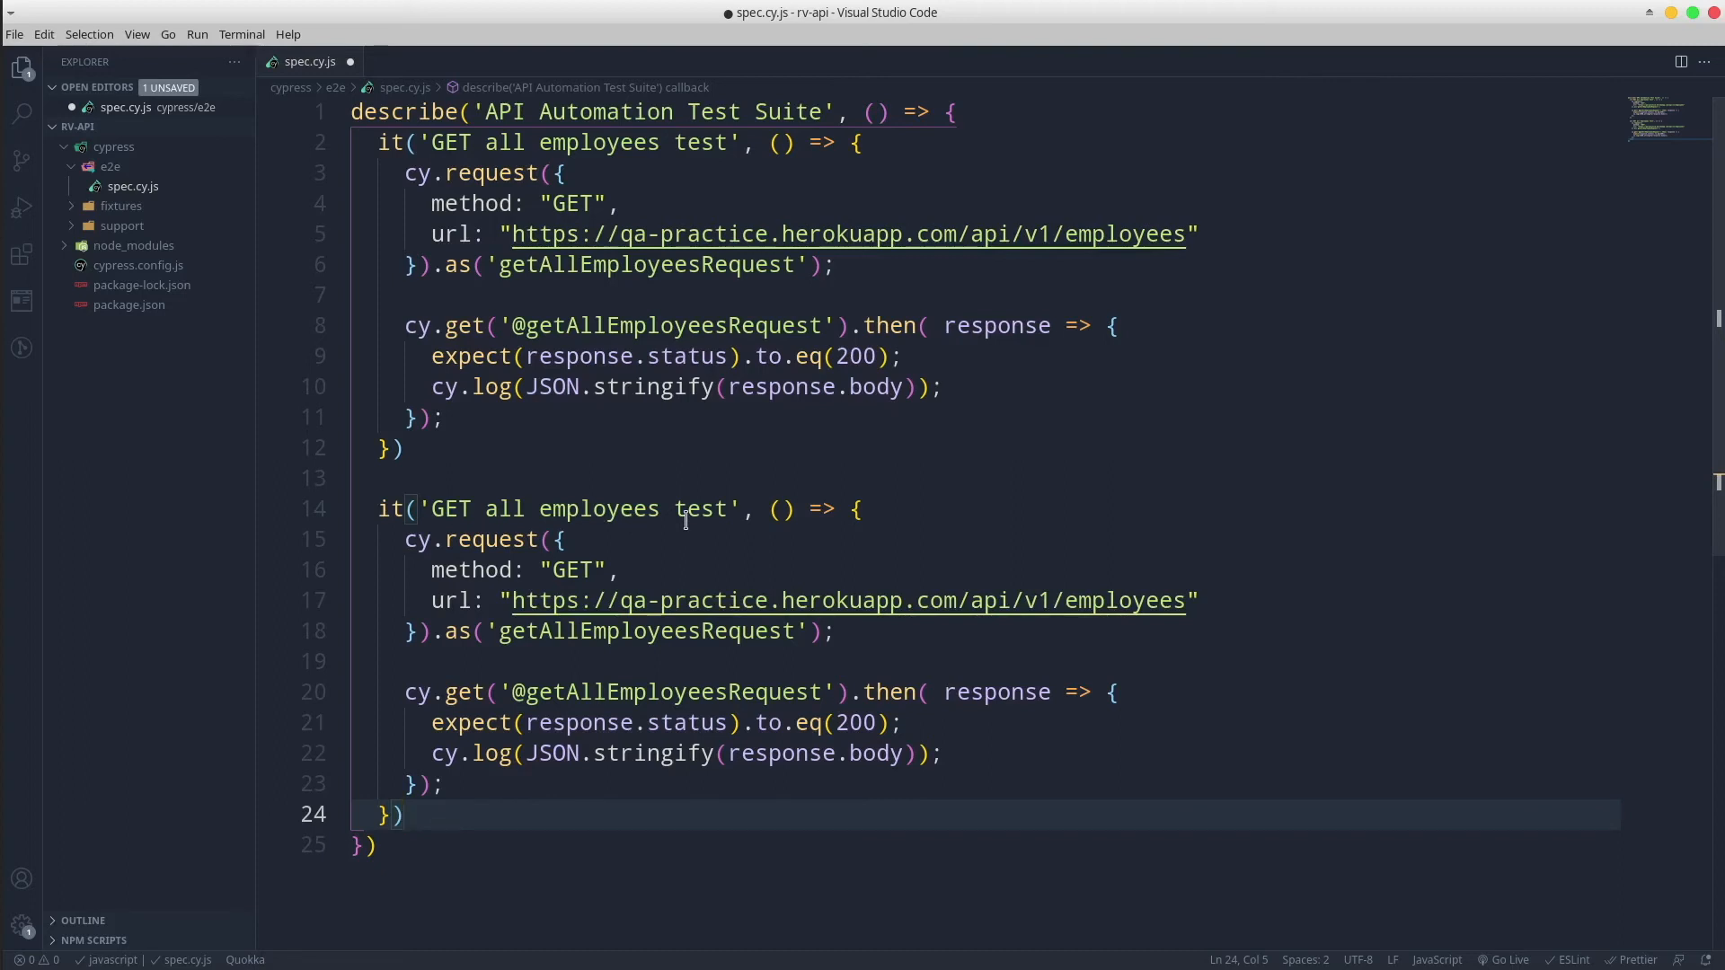
Rename the copied test 'POST create employee test' with method POST and alias postEmployeeRequest.
click(673, 631)
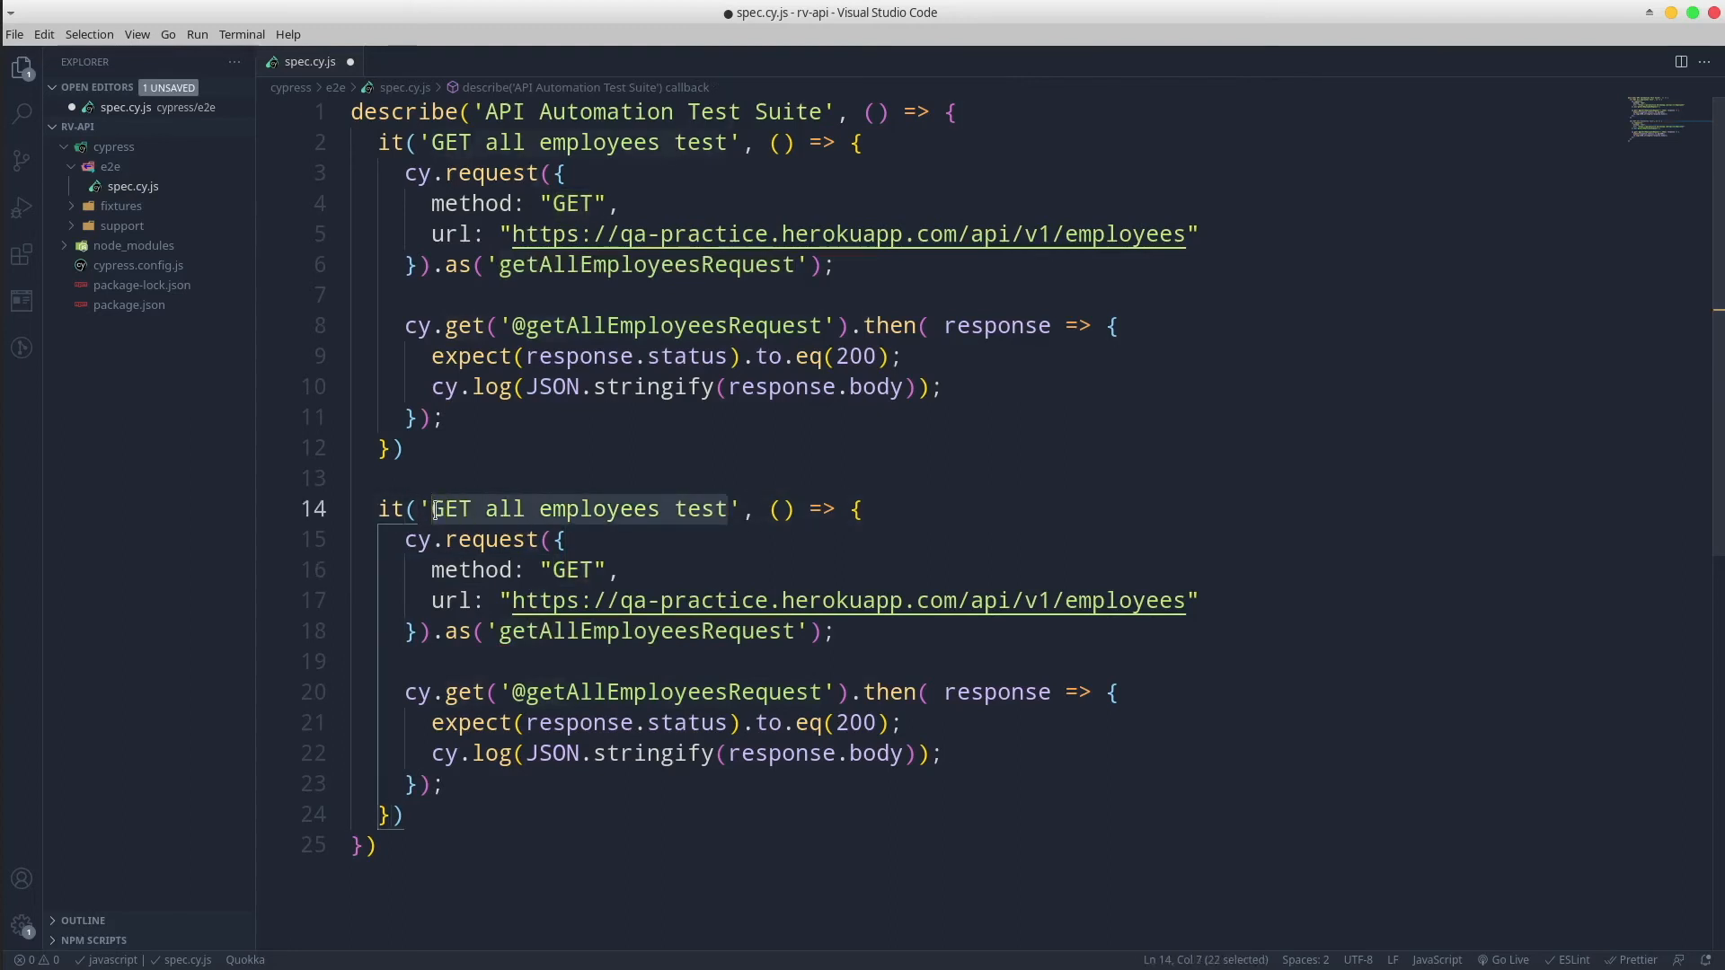
text(POST create)
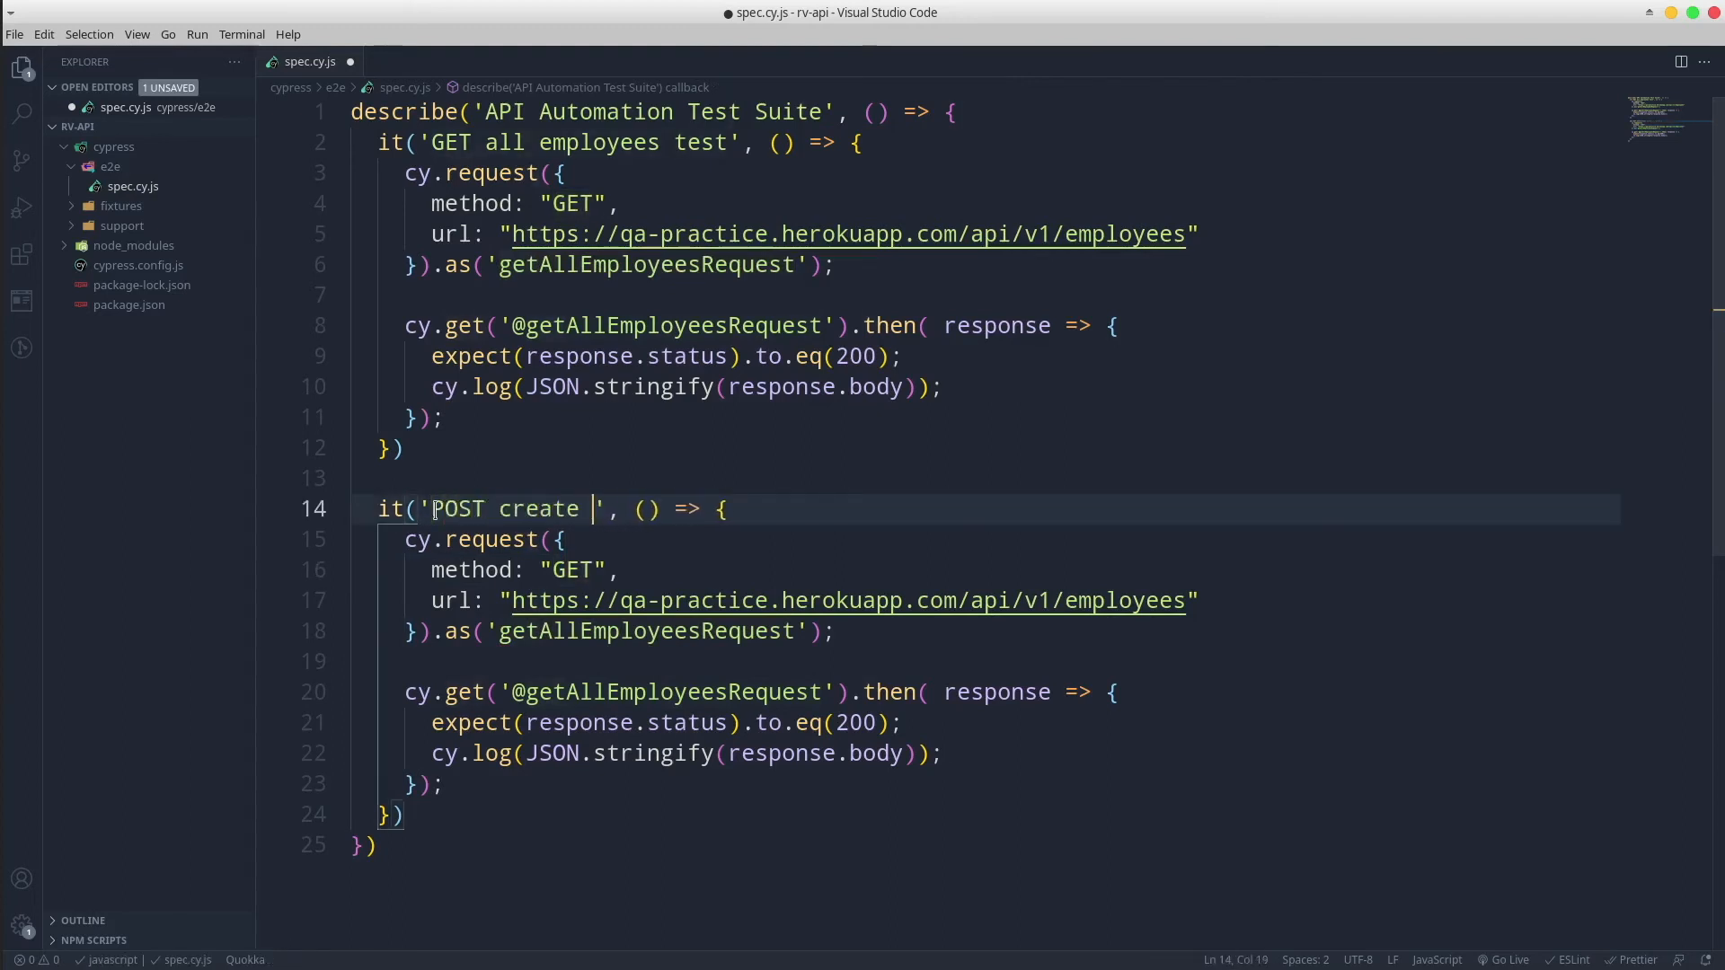
text(employee test)
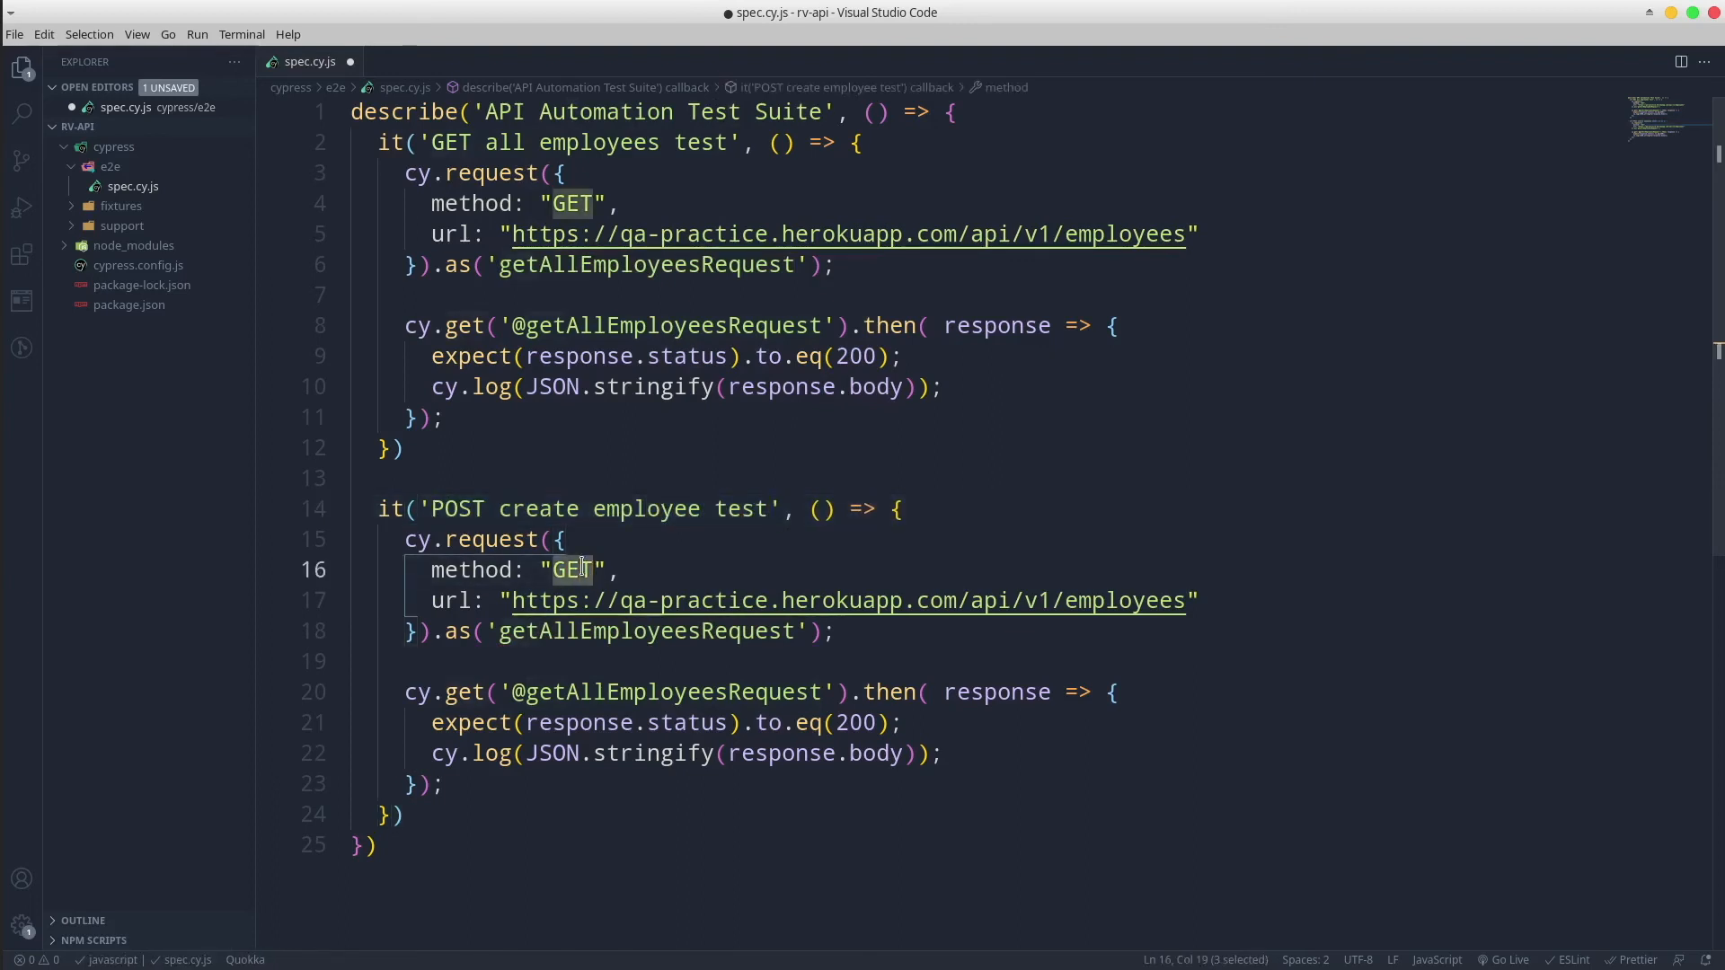
text(POST)
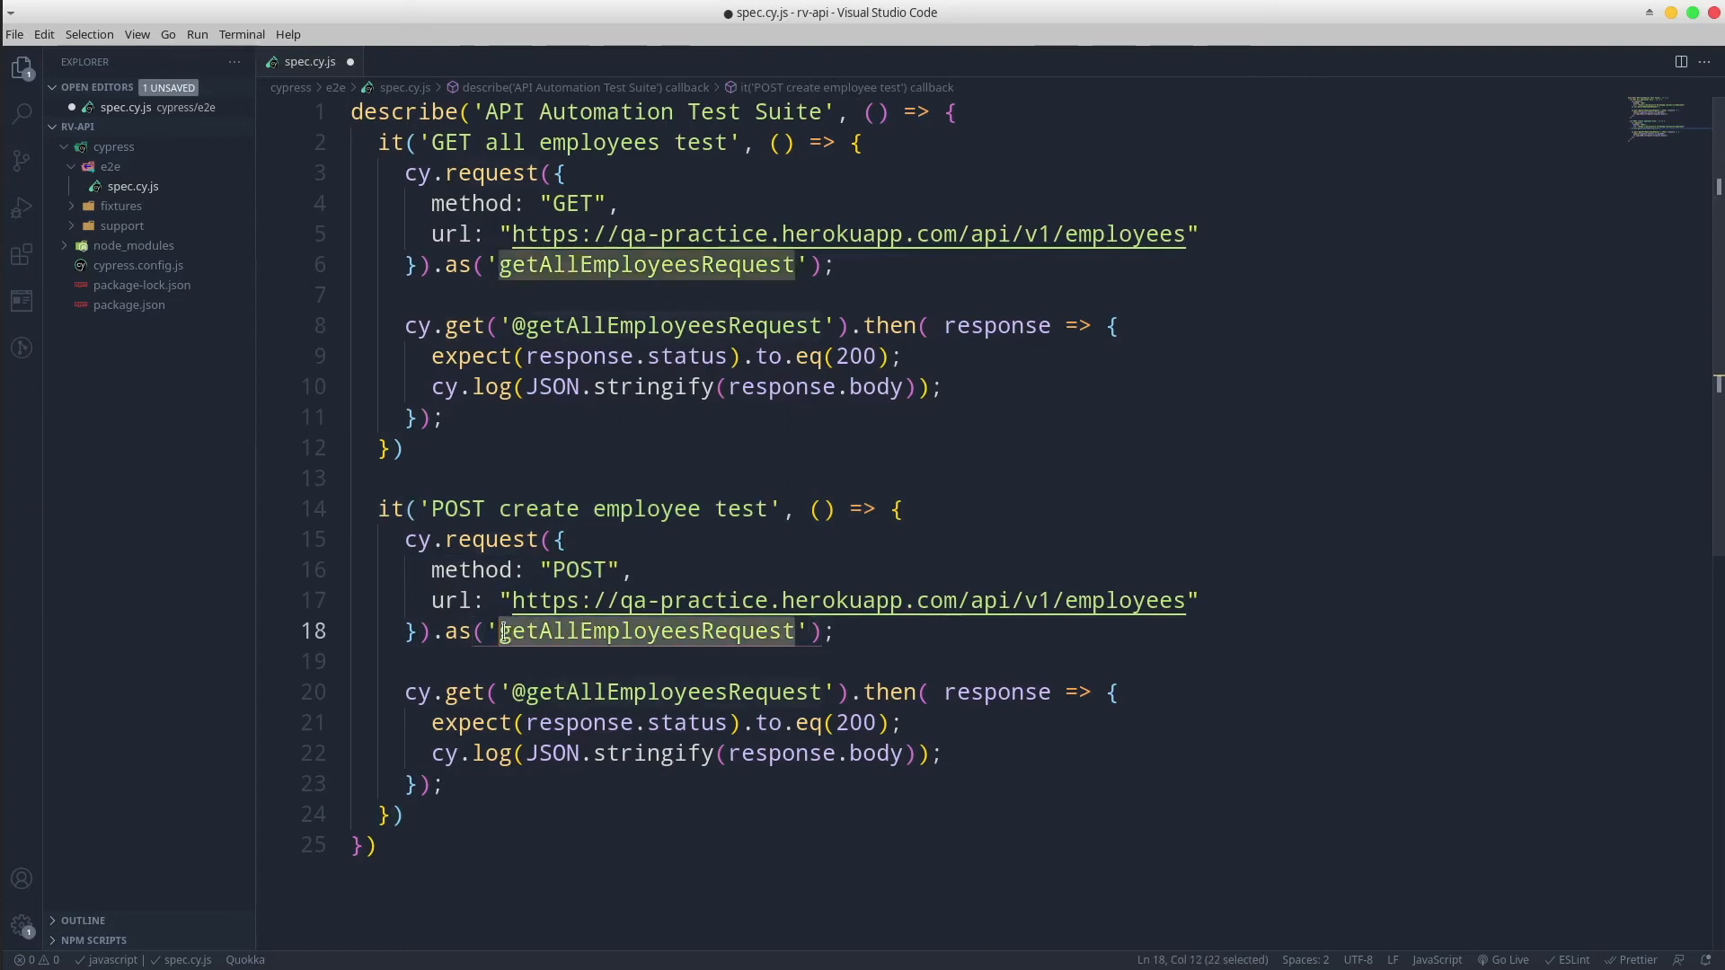
text(postEmploy)
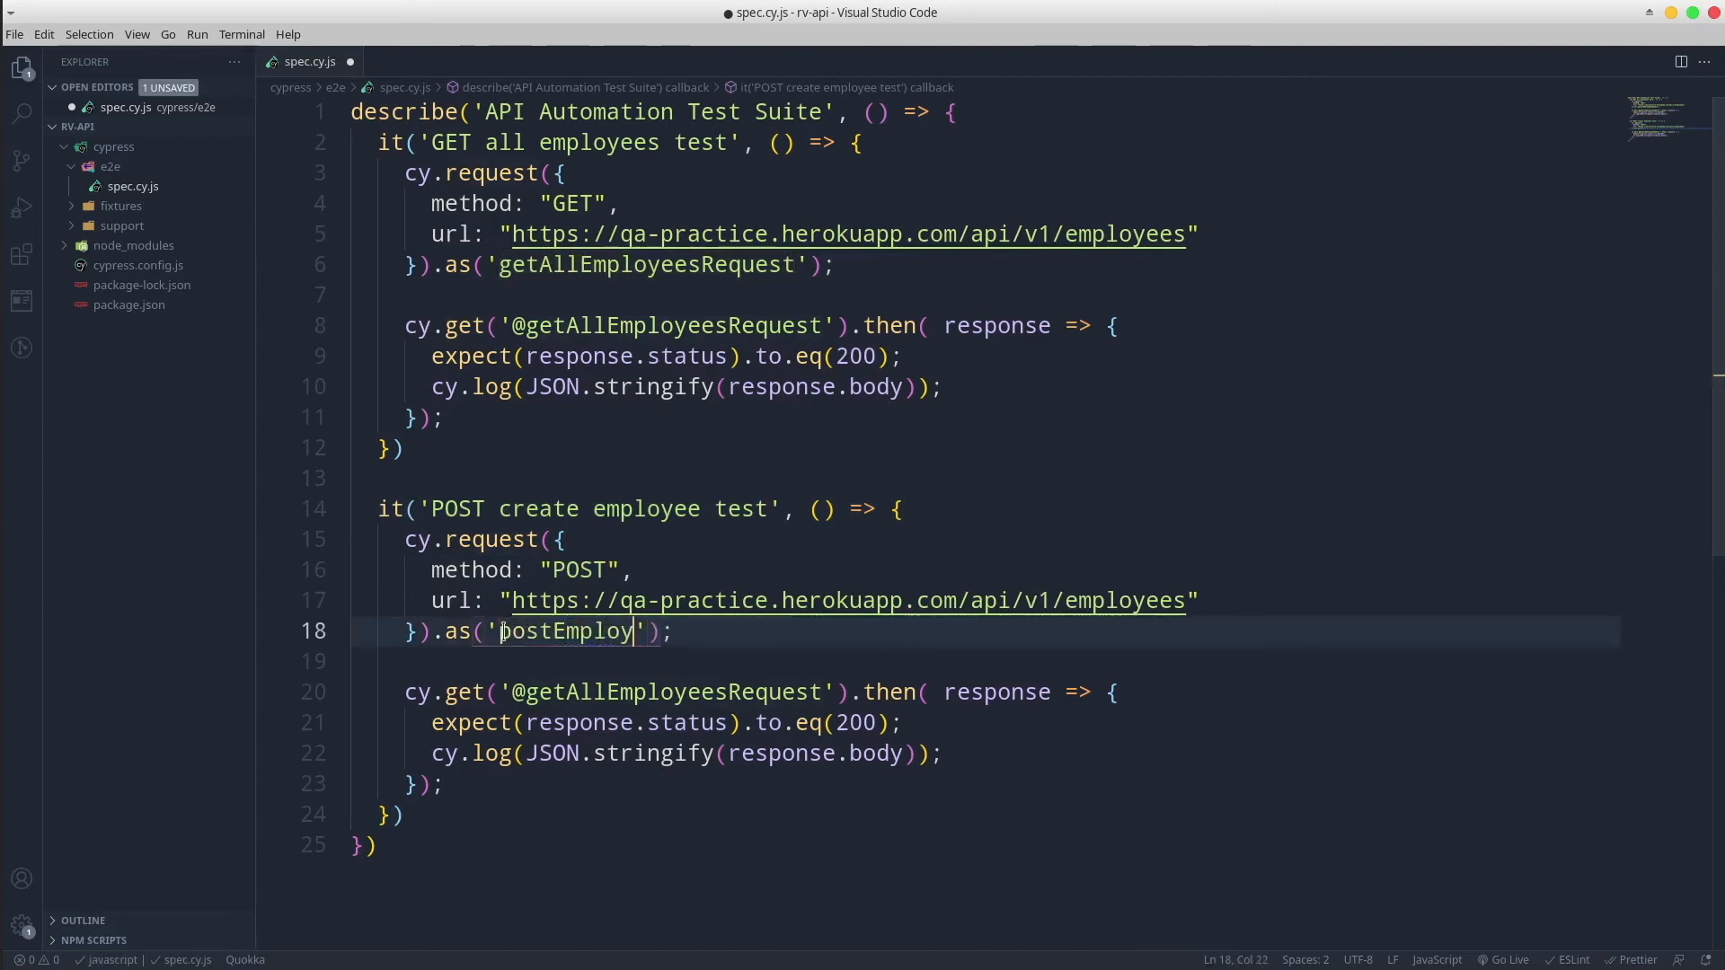
text(eeRequest)
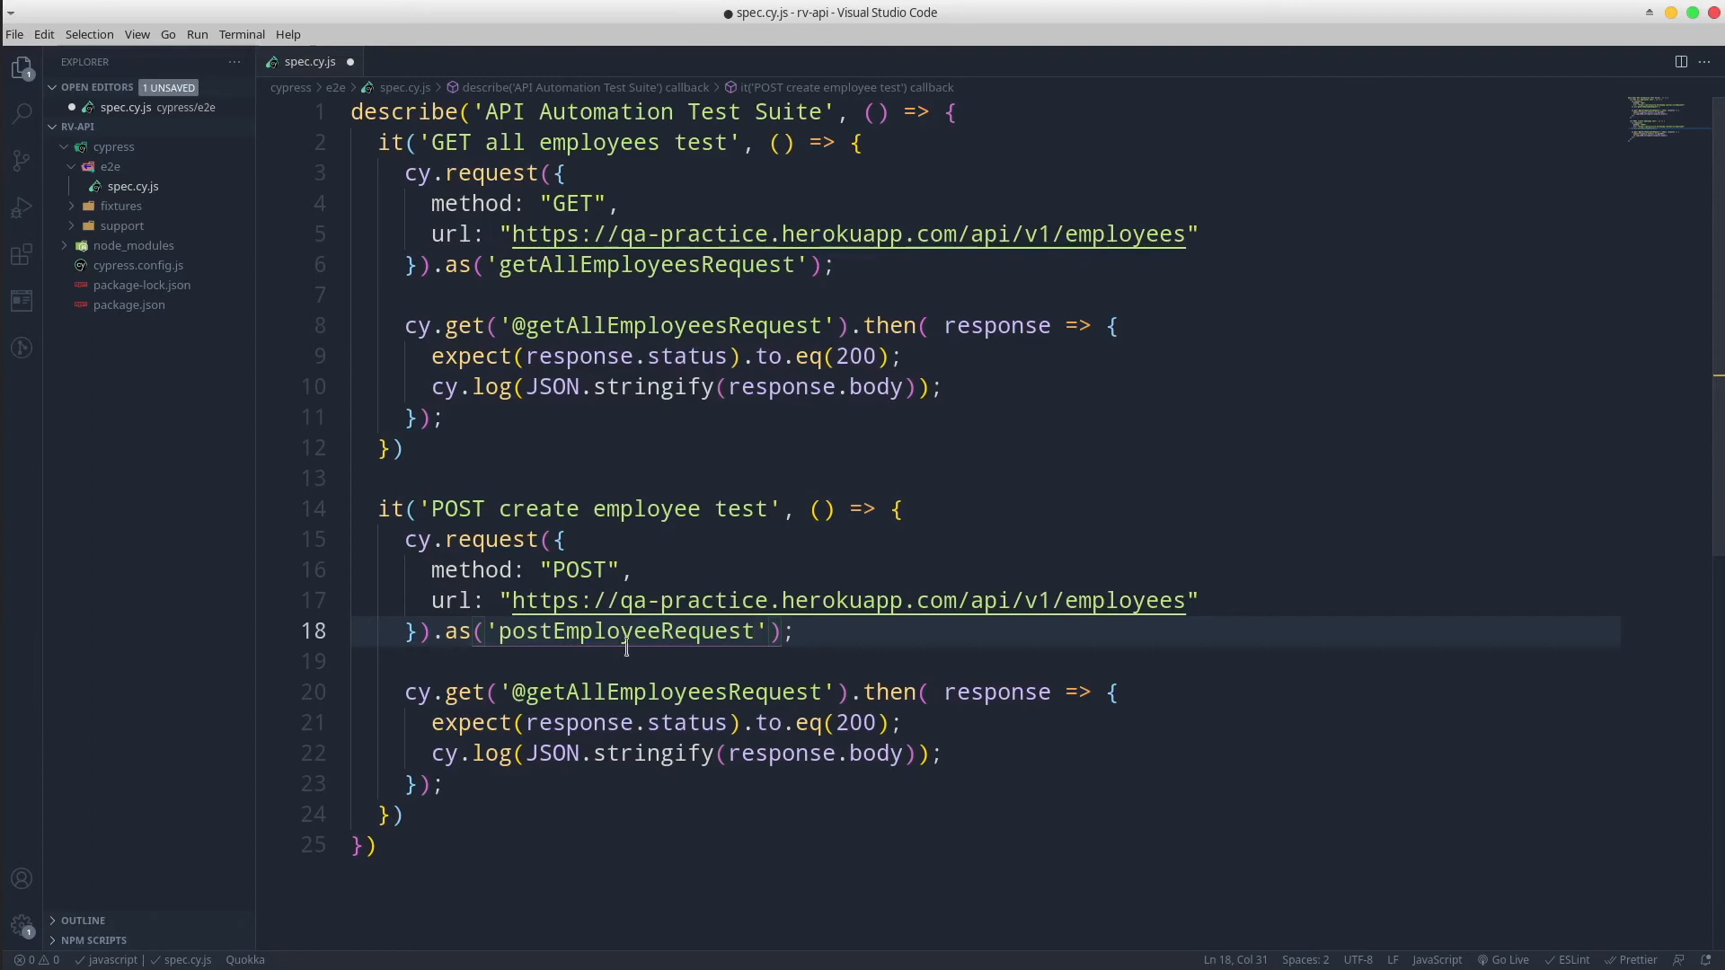
right_click(624, 630)
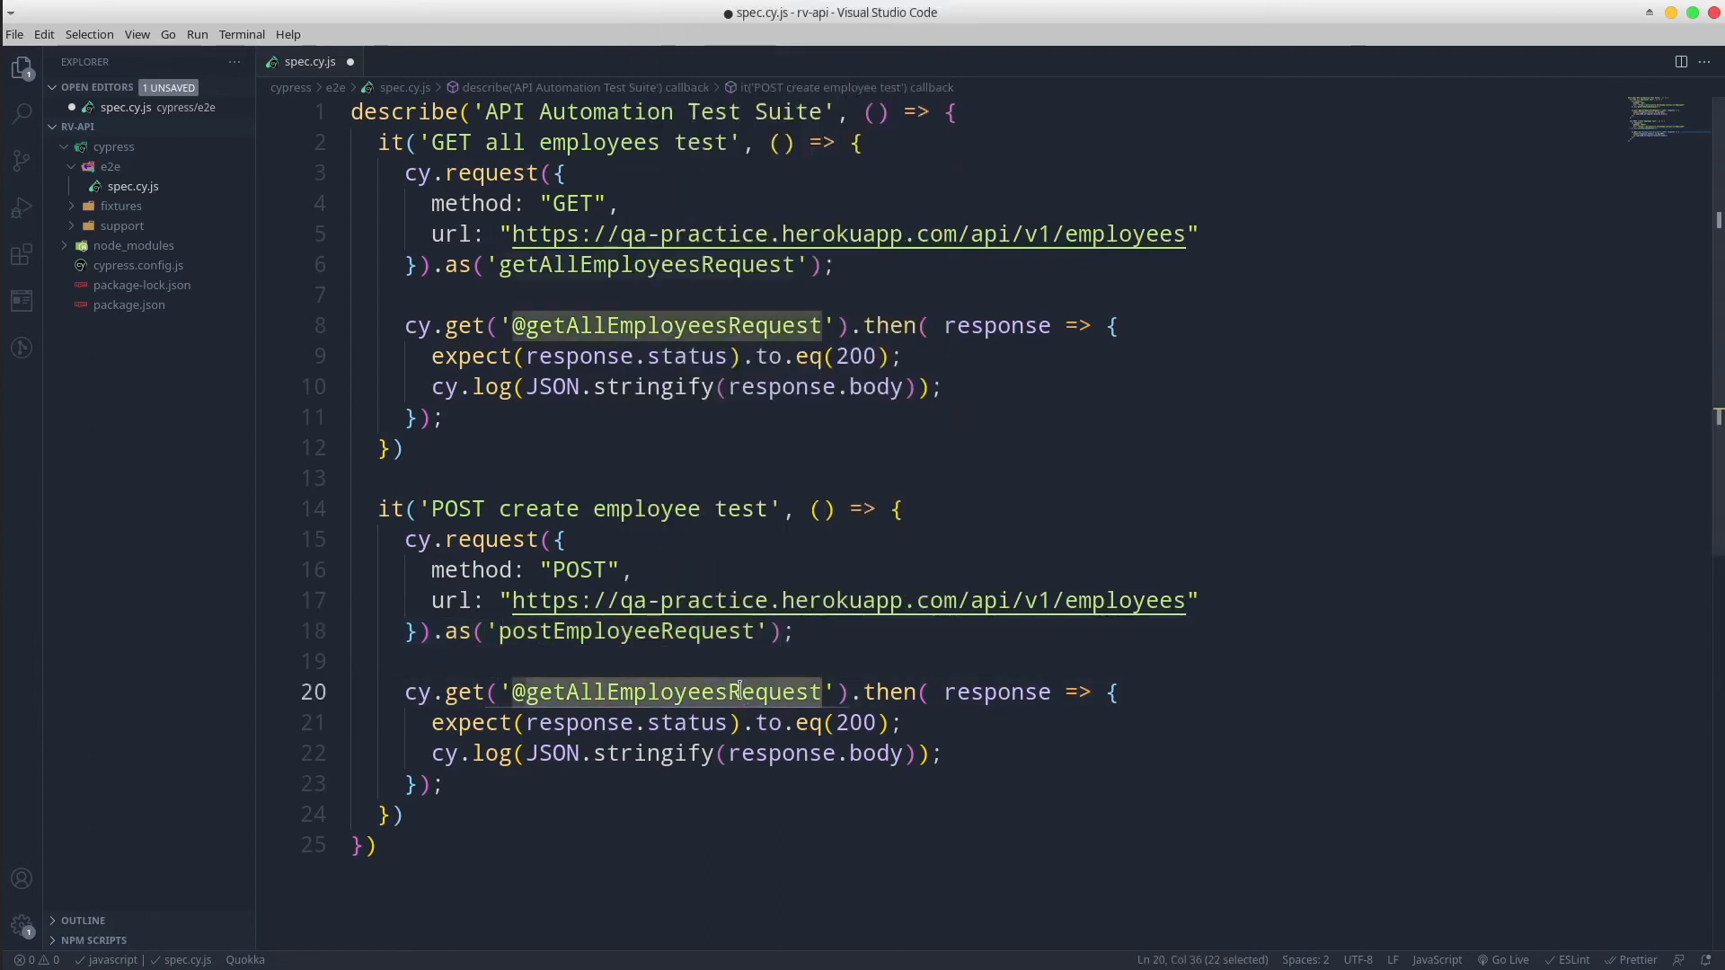
key(Delete)
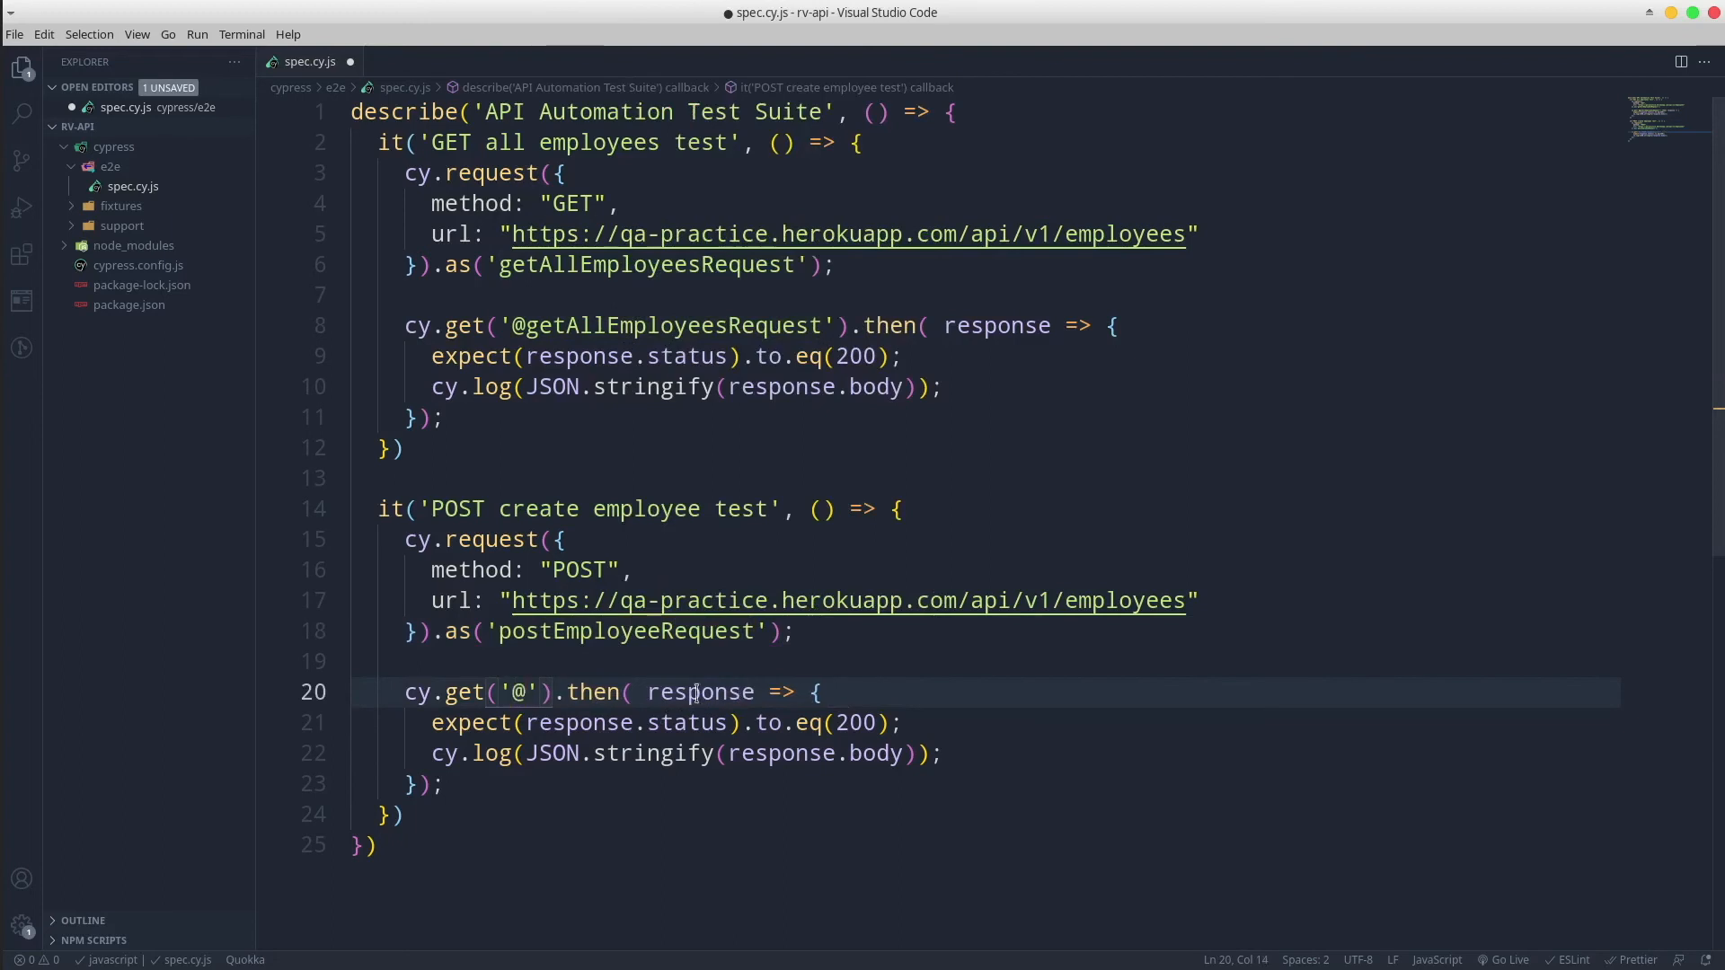
right_click(688, 693)
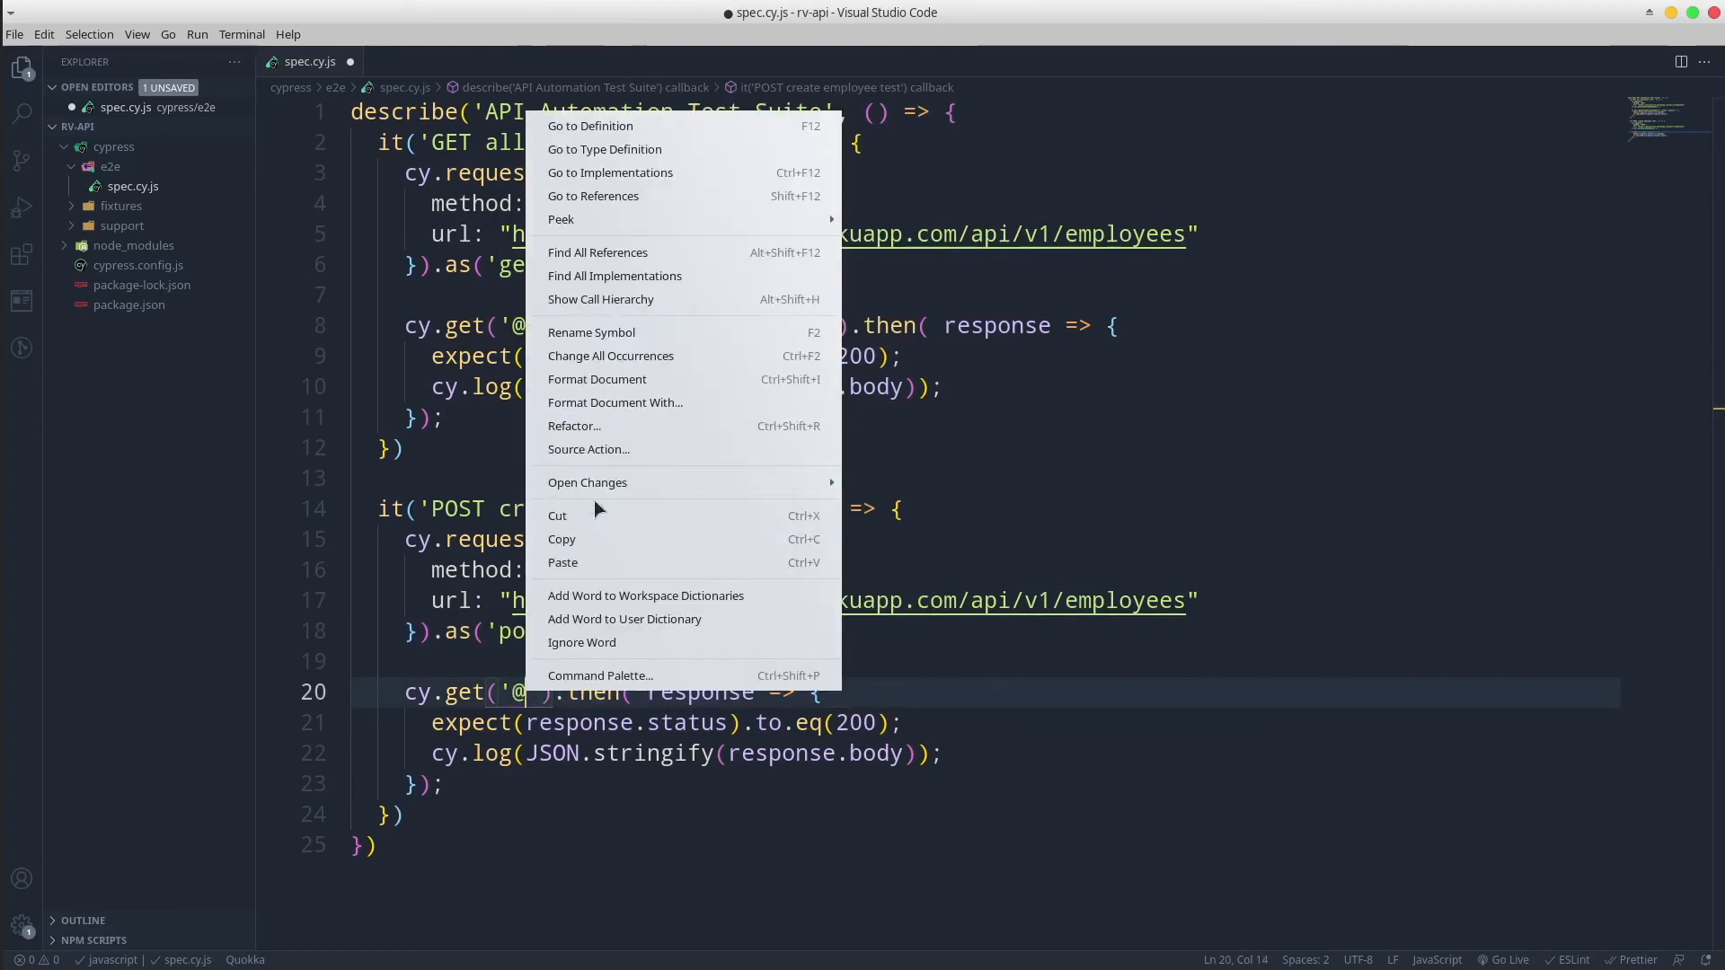
click(805, 664)
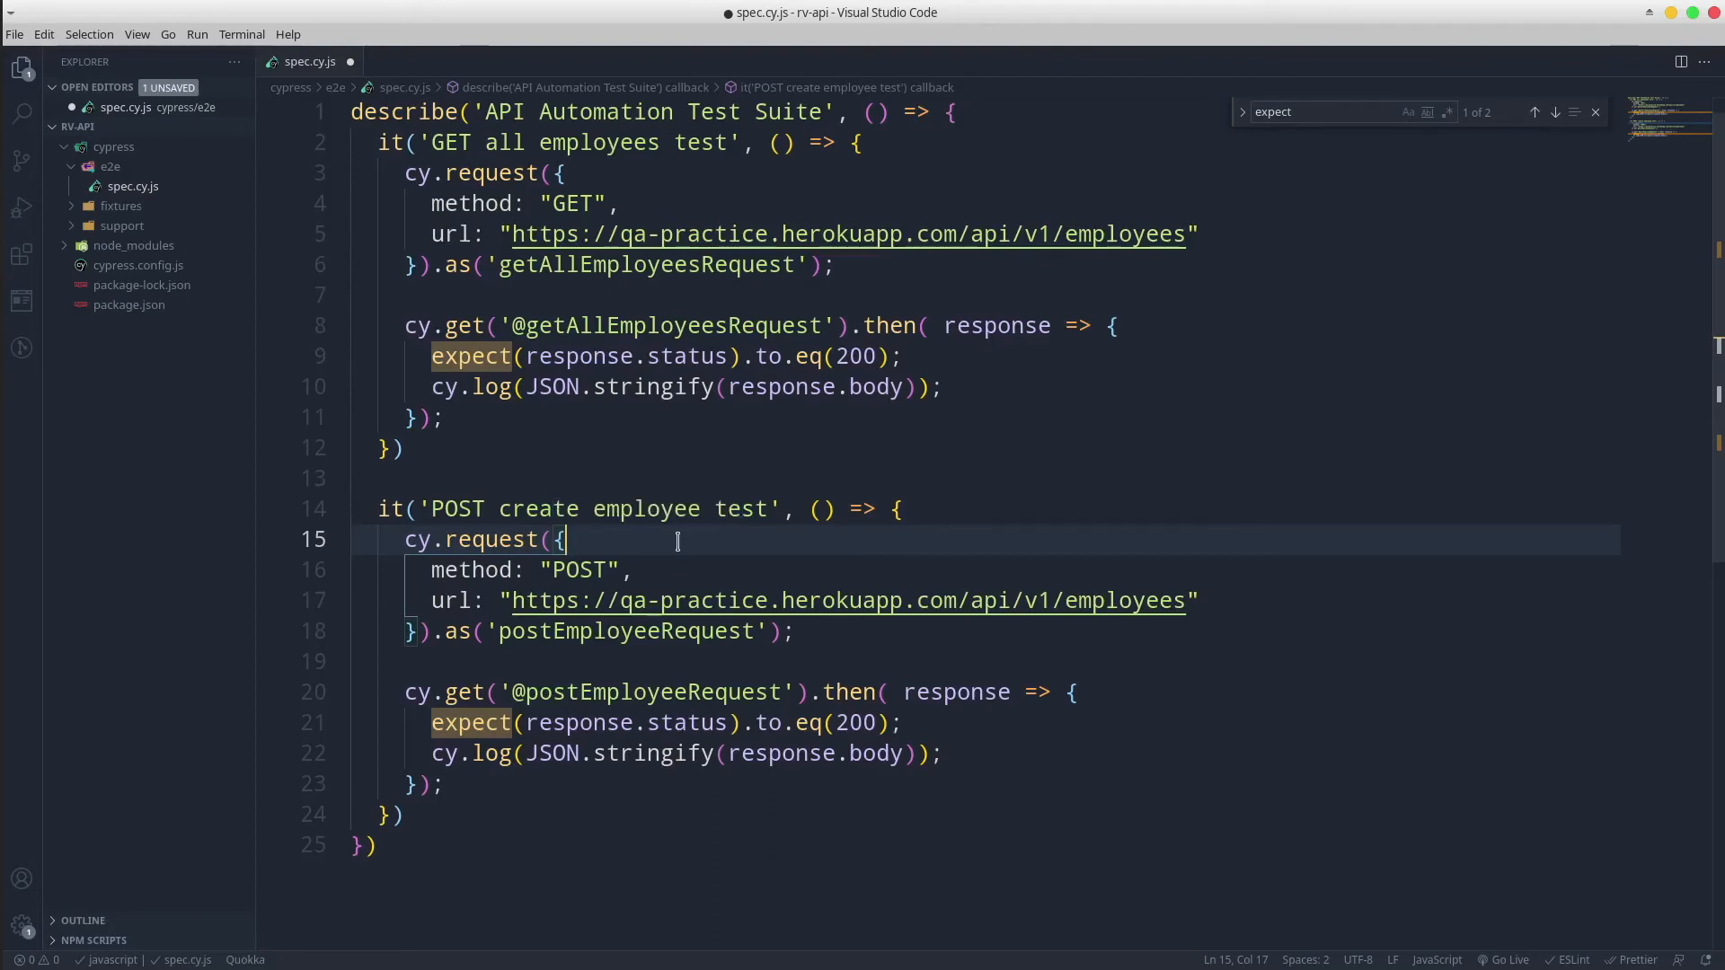
mouse_move(772, 517)
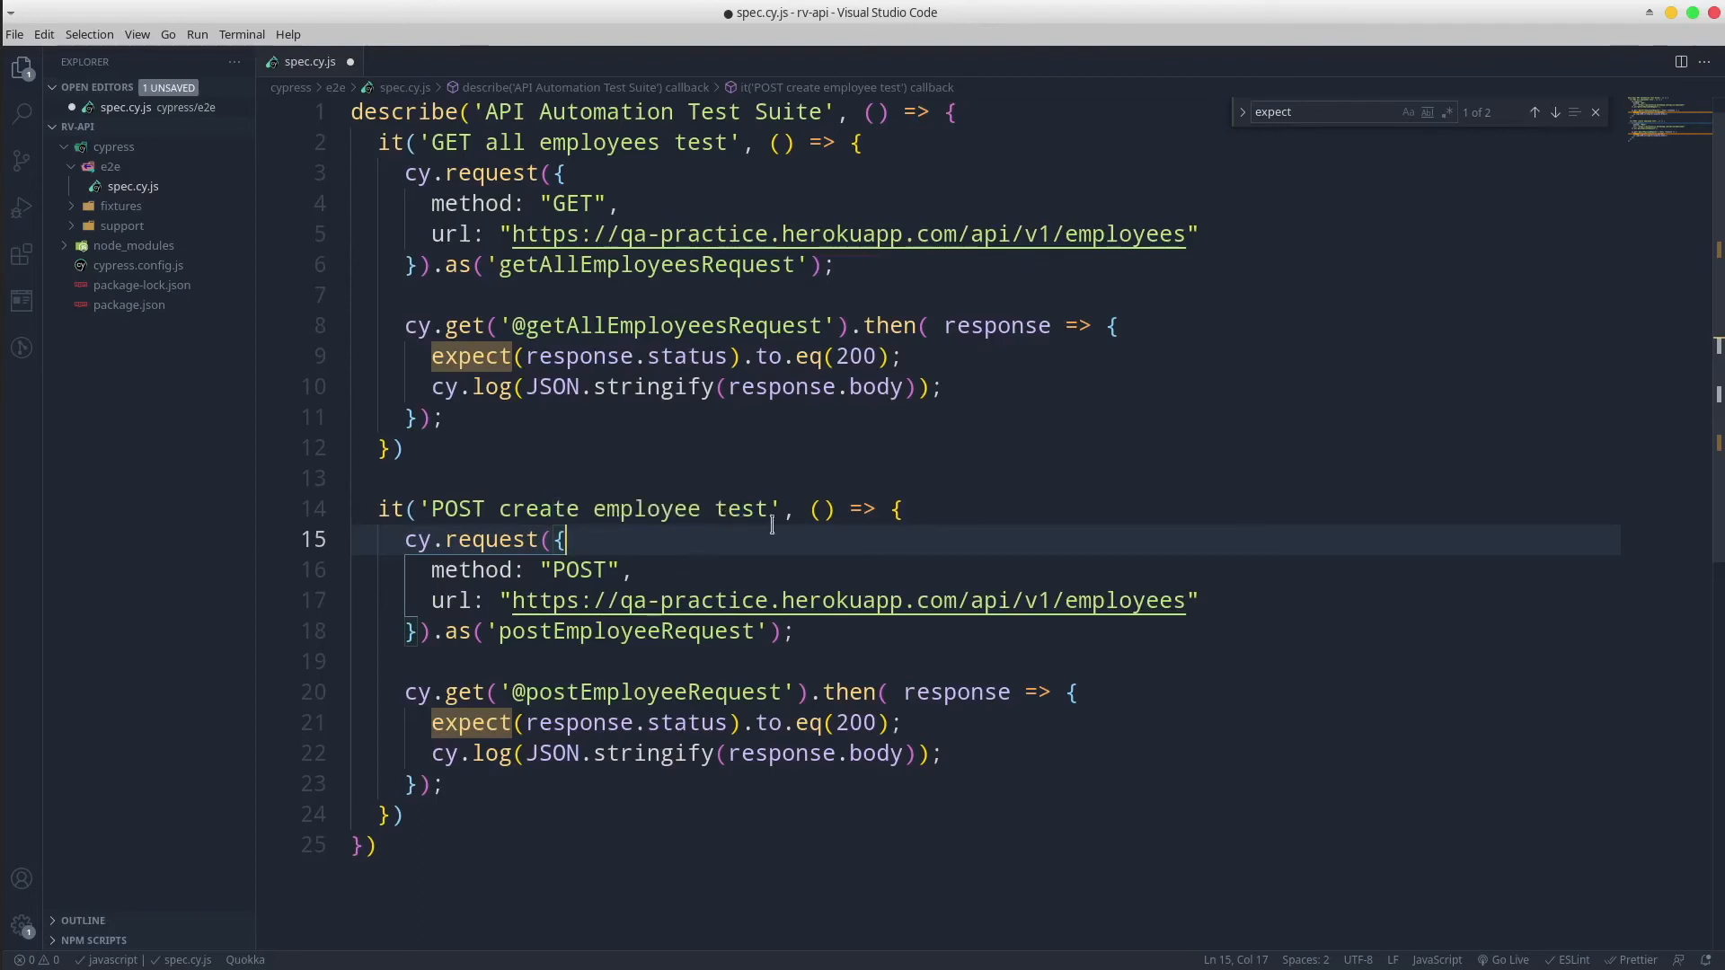
click(1235, 600)
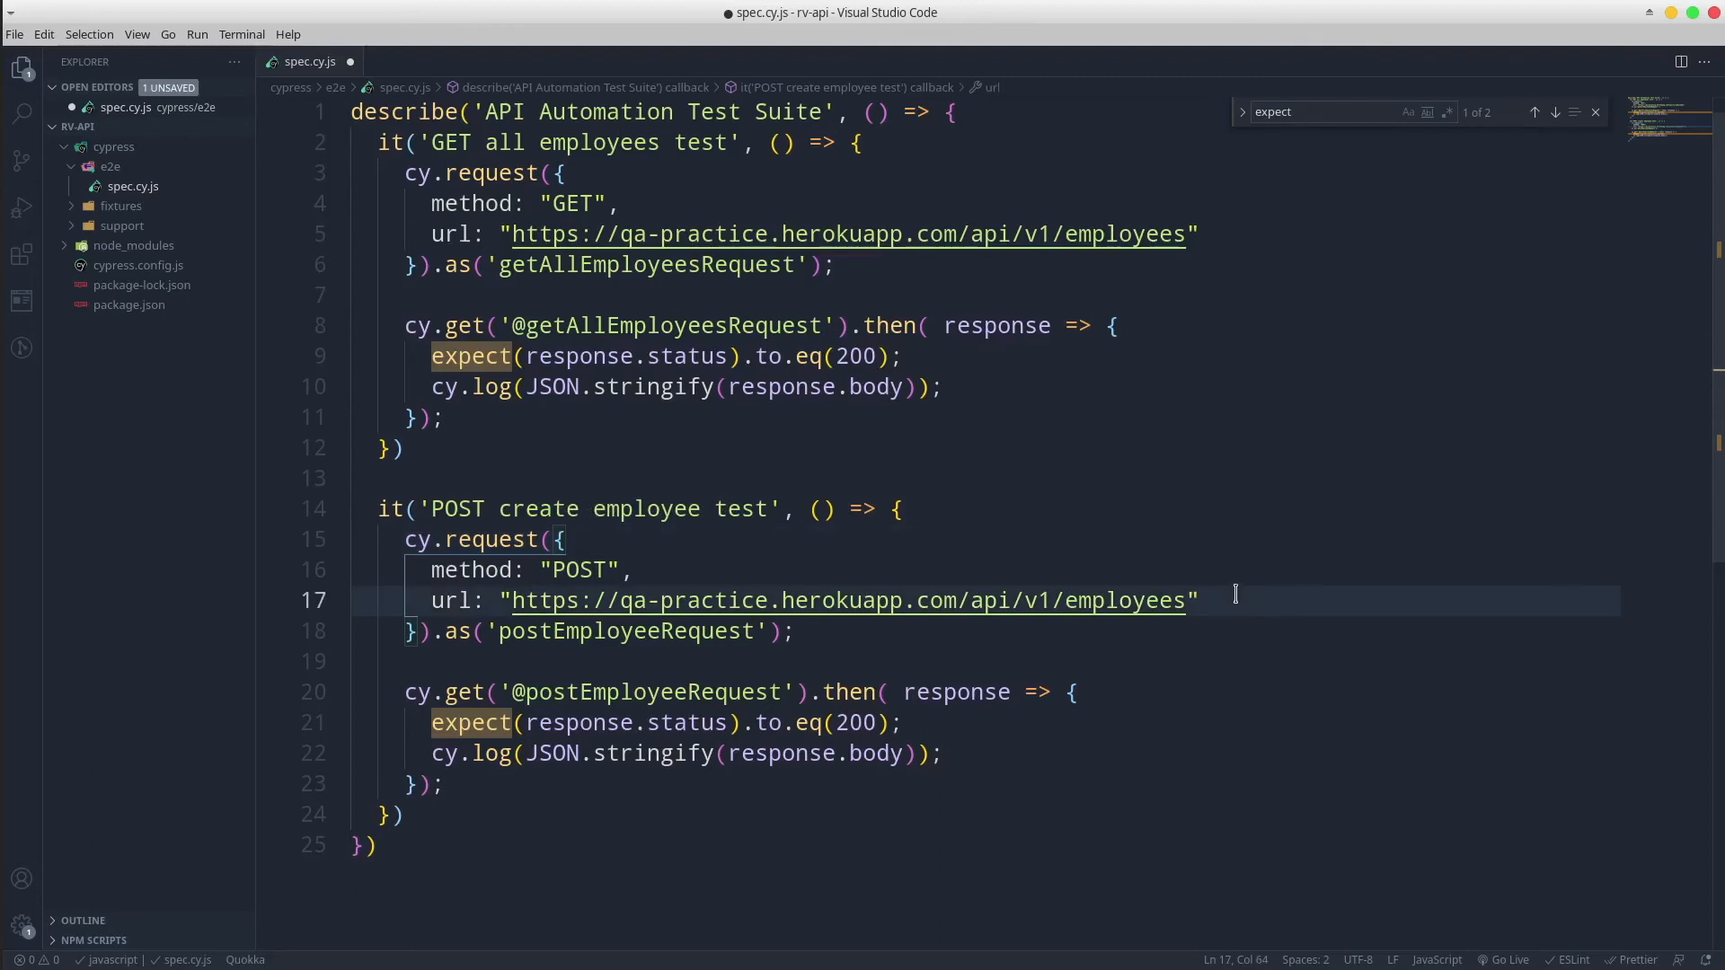
text(body:)
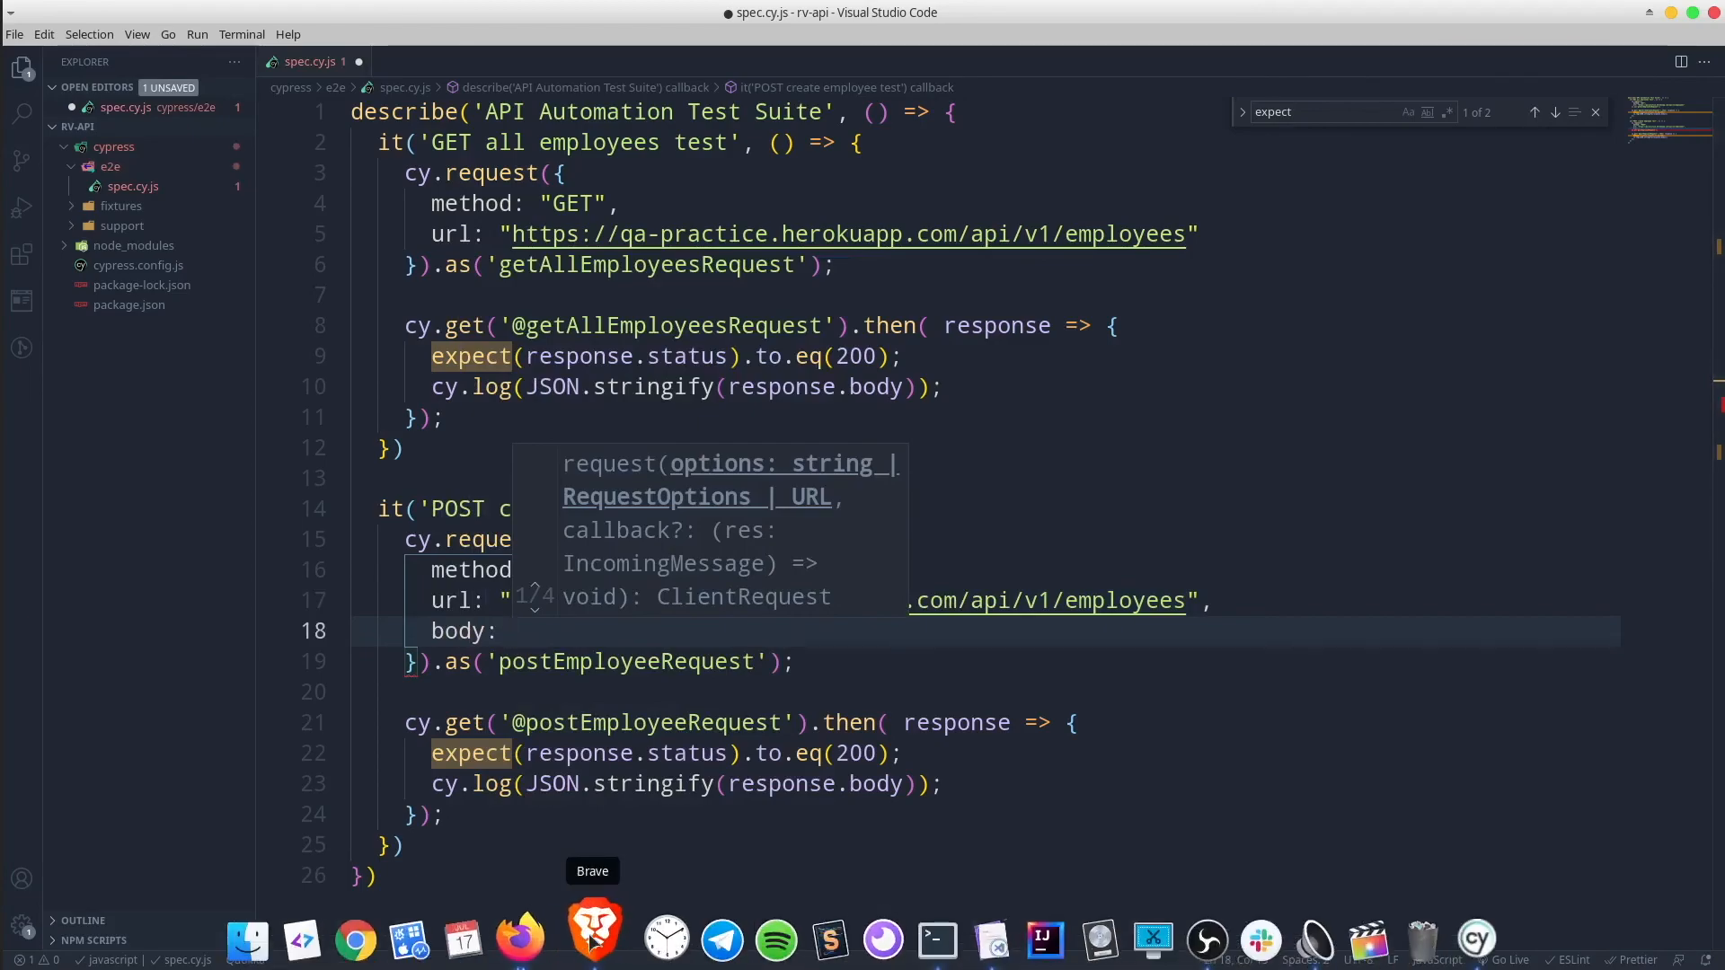
Copy the POST /api/v1/employees Example Value JSON from Swagger UI.
click(592, 936)
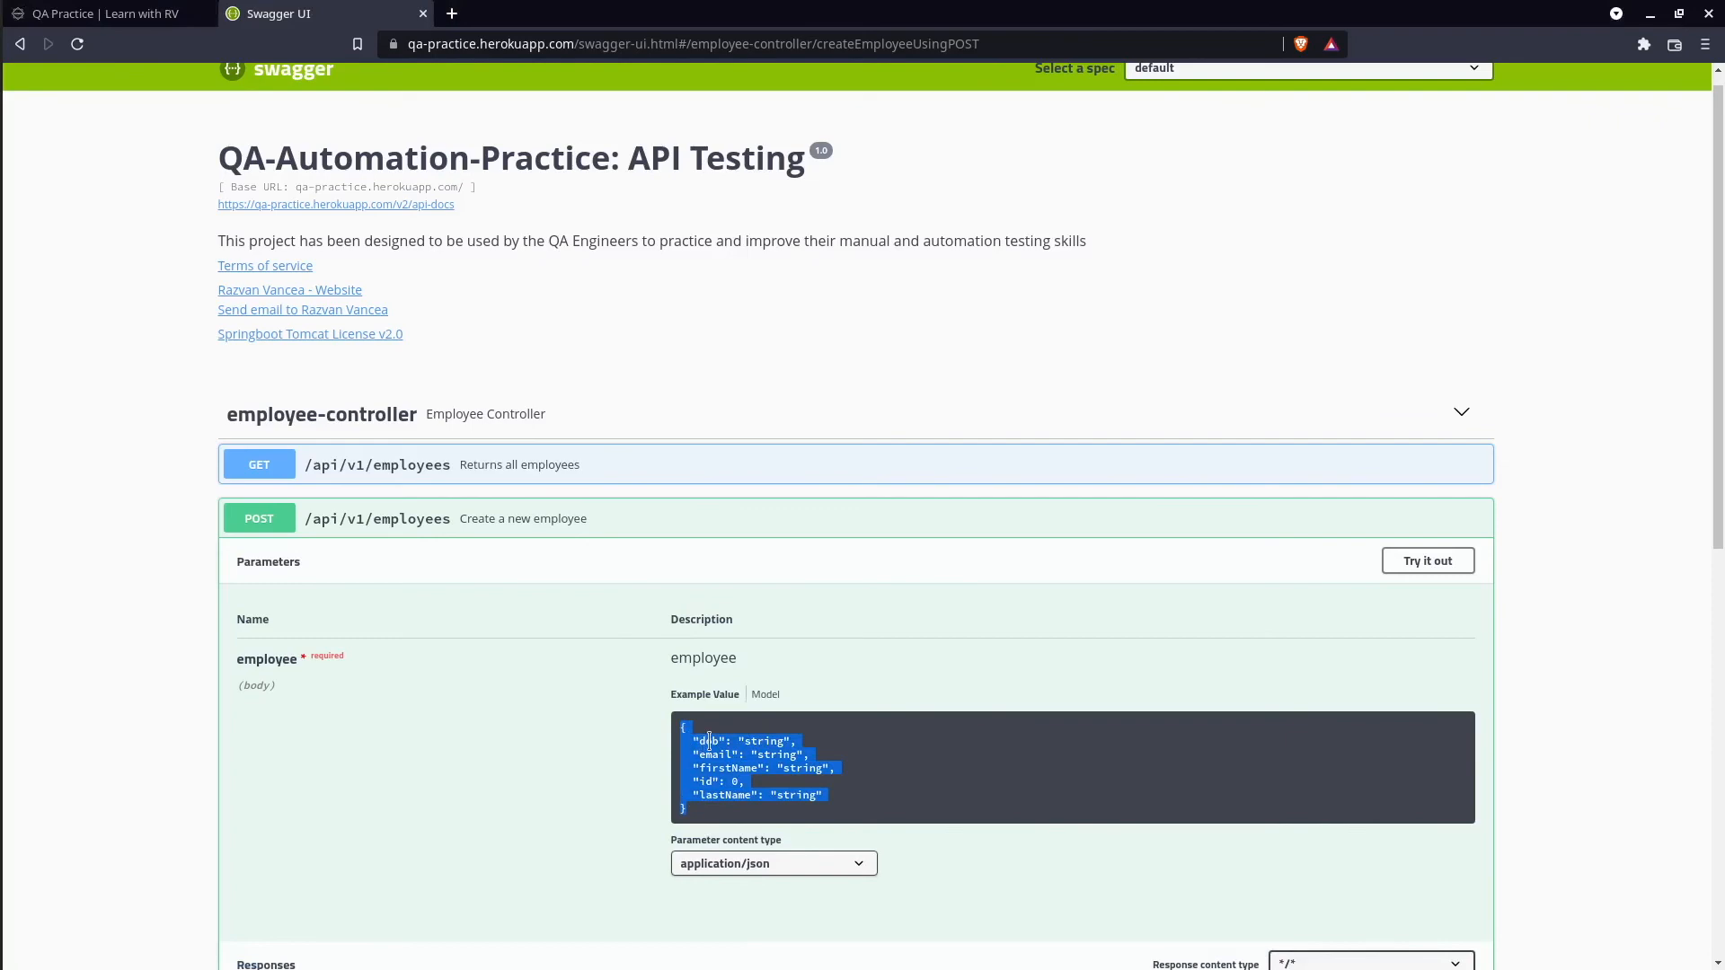
mouse_move(980, 934)
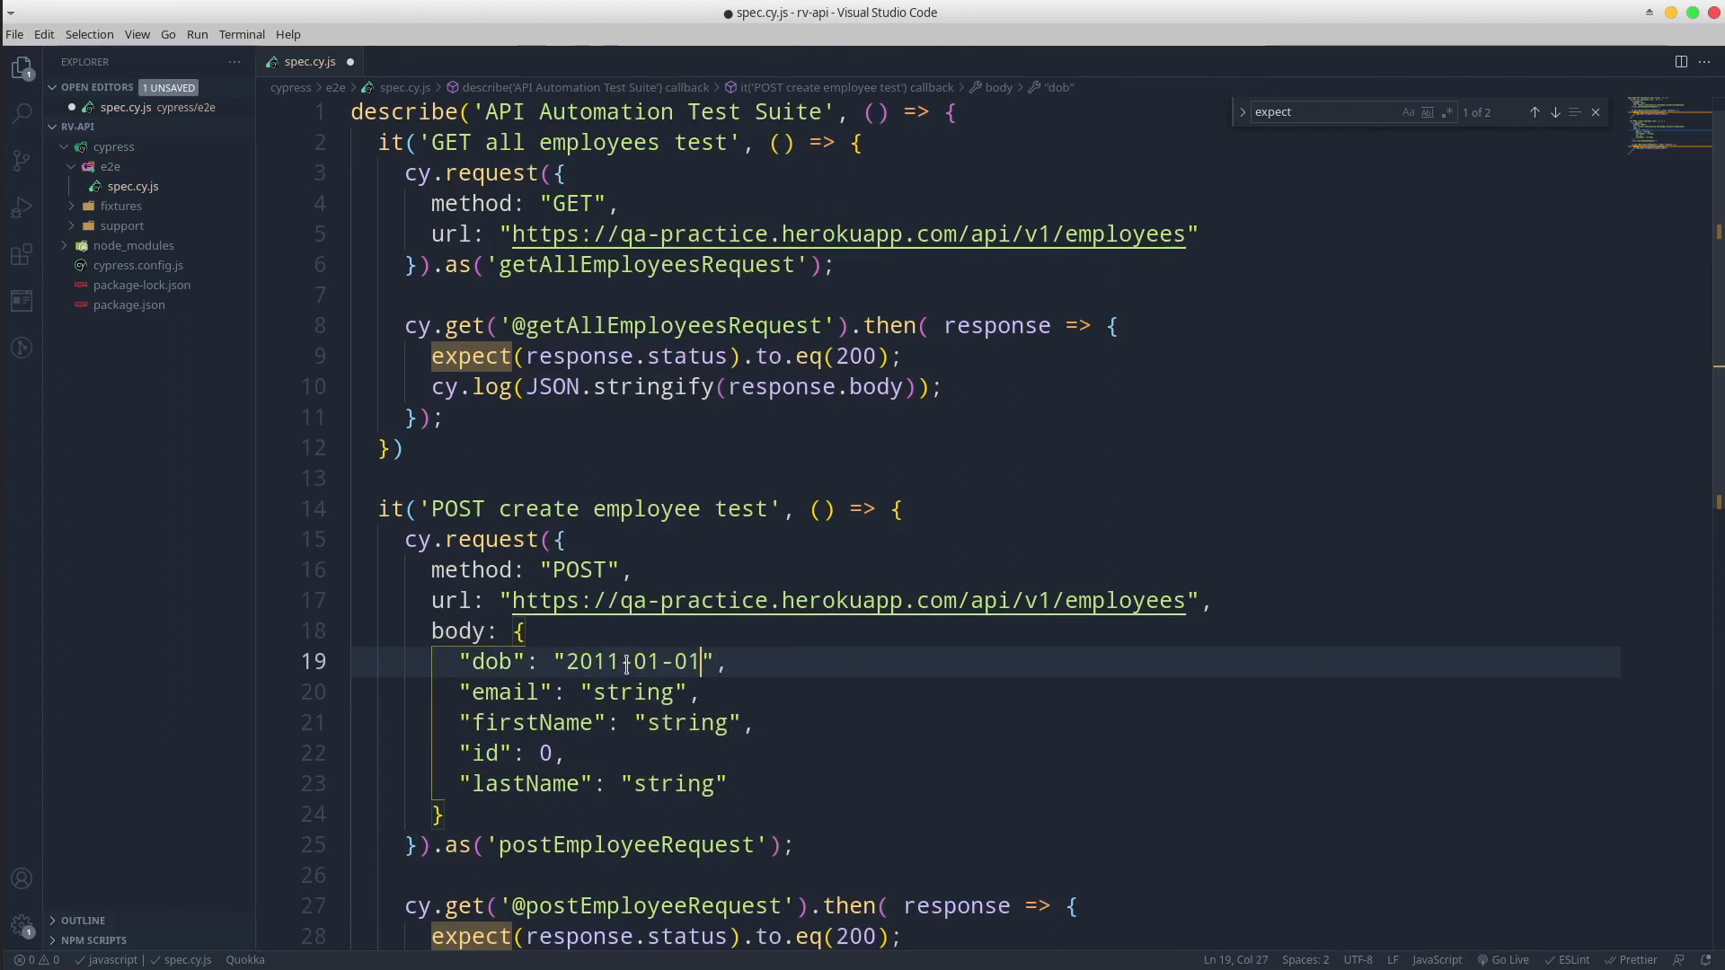
Fill the pasted body with a johndoeeee@ email, firstName John, lastName Doe and dob 2011-01-01.
double_click(636, 692)
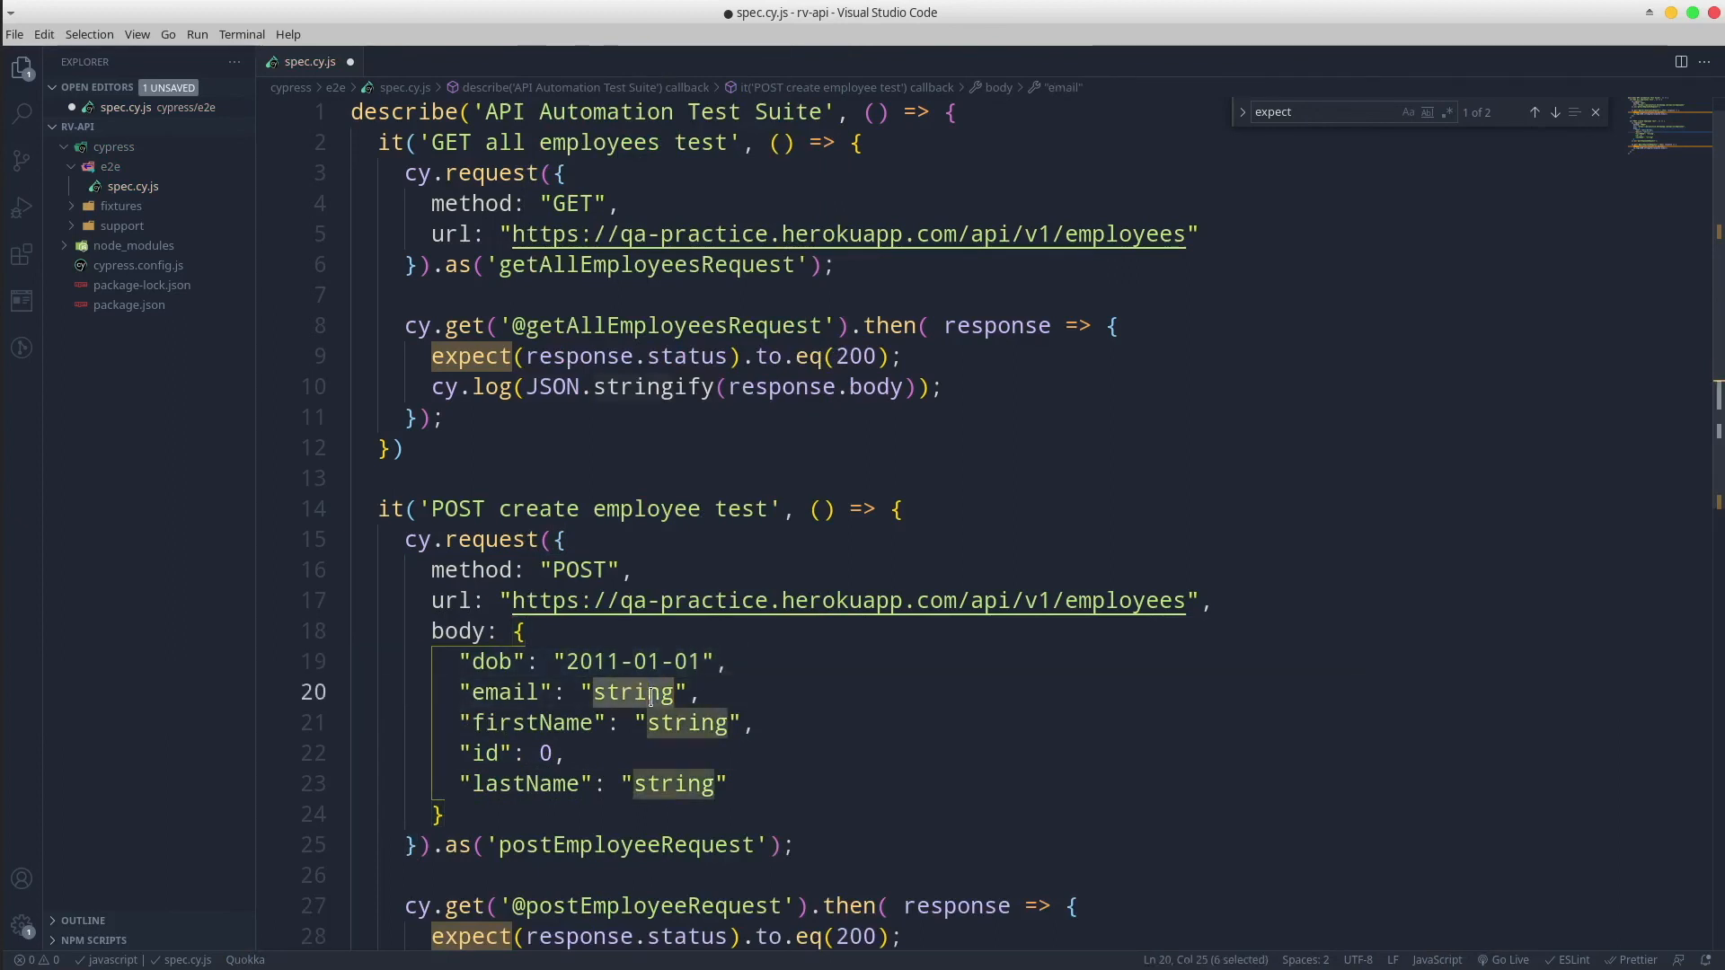
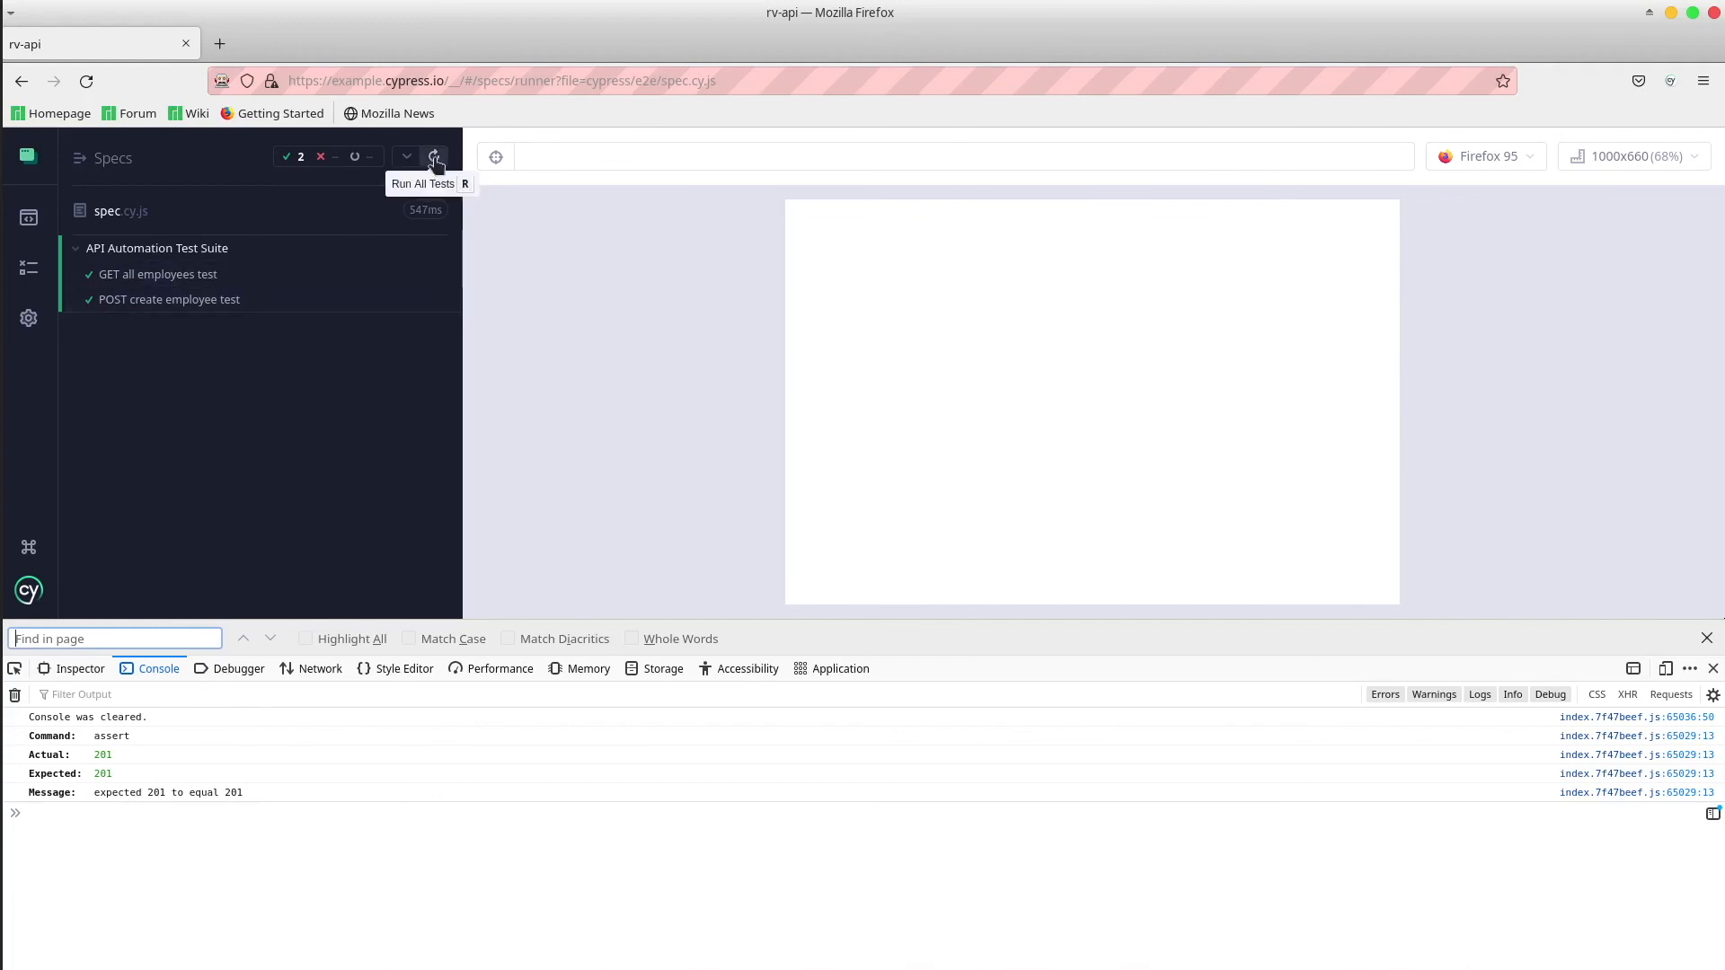
Rerun all tests in Cypress and confirm the GET and POST tests both pass.
click(434, 156)
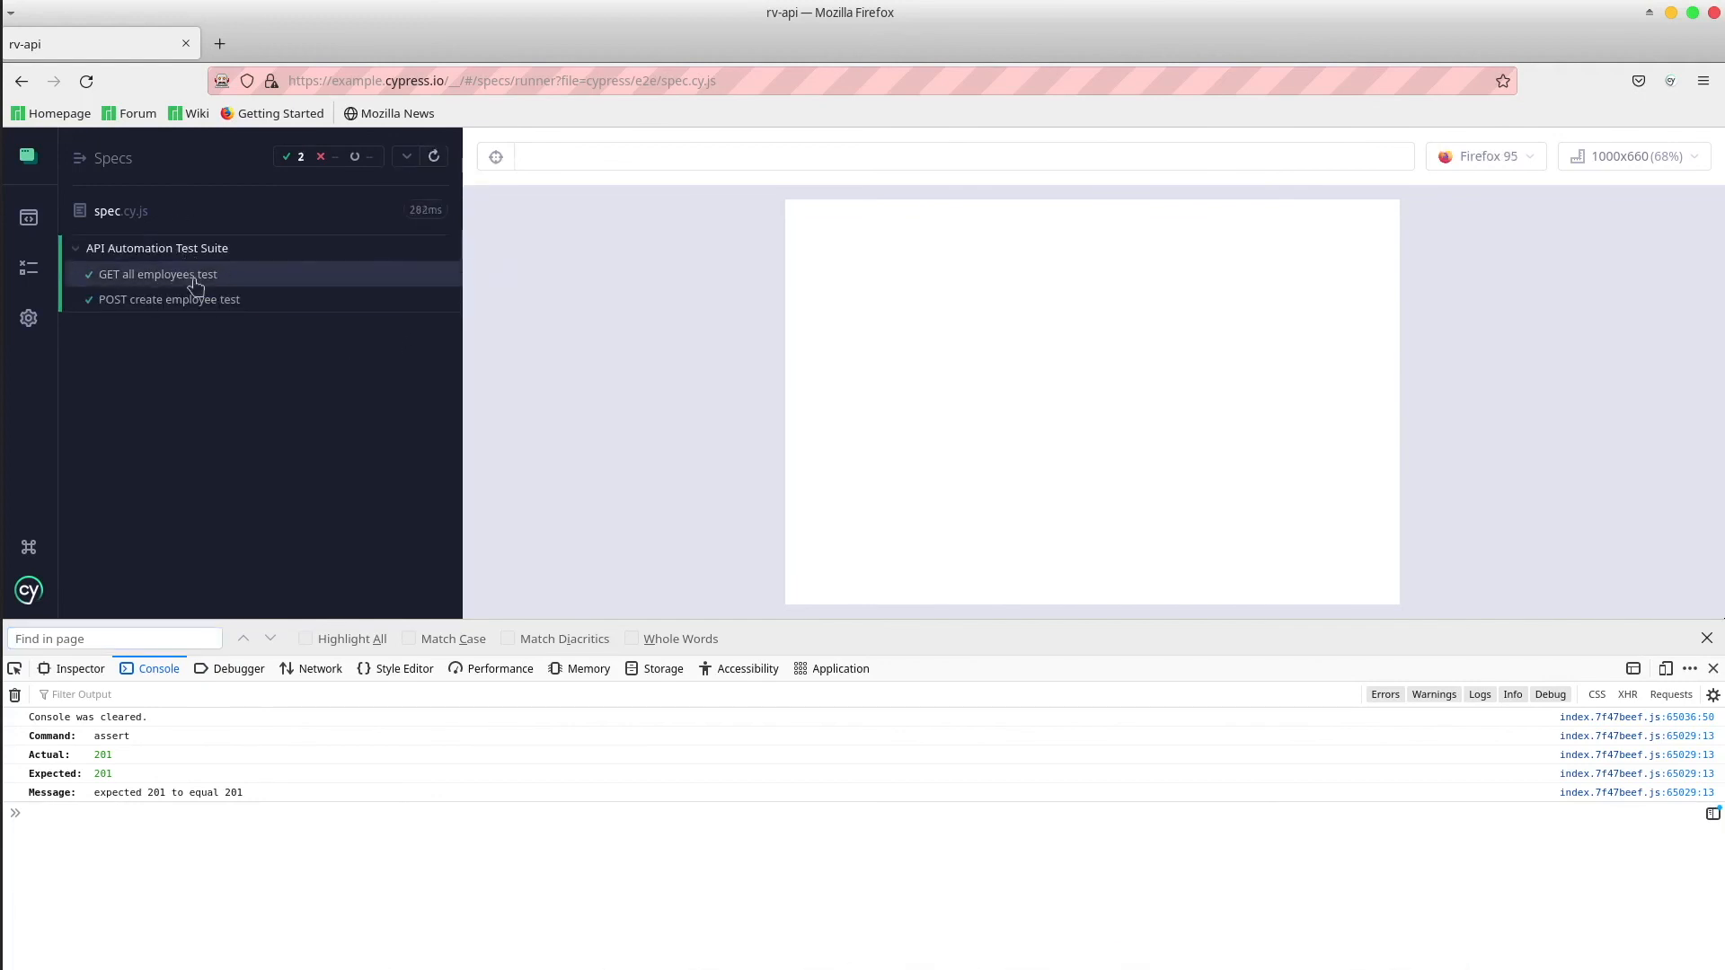